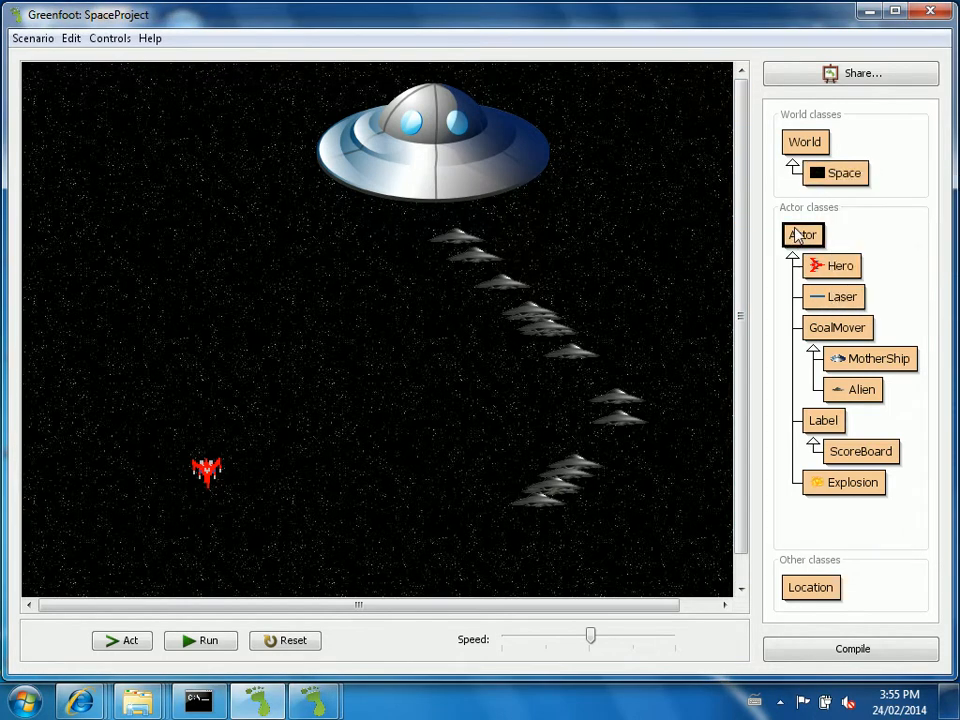
# Create a new Actor subclass named Satellite using the Satellite.png image.
pyautogui.rightClick(804, 234)
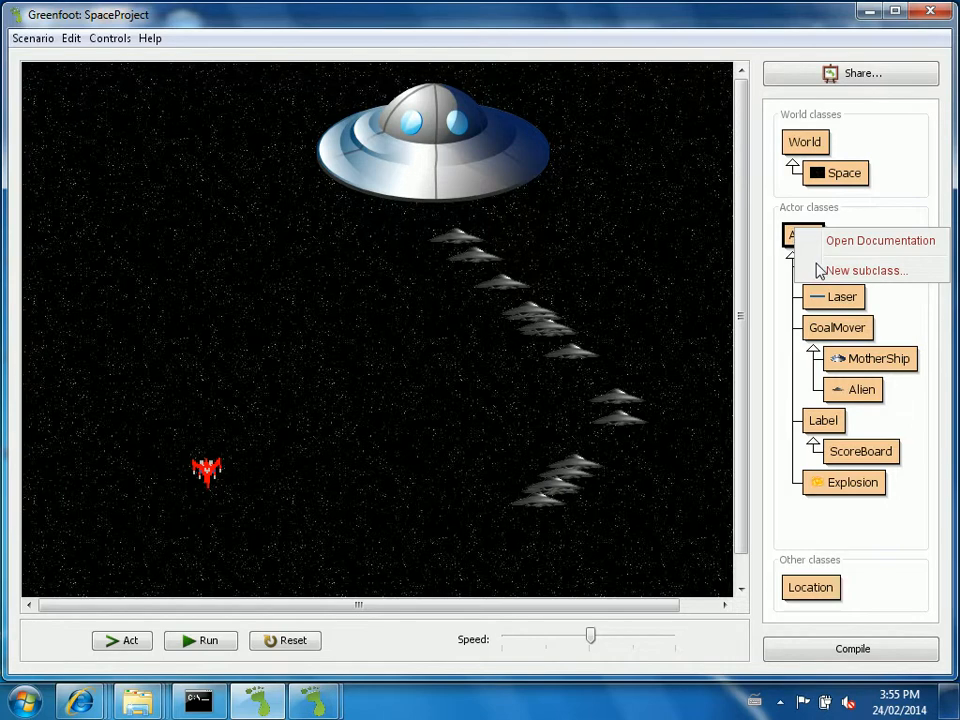
pyautogui.click(866, 270)
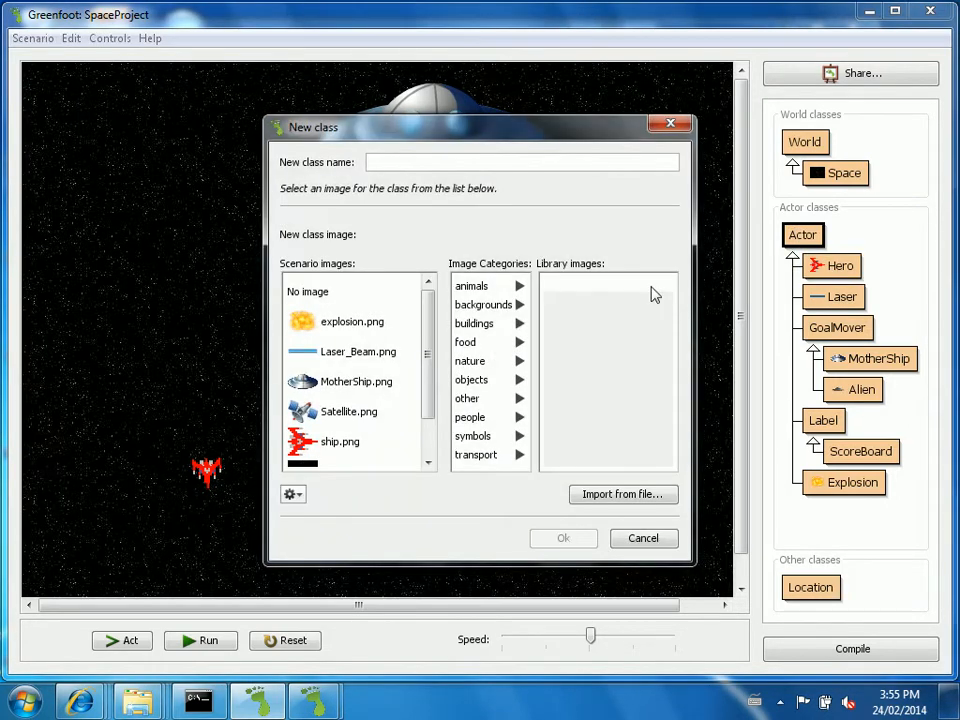
pyautogui.write('Satelle')
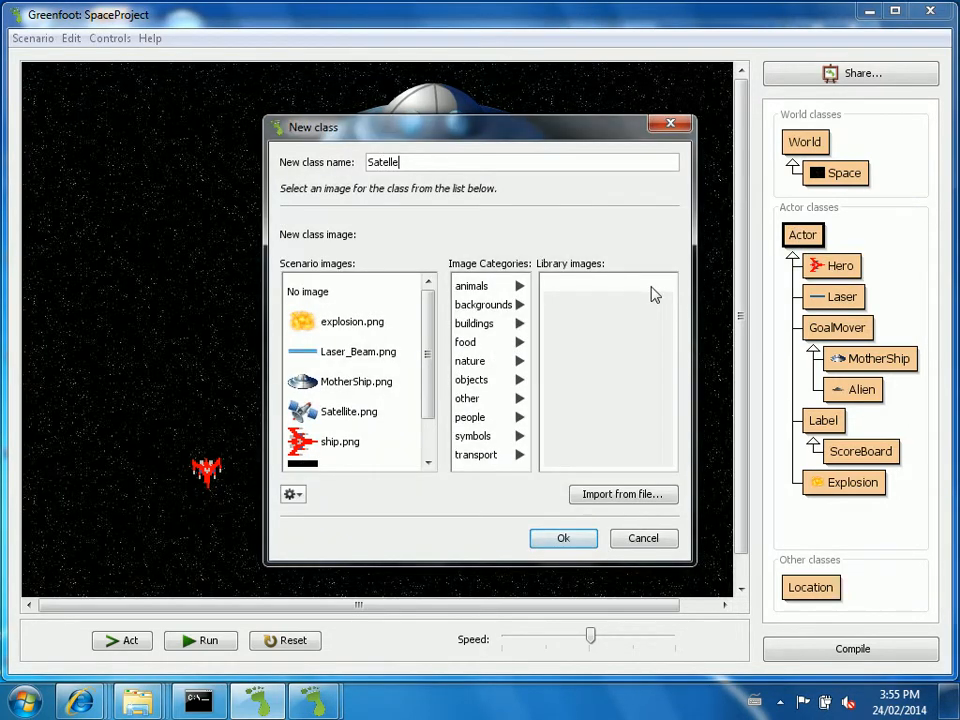
pyautogui.press('BackSpace')
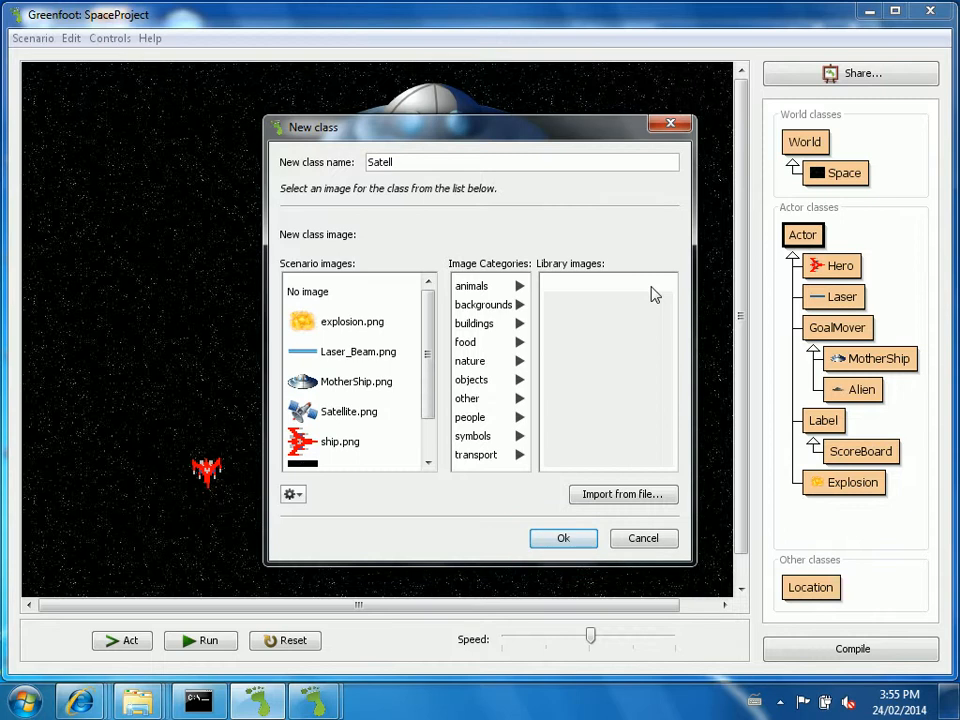
pyautogui.write('ite')
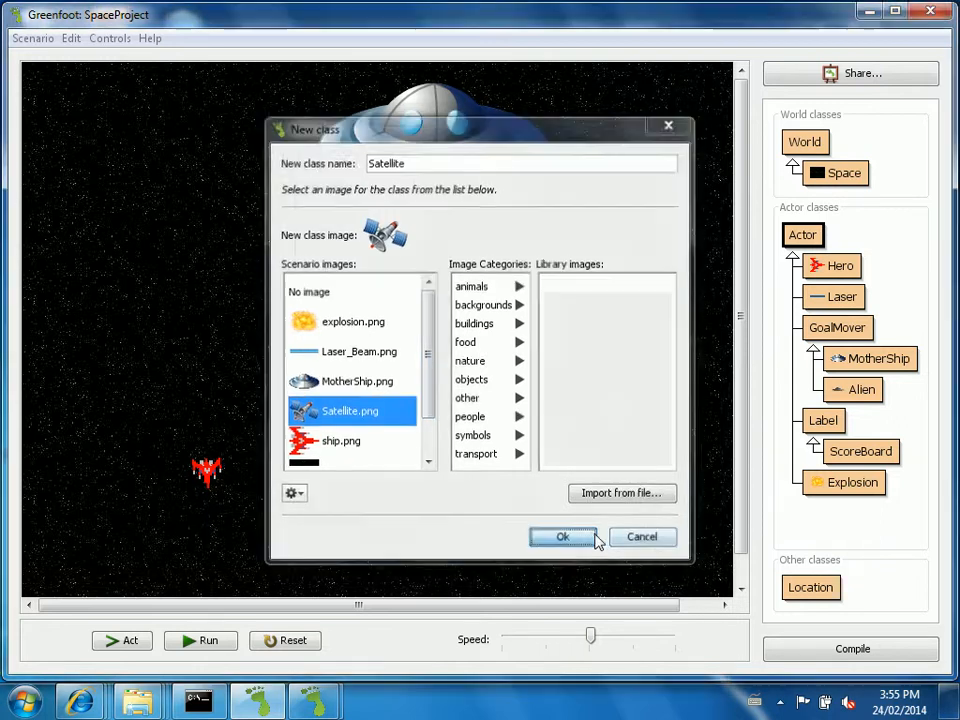
pyautogui.click(562, 536)
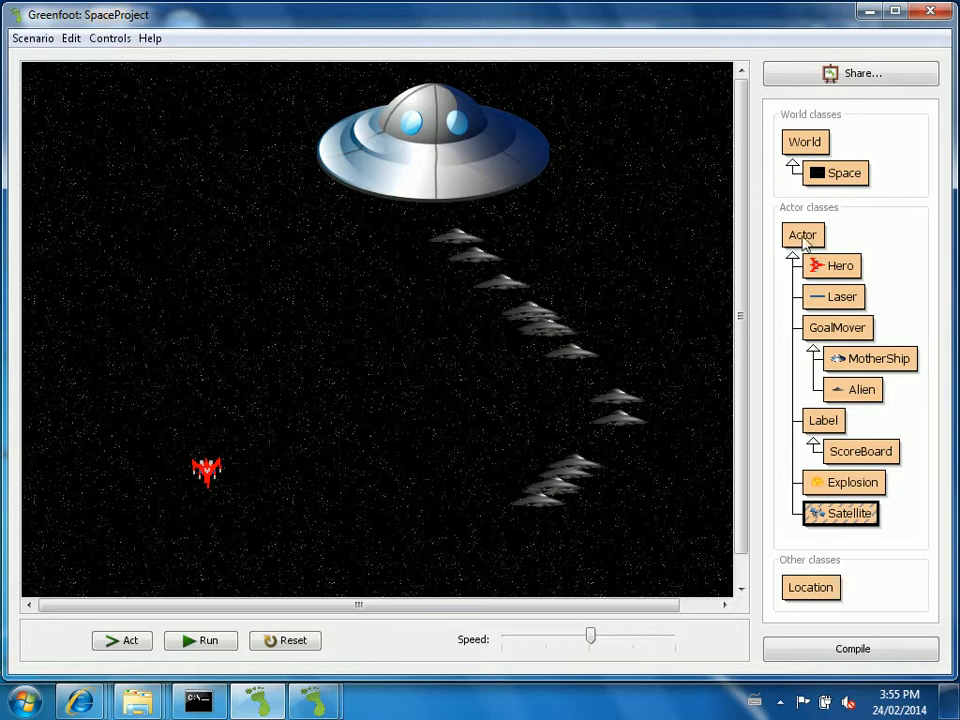
# Bring up the Space world class source in the editor.
pyautogui.rightClick(844, 172)
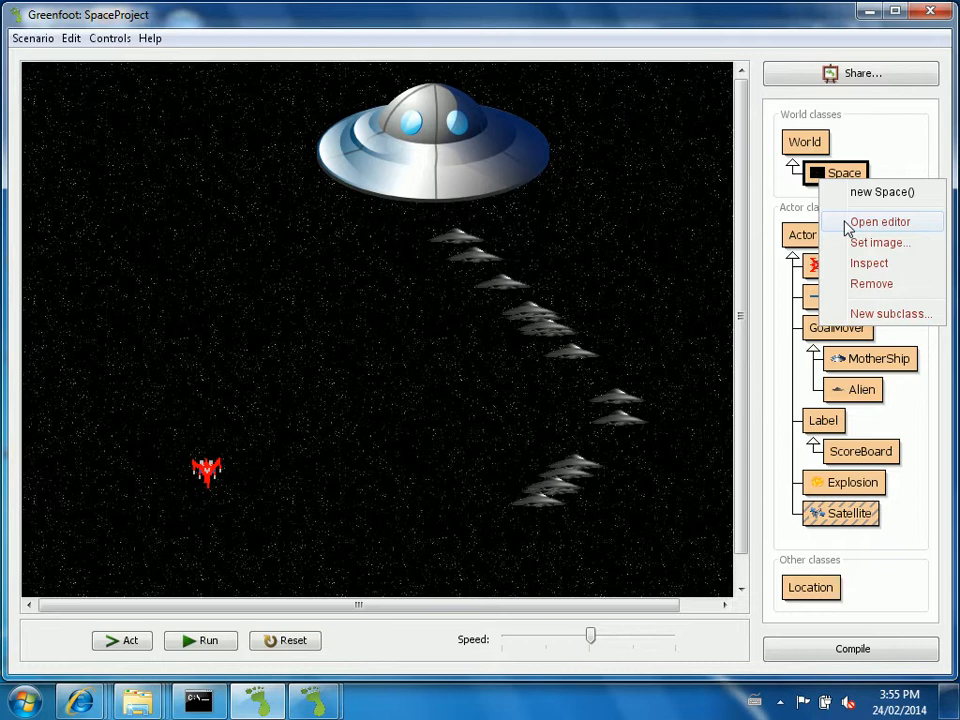
pyautogui.click(880, 220)
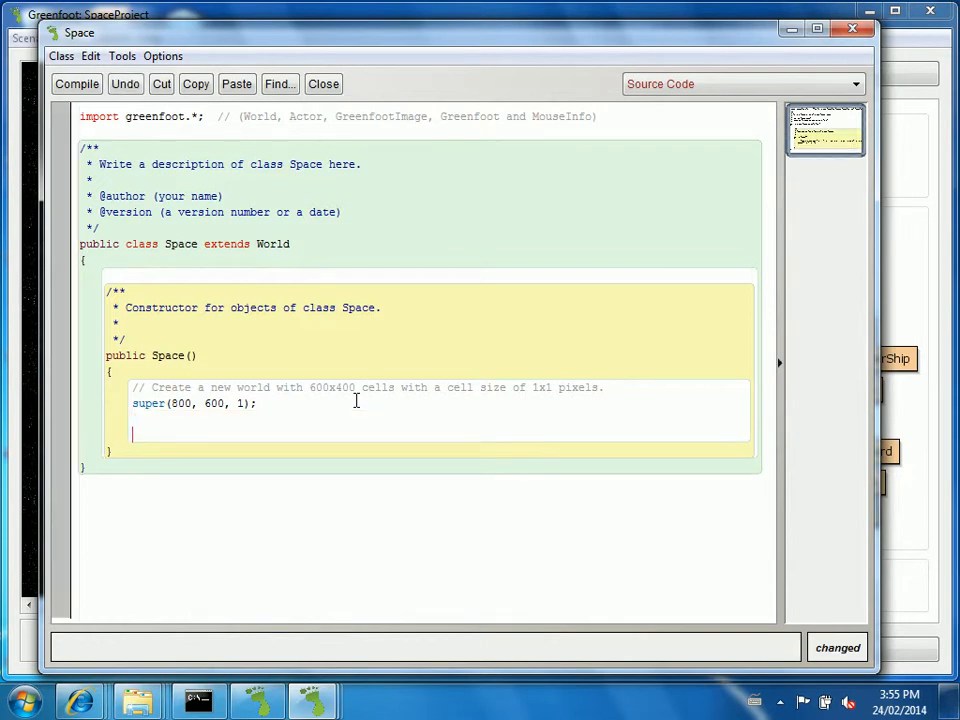
# Declare MotherShip enemy = new MotherShip(0.01); with a //1% spawn rate comment in the constructor.
pyautogui.write('MothersS')
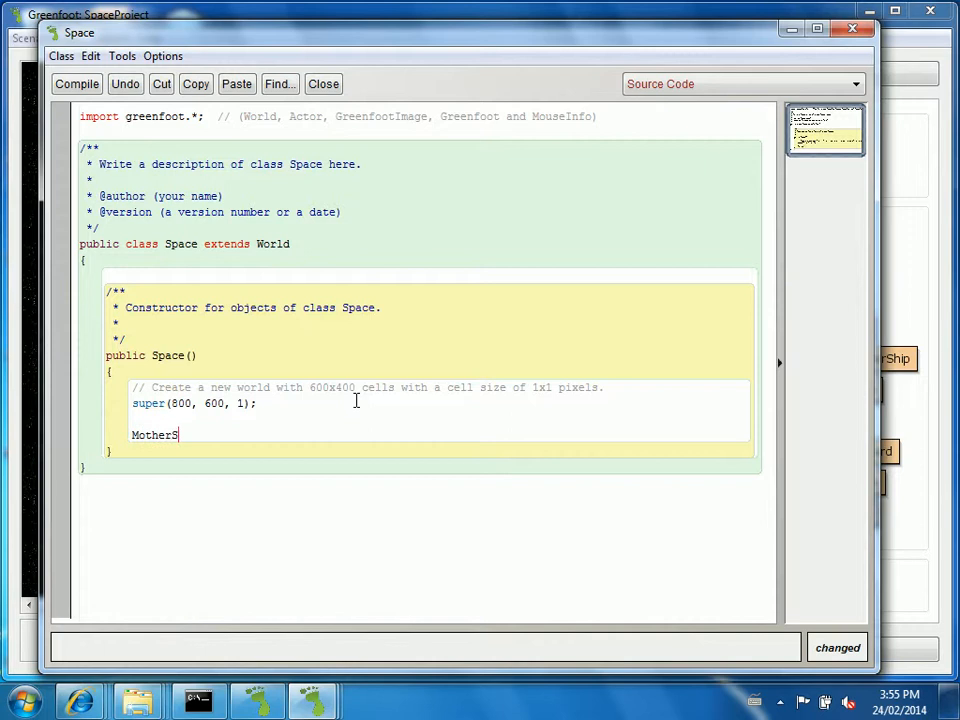
pyautogui.write('hip')
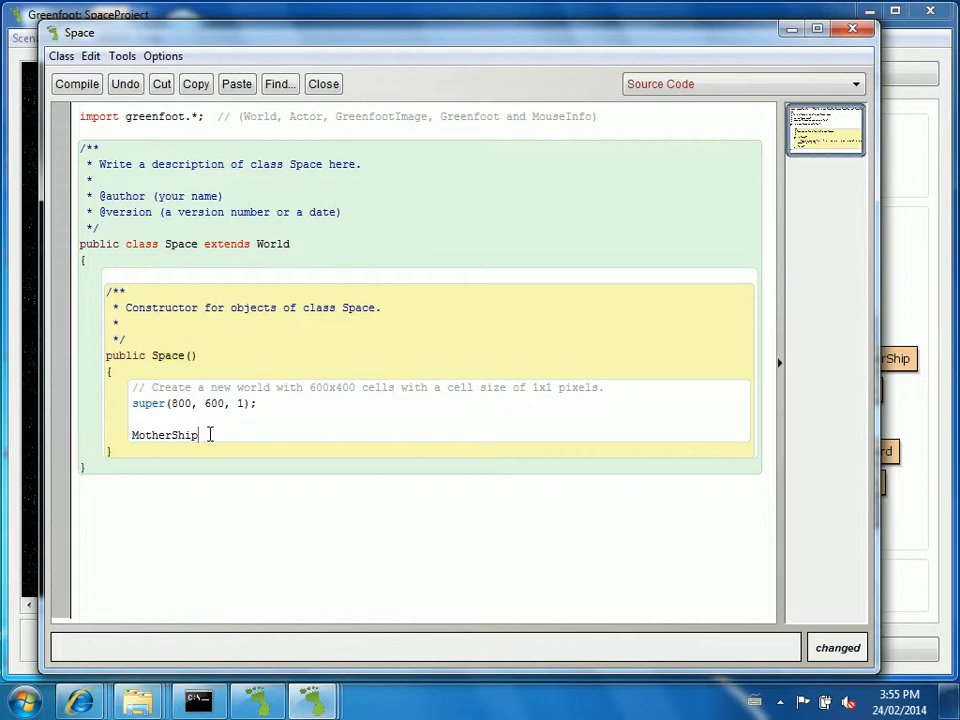
pyautogui.write('one')
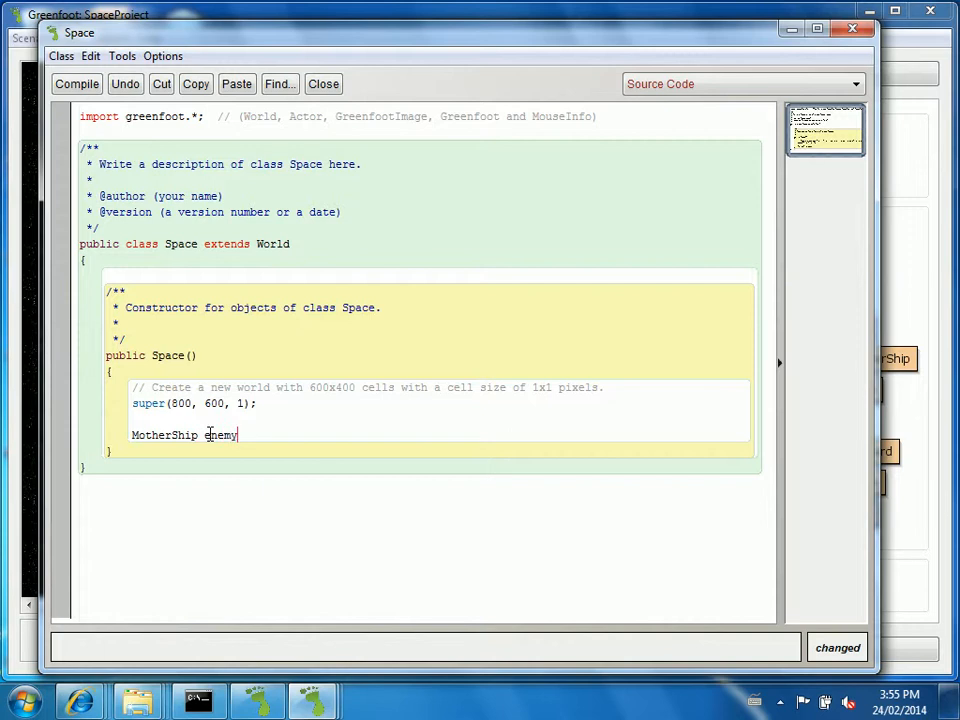
pyautogui.write('=')
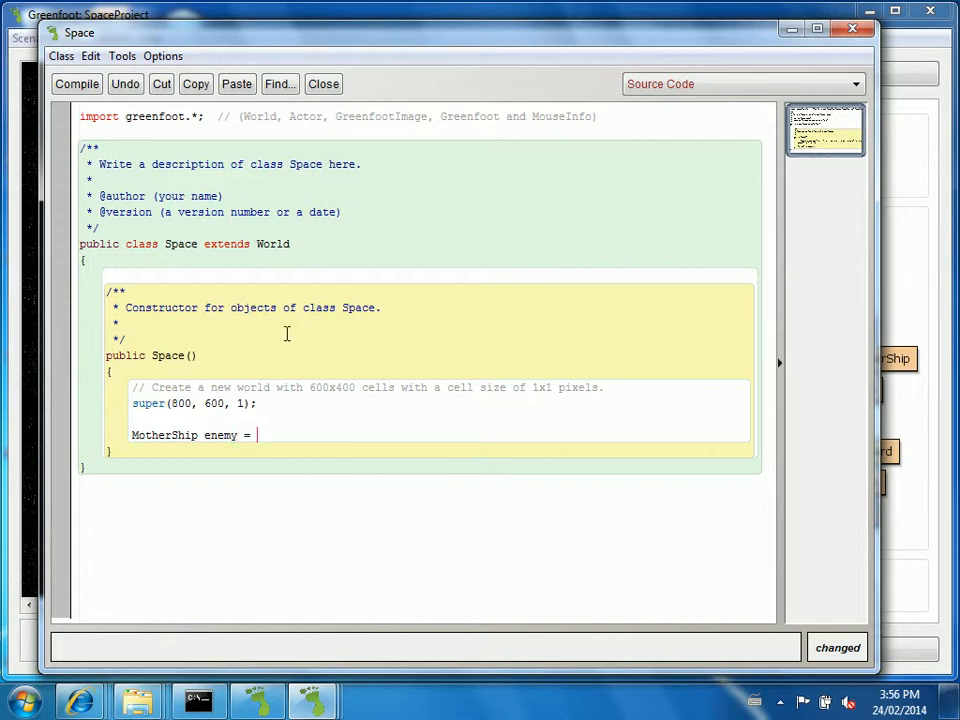
pyautogui.write('new Moth')
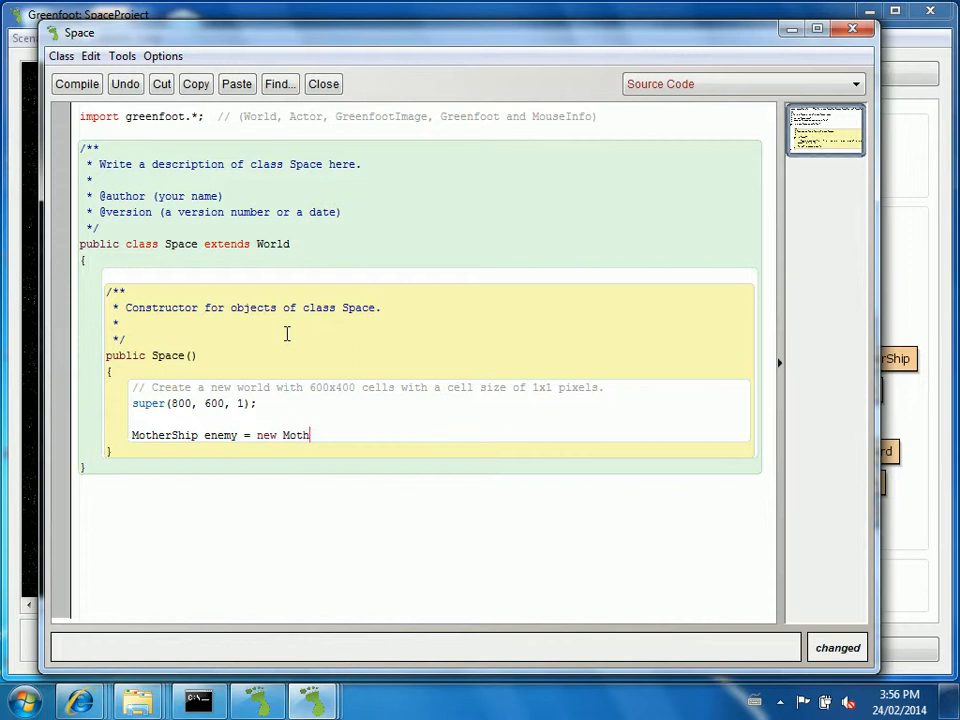
pyautogui.write('erShip(0,')
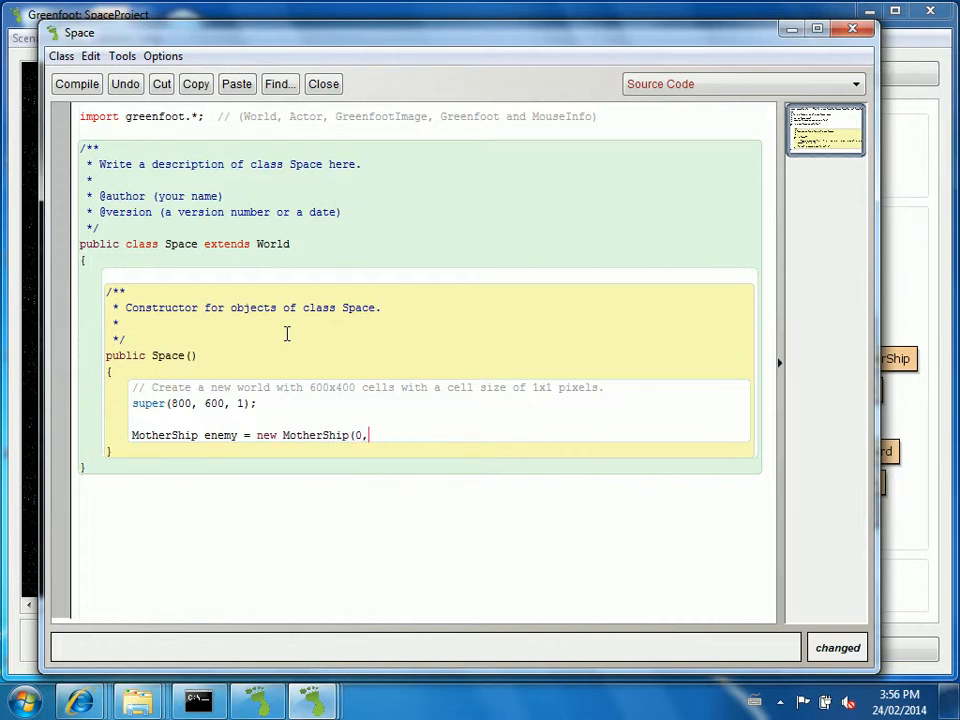
pyautogui.press('Backspace')
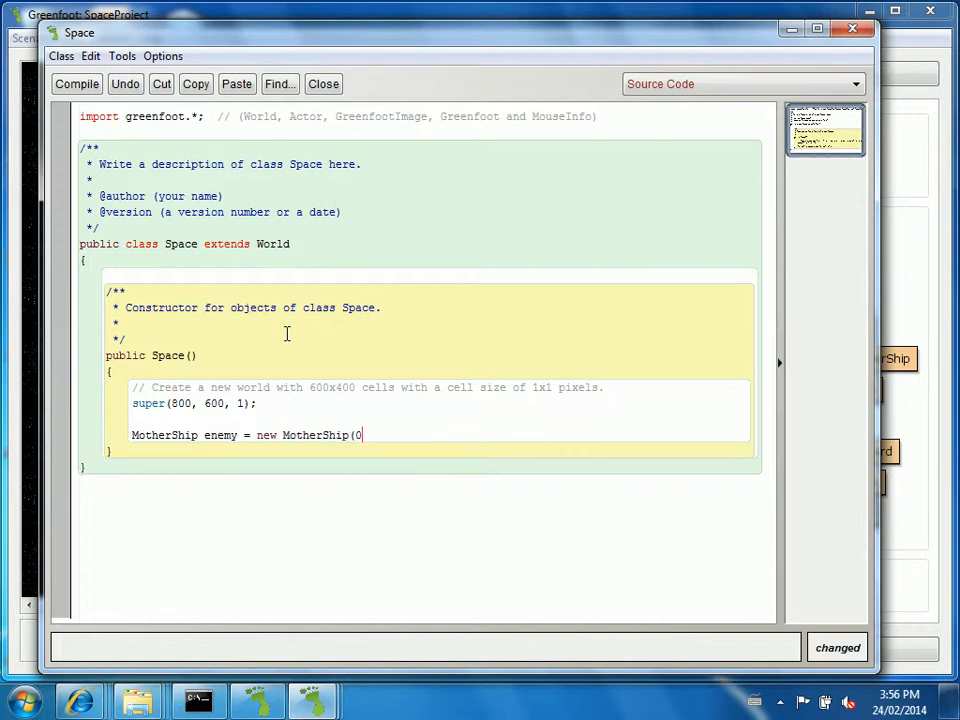
pyautogui.write('.01);//1% spawn')
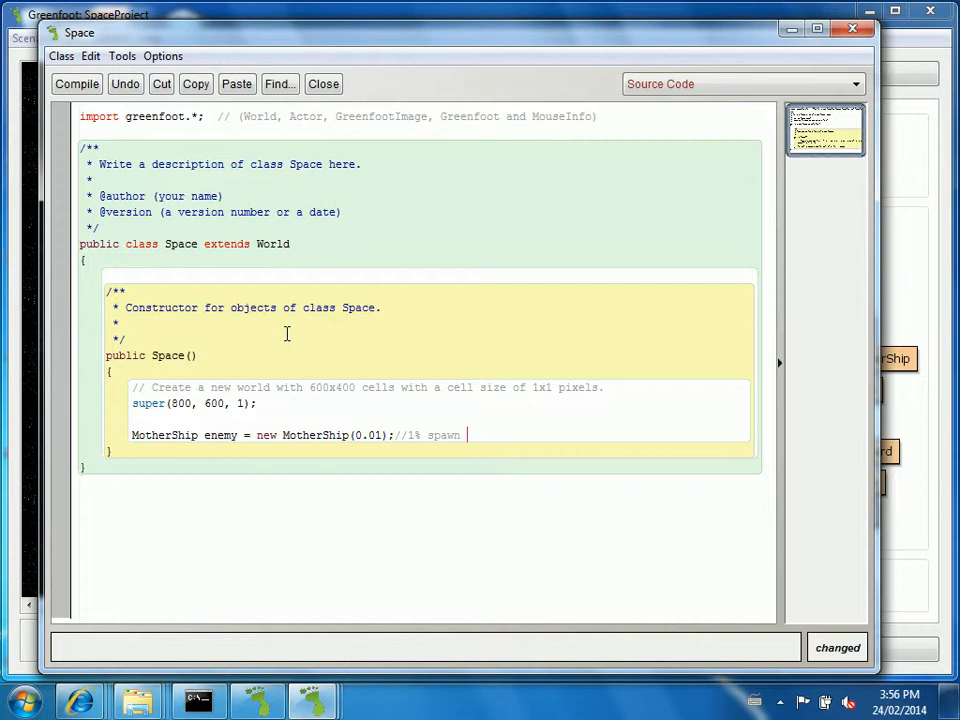
pyautogui.write('rate')
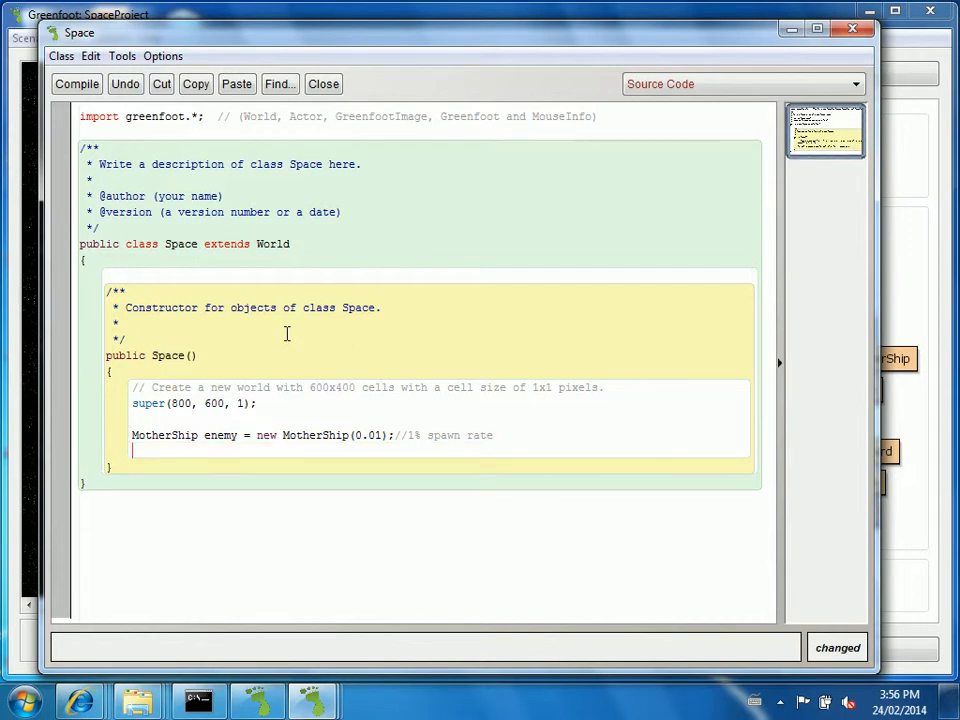
# Add addObject(enemy, getWidth()/2, enemy.getImage().getHeight()/2); with a //top of screen, middle comment.
pyautogui.write('add')
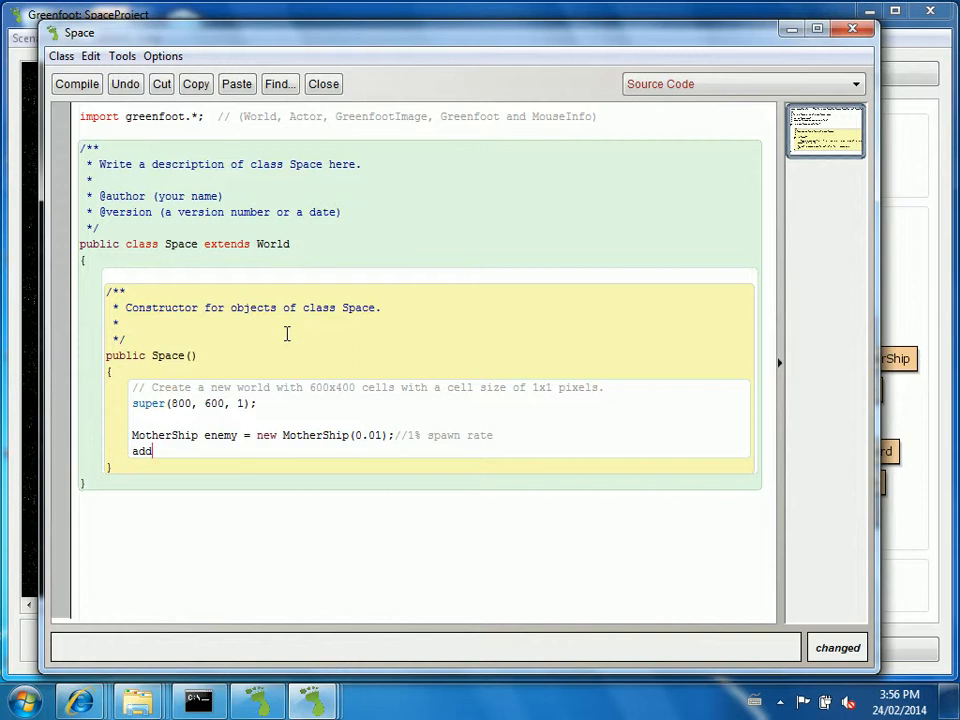
pyautogui.write('Oje')
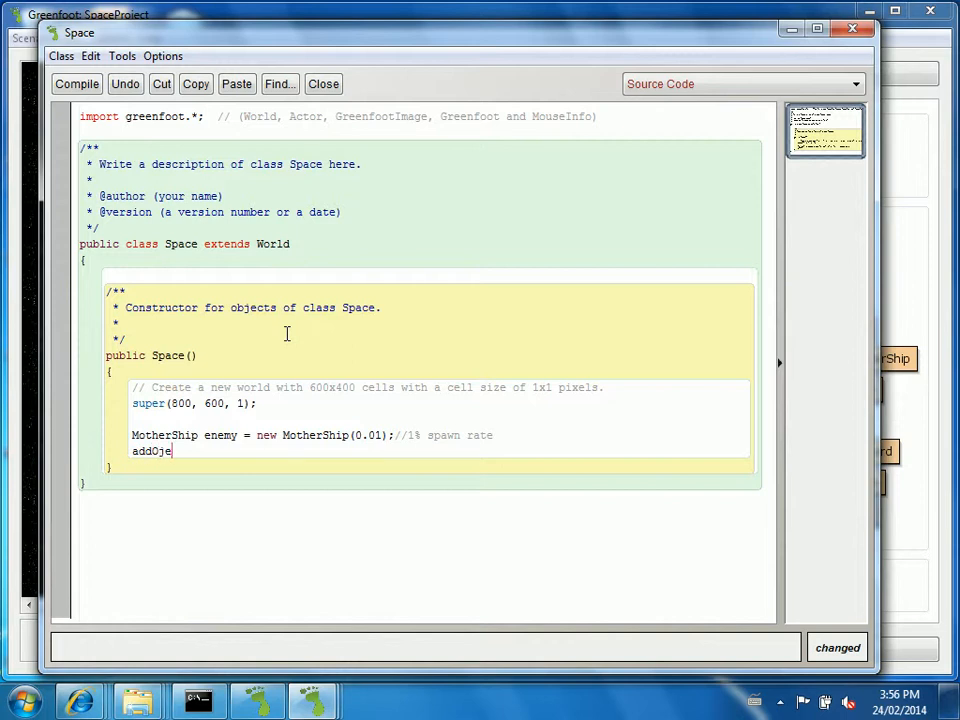
pyautogui.press('BackSpace')
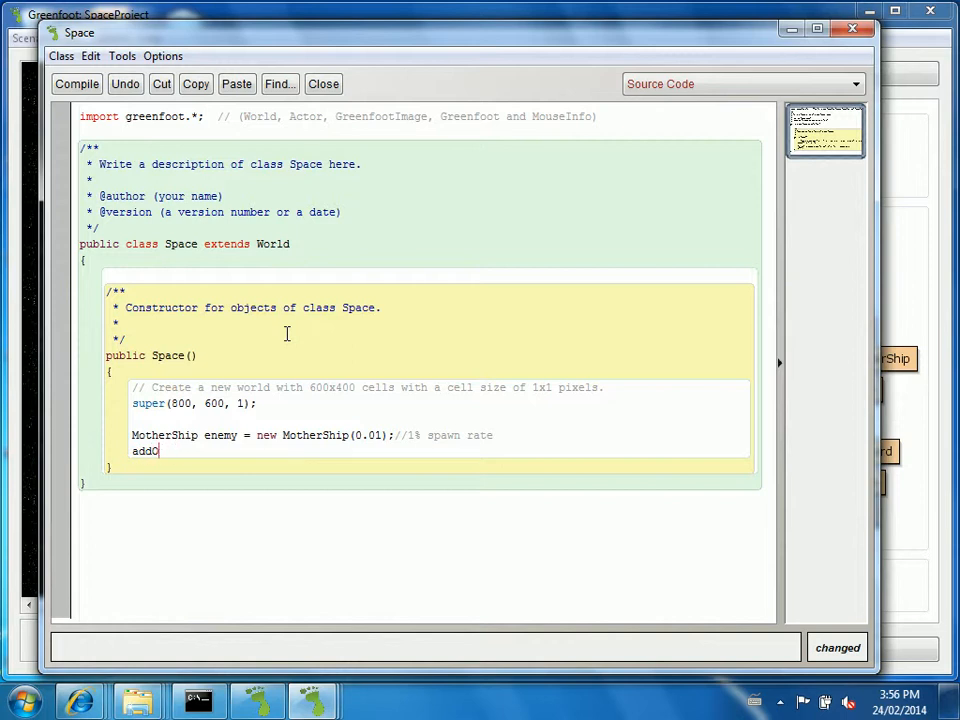
pyautogui.write('bject(')
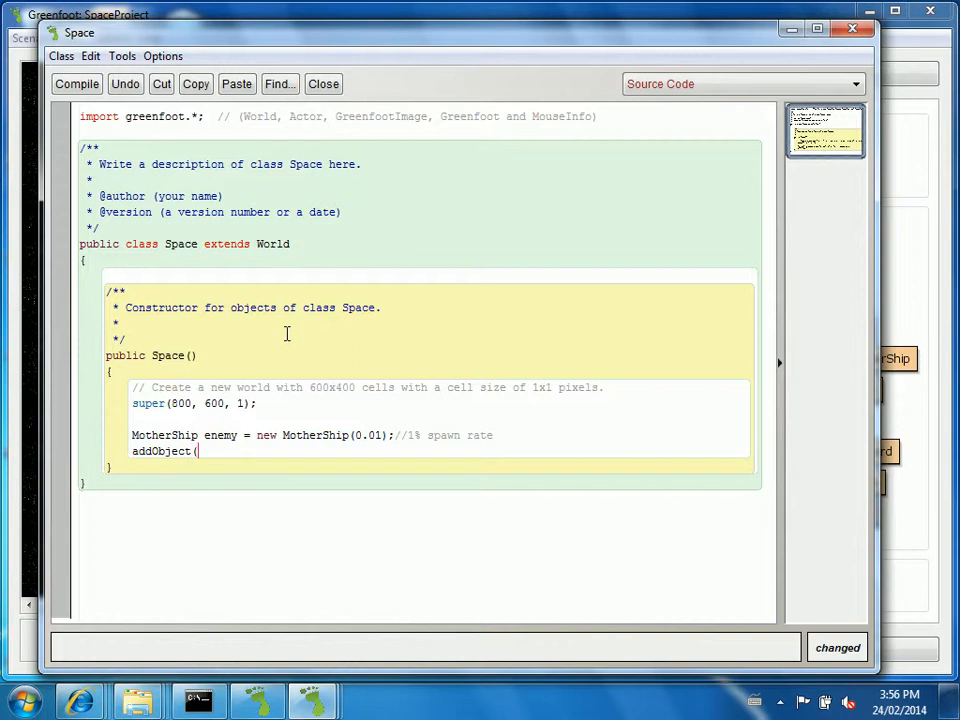
pyautogui.write('enemy')
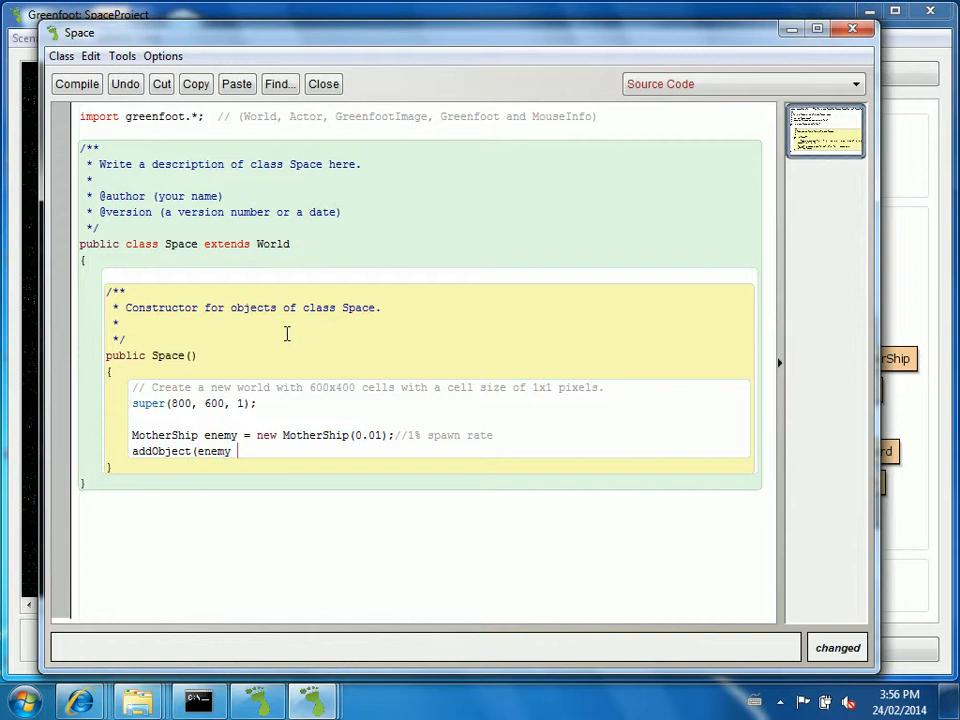
pyautogui.write(',')
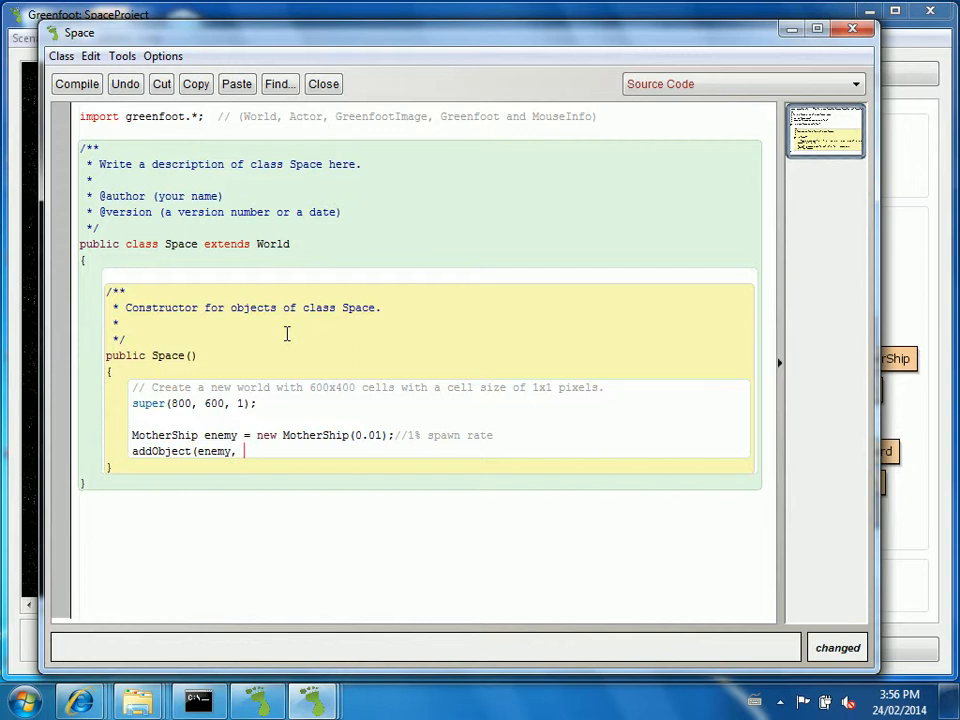
pyautogui.write('getWidth')
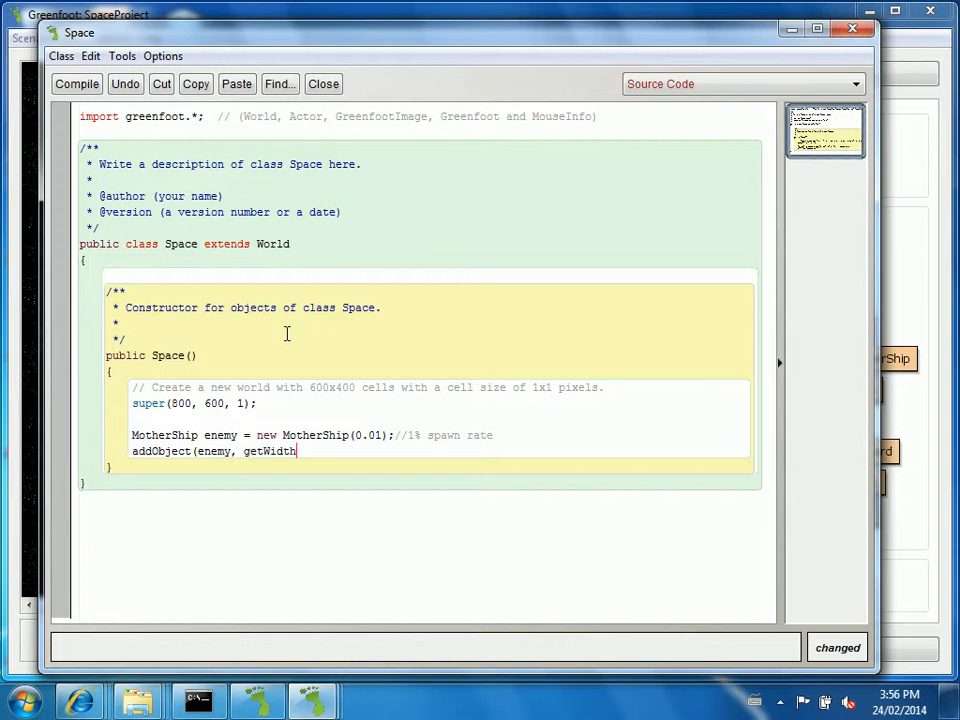
pyautogui.write('()/2')
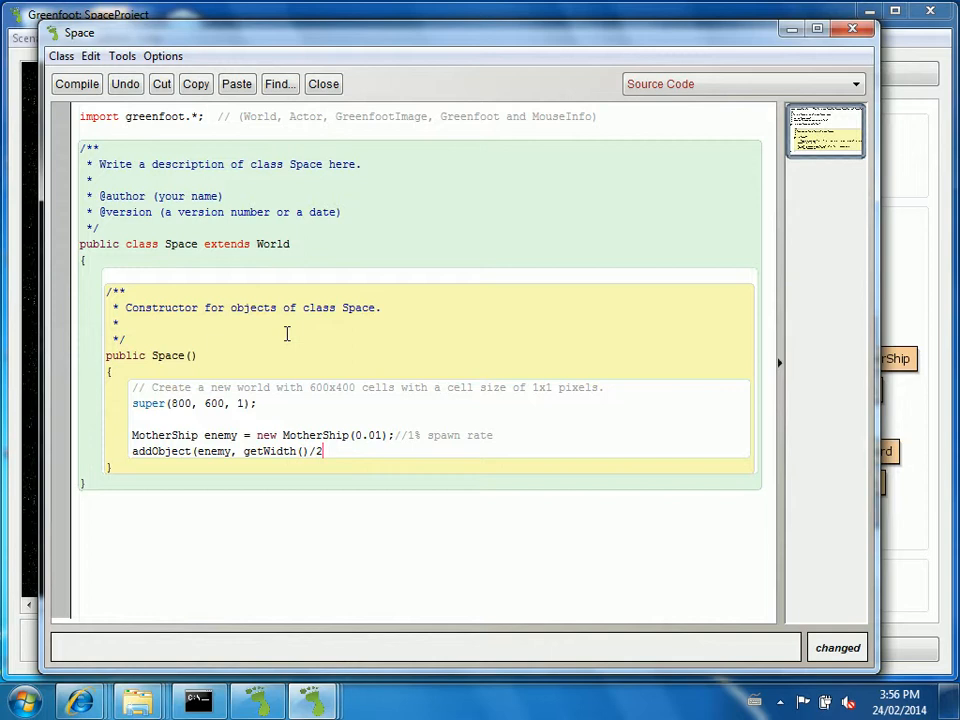
pyautogui.write(',')
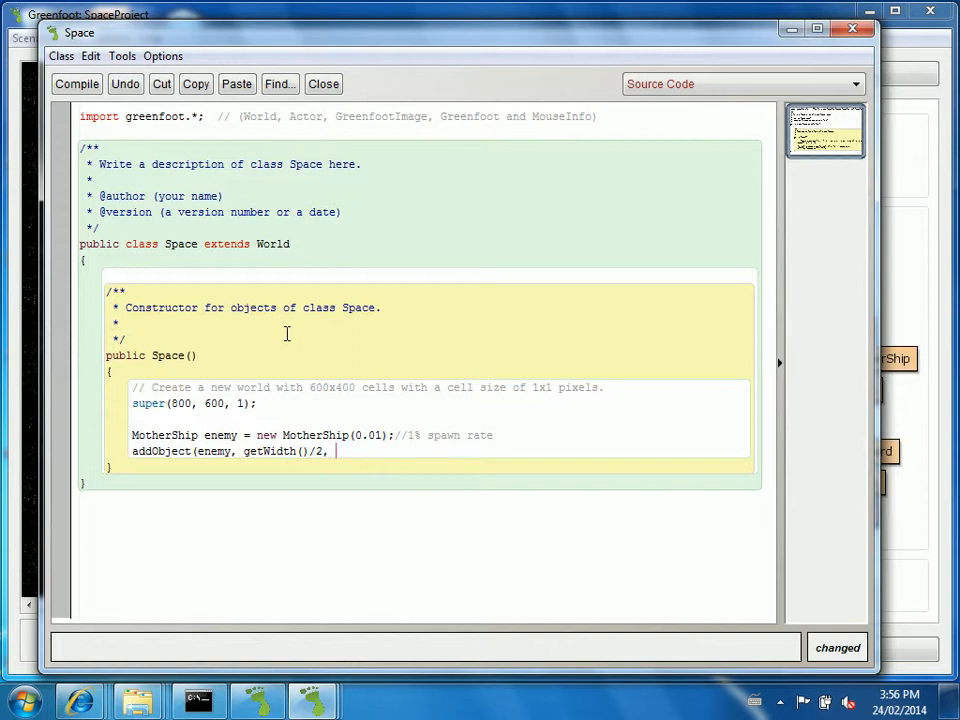
pyautogui.write('enemy.getIma')
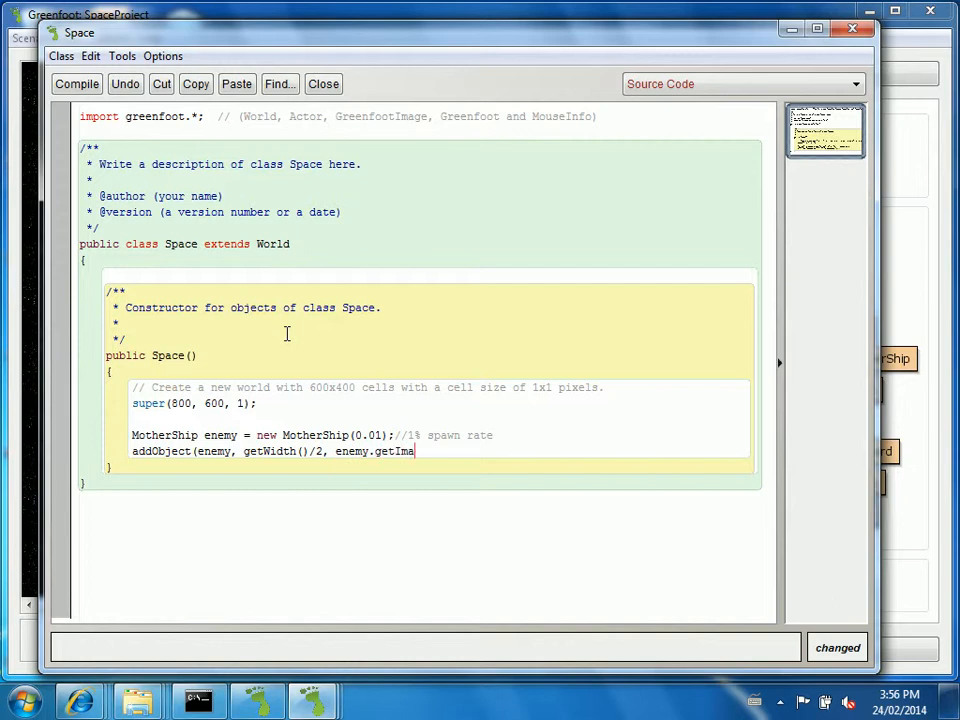
pyautogui.write('ge()')
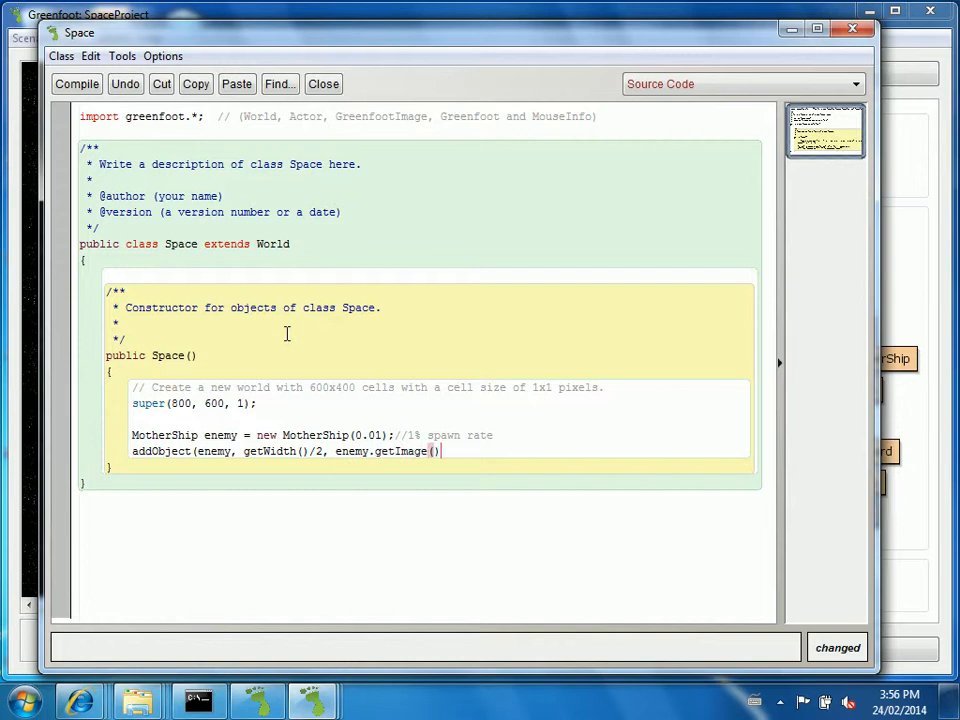
pyautogui.write('.getHeight()')
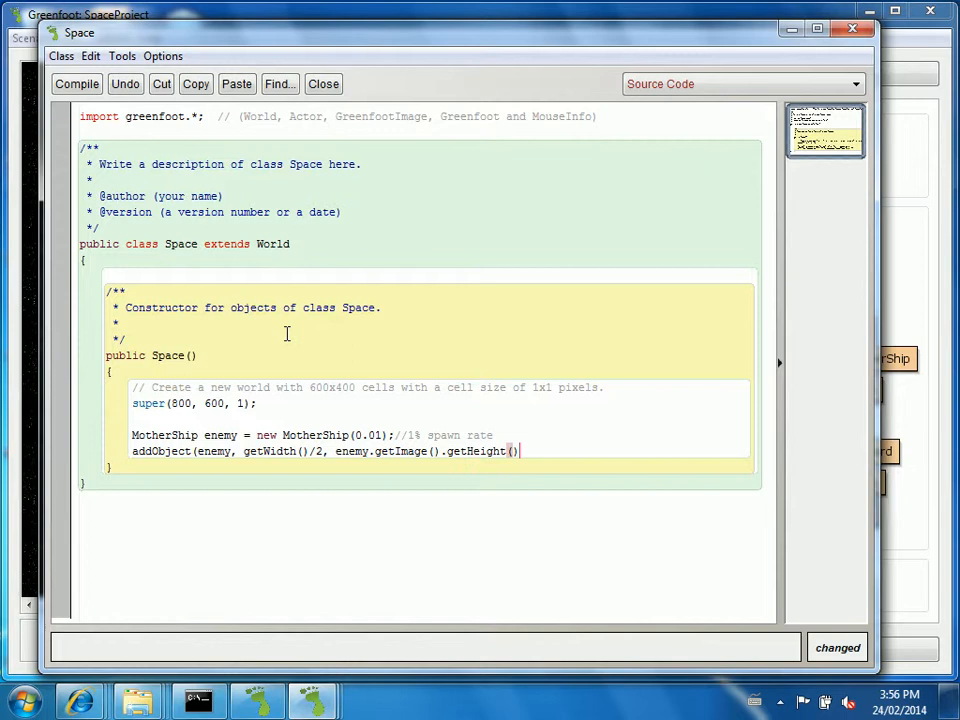
pyautogui.write('/2')
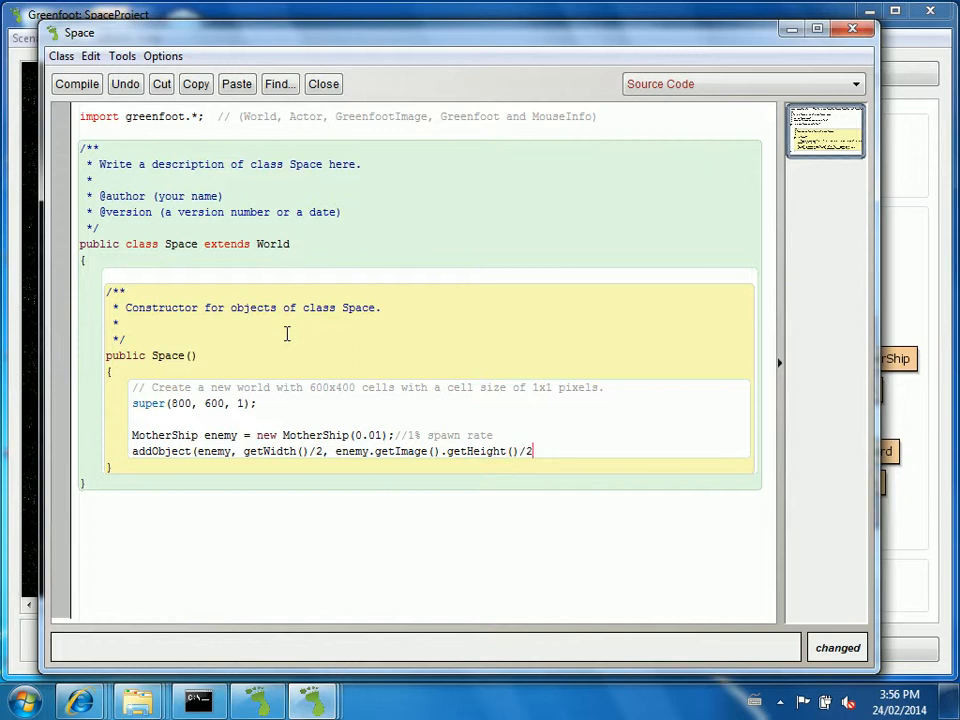
pyautogui.write(');')
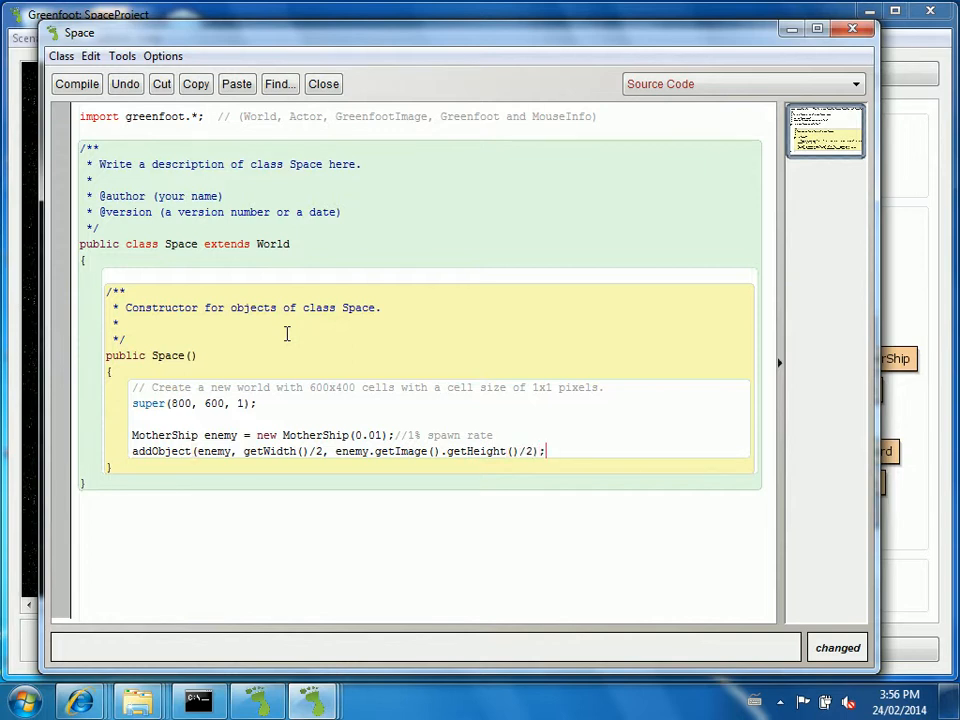
pyautogui.write('//top of screen,')
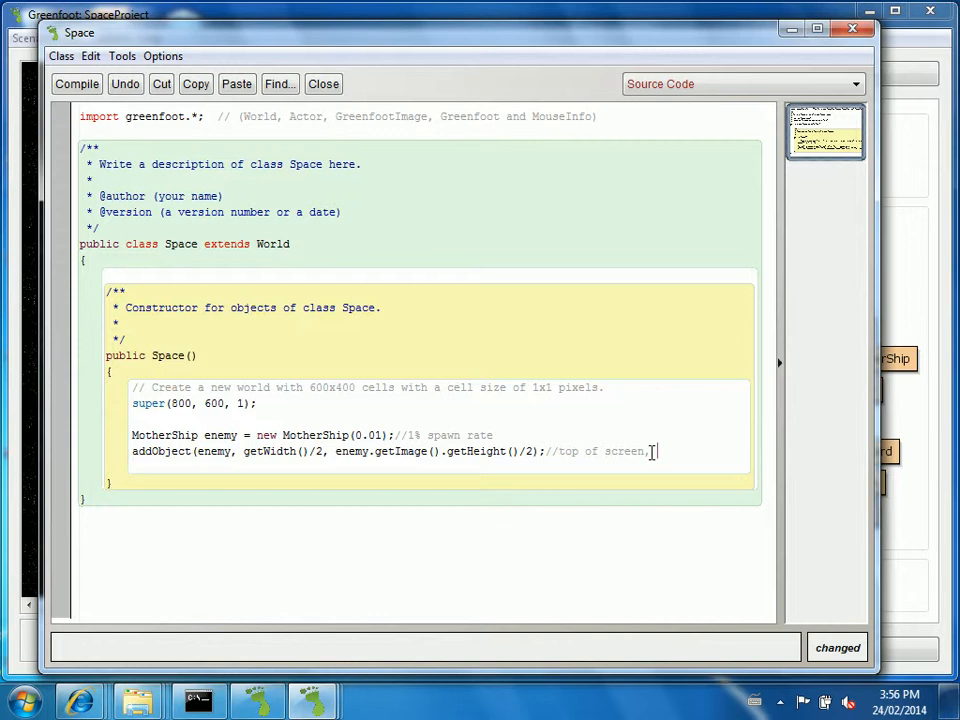
pyautogui.write('middle')
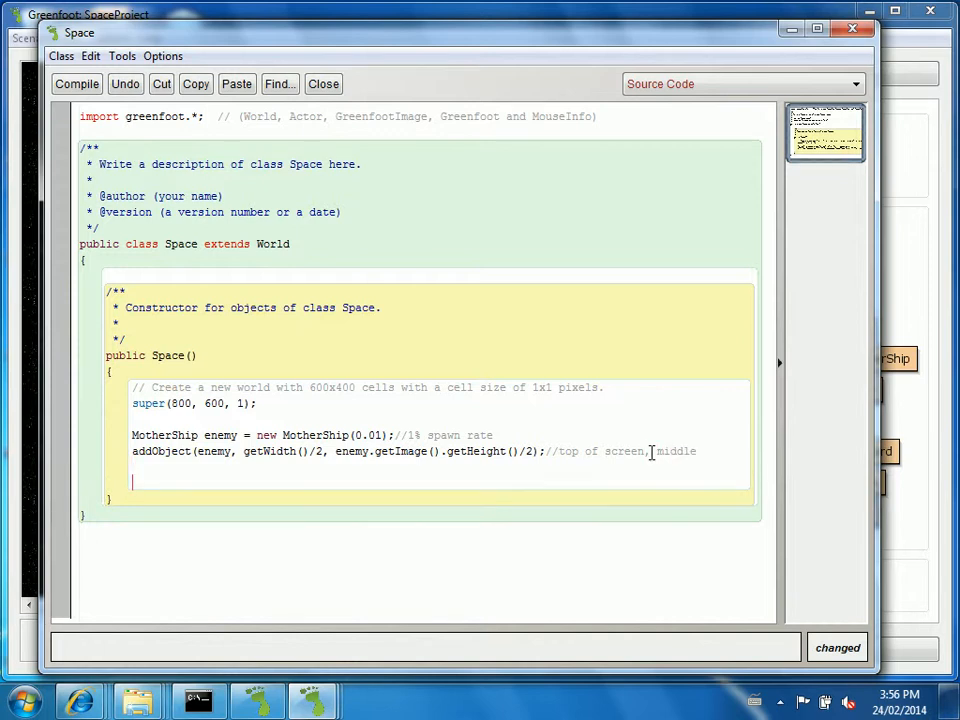
# Declare Hero player = new Hero(); below the enemy lines.
pyautogui.write('Hero player = ne')
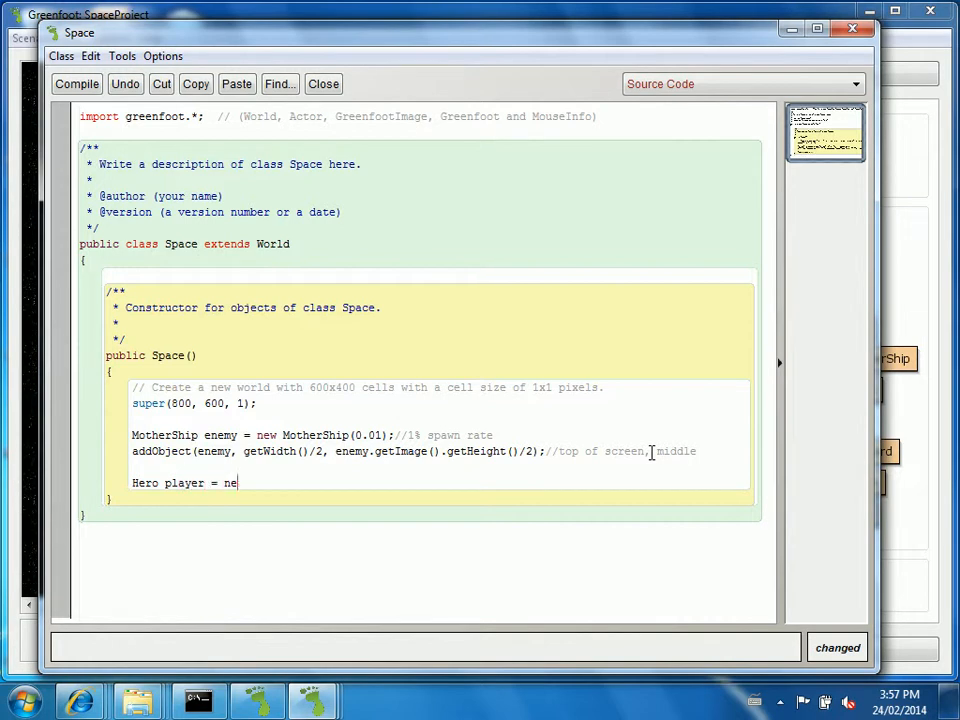
pyautogui.write('w Hero();')
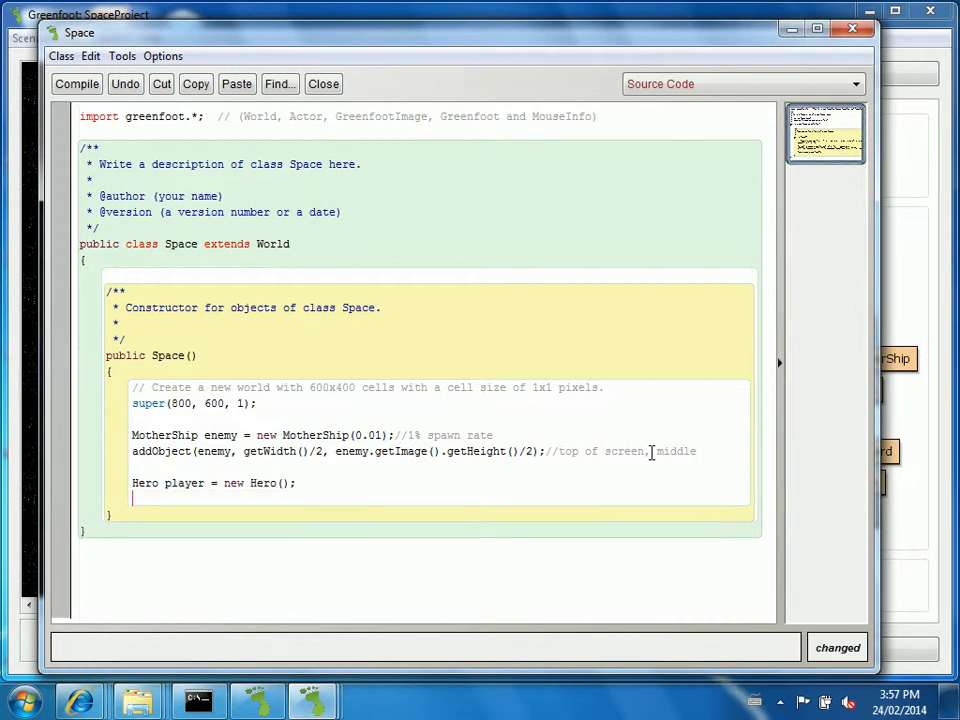
# Add addObject(player, getWidth()/2, getHeight()/2); and start a new method below the constructor.
pyautogui.write('addOj')
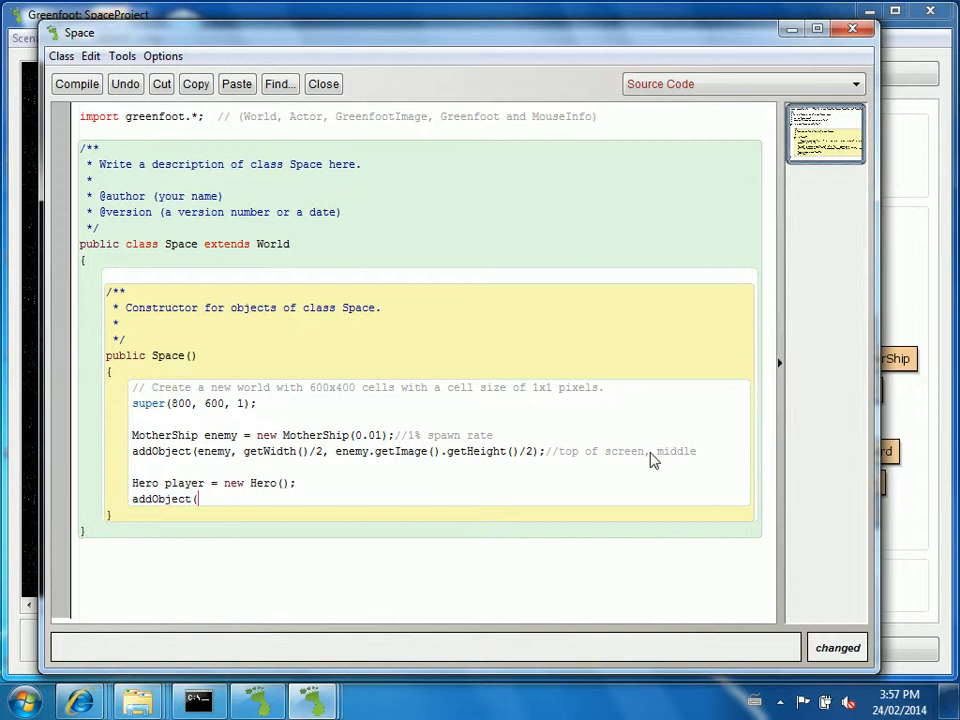
pyautogui.write('laye')
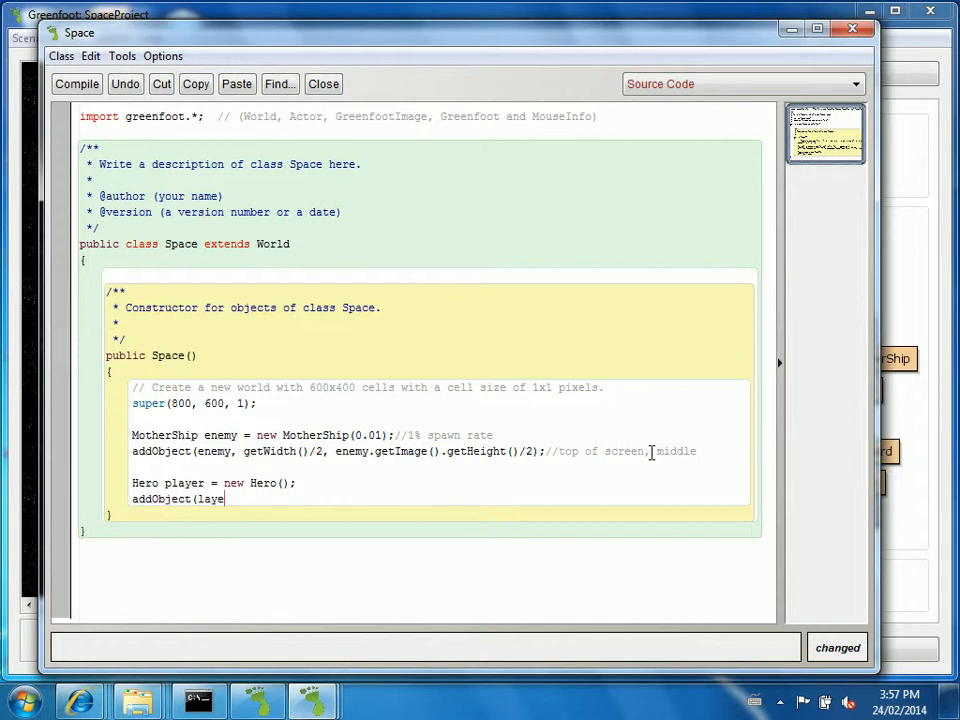
pyautogui.write('player')
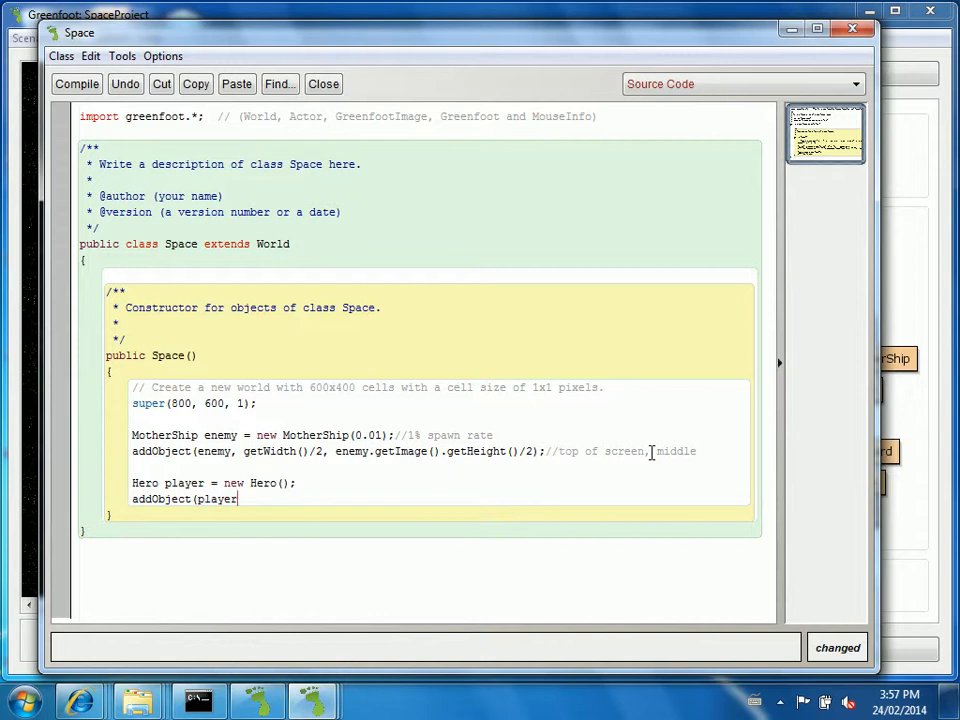
pyautogui.write(',')
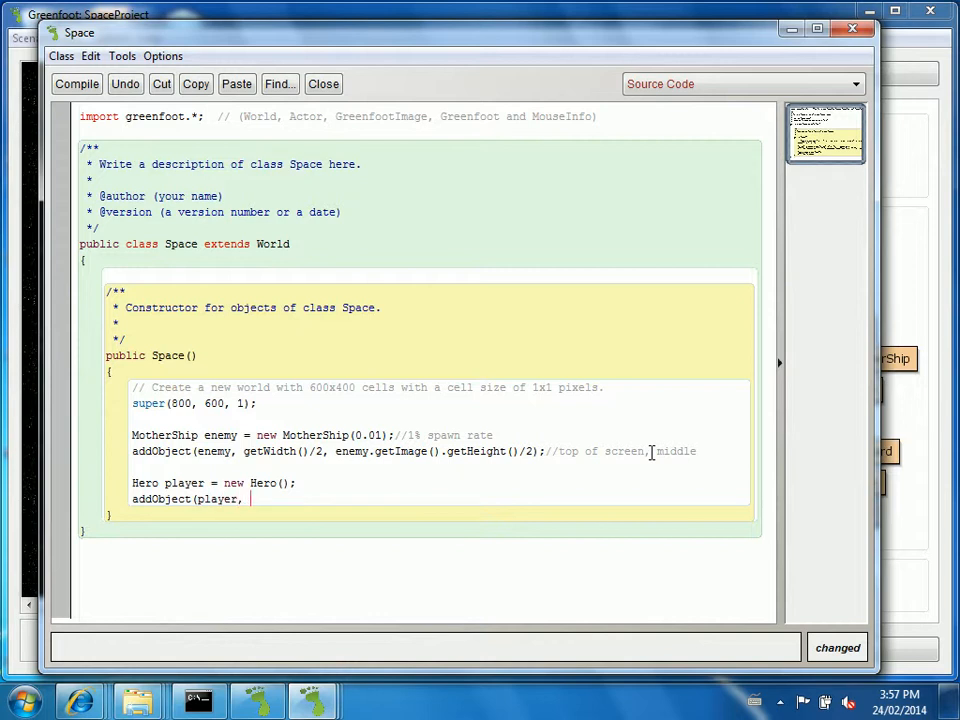
pyautogui.write('getWidth()')
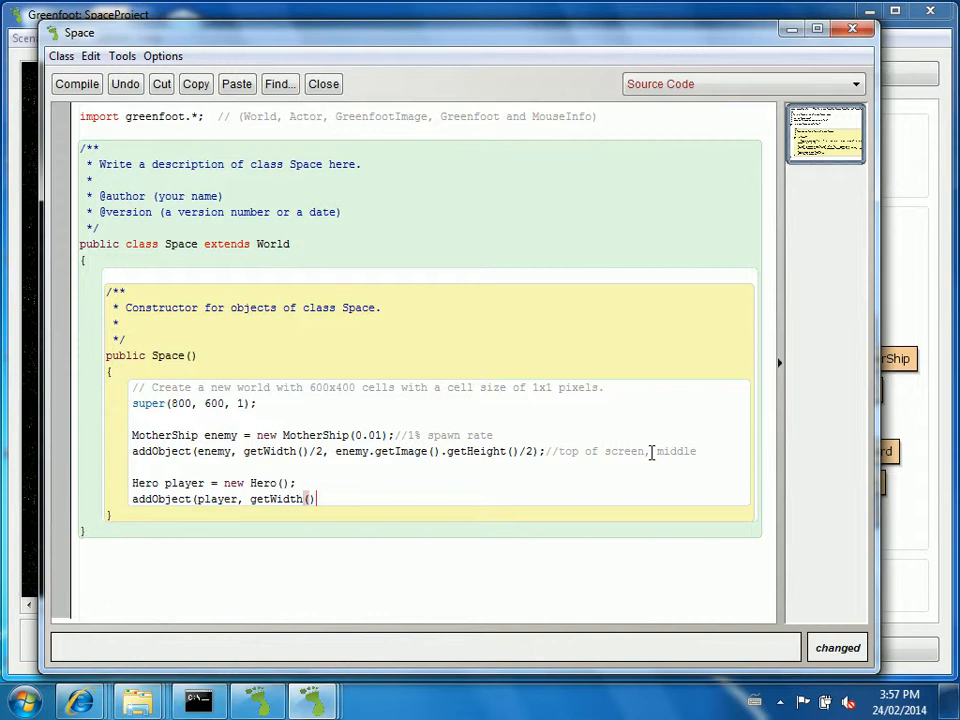
pyautogui.write('/2,')
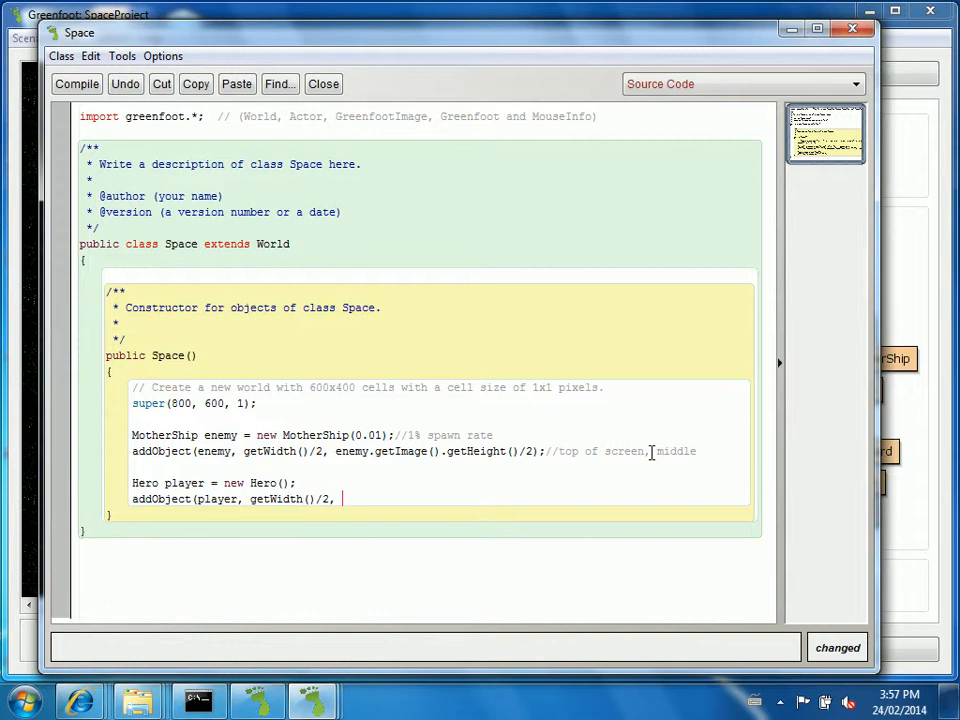
pyautogui.write('getHeight')
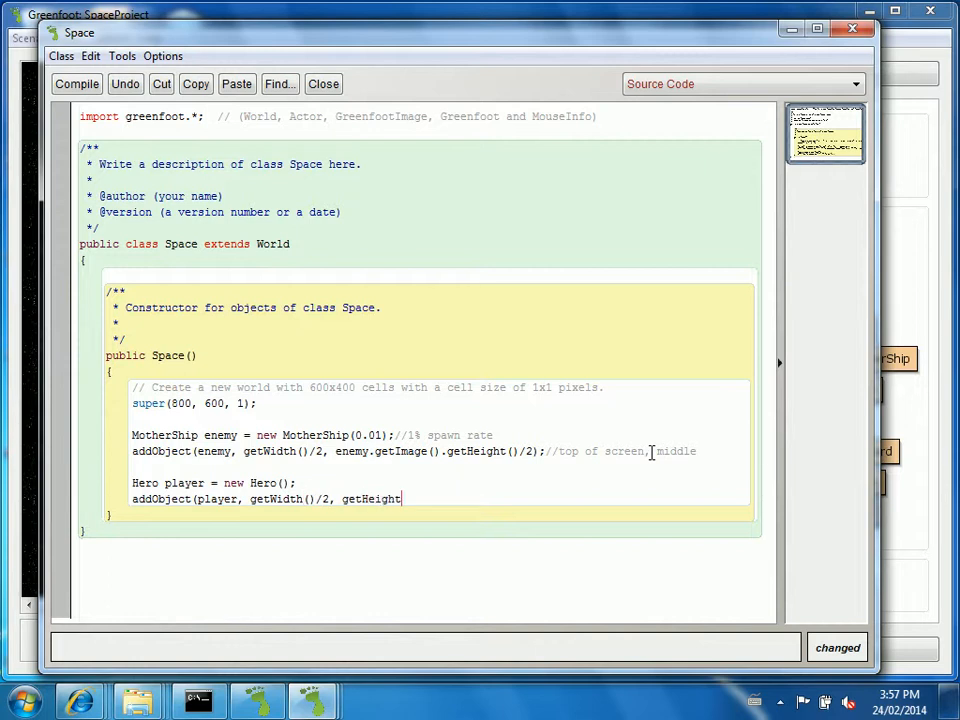
pyautogui.write('()/2);')
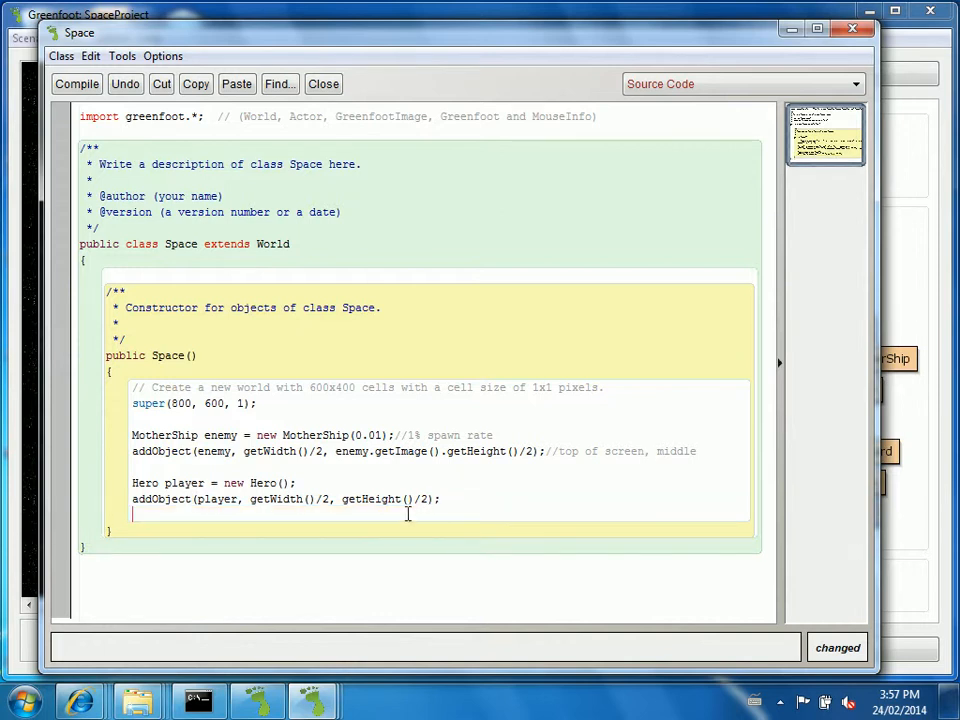
pyautogui.doubleClick(168, 388)
pyautogui.write('public')
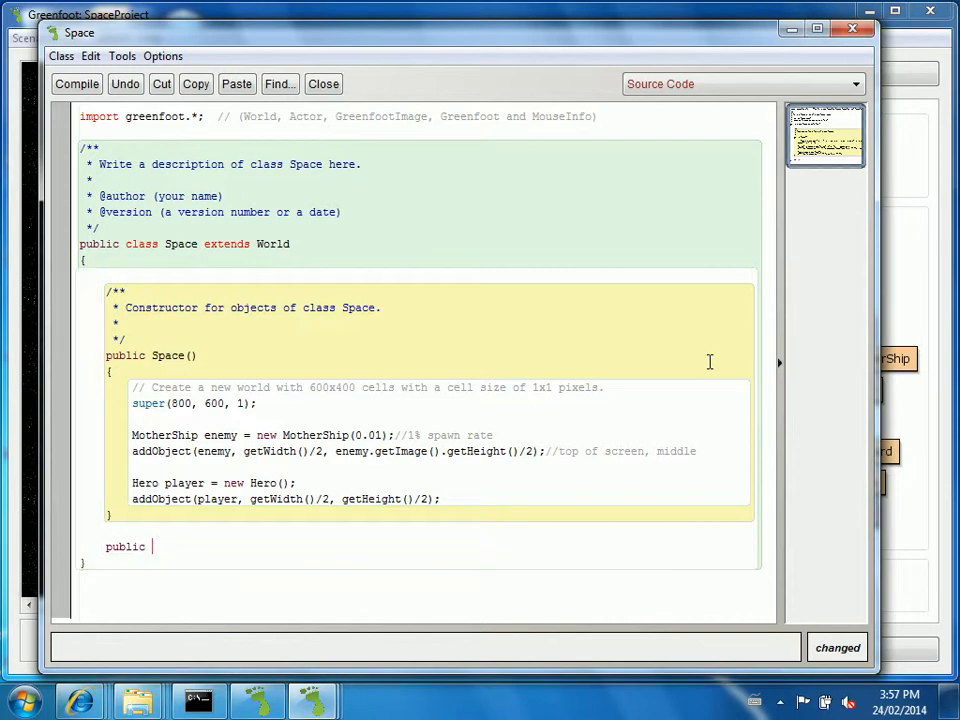
# Write a public void act() method whose body calls addSatellites();.
pyautogui.write('void act()')
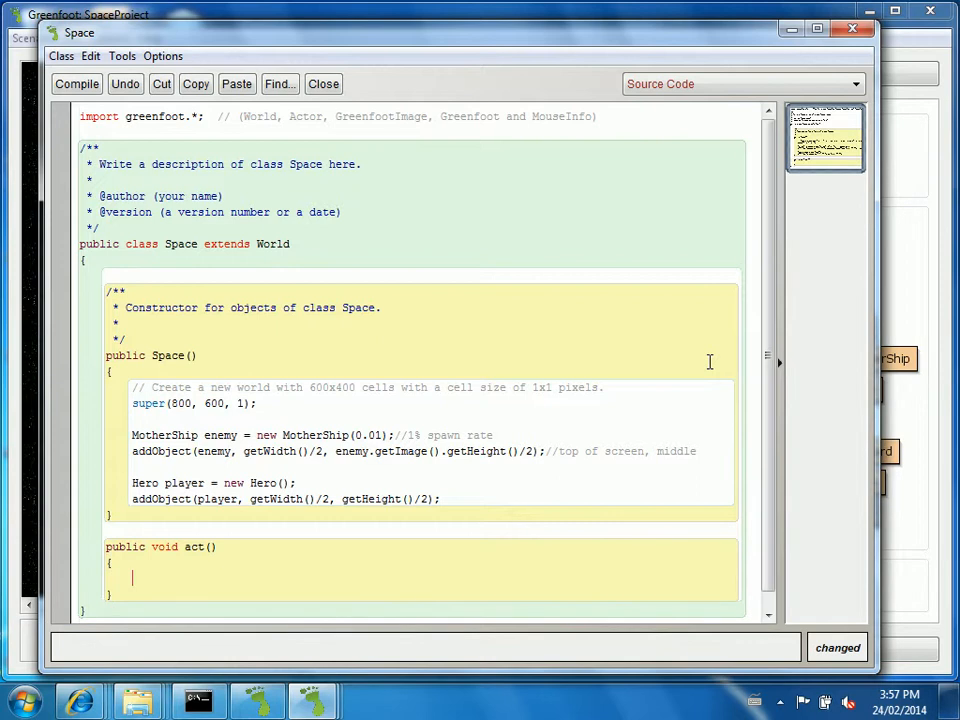
pyautogui.write('addS')
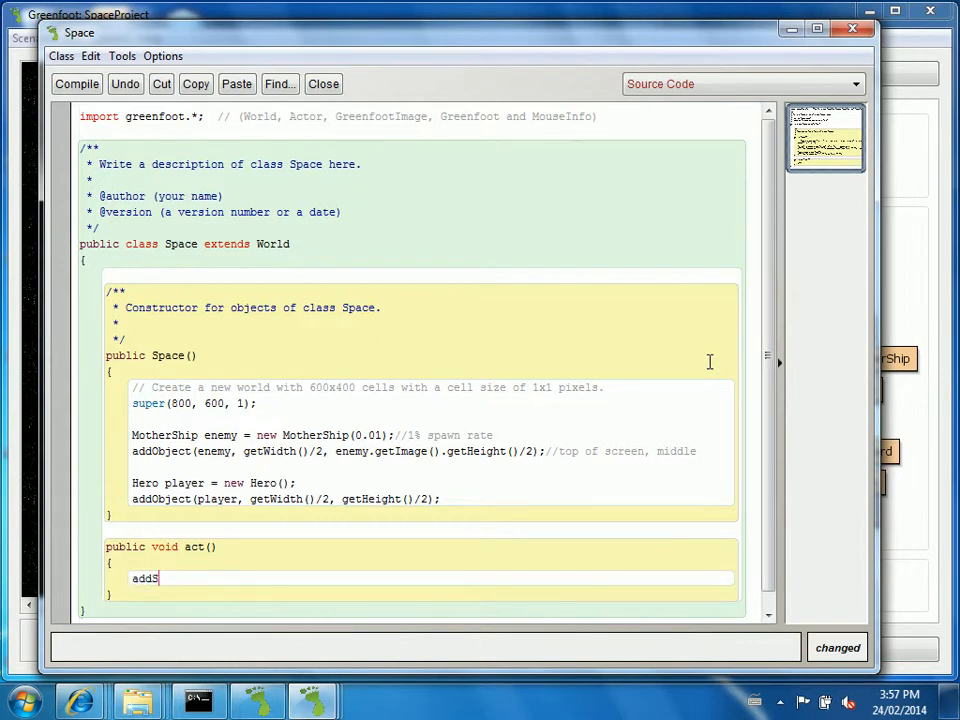
pyautogui.write('atell')
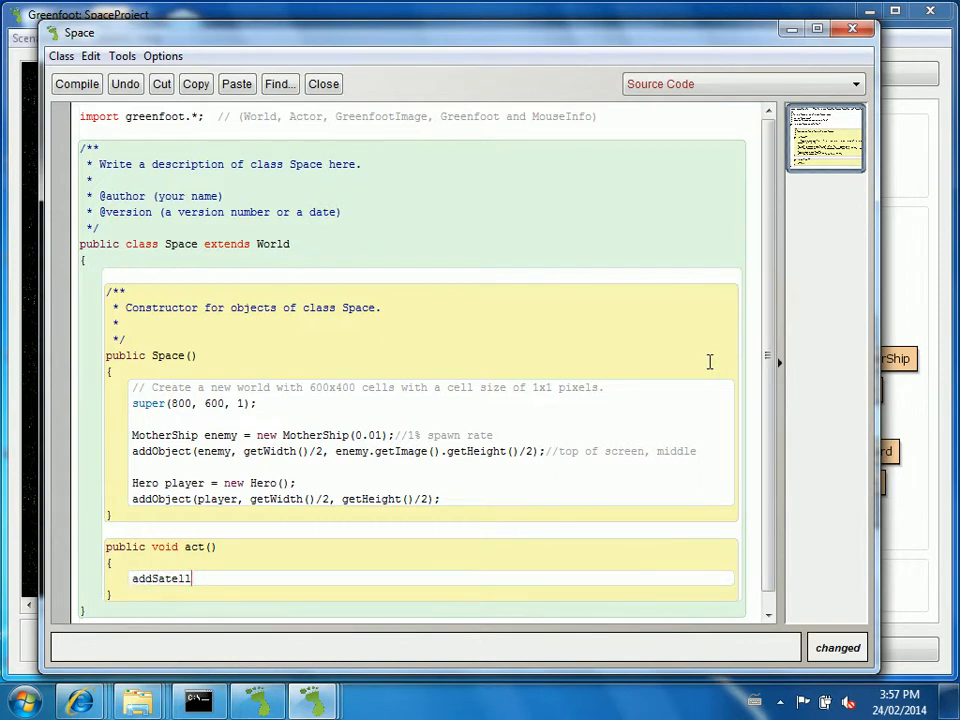
pyautogui.write('ites')
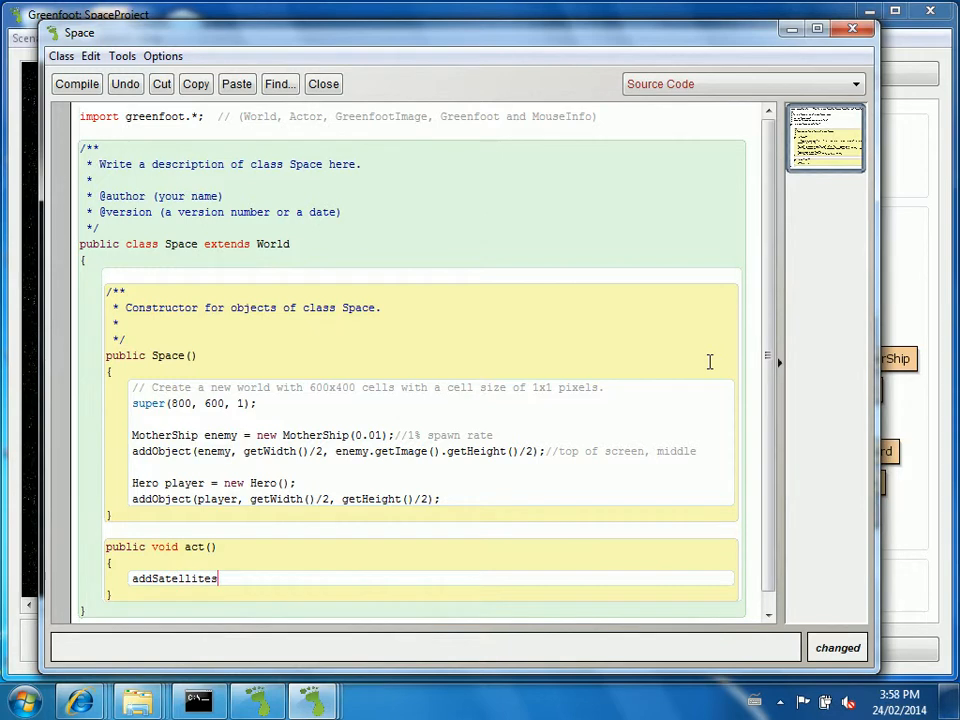
pyautogui.write('();')
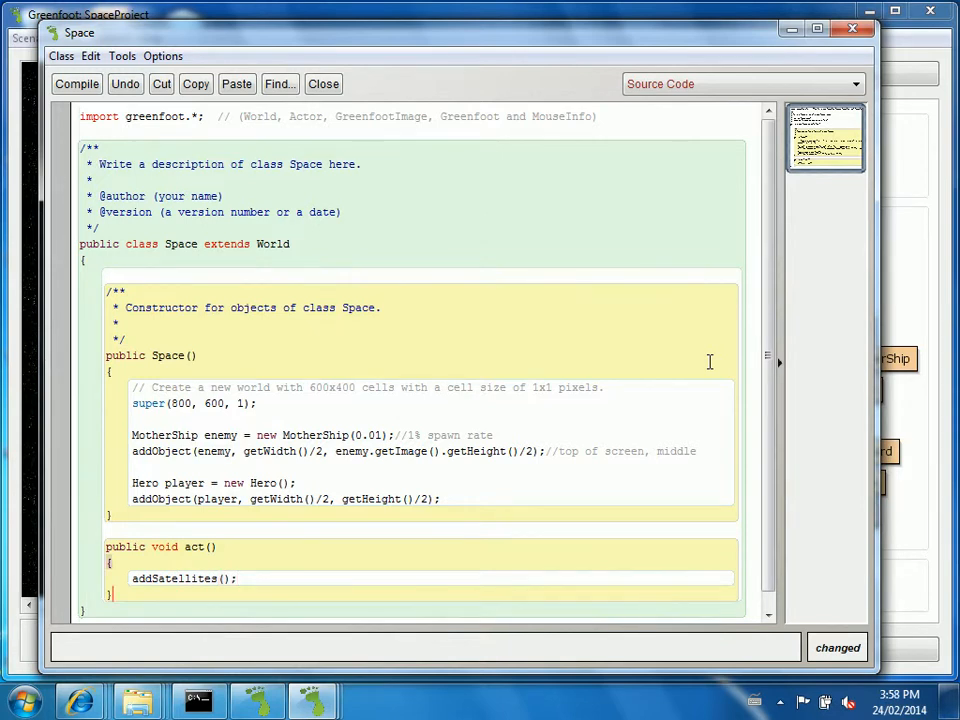
pyautogui.scroll(-3)
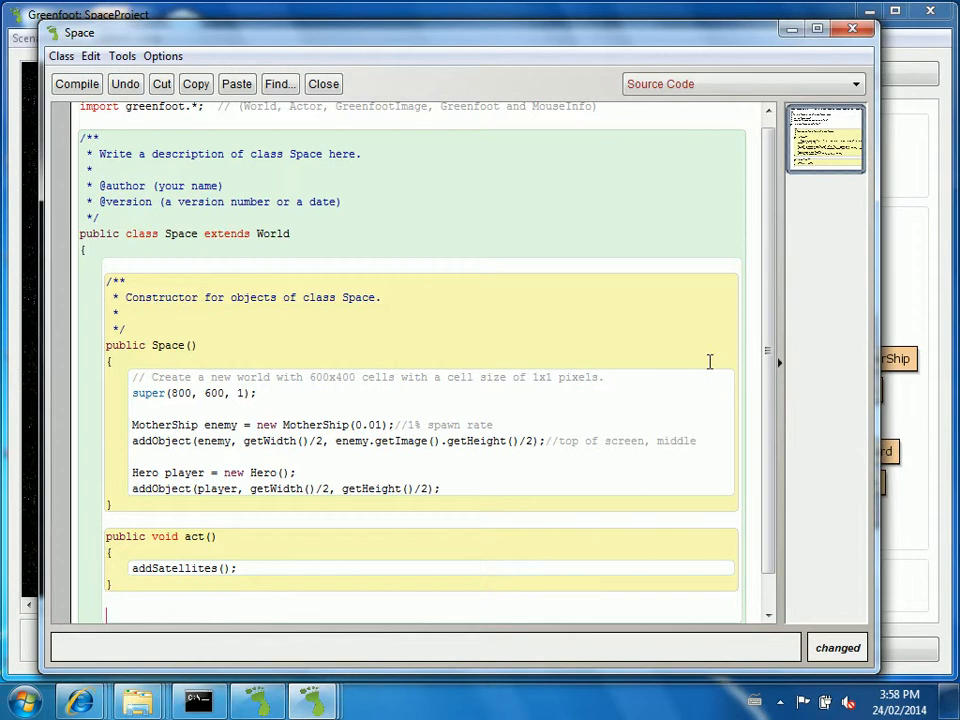
# Start an empty public void addSatellites() method after act.
pyautogui.write('pu')
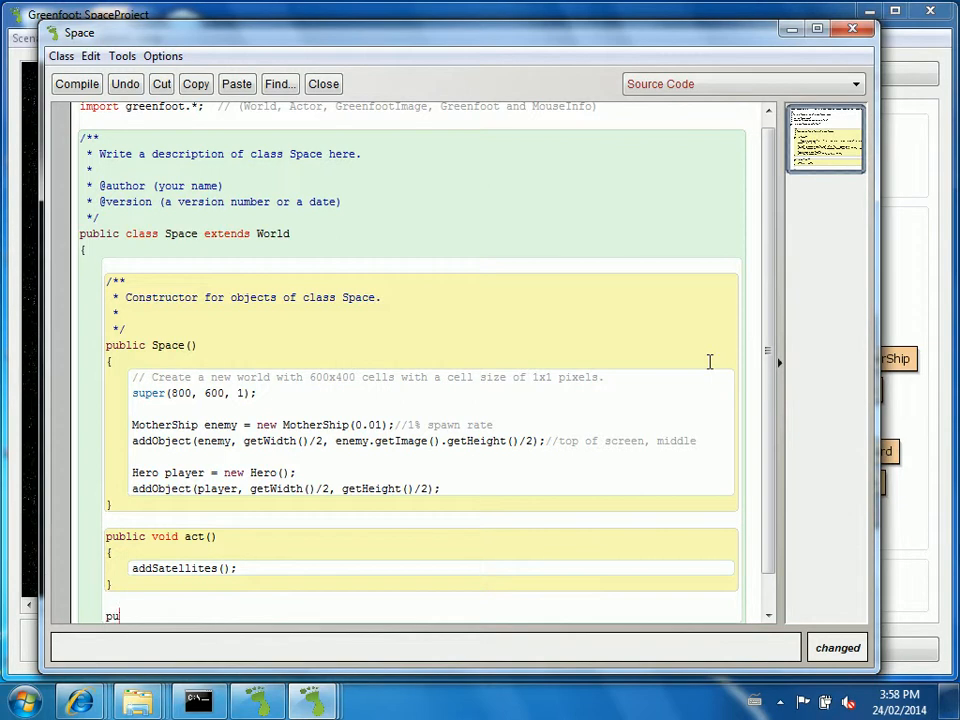
pyautogui.write('blic')
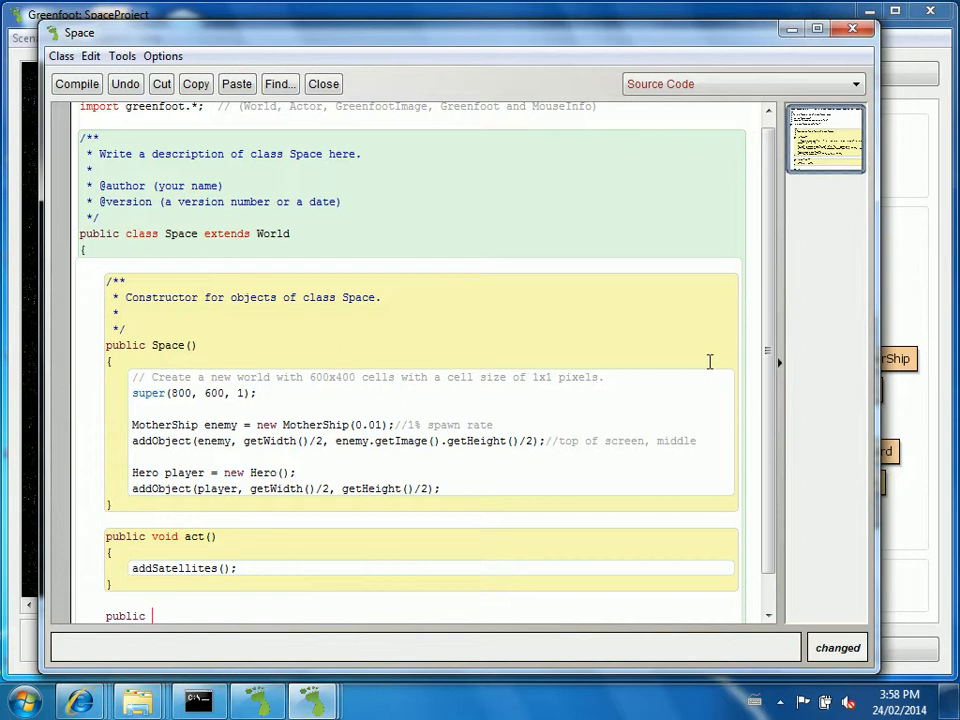
pyautogui.write('void a')
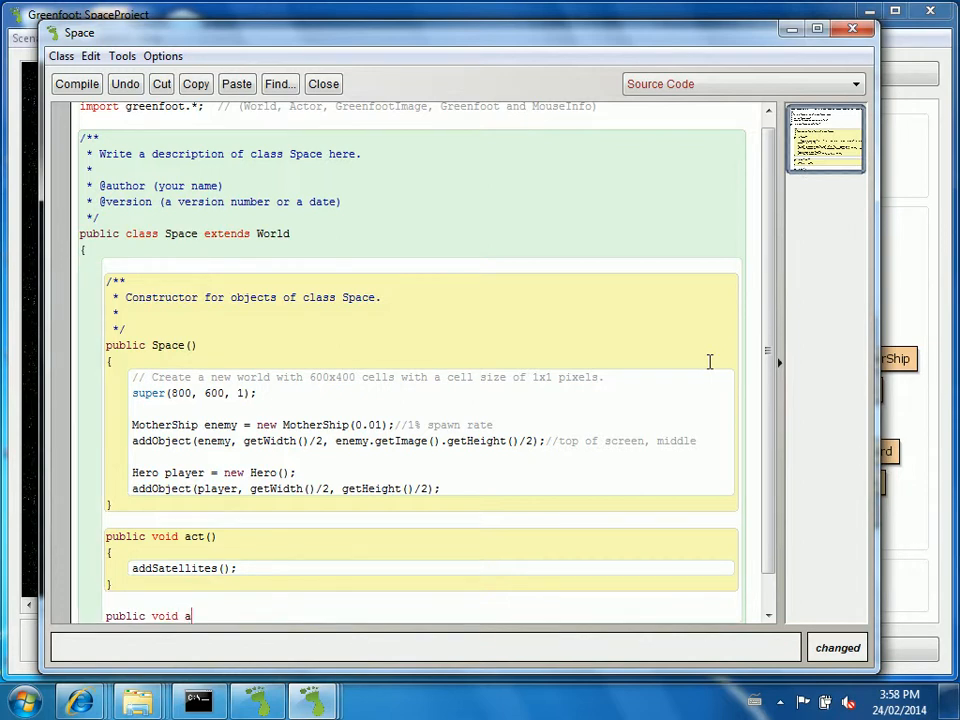
pyautogui.write('ddSattellites(')
pyautogui.write('{')
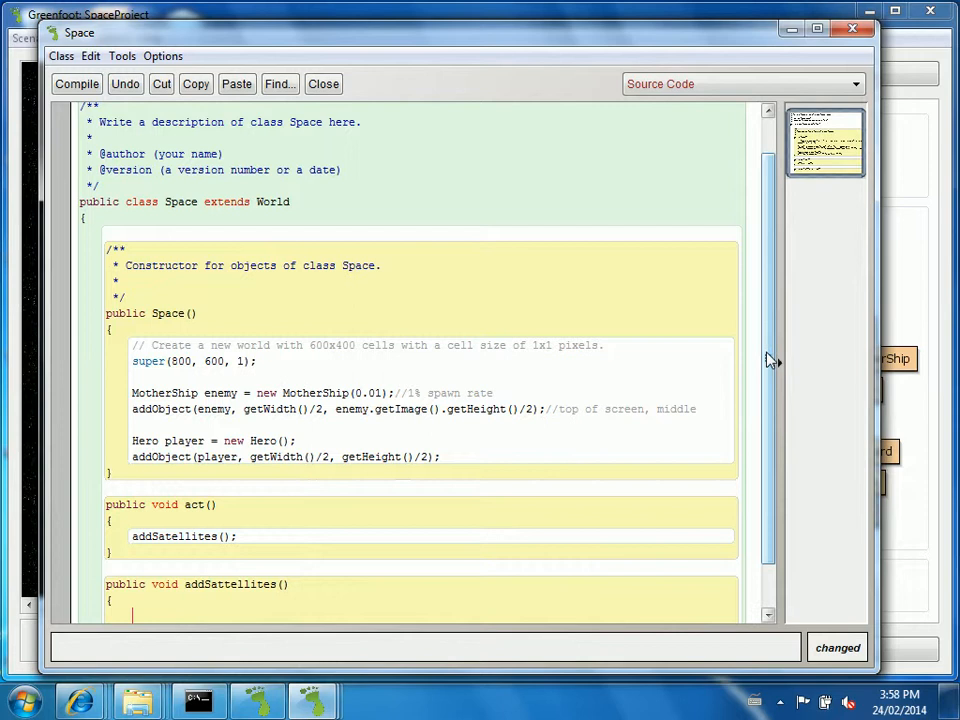
pyautogui.scroll(-3)
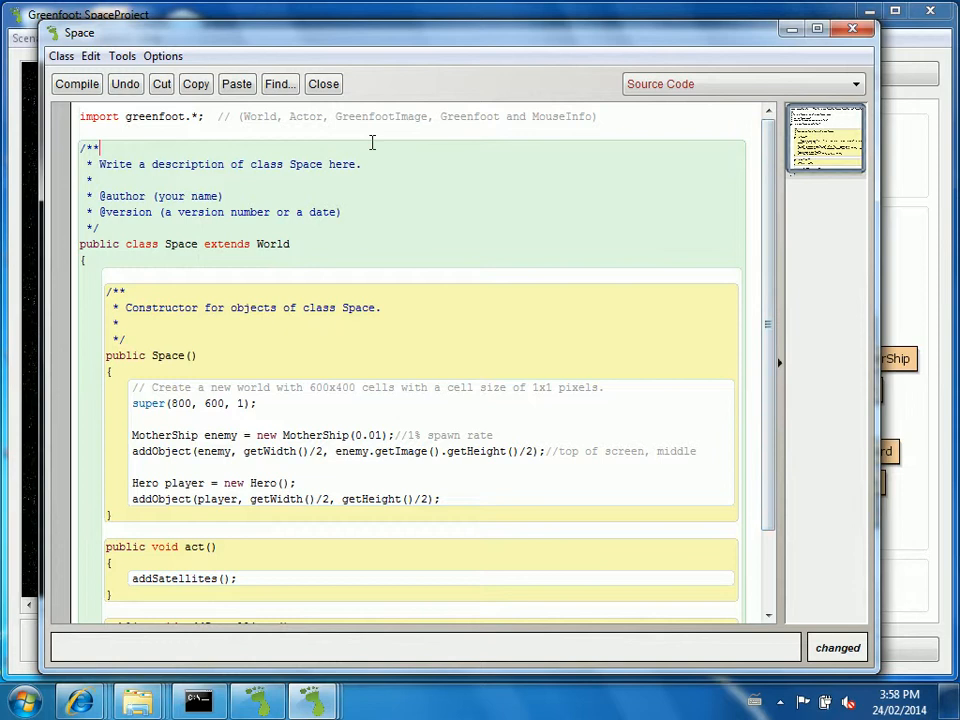
# Add import java.util.List; beneath the greenfoot import.
pyautogui.write('import')
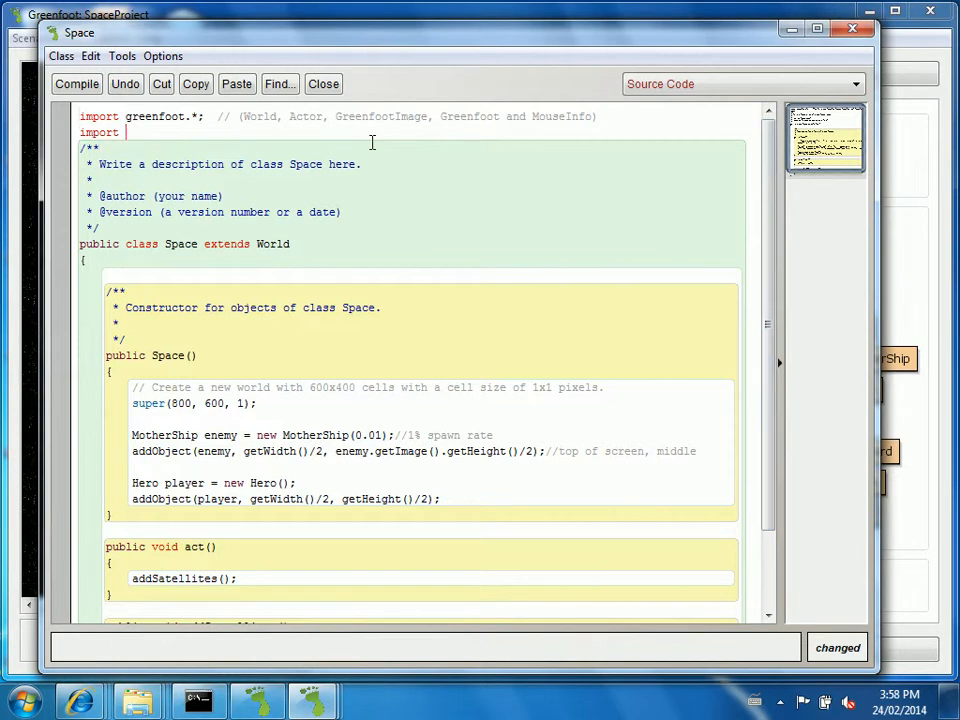
pyautogui.write('j')
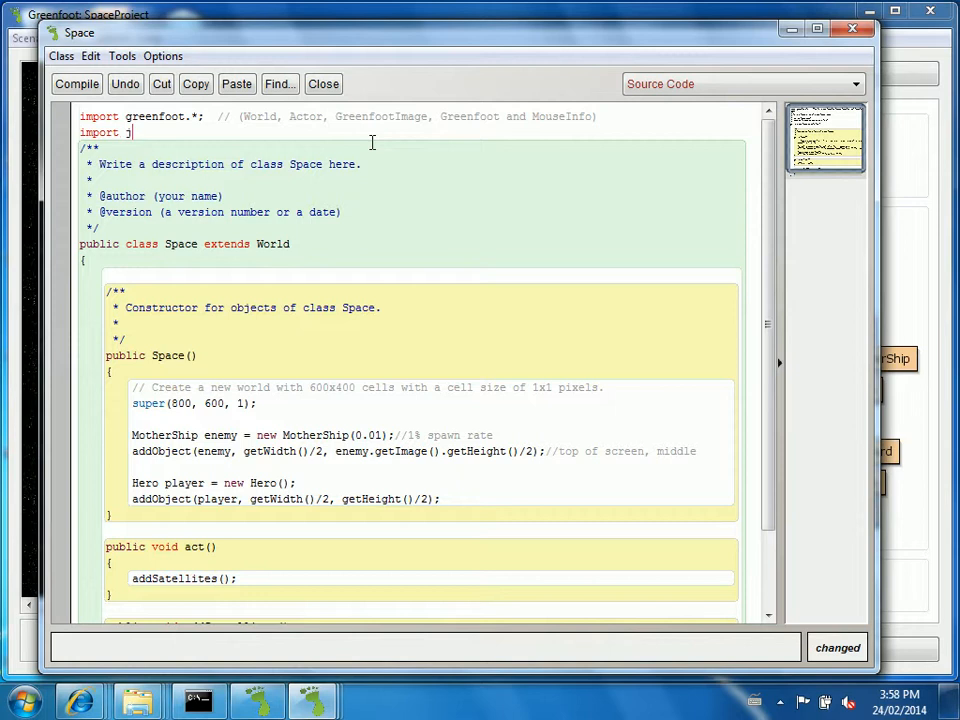
pyautogui.write('ava.util.')
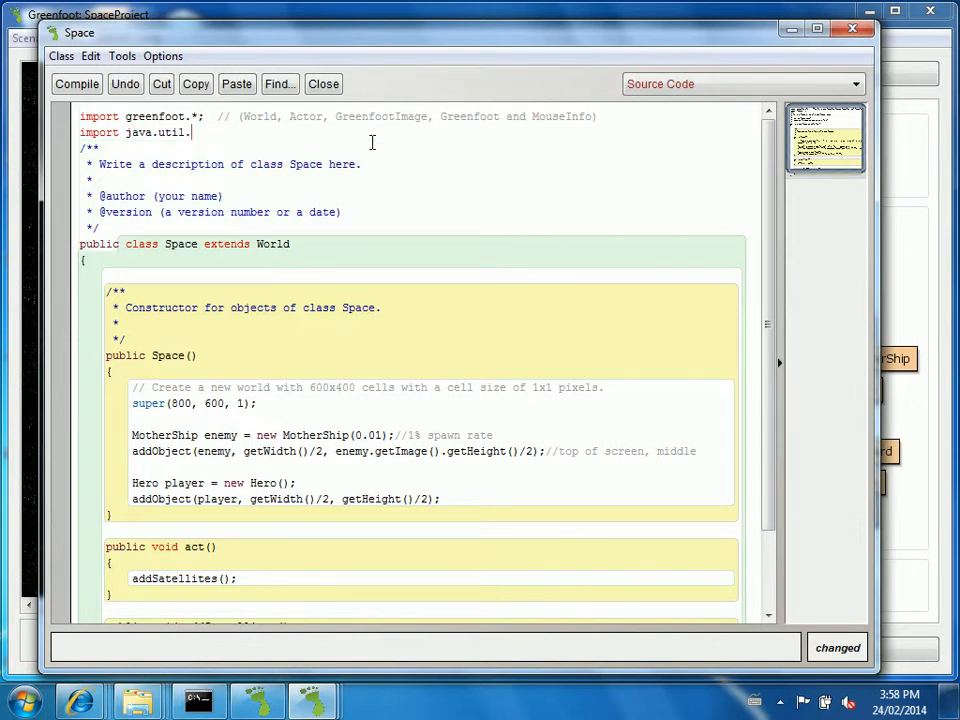
pyautogui.write('List;')
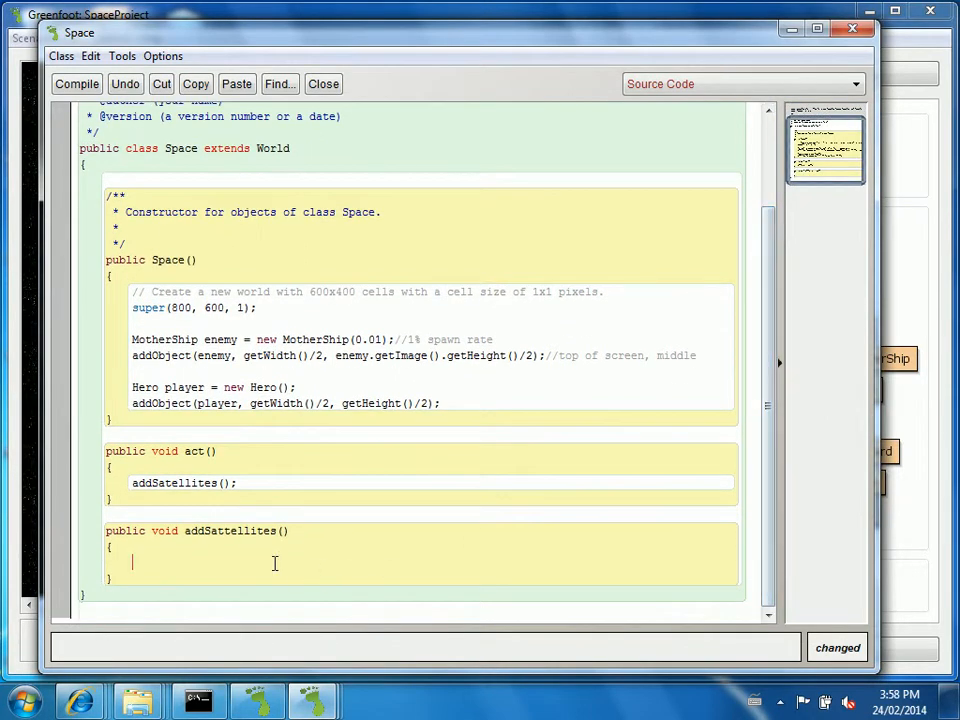
# Write List<Sattellite> sats = getObjects(Sattellite.class); inside addSatellites.
pyautogui.write('List<')
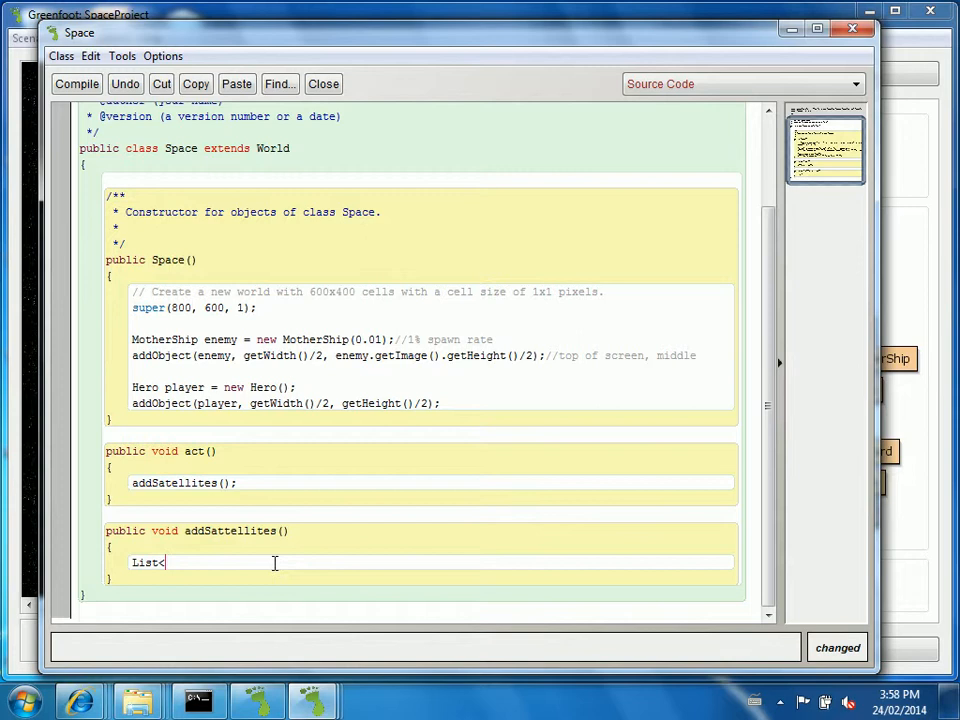
pyautogui.write('Satte')
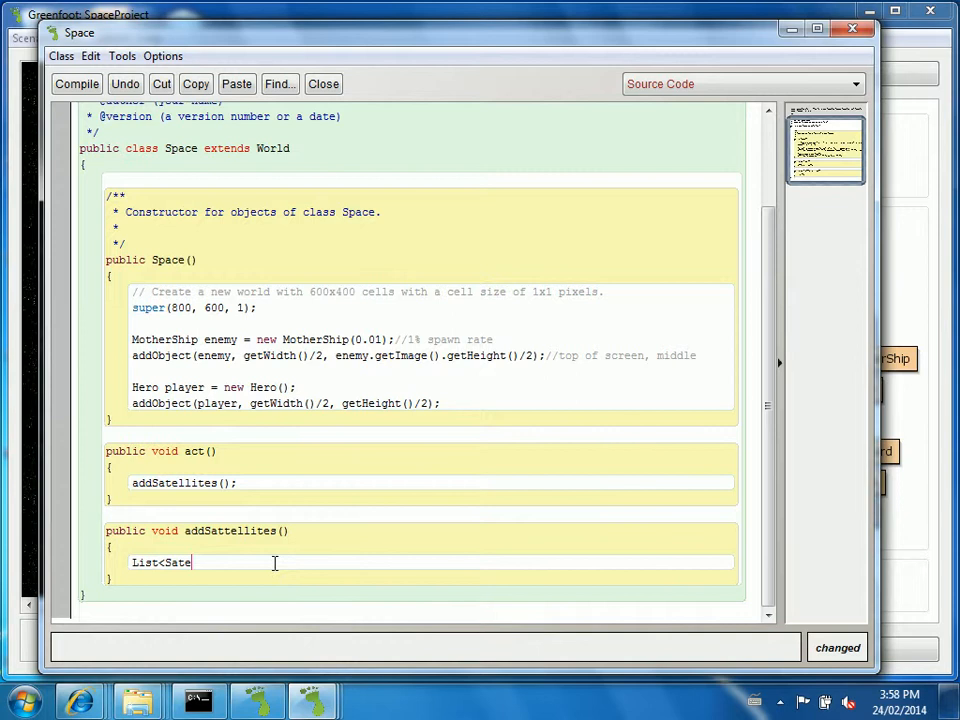
pyautogui.write('llite>')
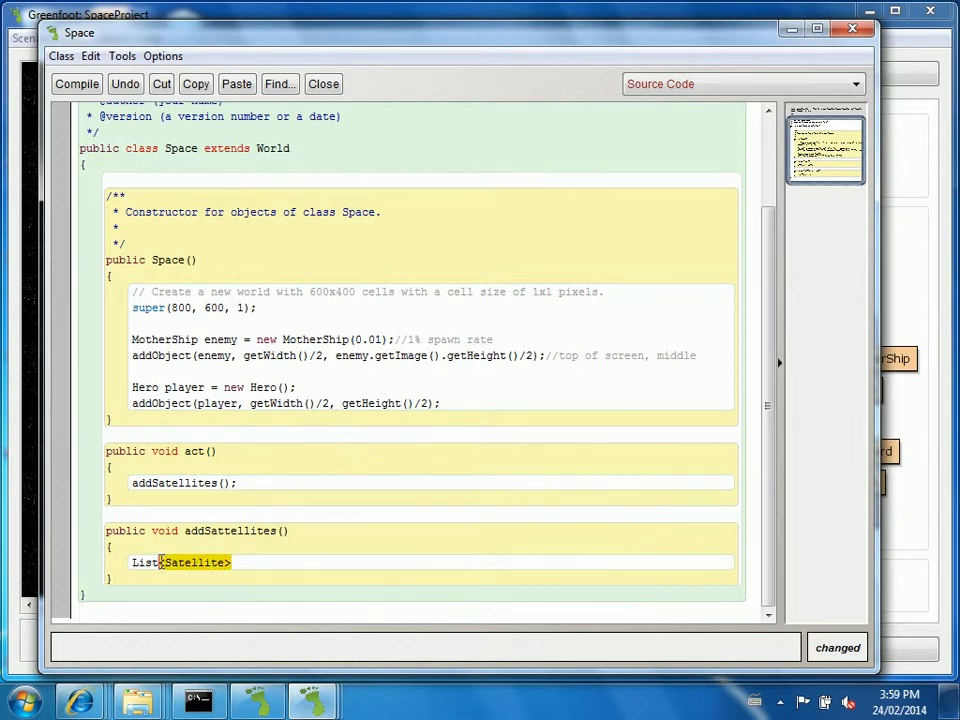
pyautogui.click(236, 562)
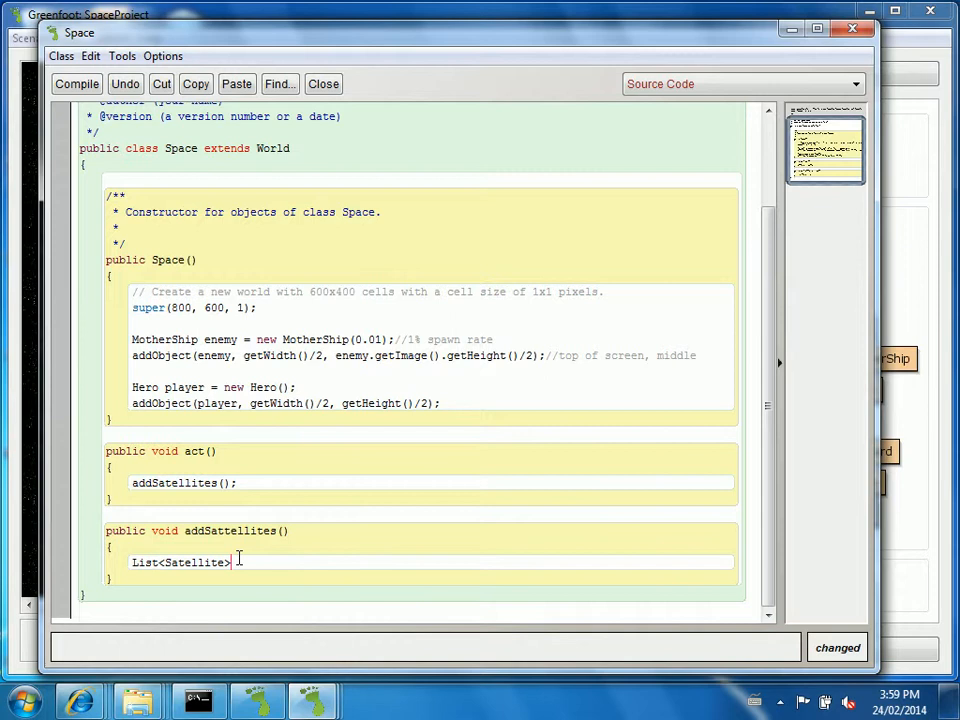
pyautogui.write('sats')
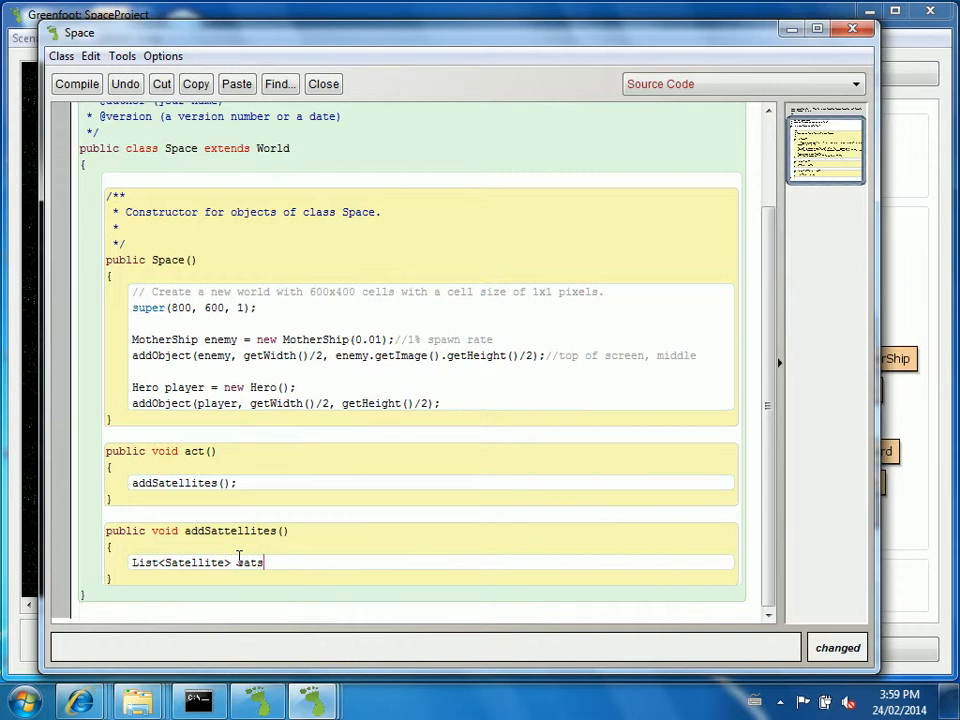
pyautogui.write('= get')
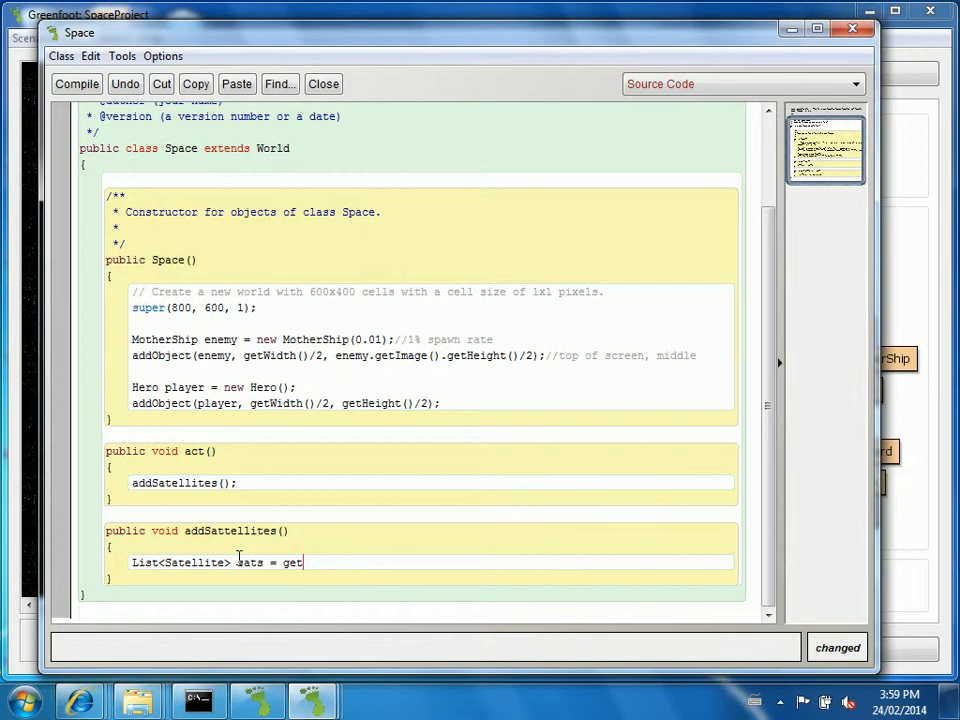
pyautogui.write('Objects(')
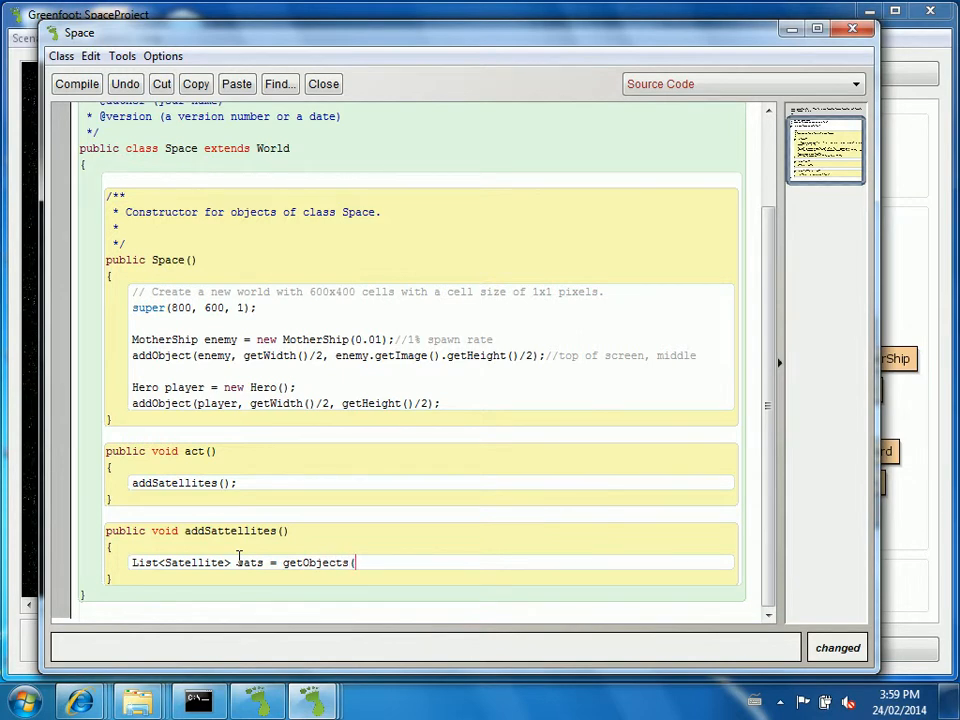
pyautogui.write('Satt')
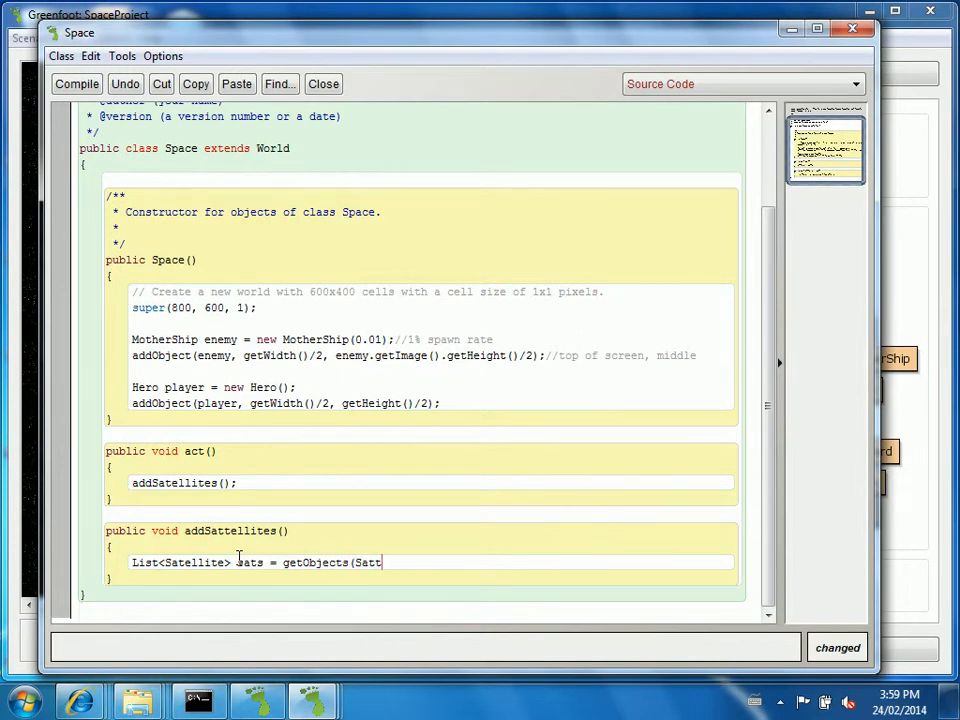
pyautogui.write('ellite.clas')
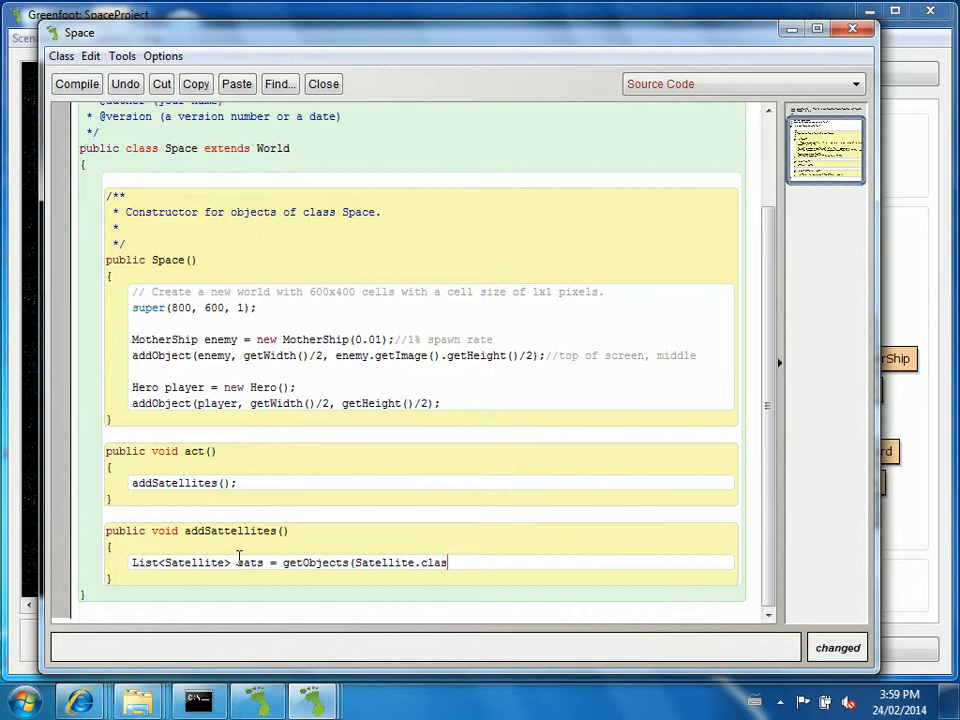
pyautogui.write('s);')
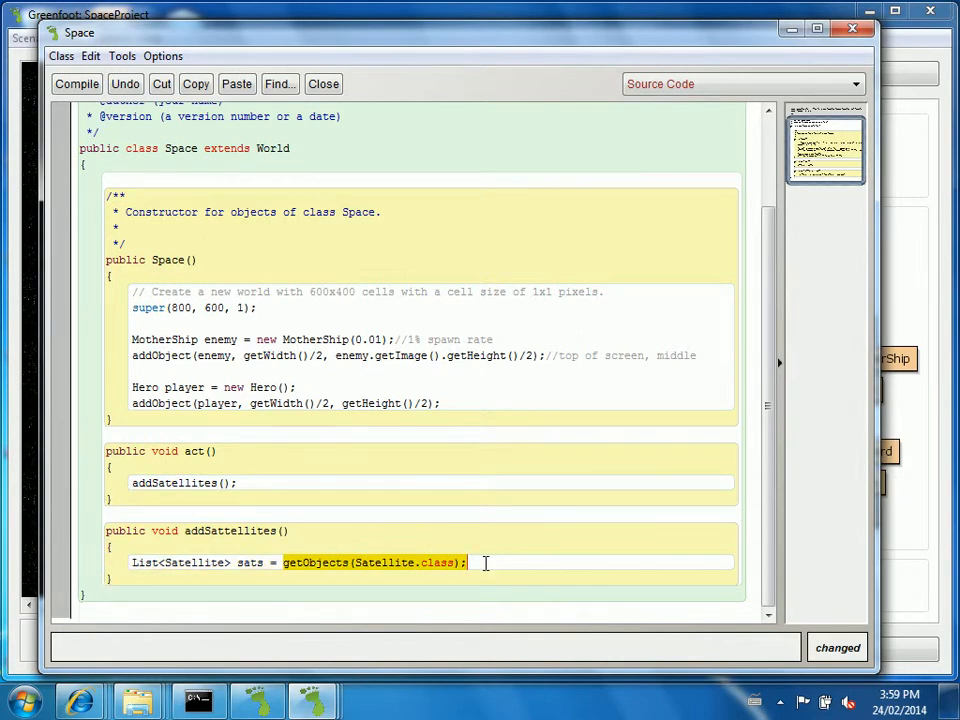
# Correct the misspelled type names on the line to Satellite.
pyautogui.click(486, 564)
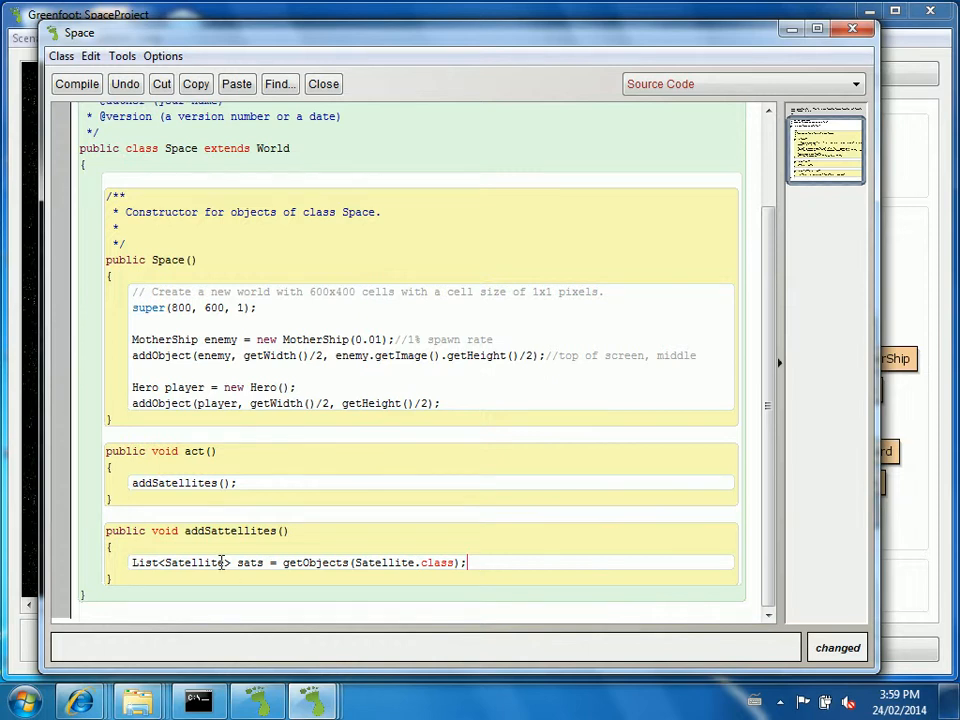
pyautogui.write('Alien')
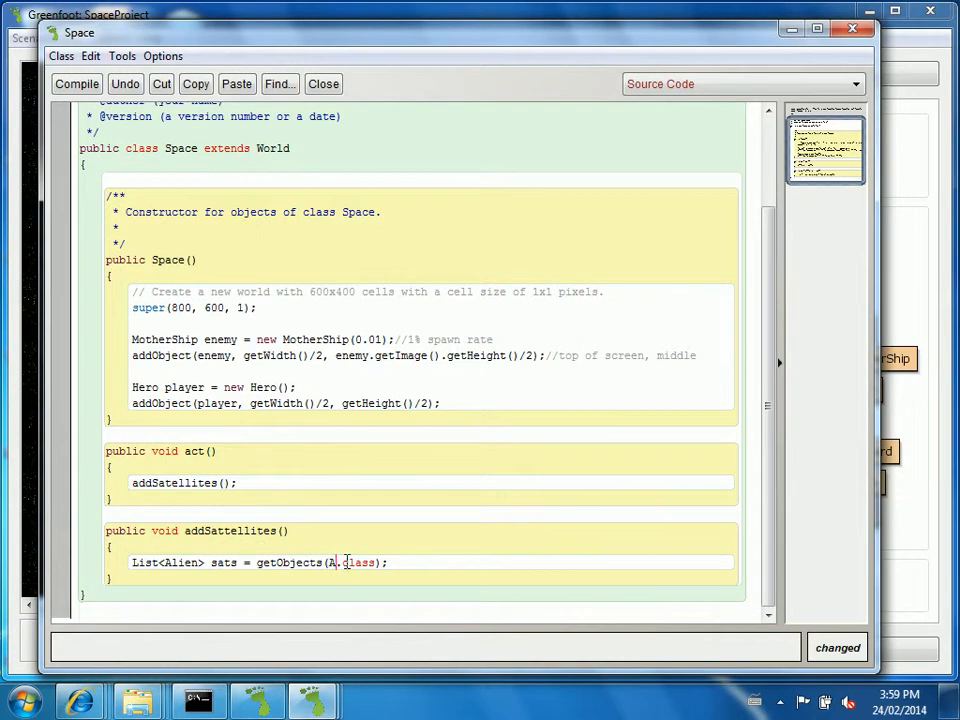
pyautogui.write('lien')
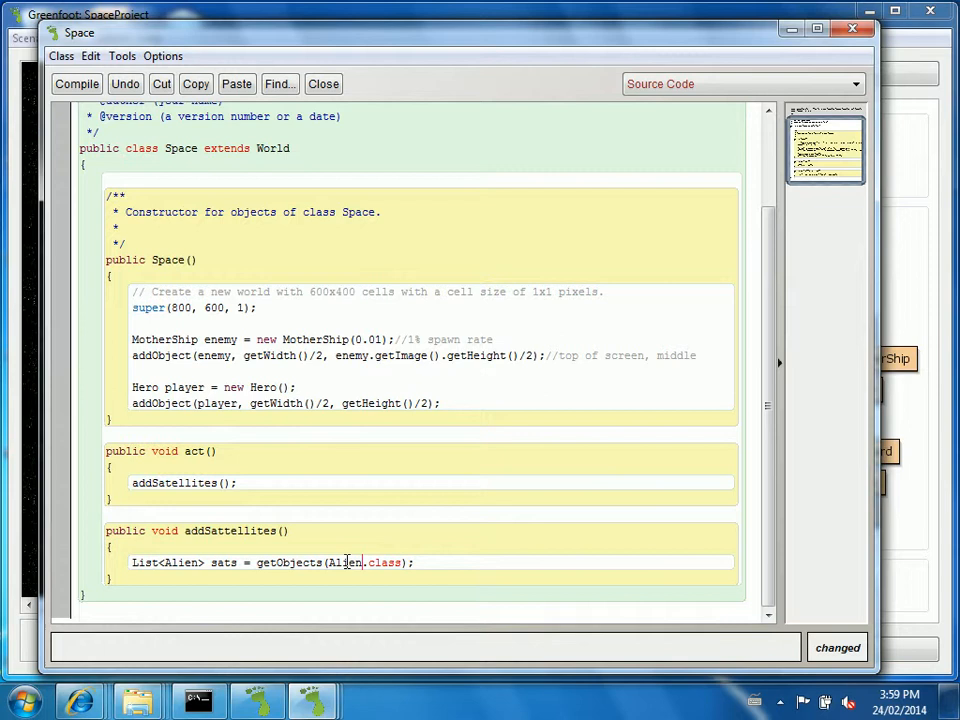
pyautogui.write('Satellite')
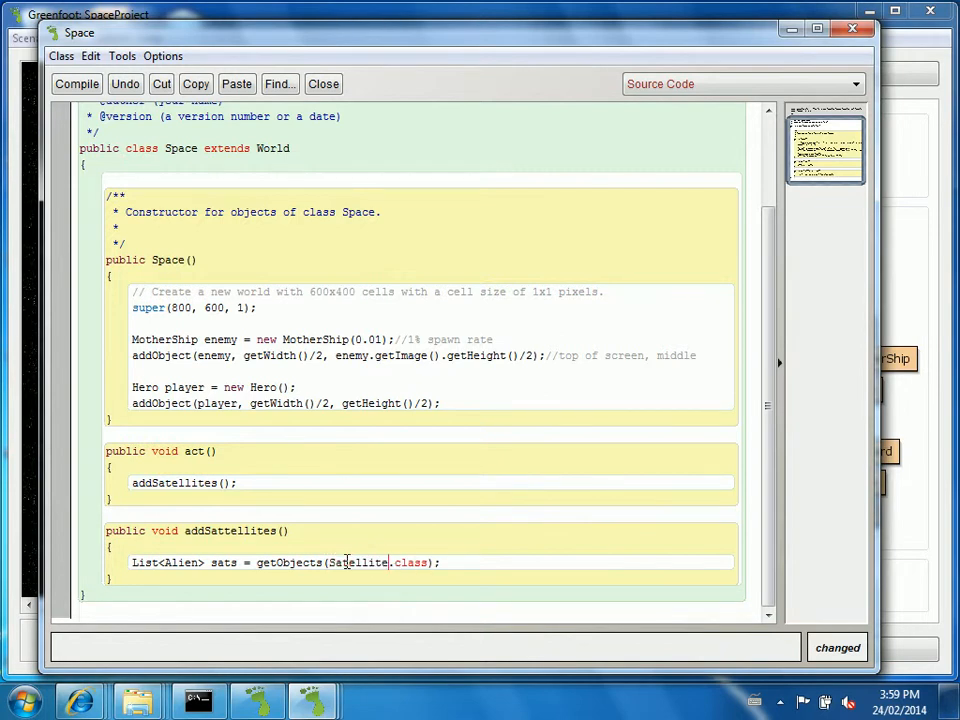
pyautogui.write('Satellite')
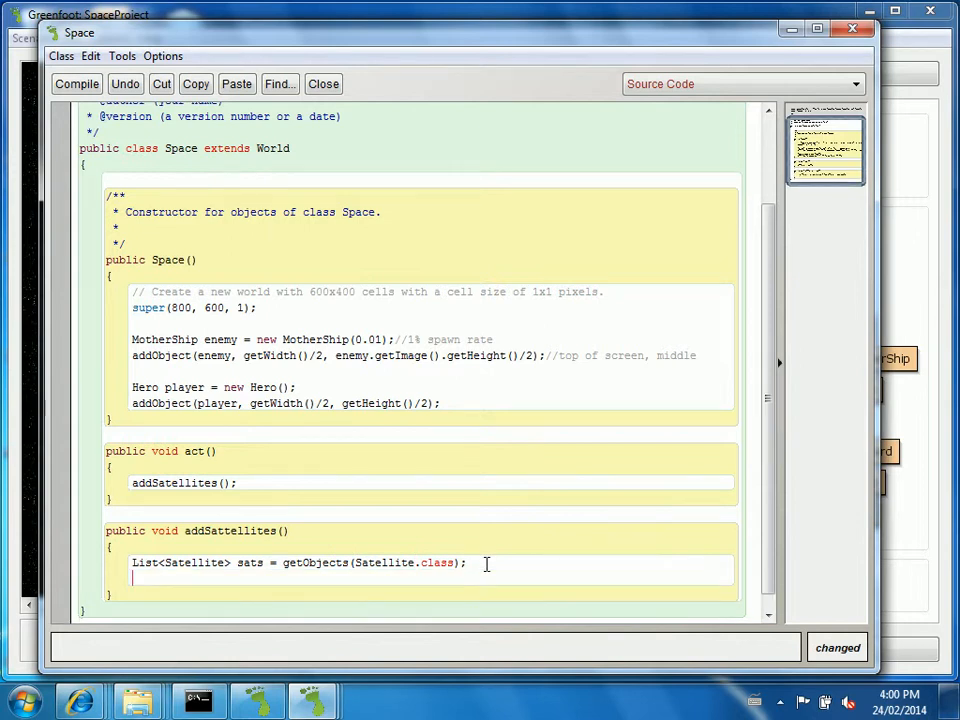
# Add an if(sats.size() == 0) check and load a GreenfootImage satImg from the Satellite picture.
pyautogui.write('if(')
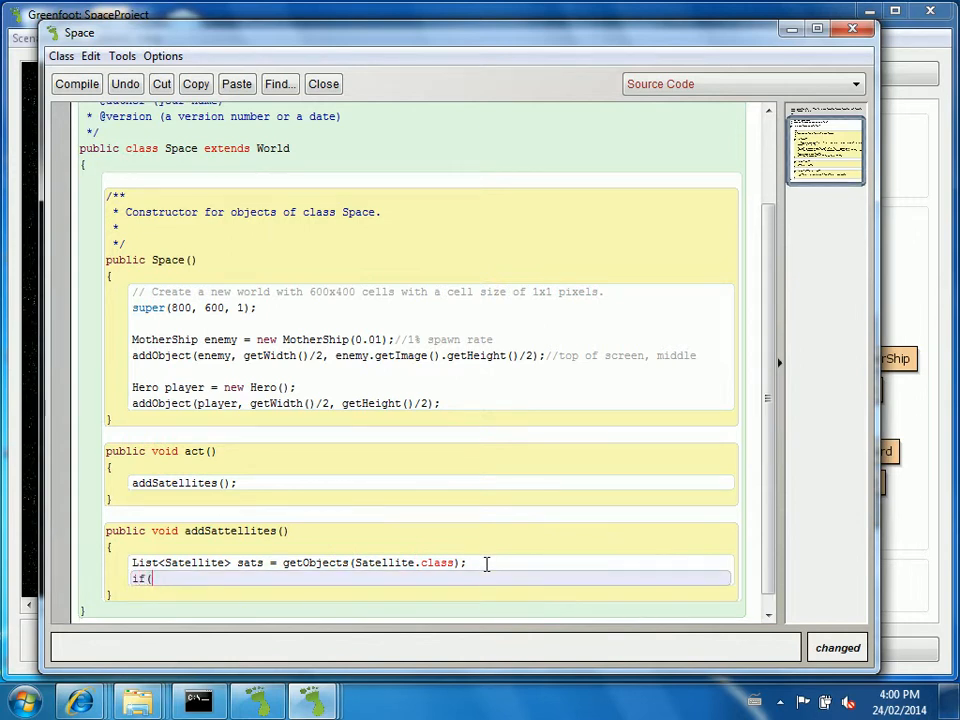
pyautogui.write('sats.size()')
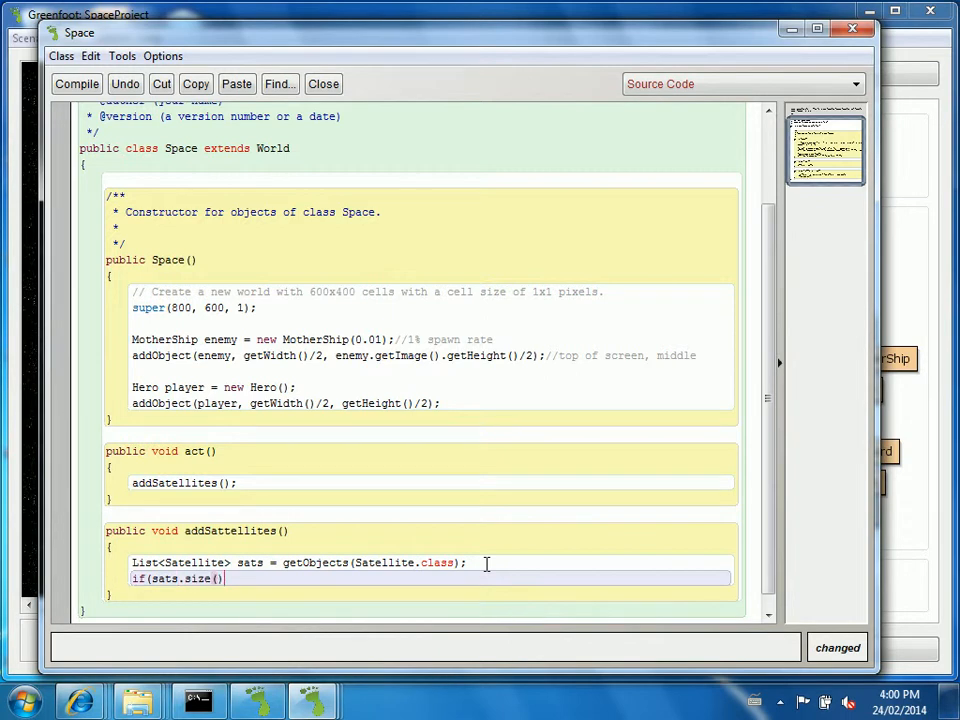
pyautogui.write('== 0)')
pyautogui.write('{')
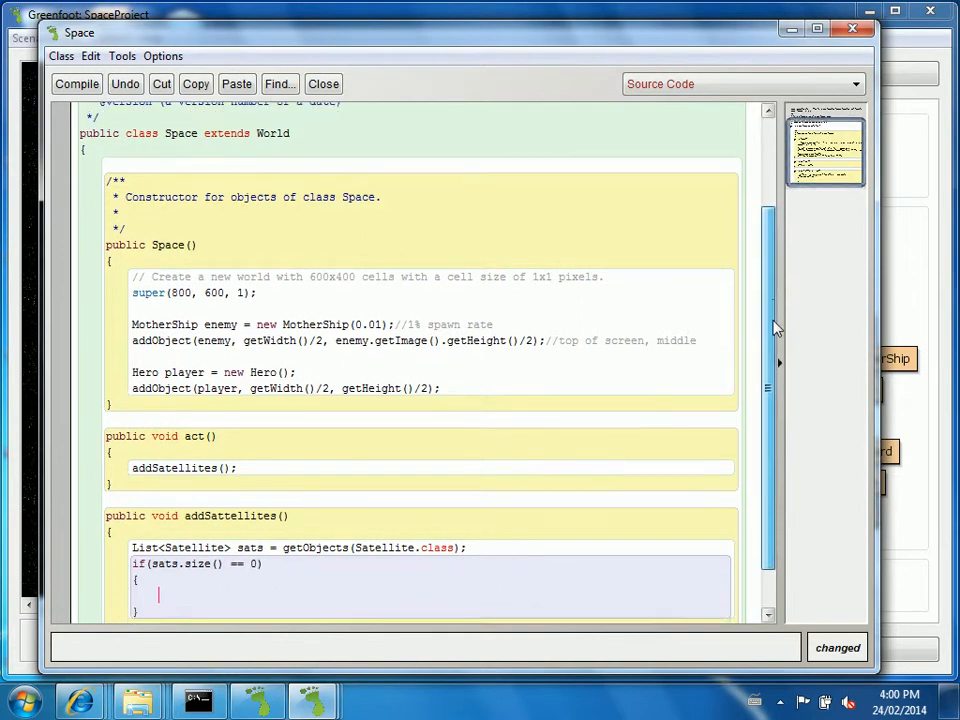
pyautogui.scroll(-3)
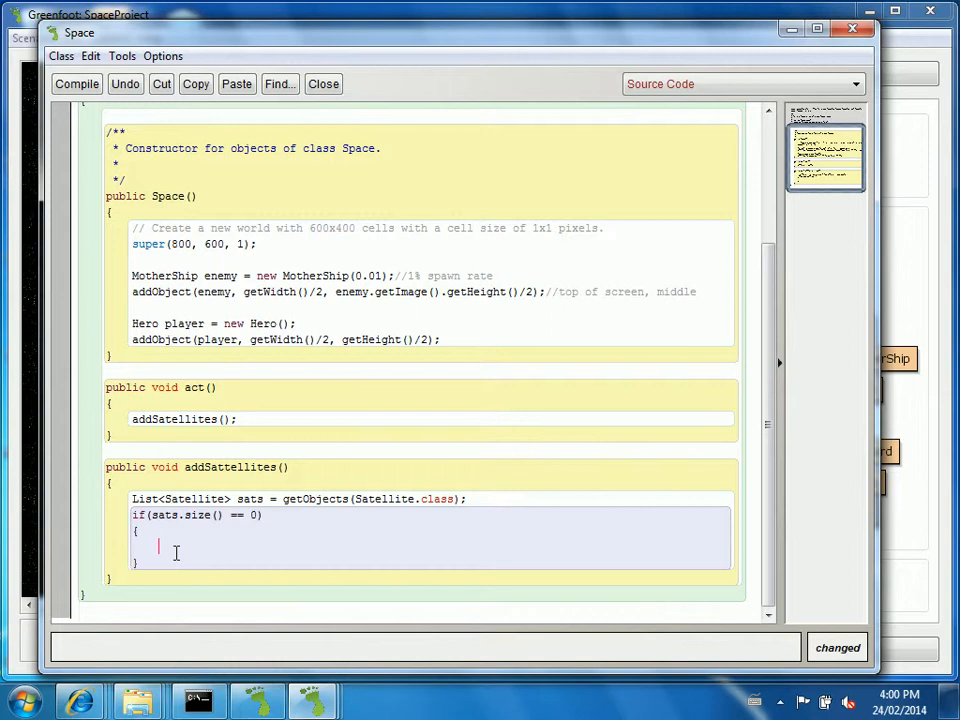
pyautogui.write('Greenfoot')
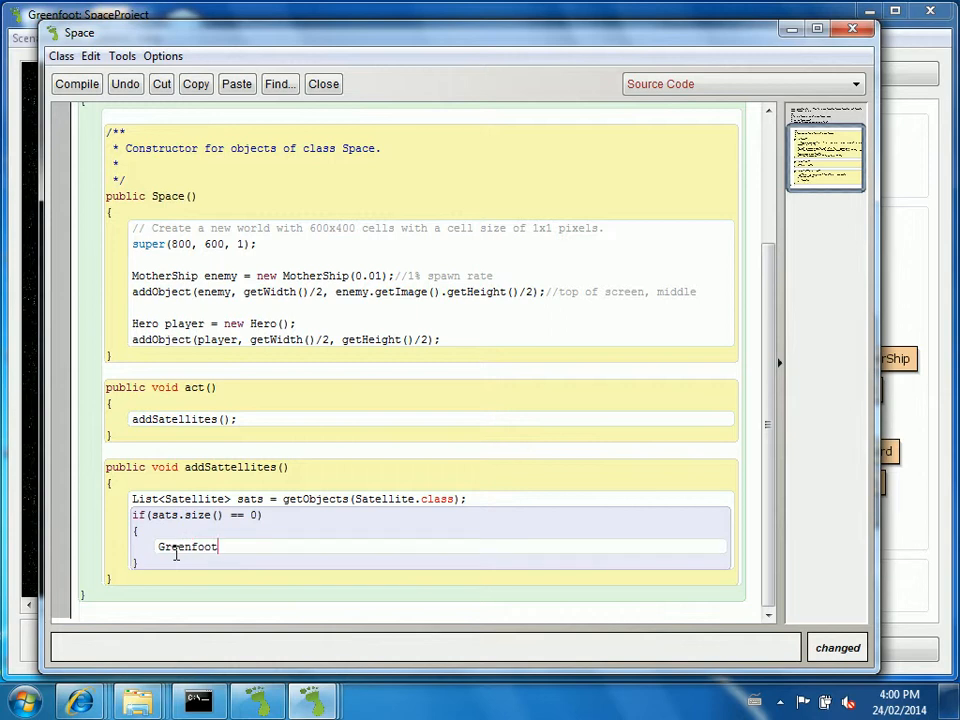
pyautogui.write('Image')
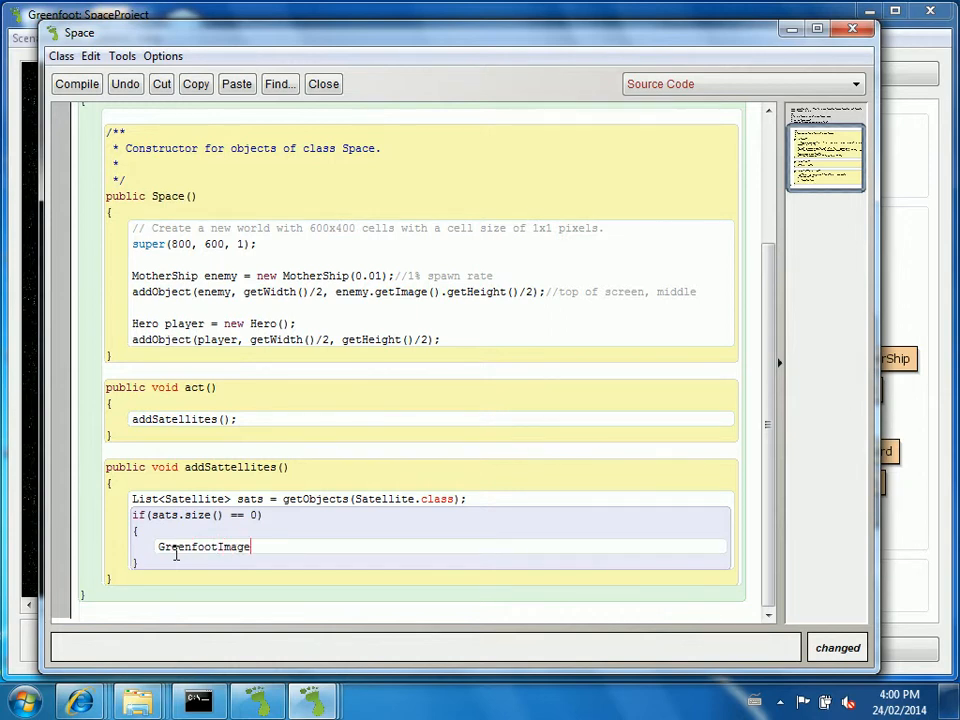
pyautogui.write('satImg = new G')
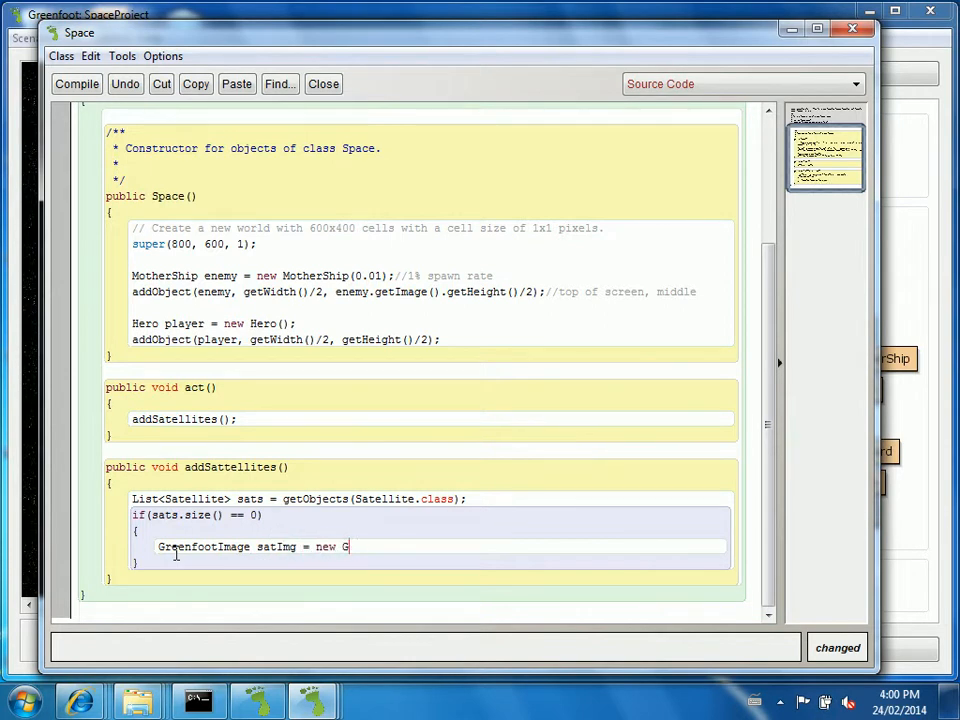
pyautogui.write('reenfootImage(')
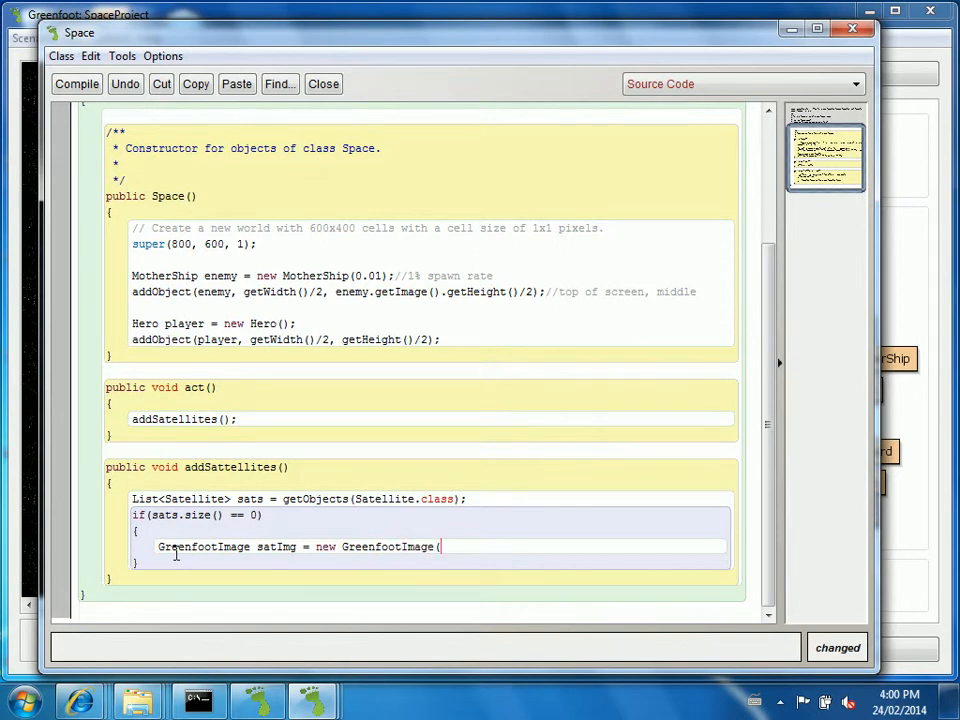
pyautogui.write('"Sa')
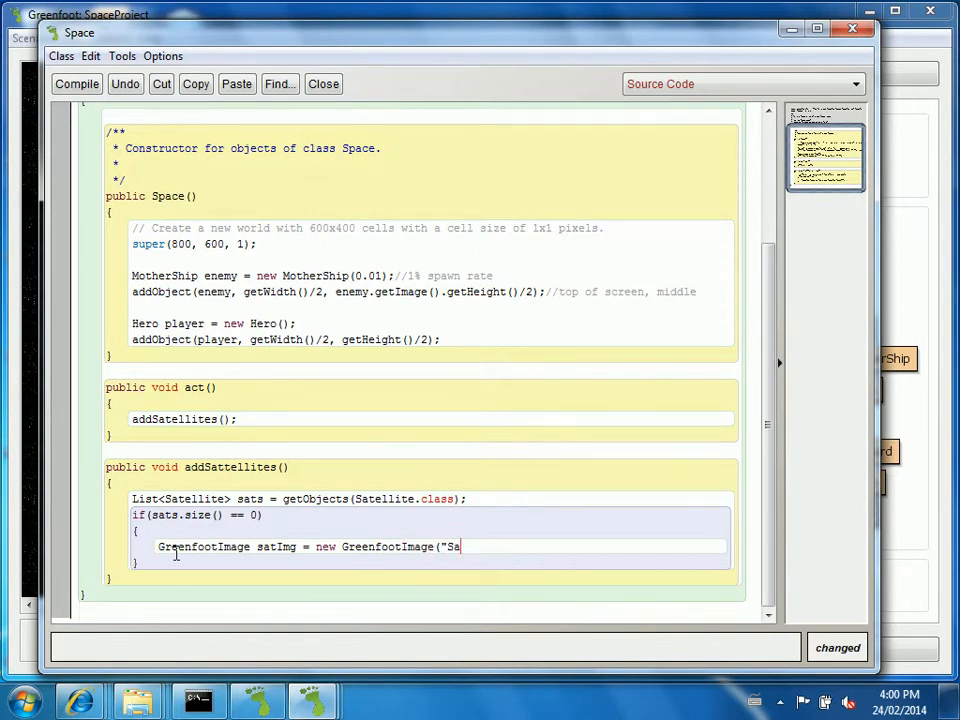
pyautogui.write('tellite.png");')
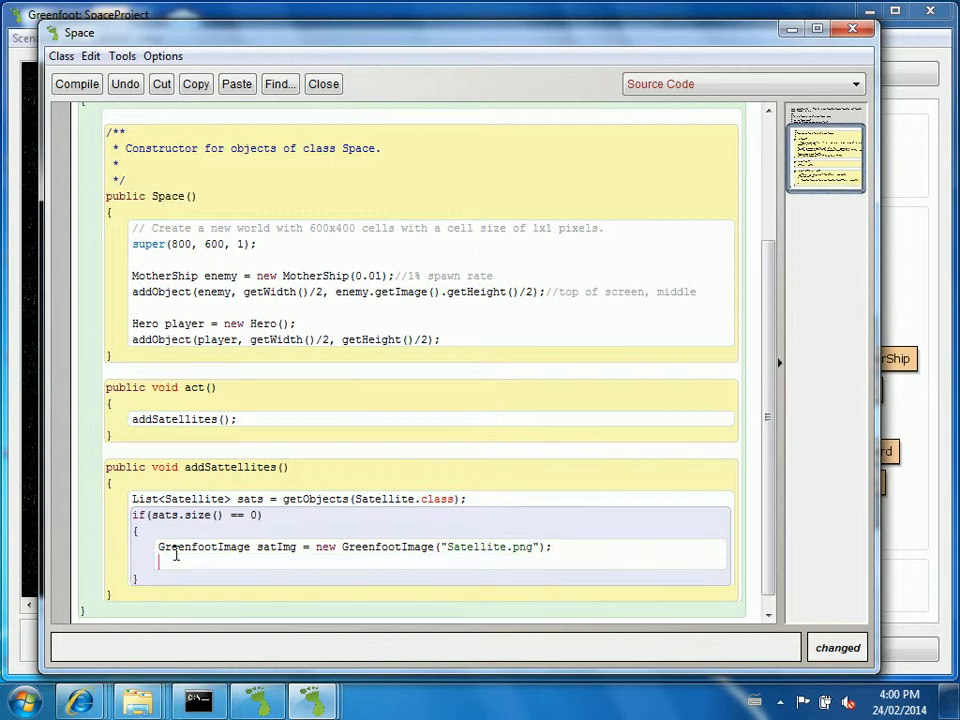
# Compute int xBuffer and yBuffer as half of satImg's width and height.
pyautogui.write('int xBuffer = satI')
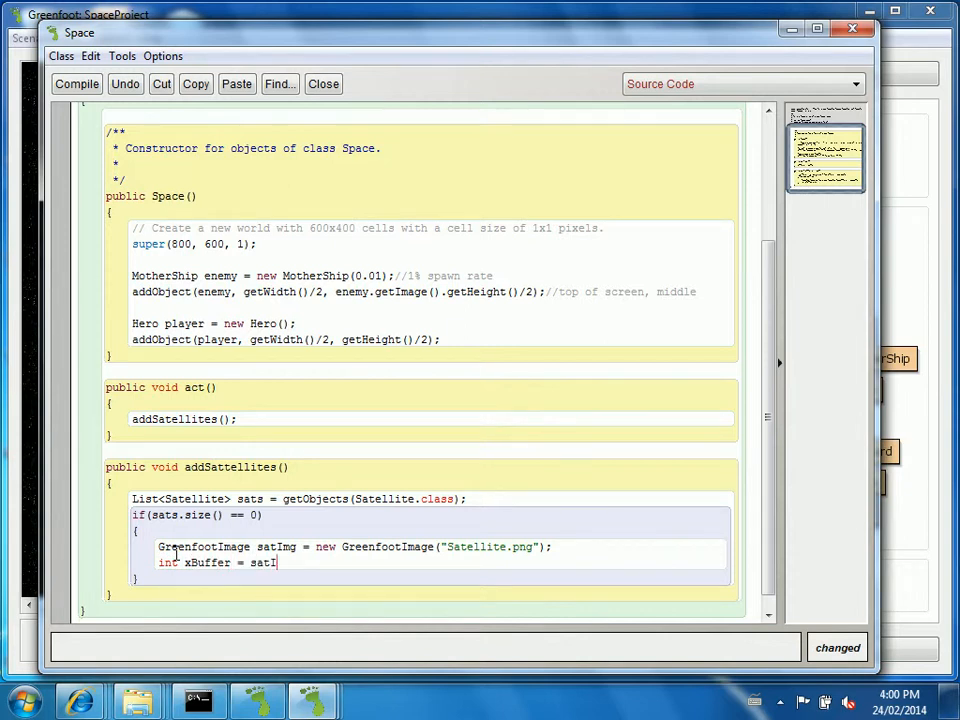
pyautogui.write('mg.get')
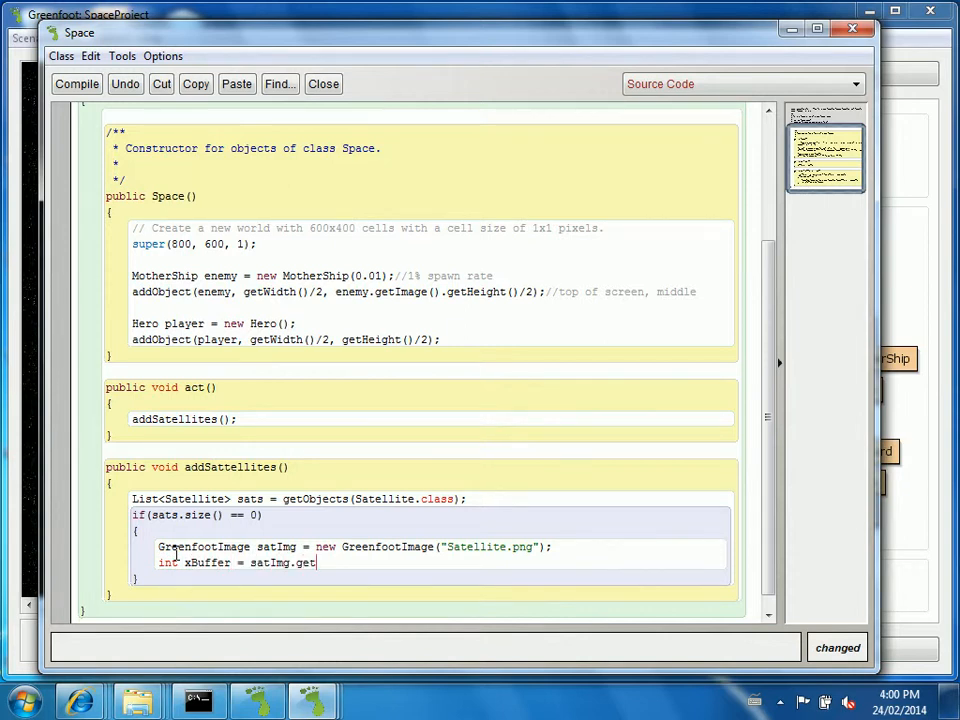
pyautogui.write('Widt')
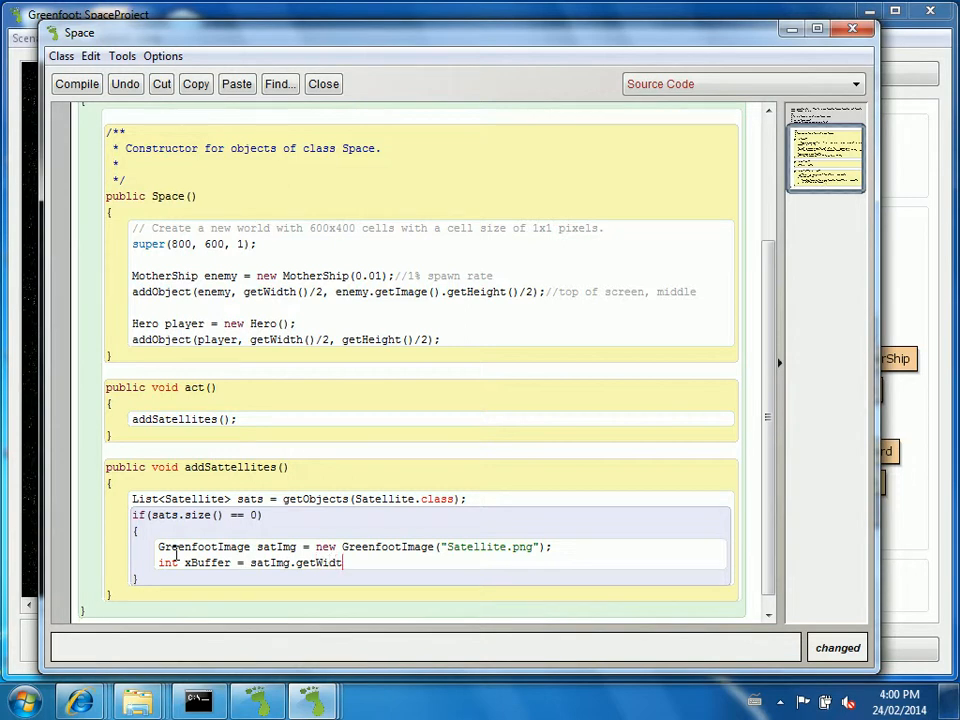
pyautogui.write('()/2;')
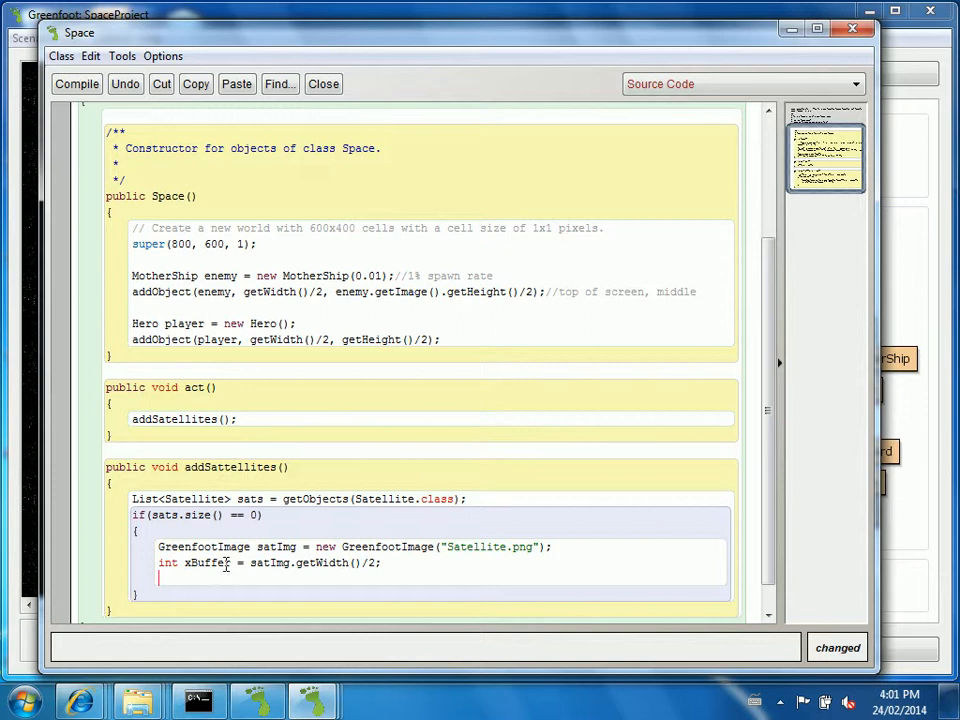
pyautogui.write('int yBuffer')
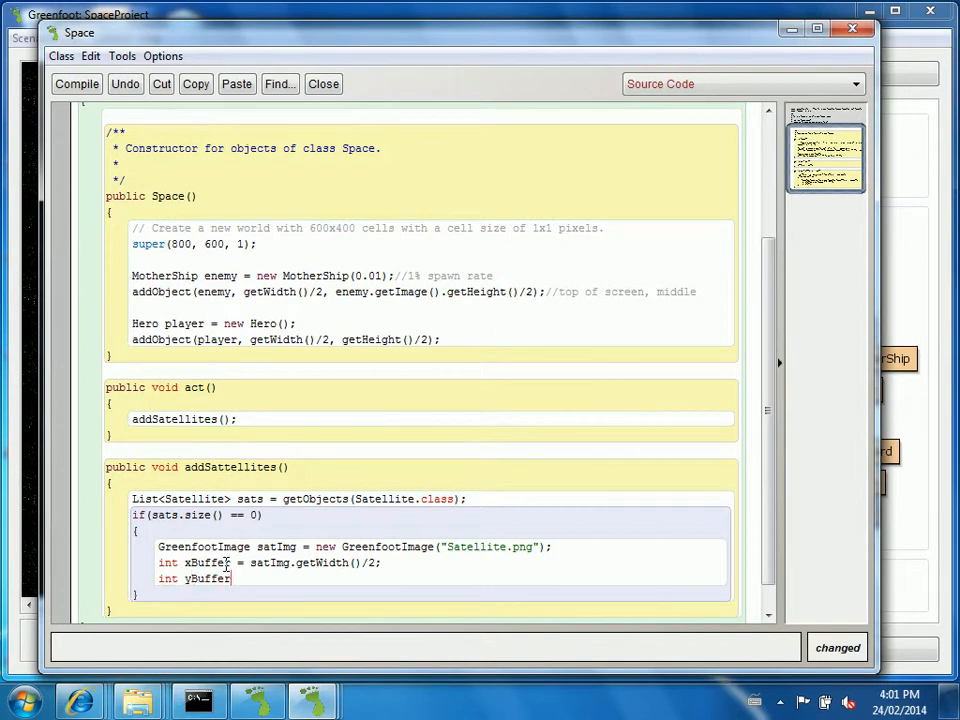
pyautogui.write('= satI')
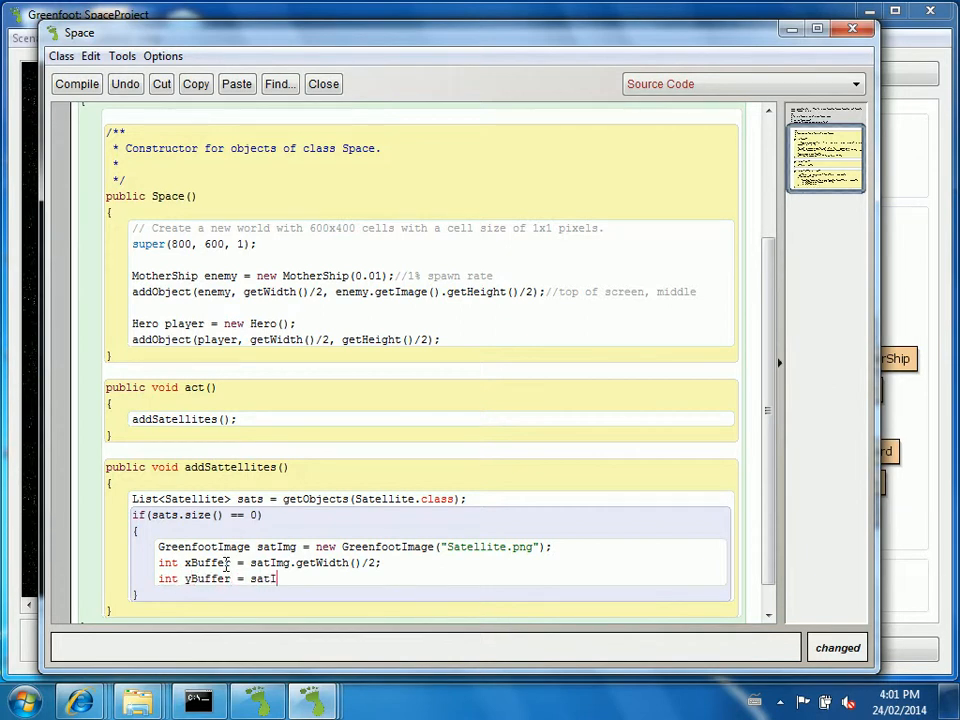
pyautogui.write('mg.get')
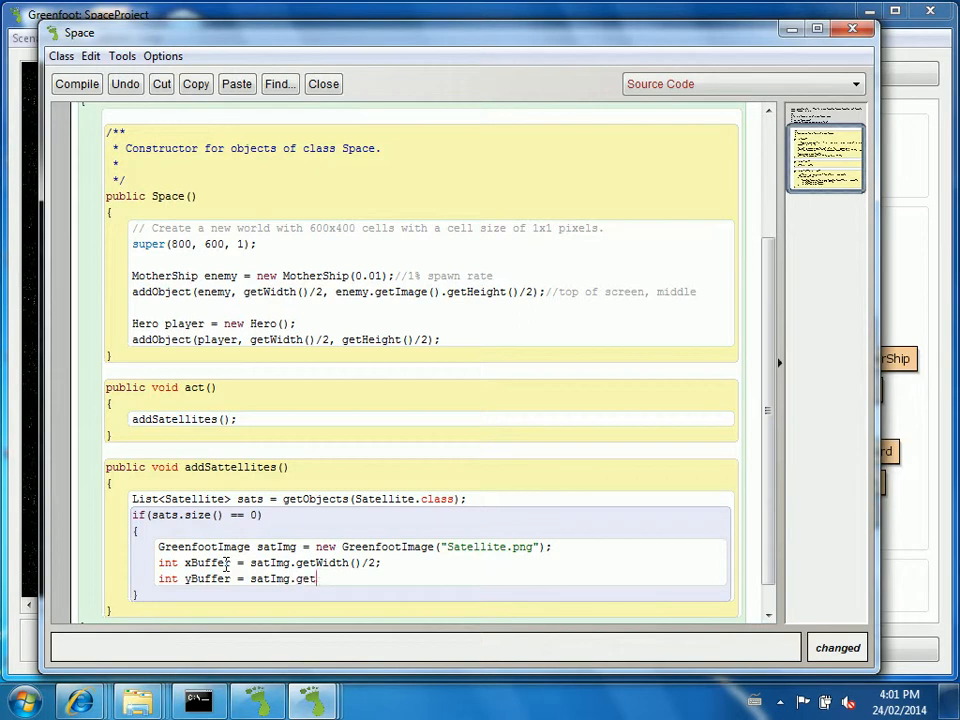
pyautogui.write('Height()/2;')
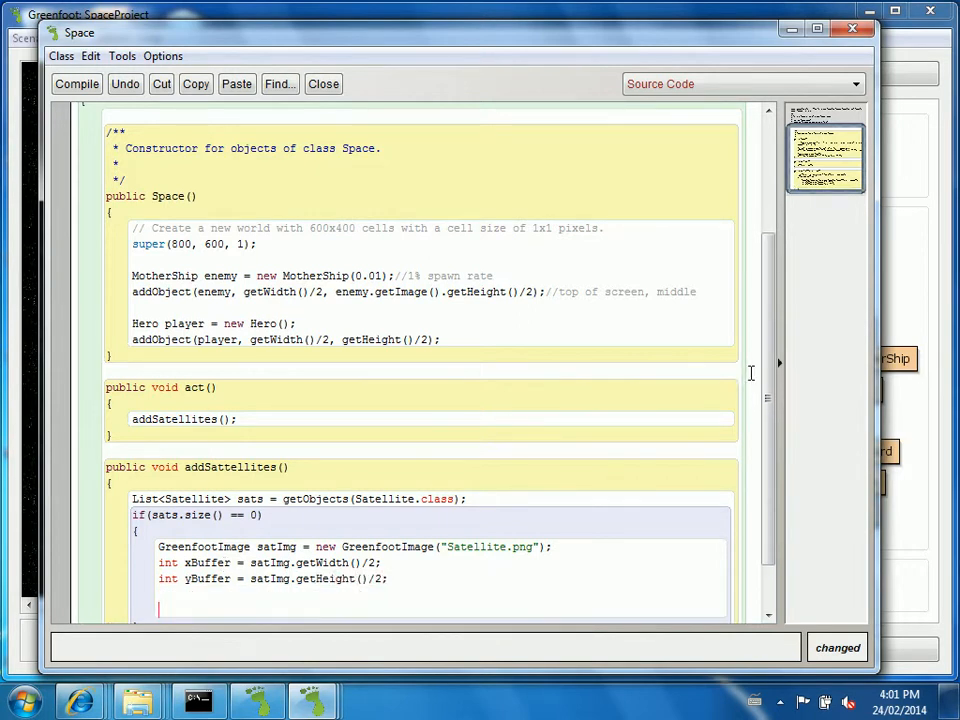
pyautogui.scroll(-3)
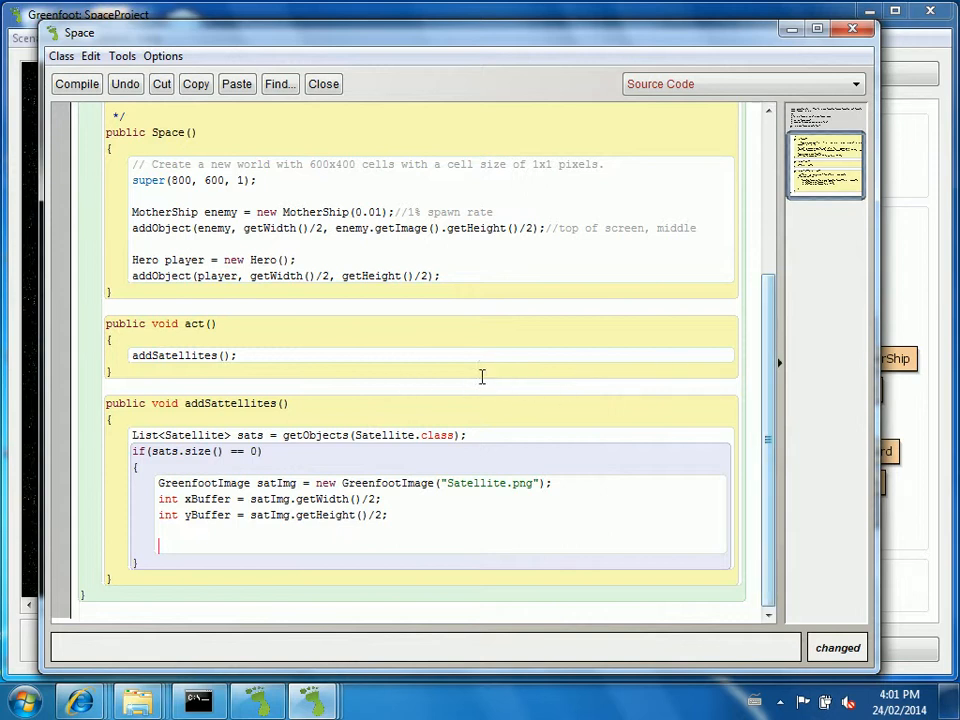
# Compute int xMax = getWidth() - xBuffer; and int xMin = xBuffer;.
pyautogui.write('int')
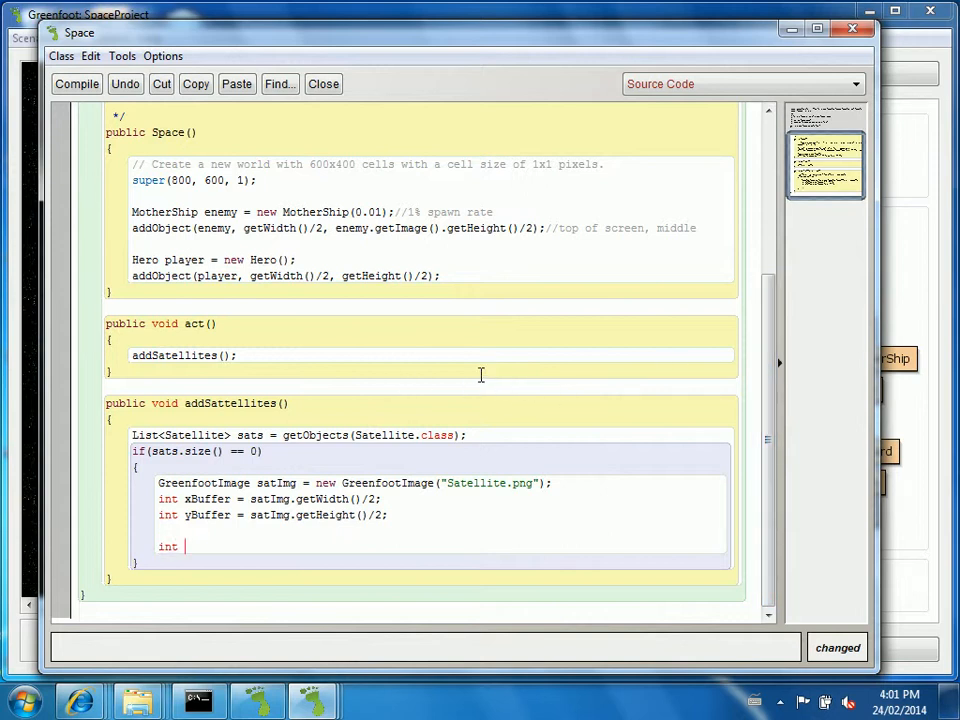
pyautogui.write('xMax')
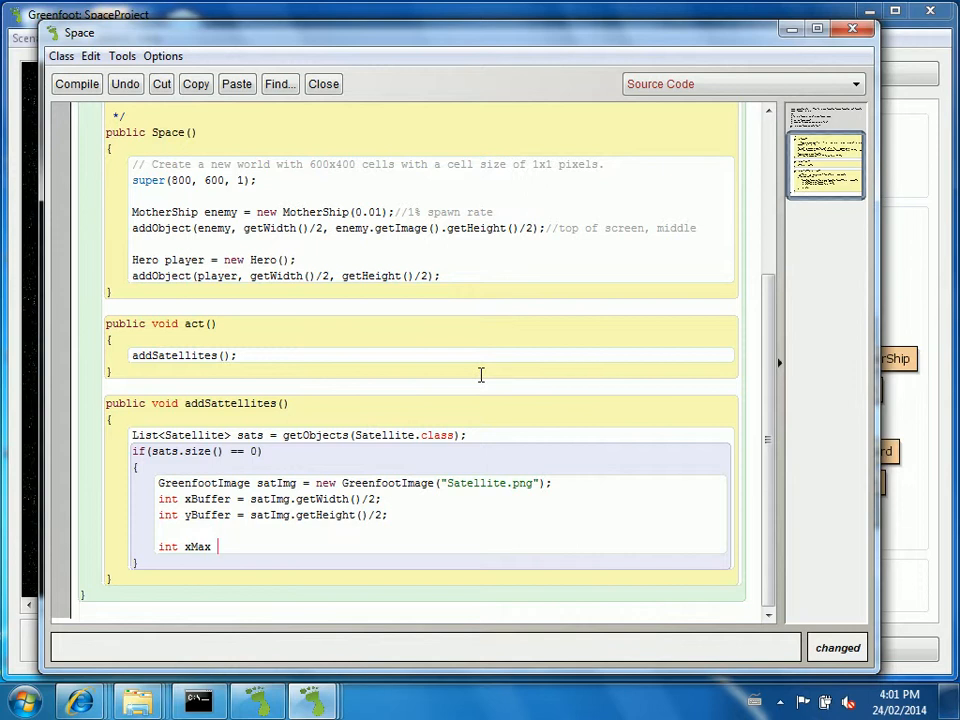
pyautogui.write('=')
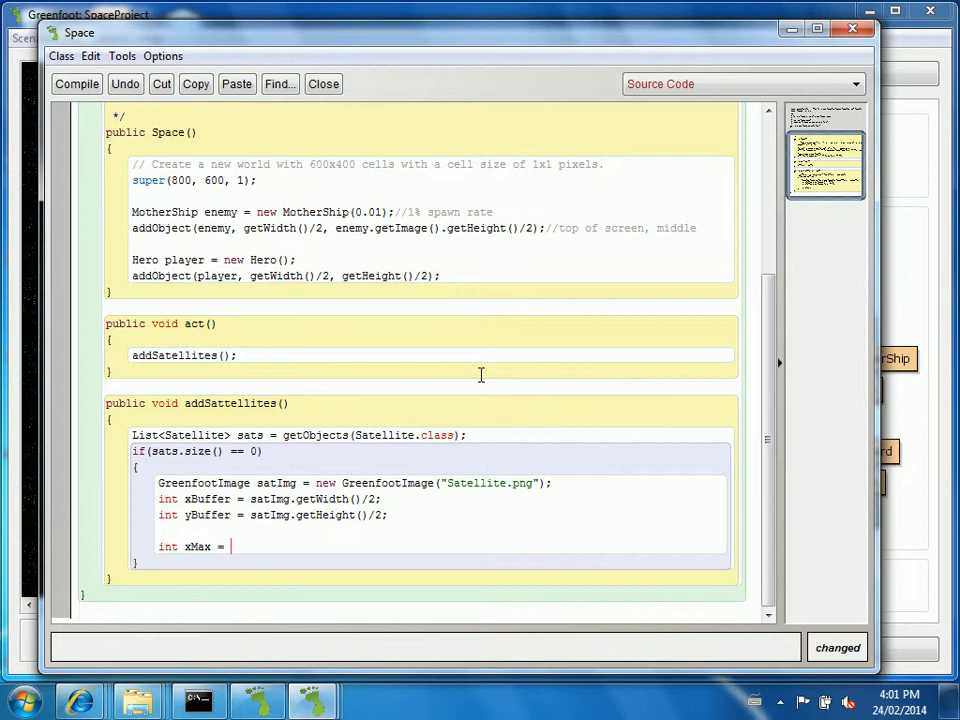
pyautogui.write('getWidth')
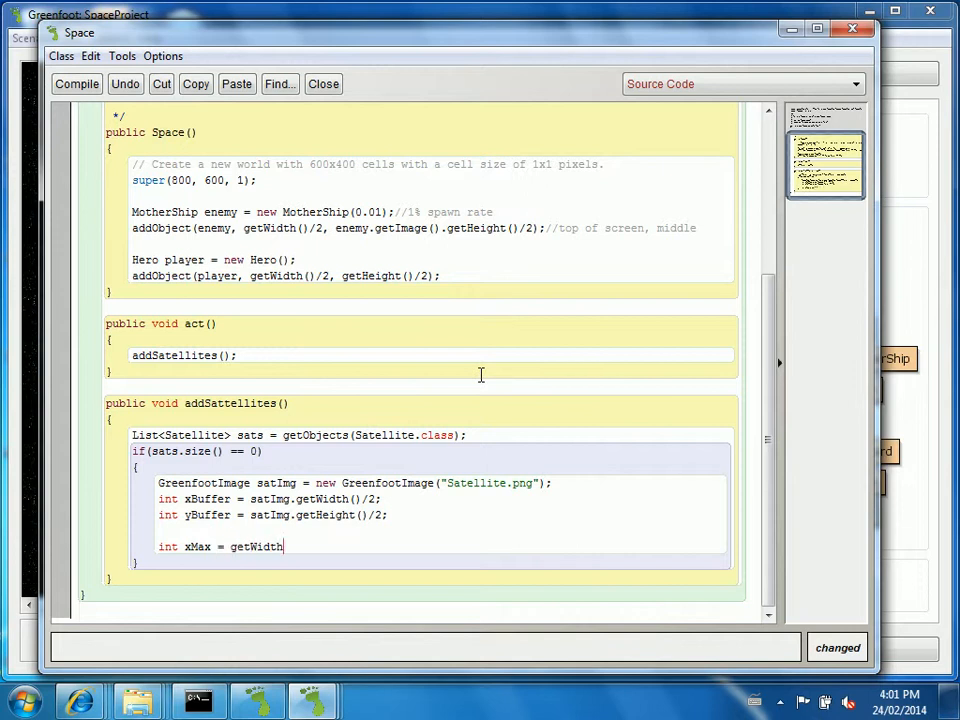
pyautogui.write('() -')
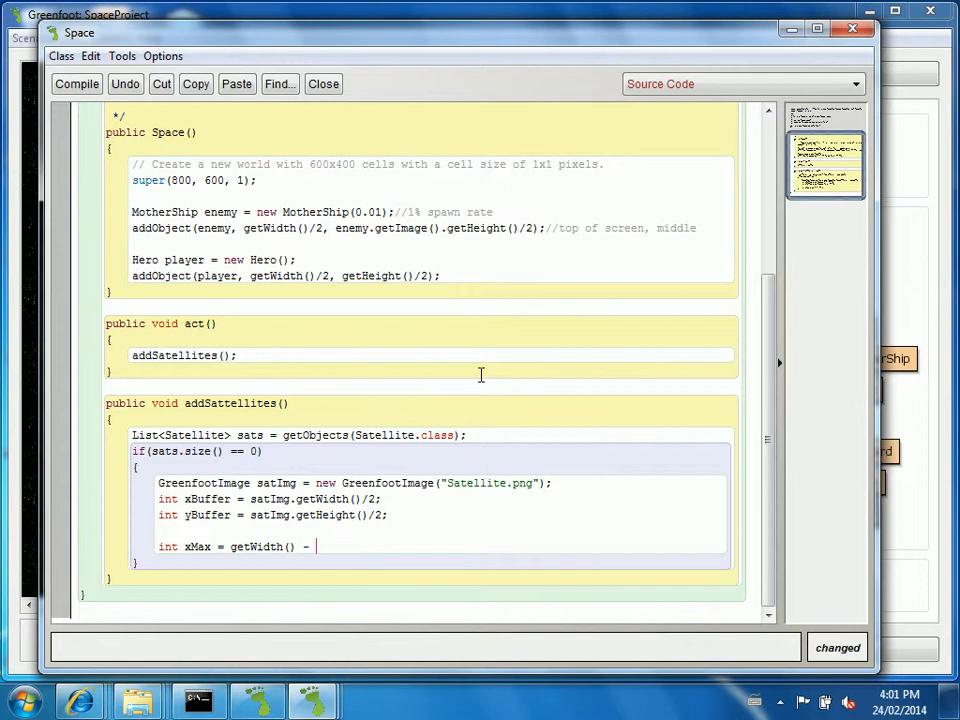
pyautogui.write('xBuffer;')
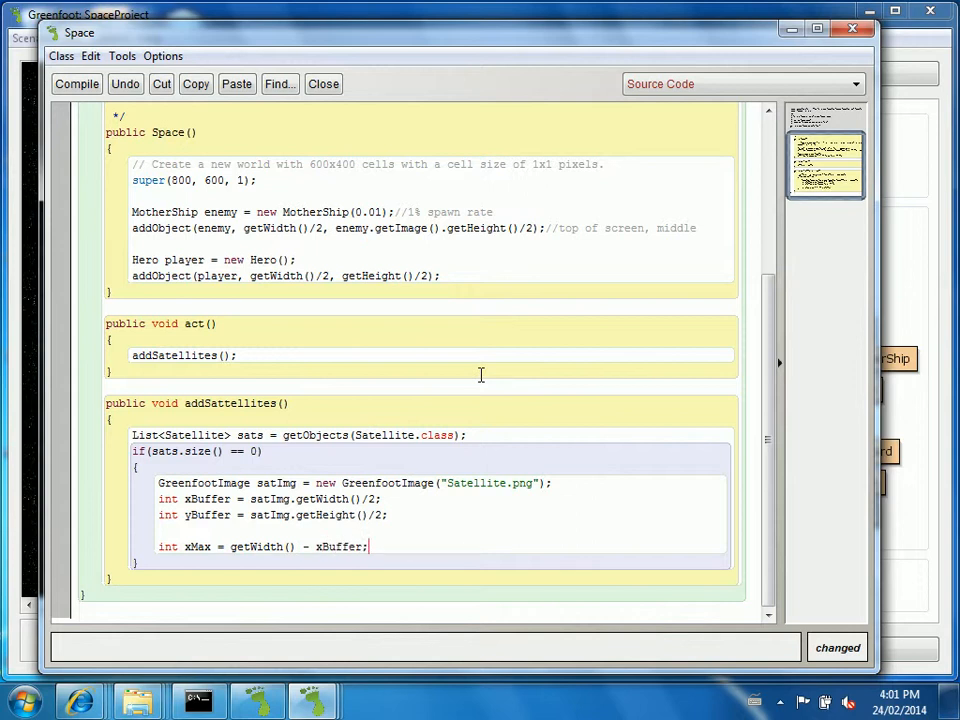
pyautogui.write('int')
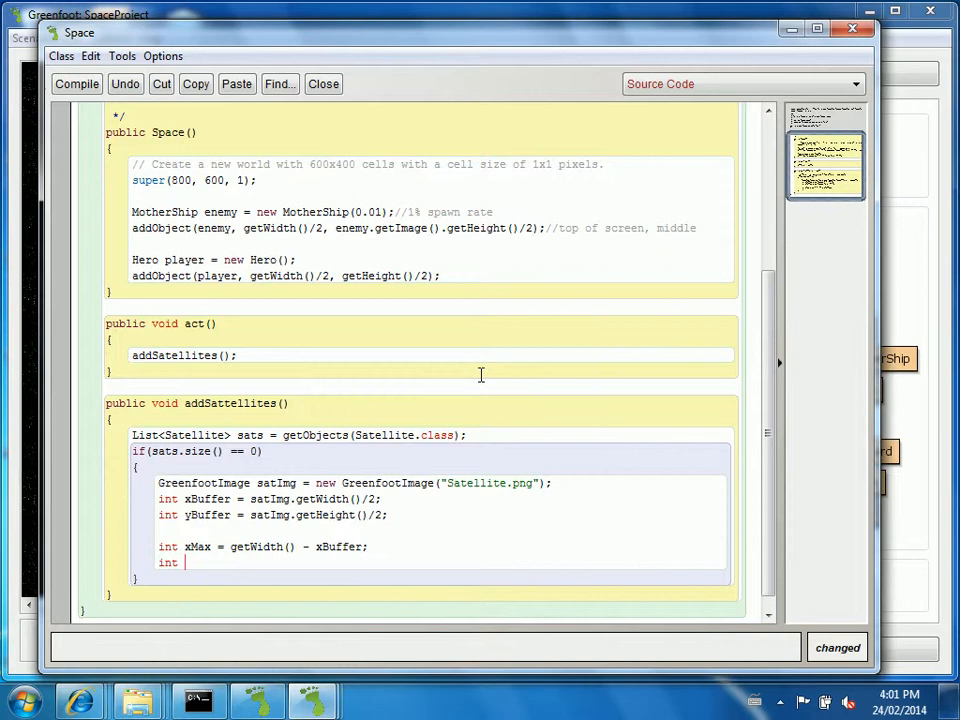
pyautogui.write('xMin =-')
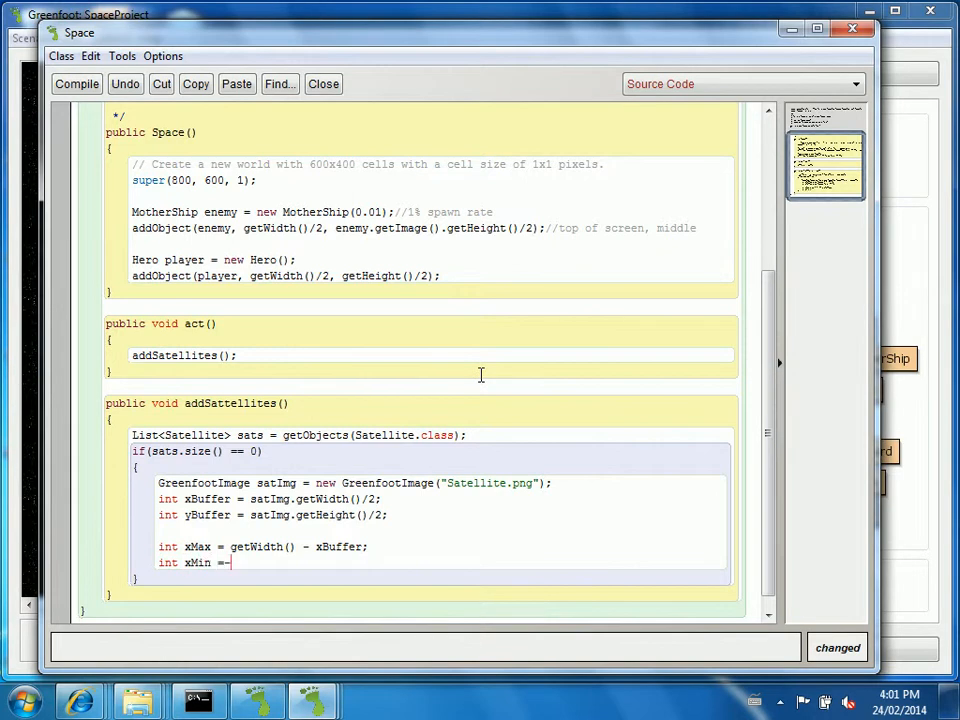
pyautogui.write('xBuffer;')
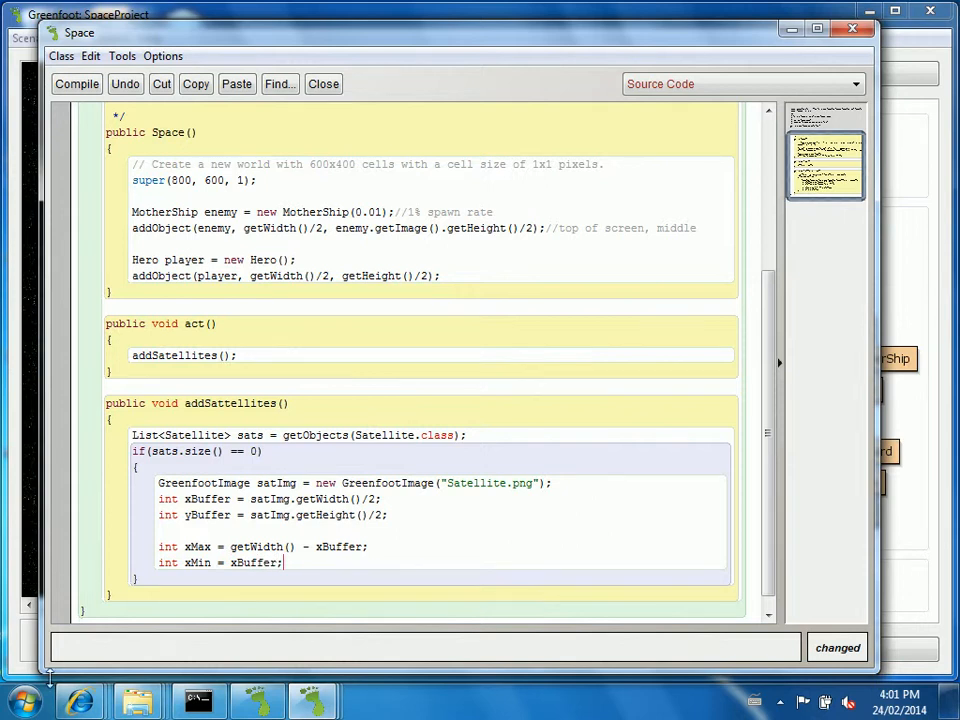
# Launch Windows Journal and pen a divider and w/2 label on the lower satellite box sketch.
pyautogui.click(22, 692)
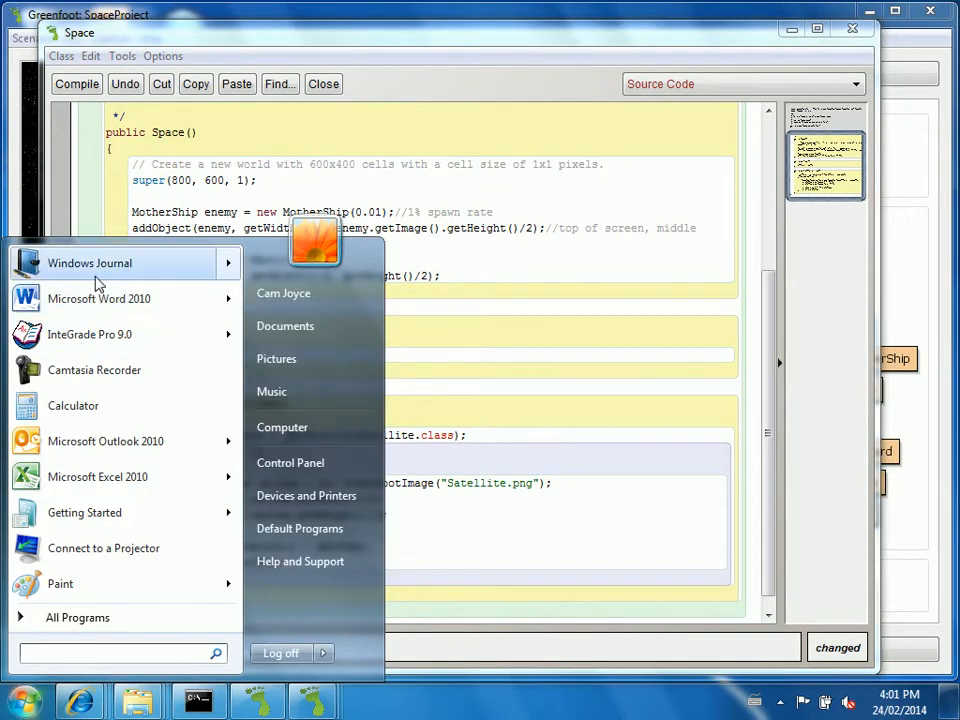
pyautogui.click(88, 264)
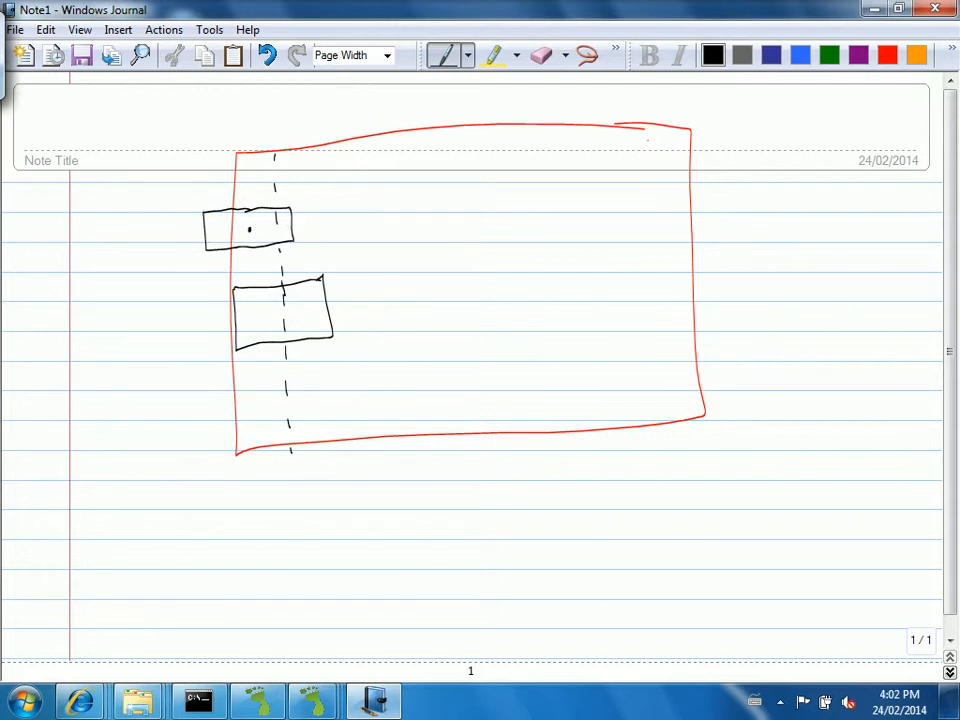
pyautogui.moveTo(284, 278); pyautogui.dragTo(284, 344)
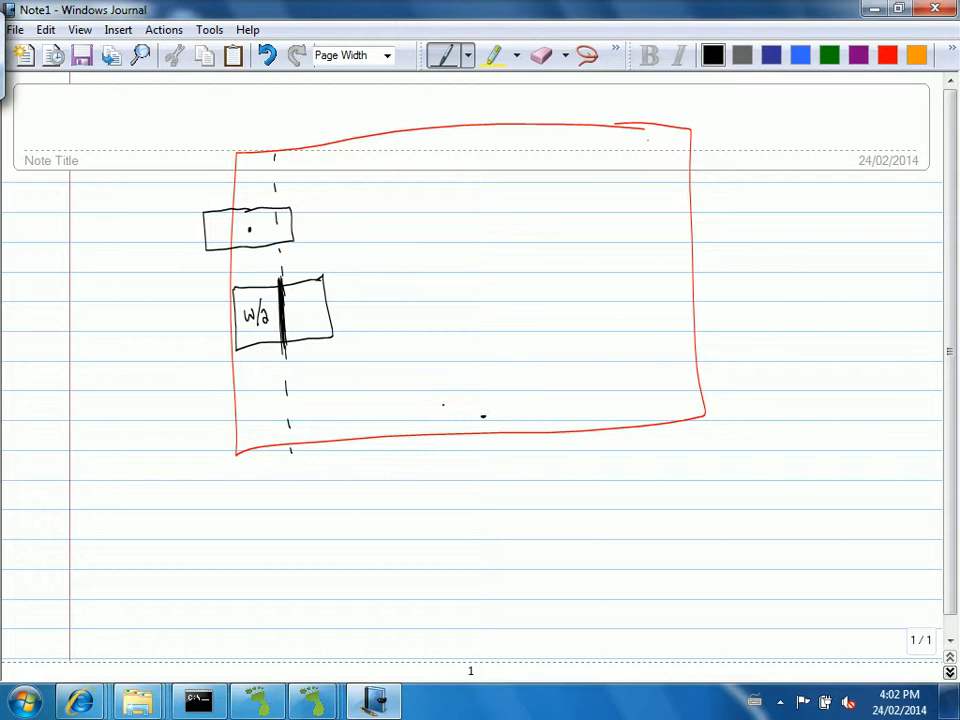
pyautogui.moveTo(440, 400); pyautogui.dragTo(510, 450)
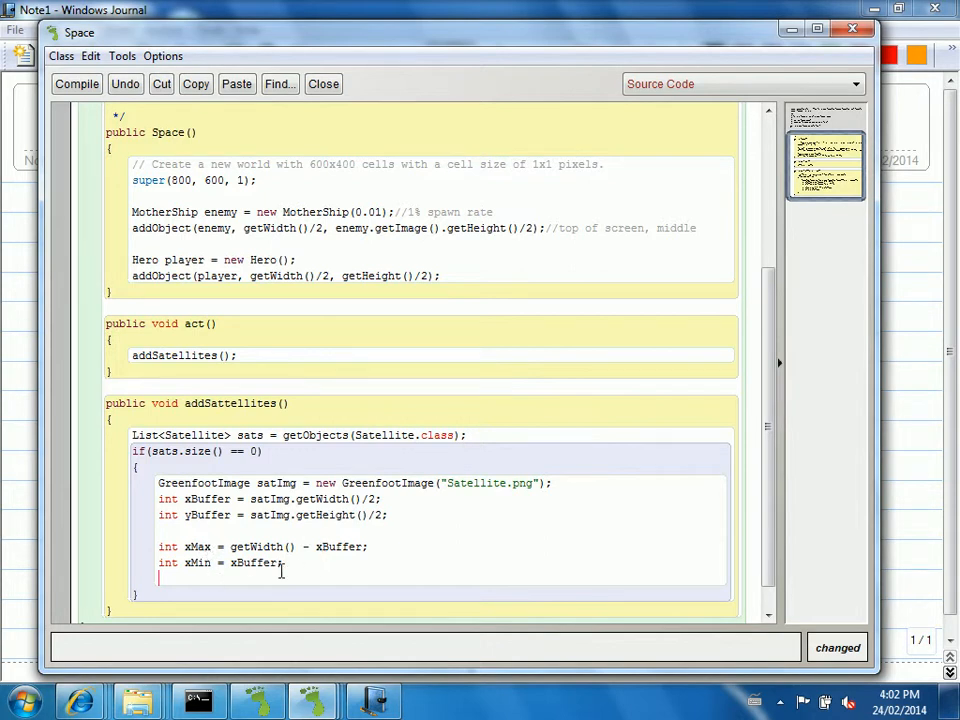
# Compute randX as (int)(Math.random()*(xMax - xMin)+xMin).
pyautogui.write('int randX')
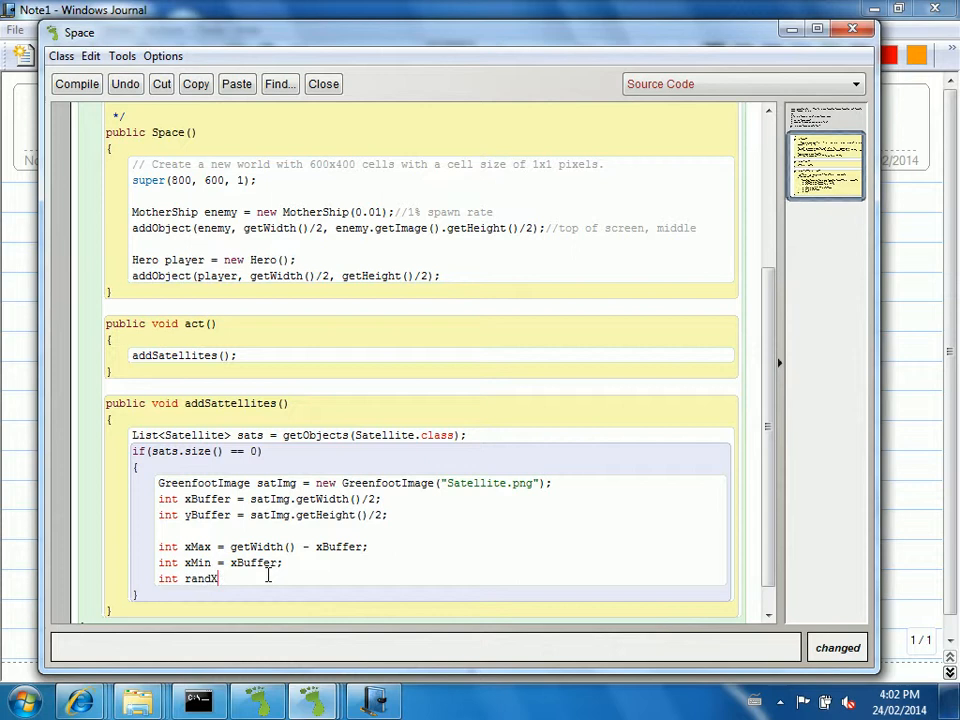
pyautogui.write('= (int)(Mat')
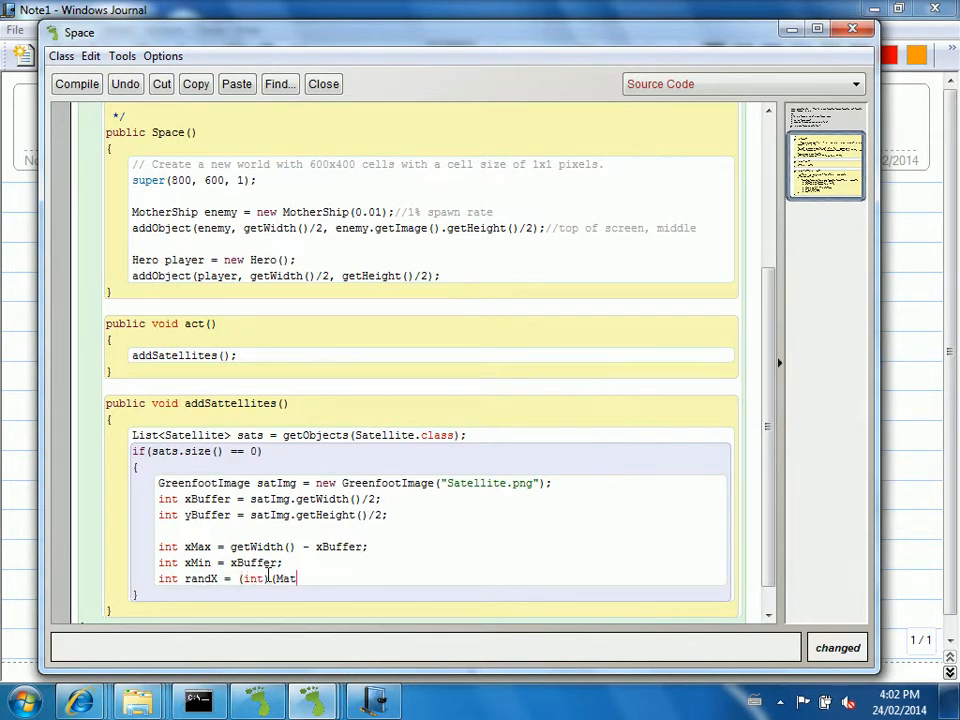
pyautogui.write('h.random')
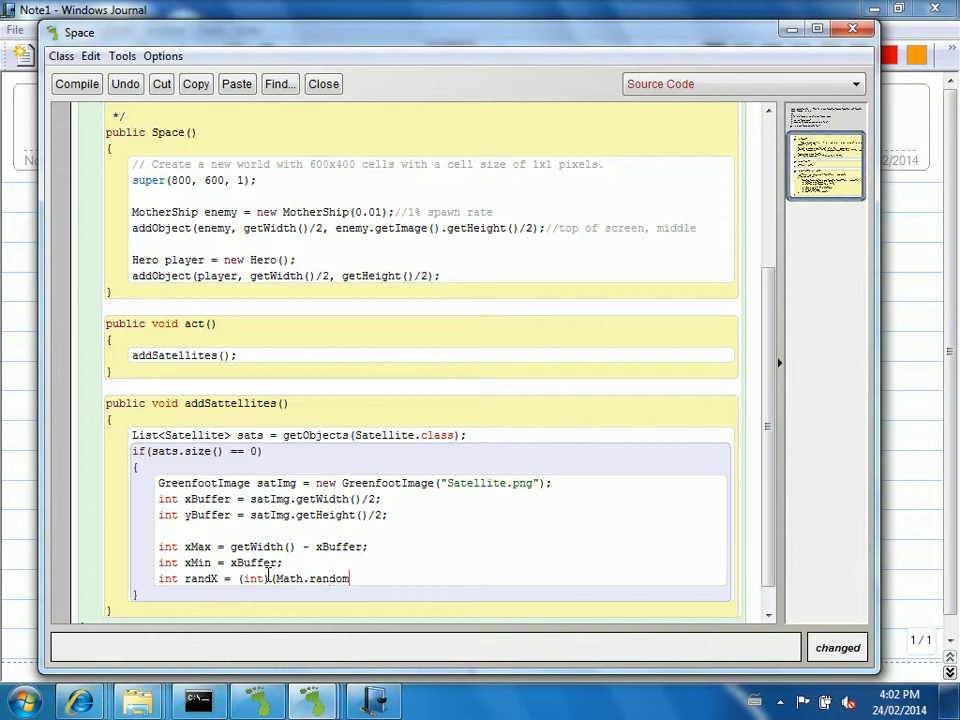
pyautogui.write(')*')
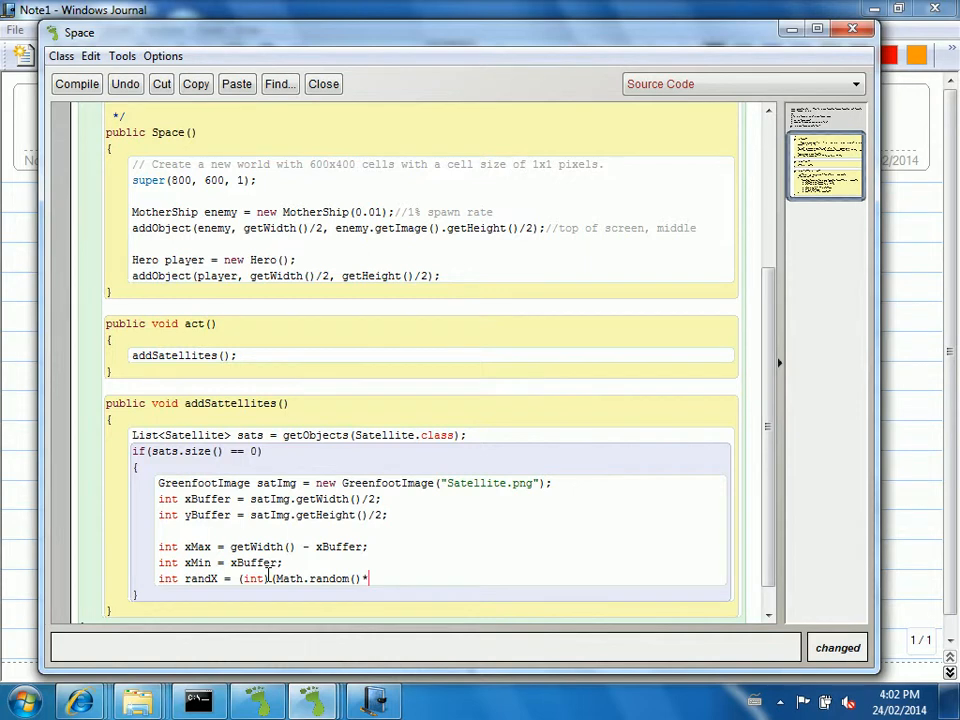
pyautogui.write('xMax')
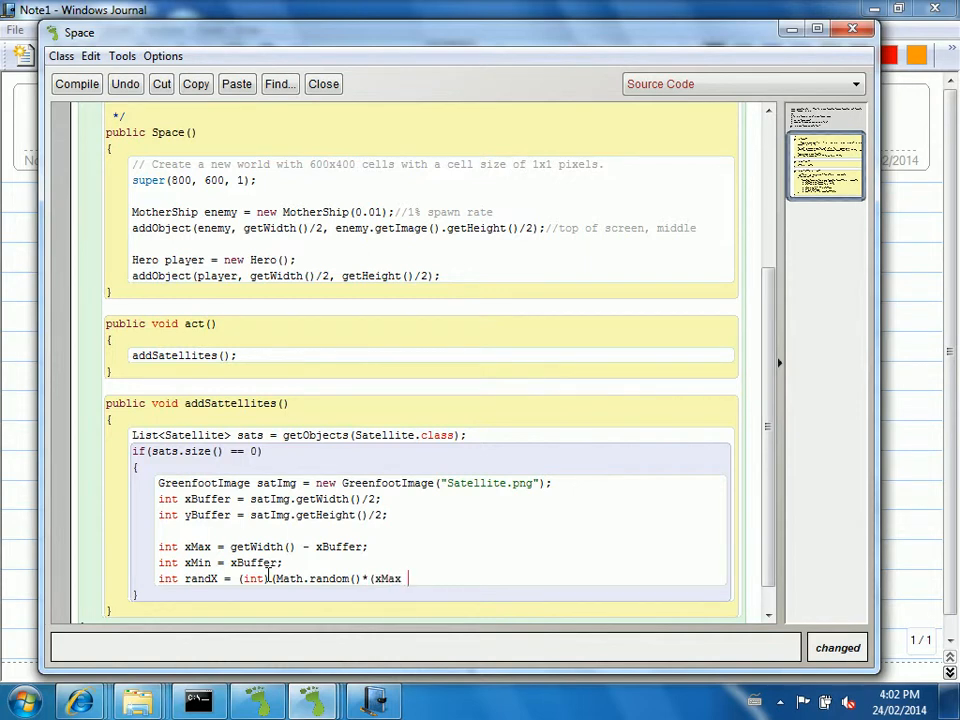
pyautogui.write('- xMin + 1)')
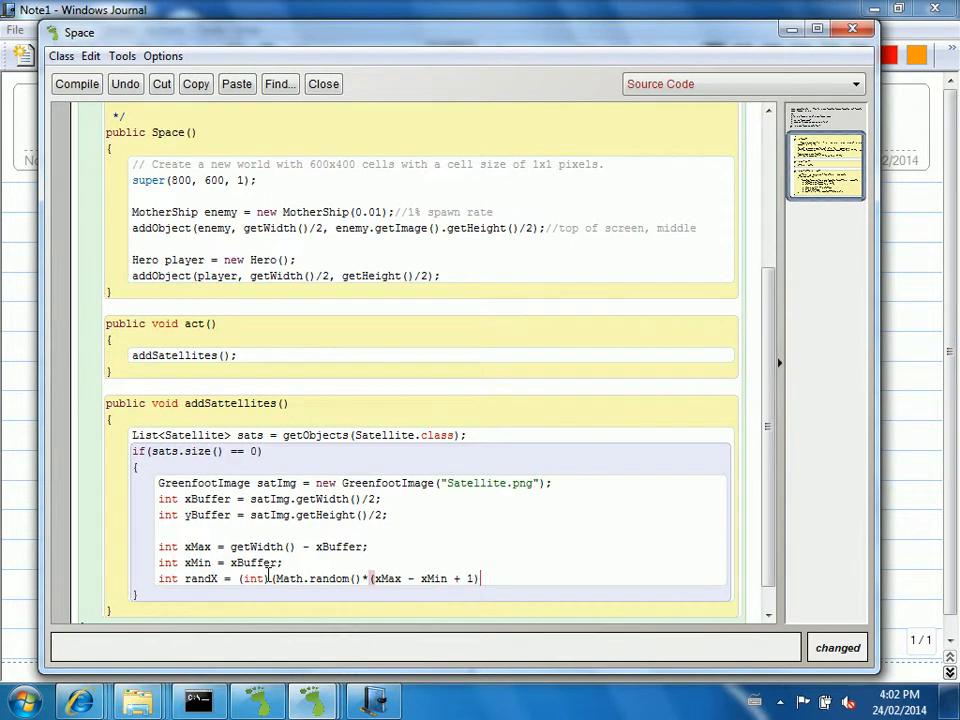
pyautogui.write('+xMin)')
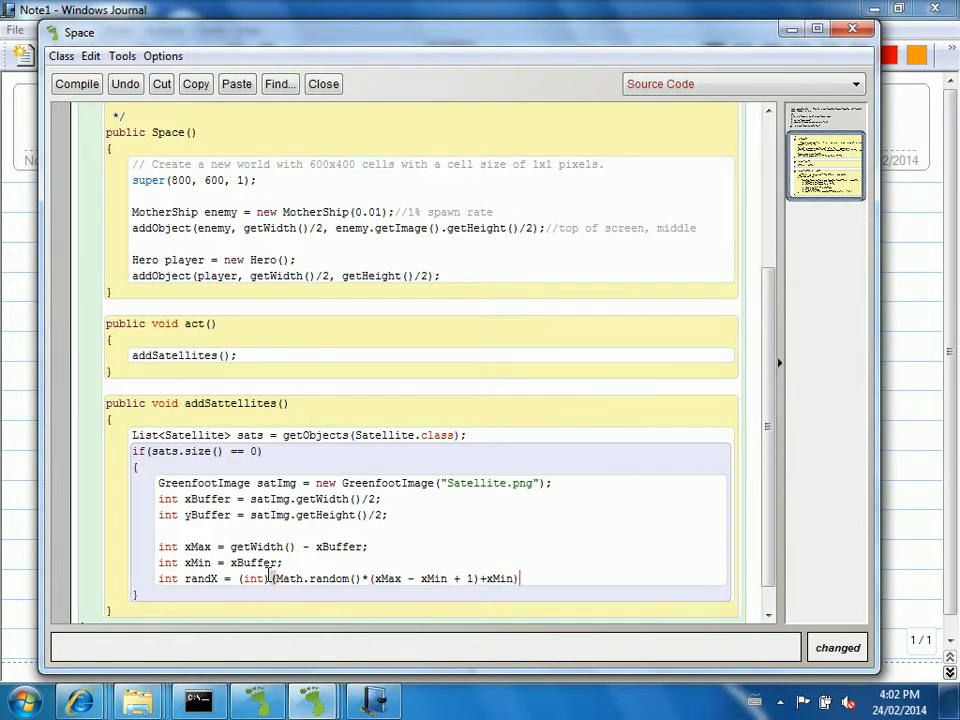
pyautogui.write(';')
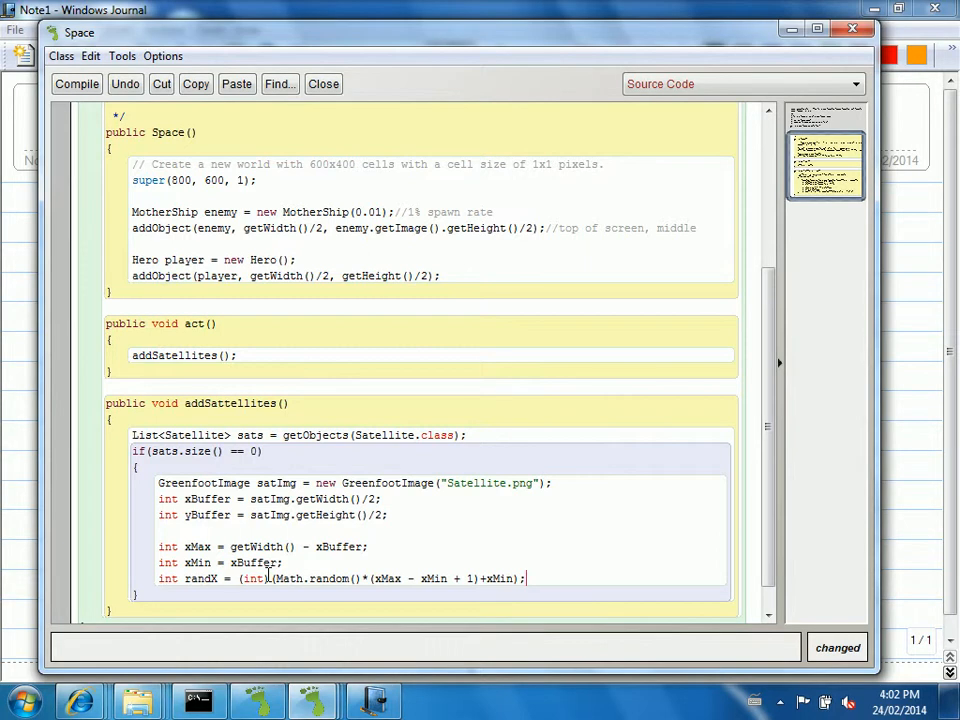
# Declare yMin from yBuffer and yMax from getHeight() and yBuffer.
pyautogui.write('int y')
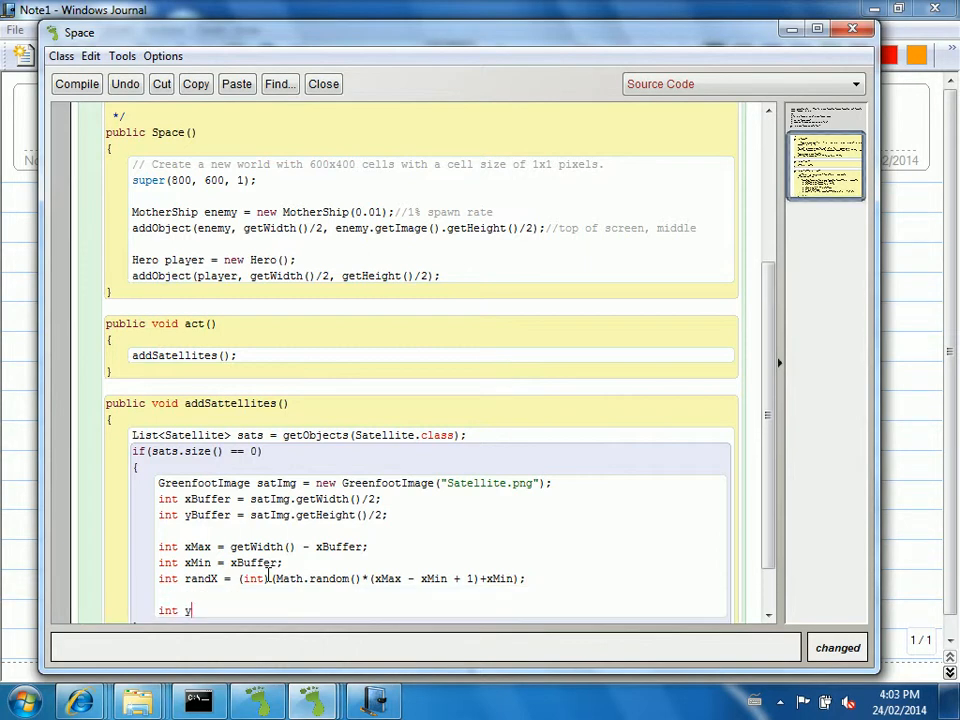
pyautogui.write('Min = y')
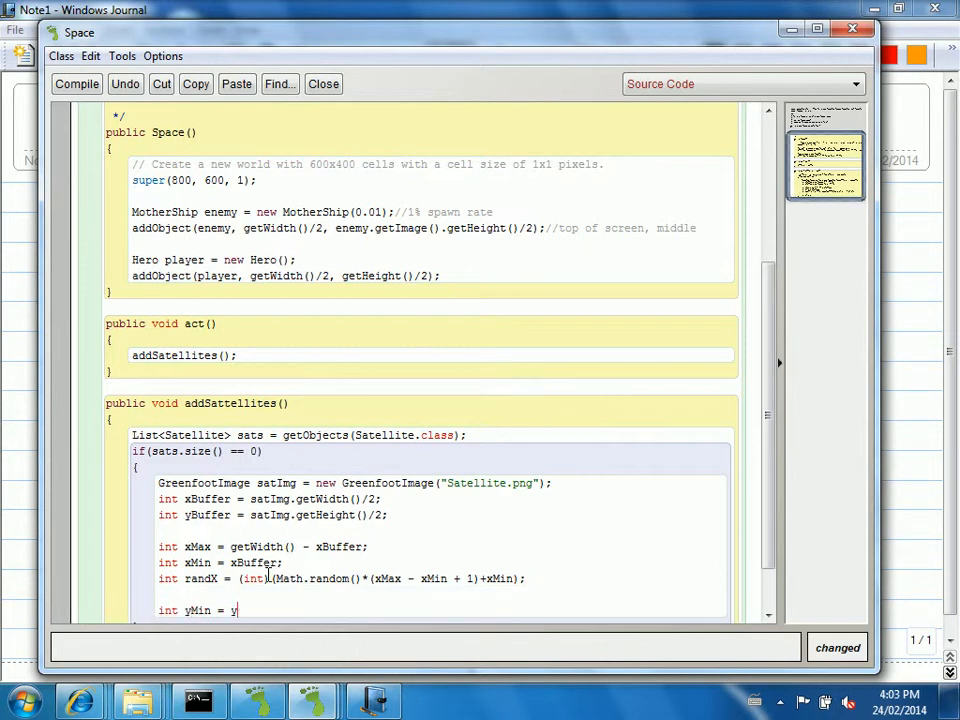
pyautogui.write('Buffer;')
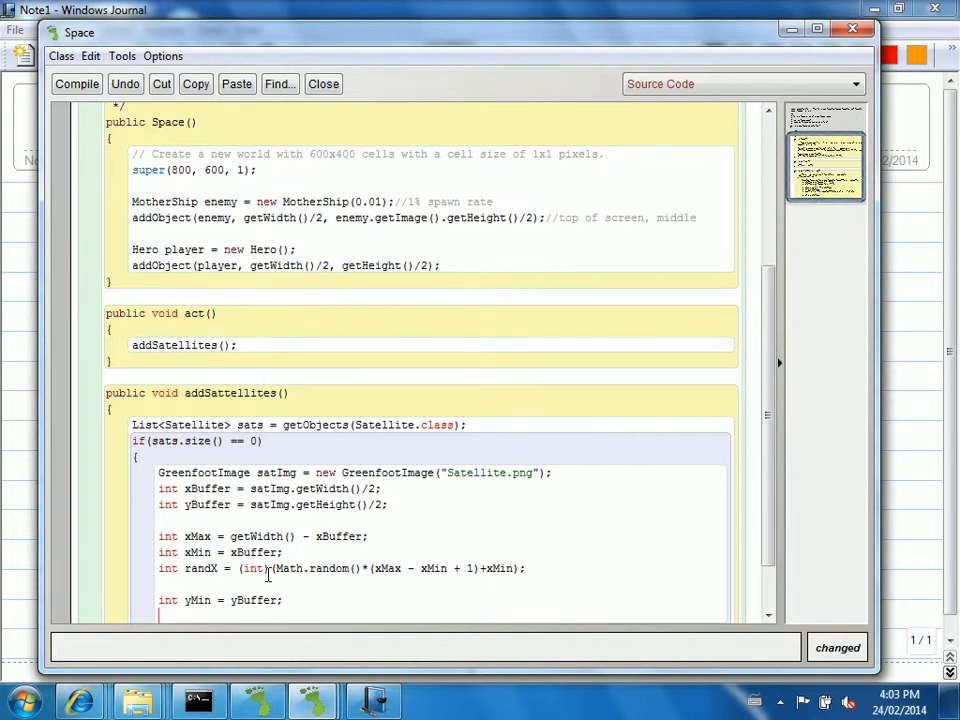
pyautogui.scroll(-3)
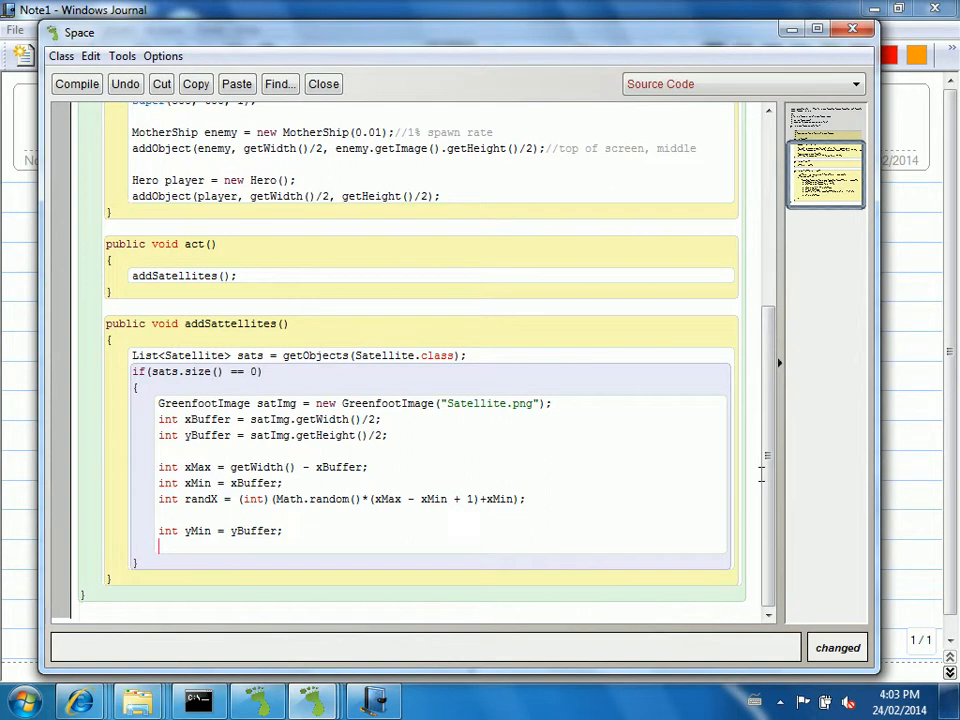
pyautogui.write('int y')
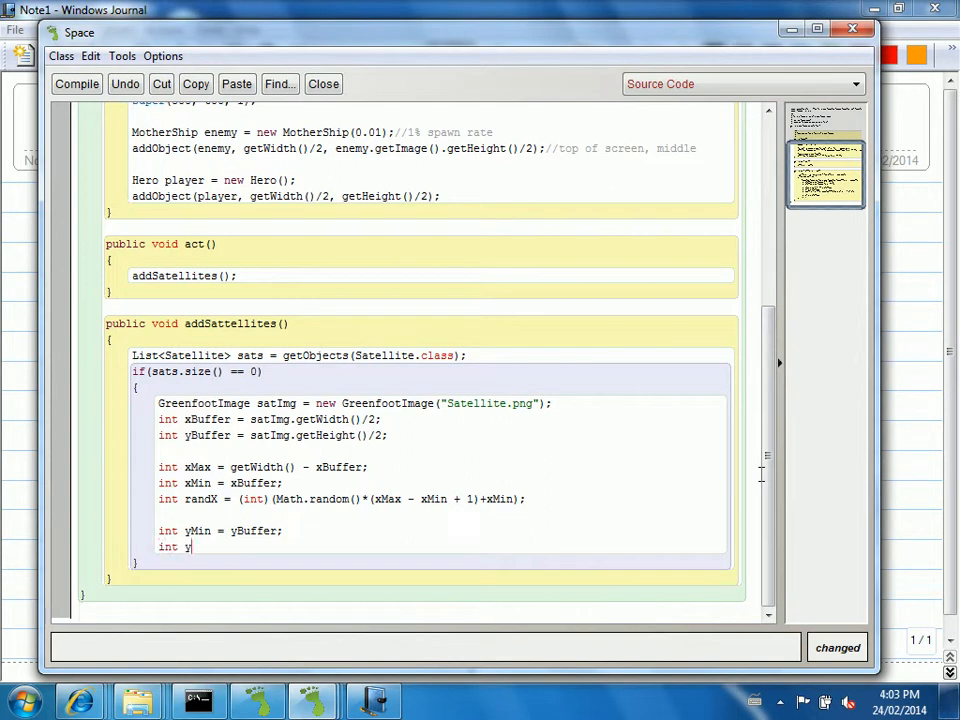
pyautogui.write('Max = ge')
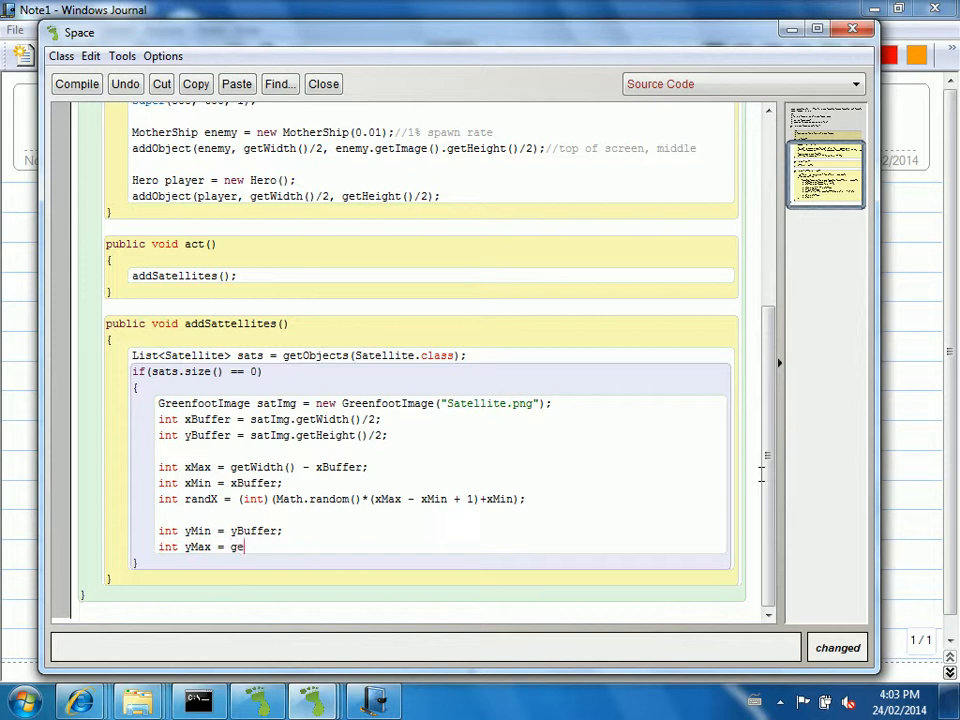
pyautogui.write('tHeight() -')
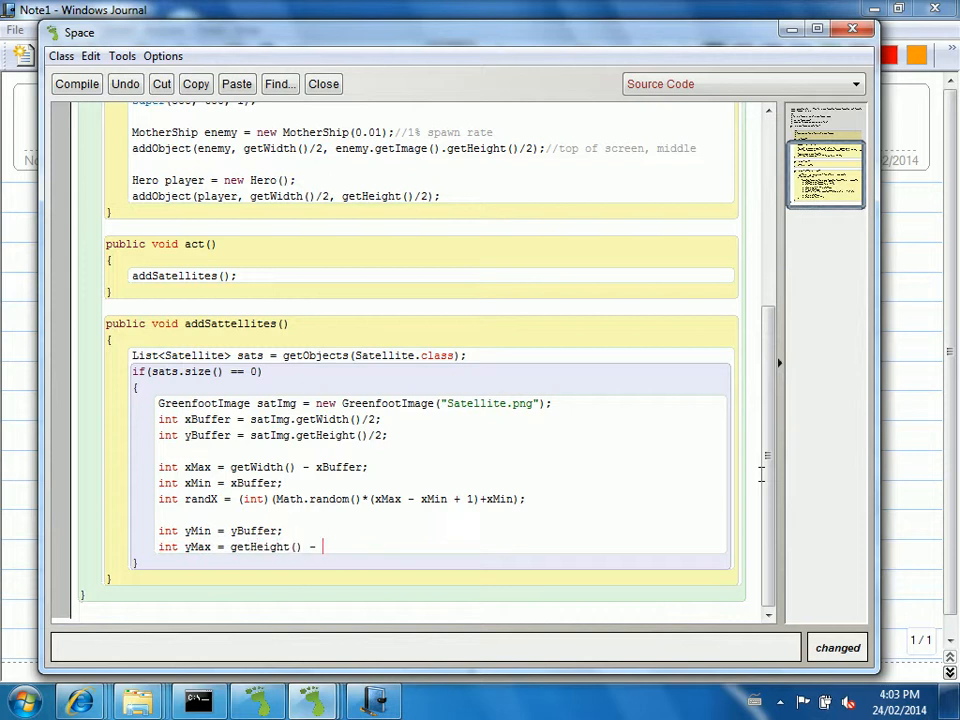
pyautogui.write('yBuffer;')
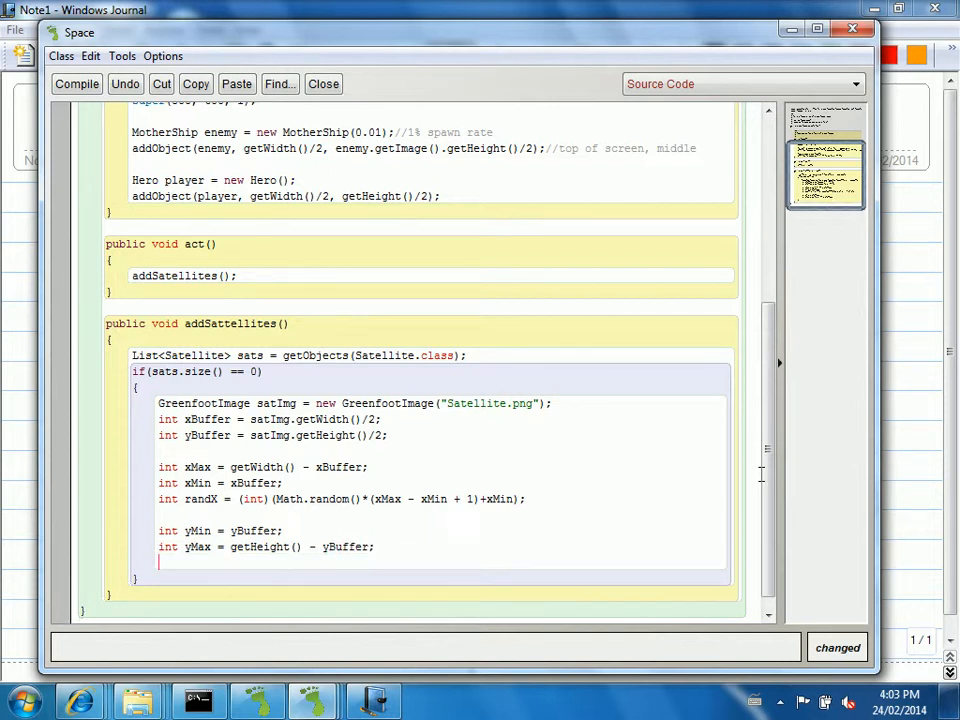
# Compute randY as (int)(Math.random()*(yMax - yMin)+yMin) with a yMin/yMax comment.
pyautogui.write('int rand')
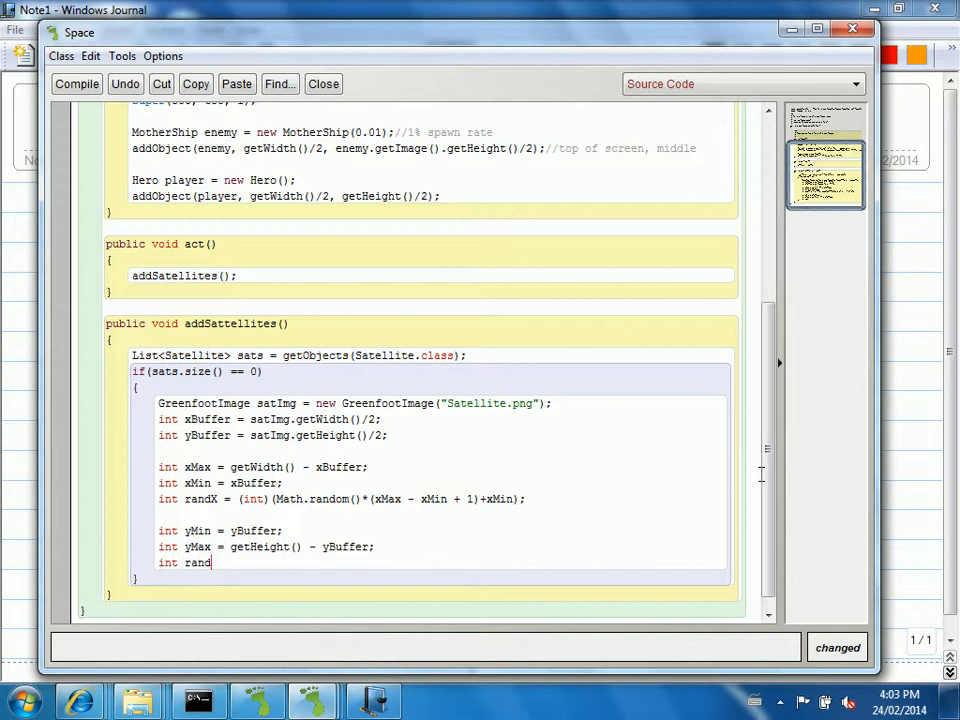
pyautogui.write('Y =')
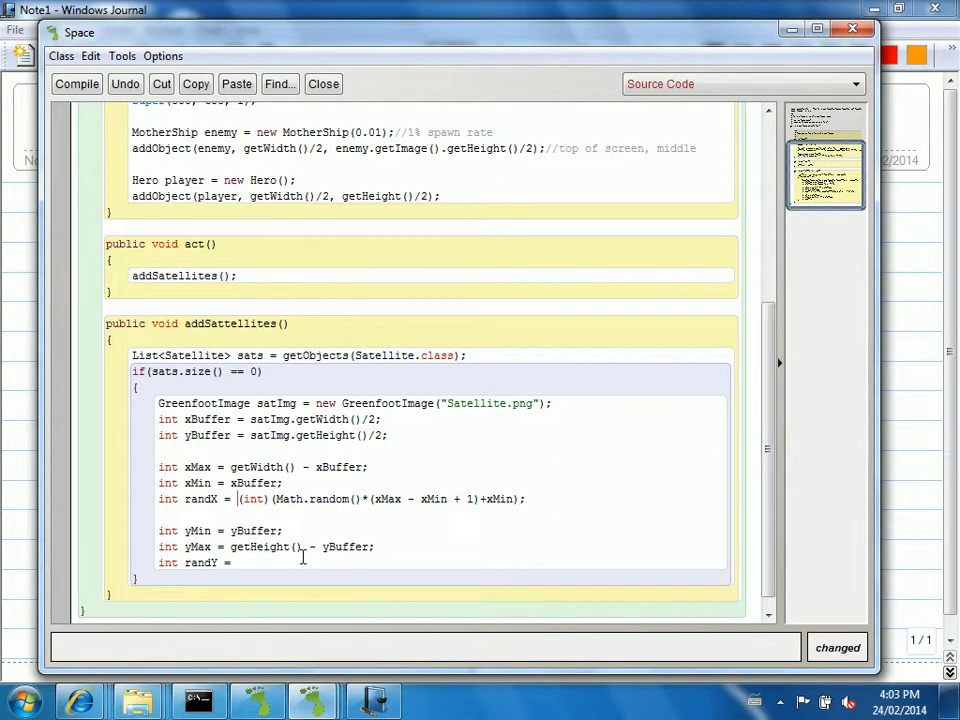
pyautogui.write('(int) (')
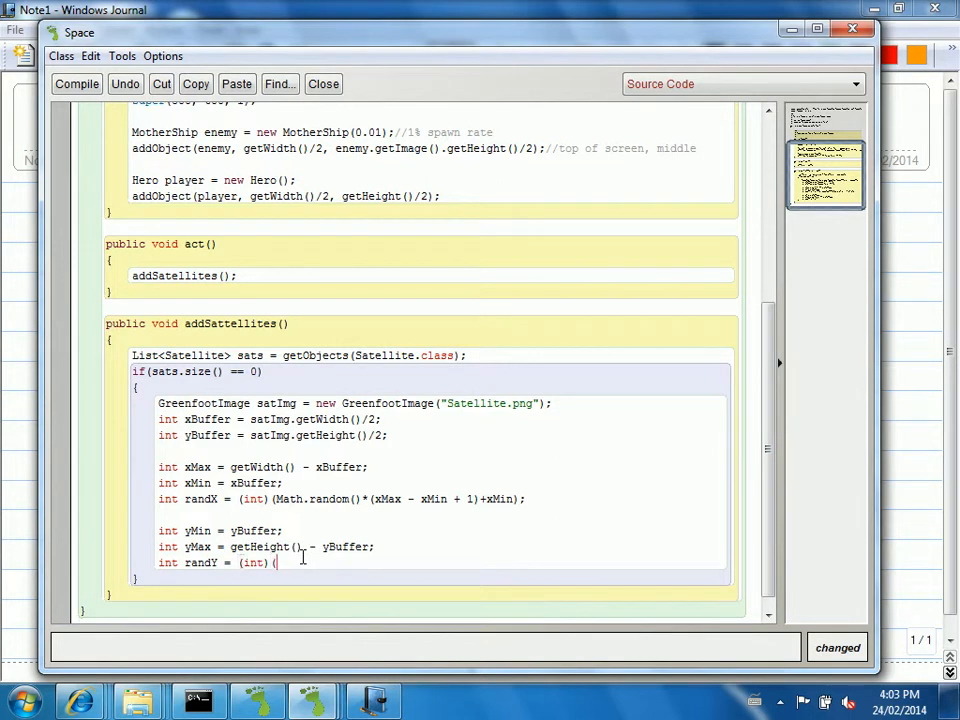
pyautogui.write('Math.random')
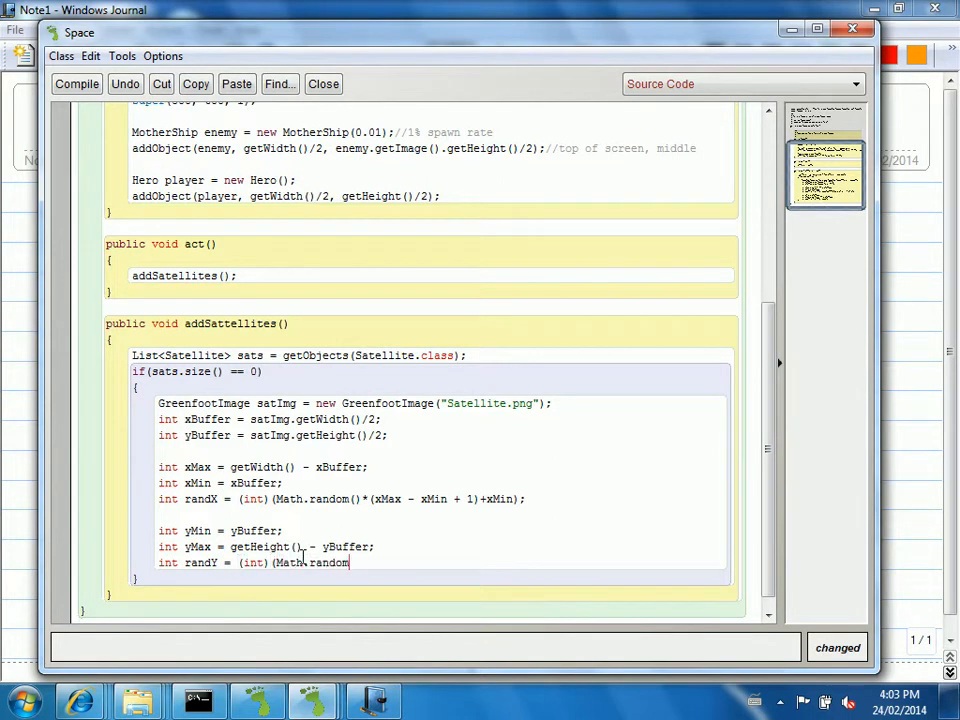
pyautogui.write('()*(')
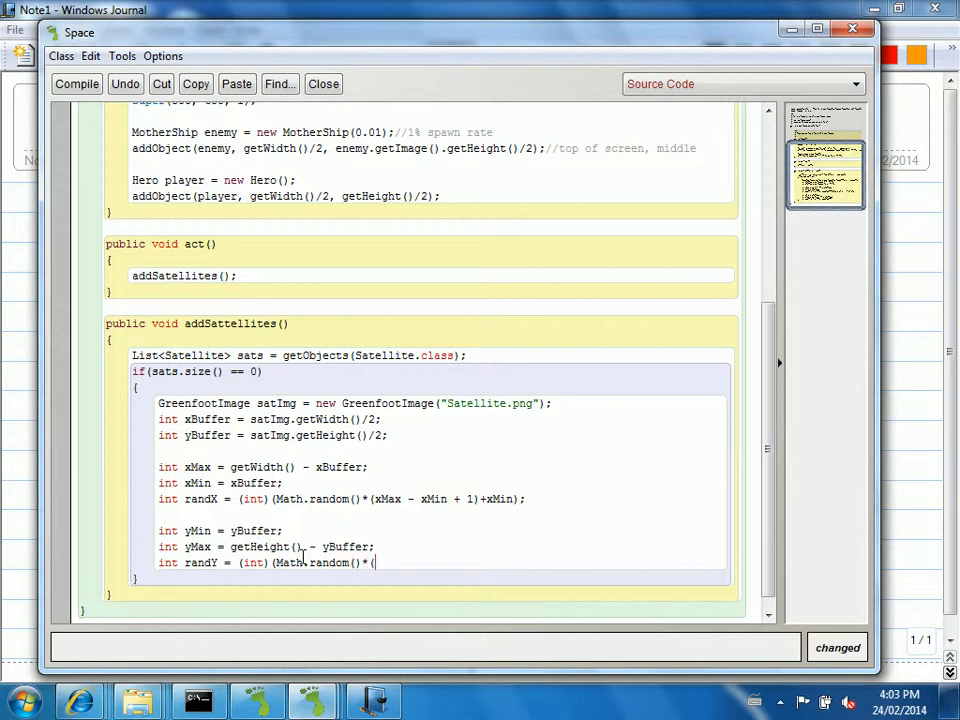
pyautogui.write('yMax')
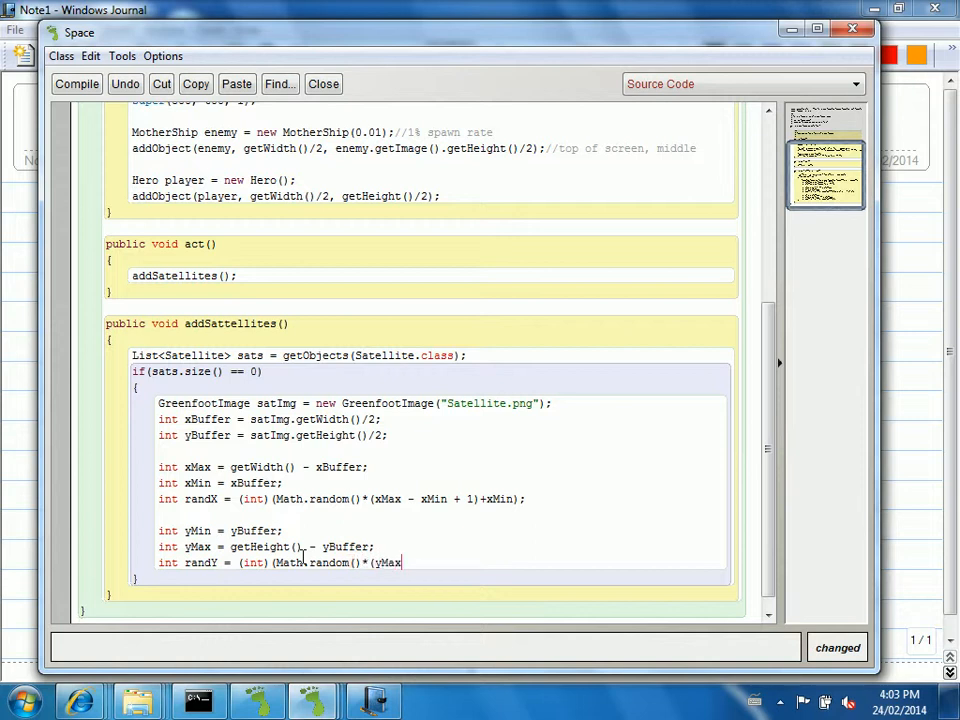
pyautogui.write('- yMin + 1) +')
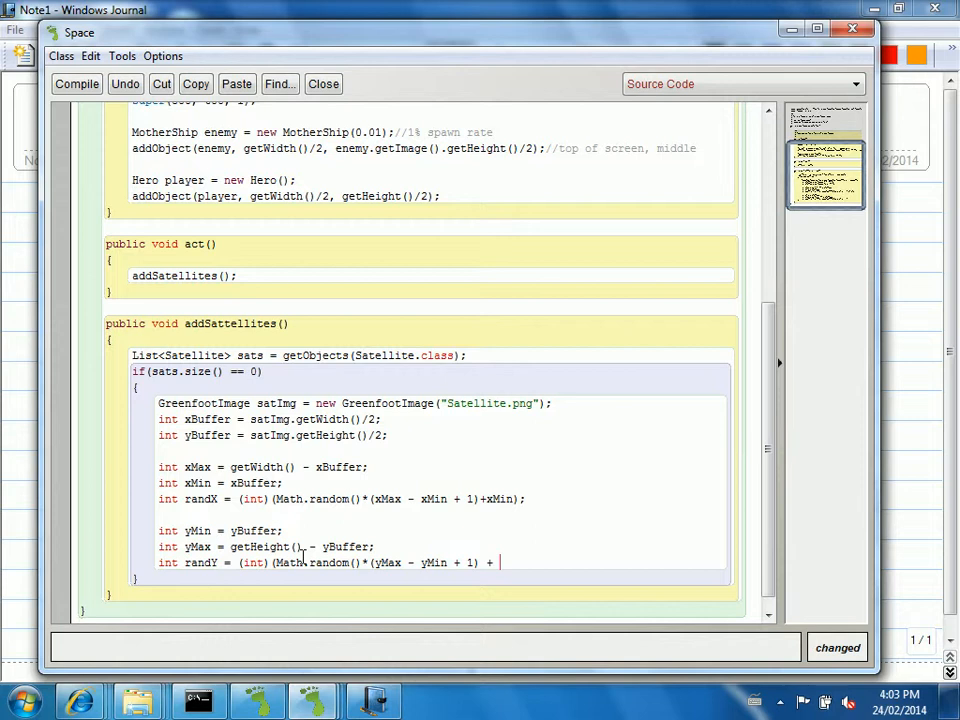
pyautogui.write('yMi')
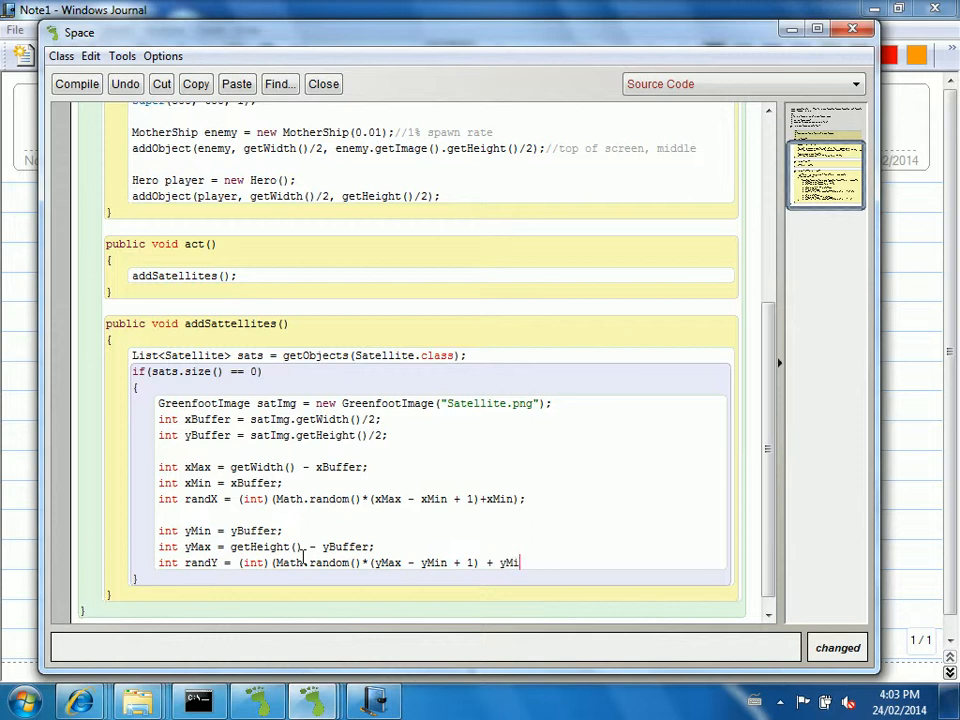
pyautogui.write('n);')
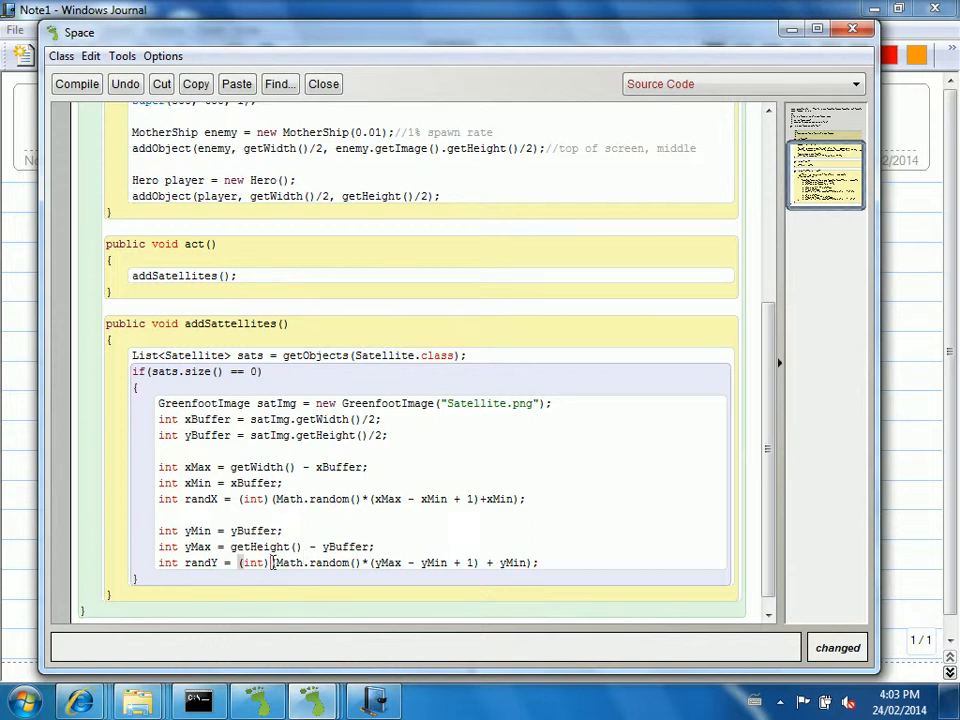
pyautogui.doubleClick(252, 564)
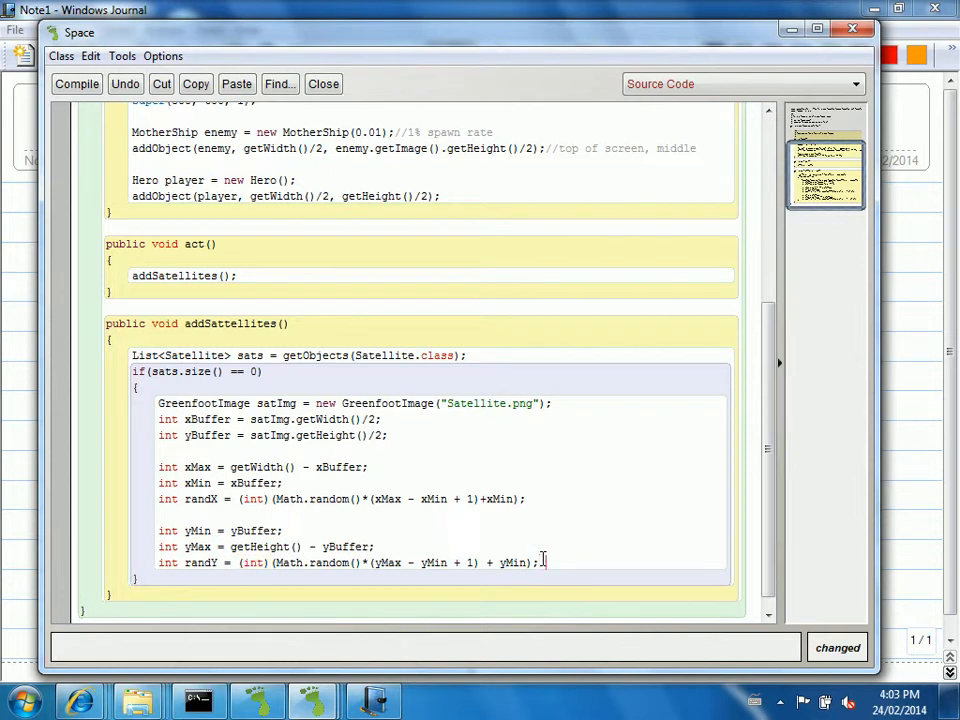
pyautogui.write('//yMin to')
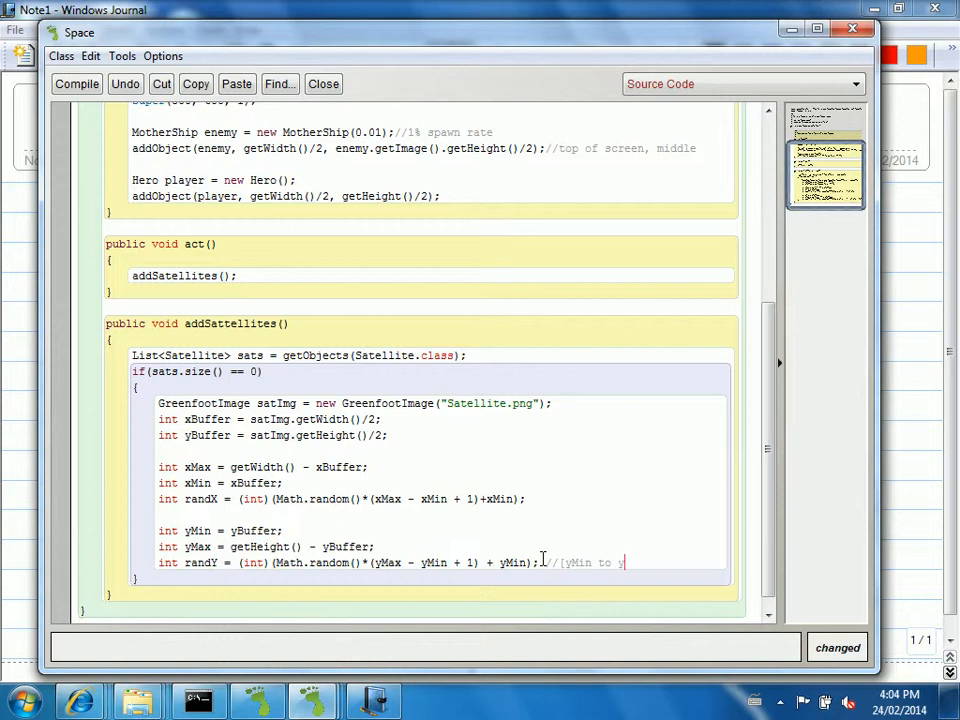
pyautogui.write('yMax]')
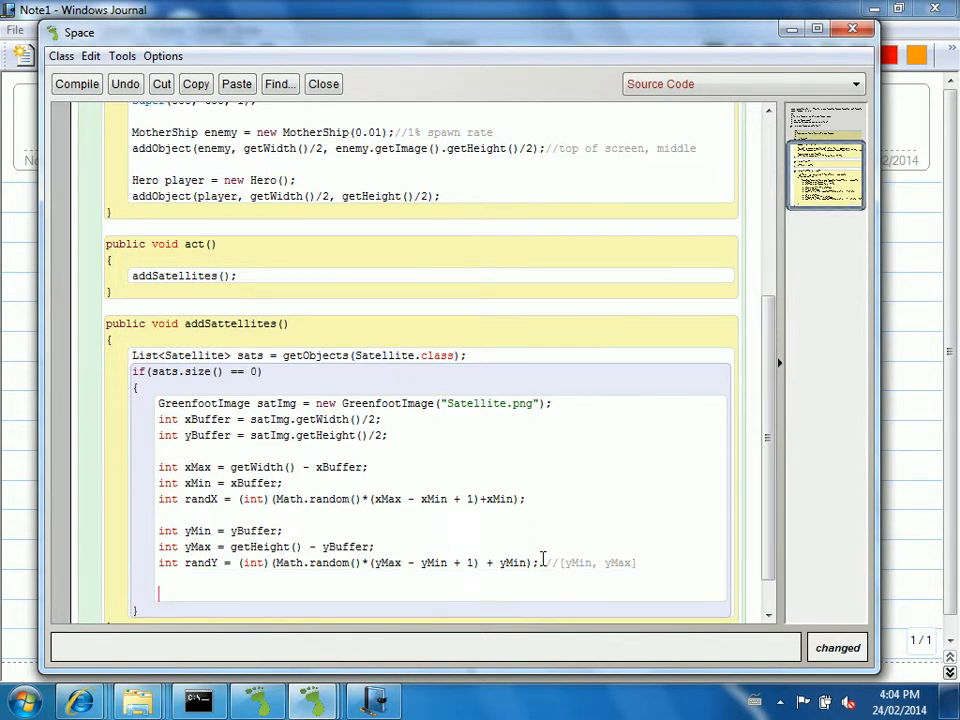
# Create Satellite add = new Satellite() and addObject(add, randX, randY).
pyautogui.write('Satte')
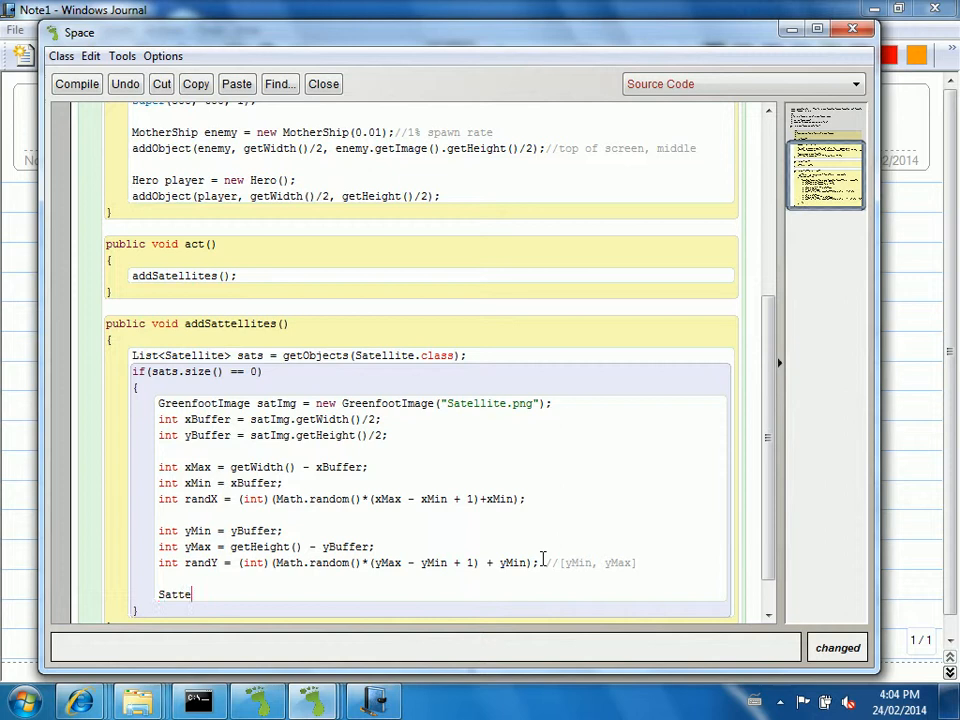
pyautogui.write('llite add = new')
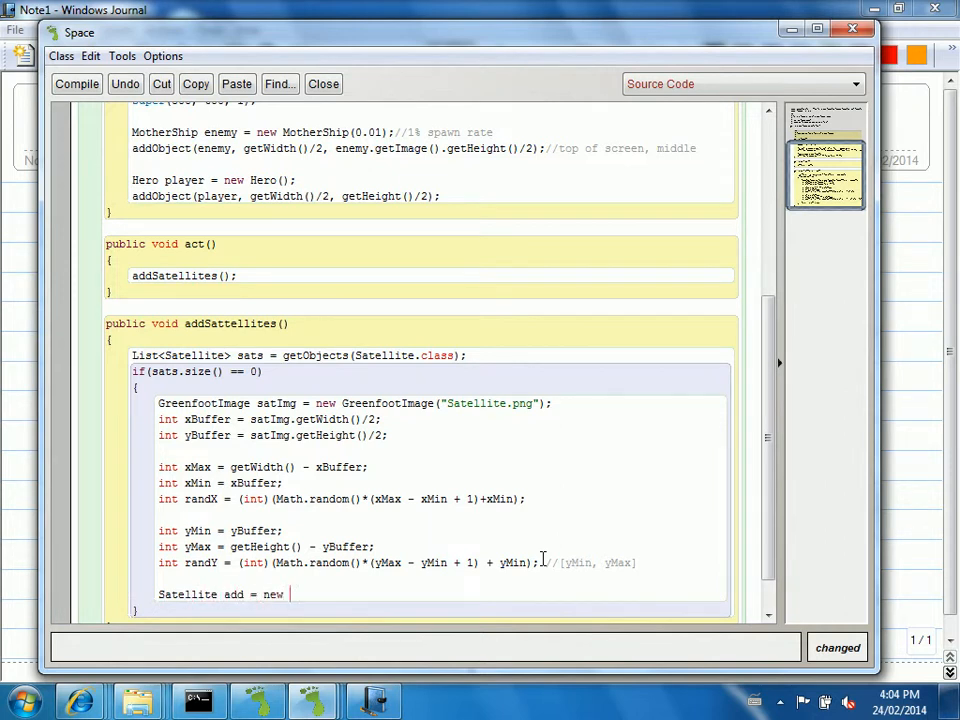
pyautogui.write('Satellit')
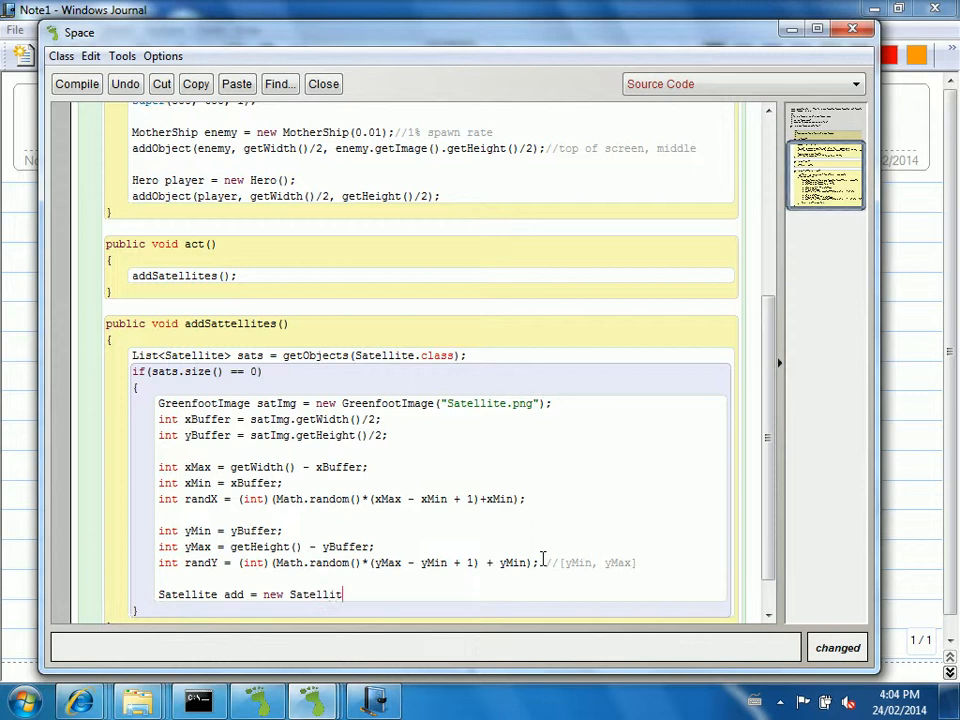
pyautogui.write('e();')
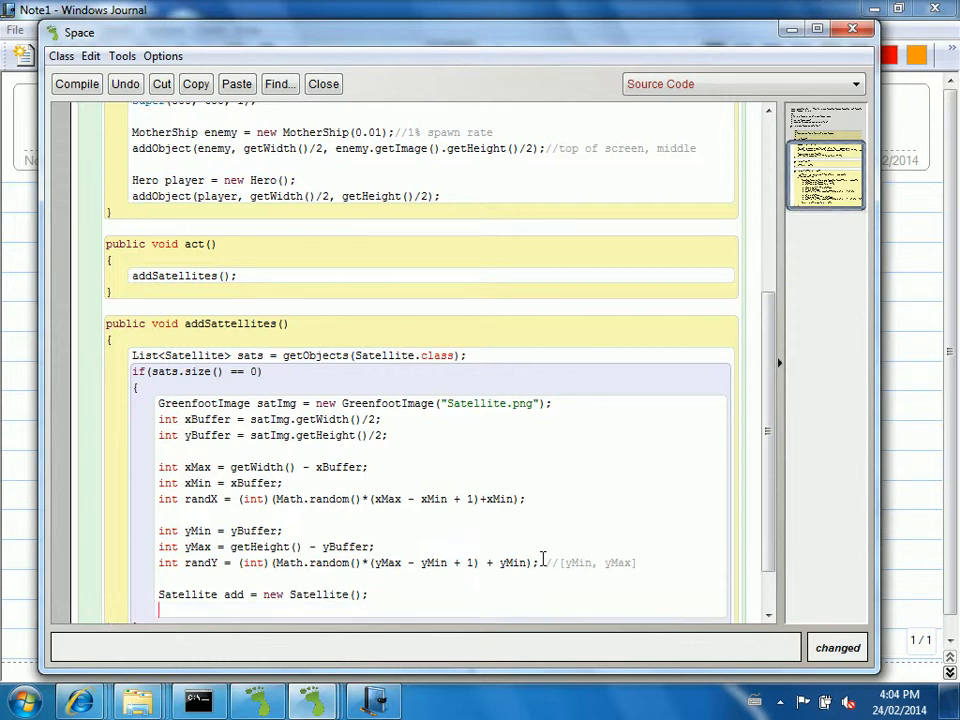
pyautogui.write('addObject(add')
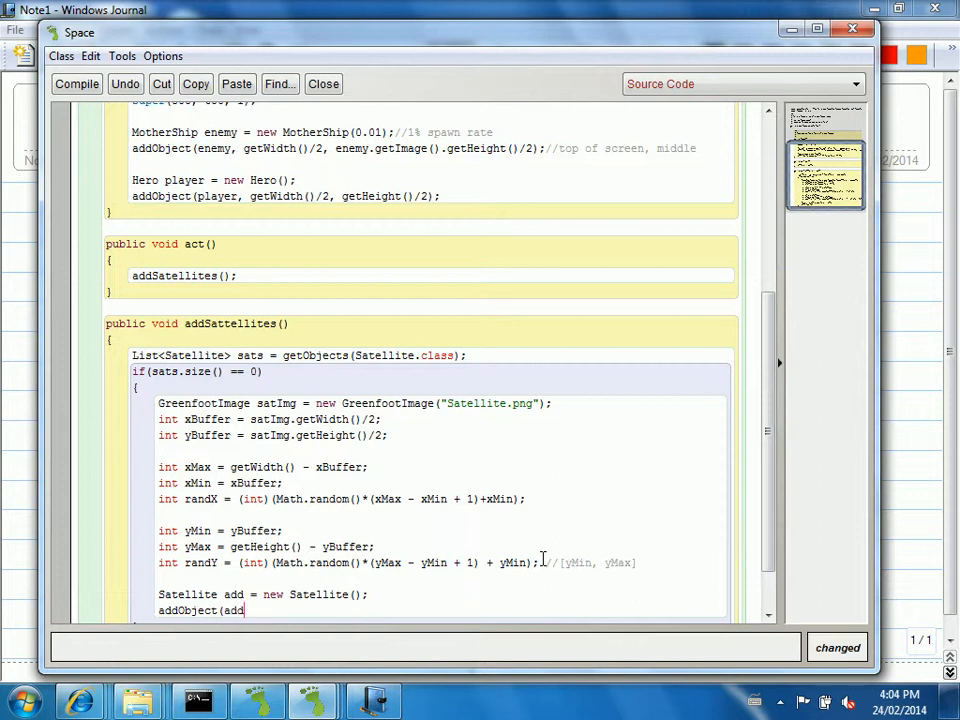
pyautogui.write(', randX, randY);')
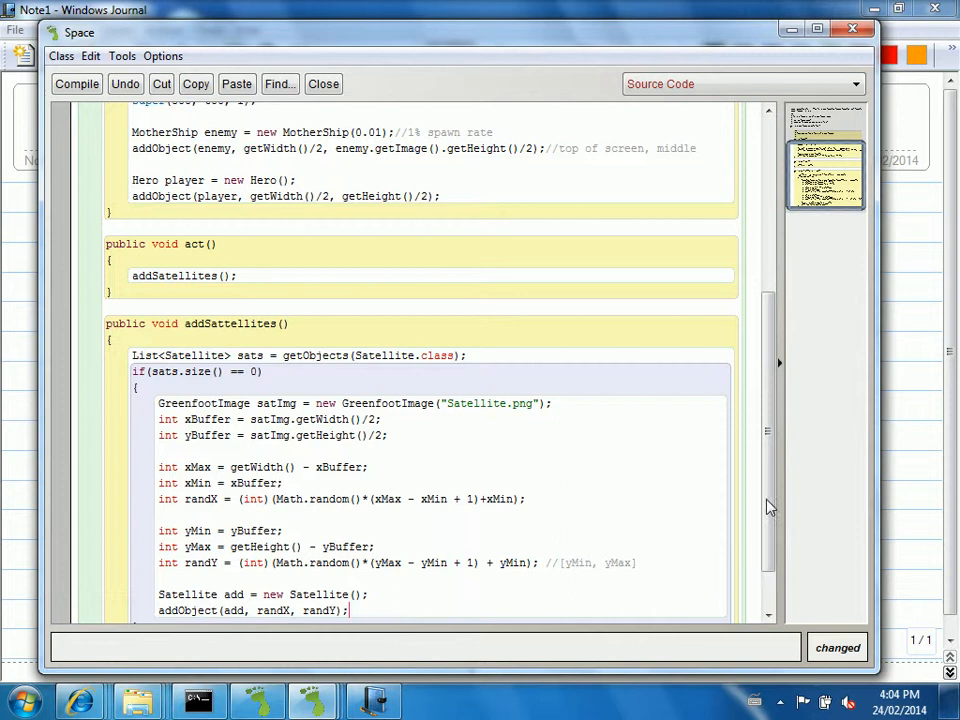
pyautogui.scroll(-3)
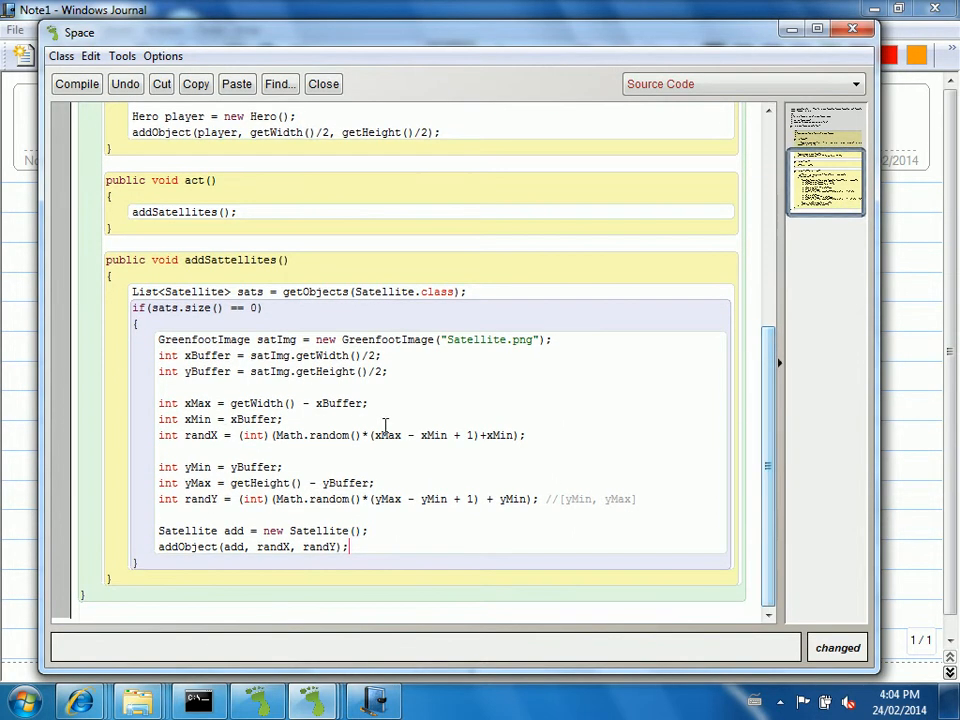
# Compile the Space class until it reports saved, then return to the scenario window.
pyautogui.click(104, 80)
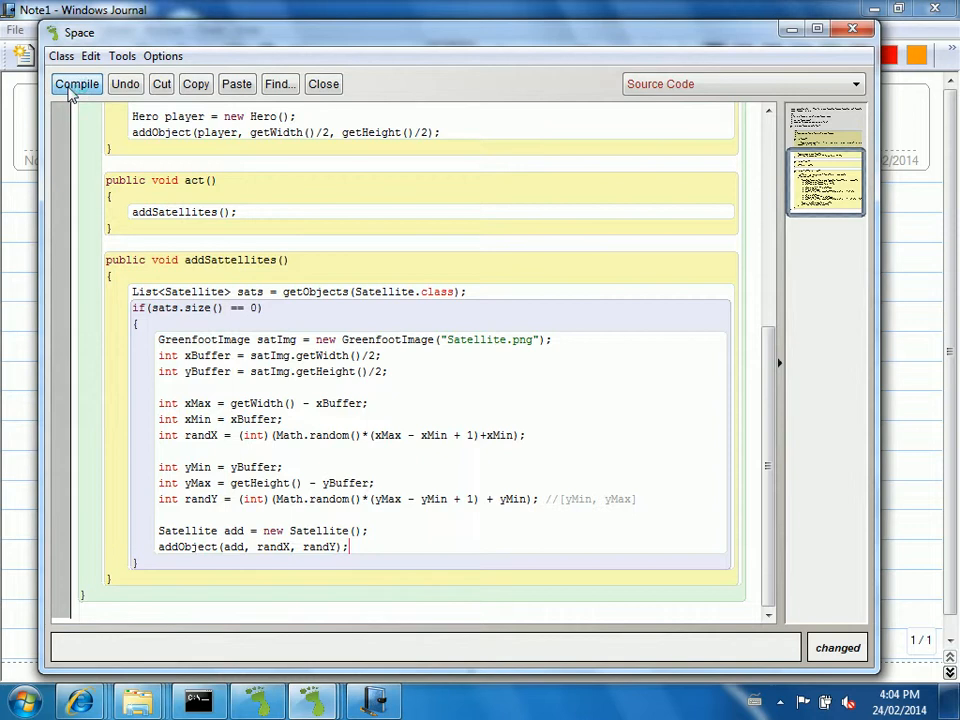
pyautogui.click(56, 84)
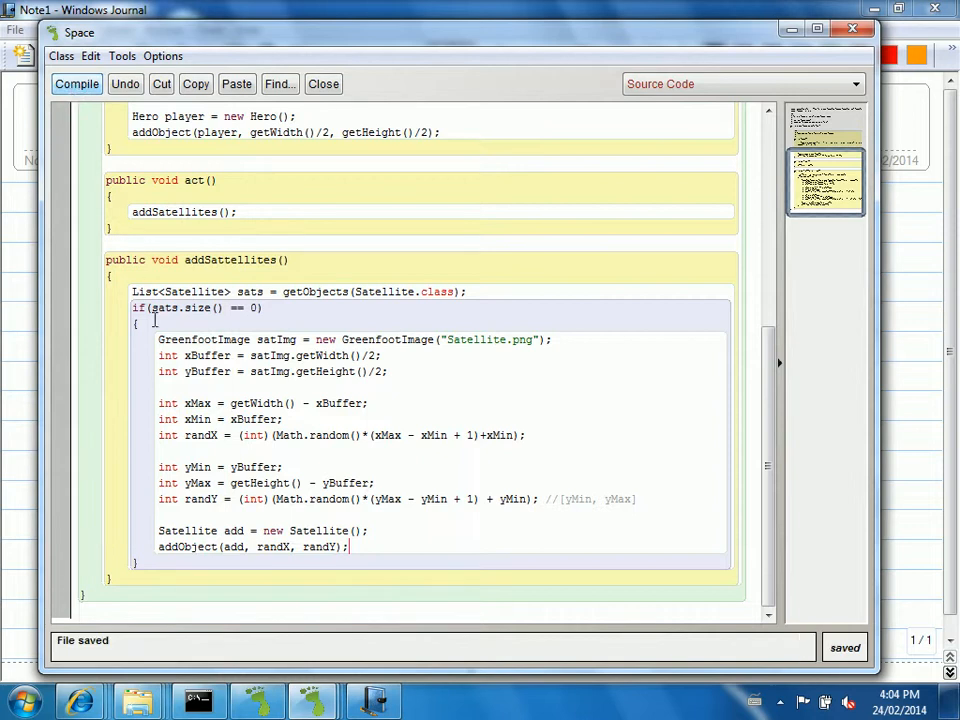
pyautogui.click(100, 88)
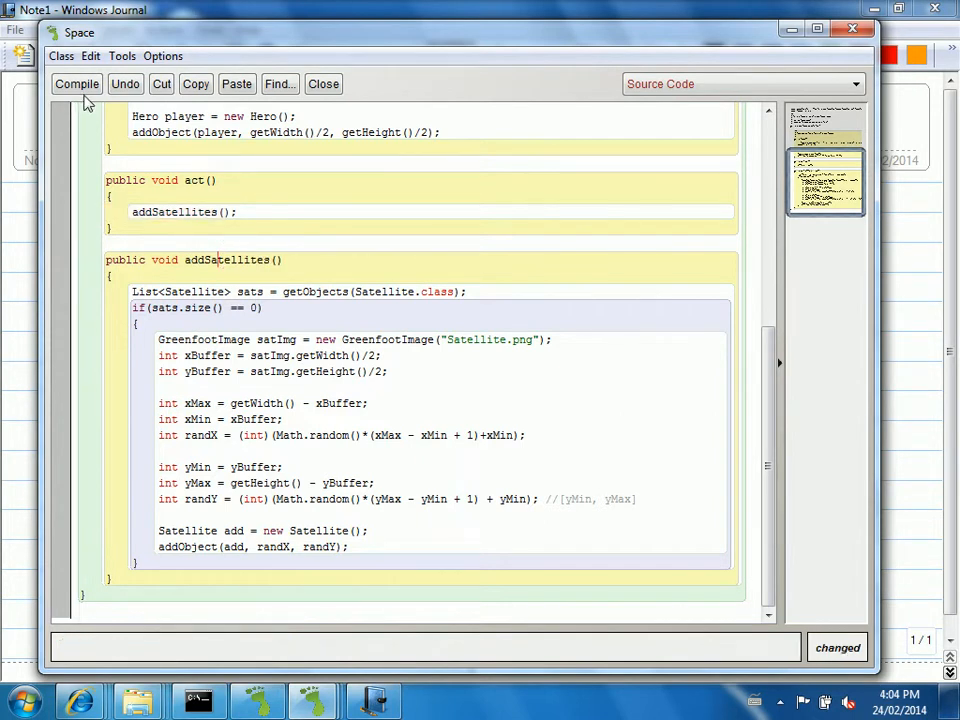
pyautogui.click(88, 76)
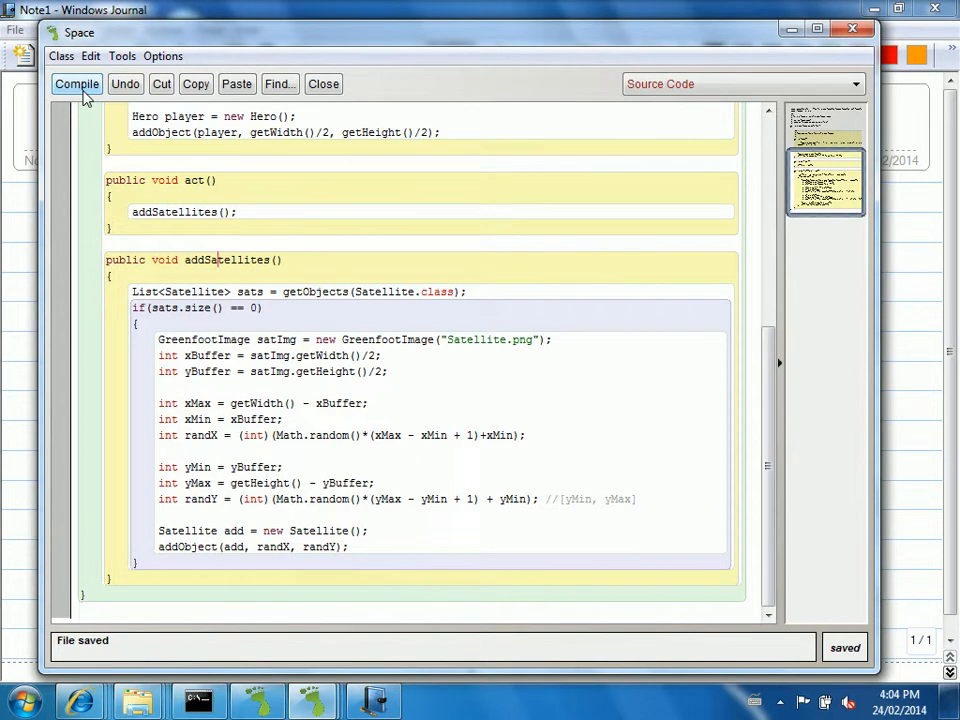
pyautogui.click(88, 84)
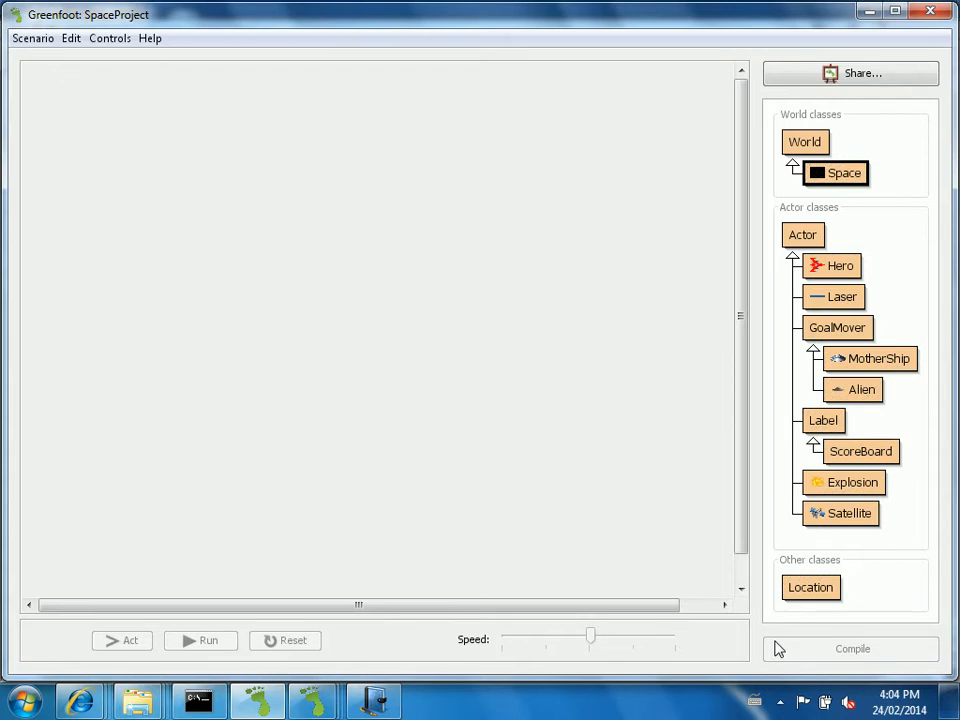
# Rebuild all classes, run the scenario until satellites spawn, then pause it.
pyautogui.click(852, 648)
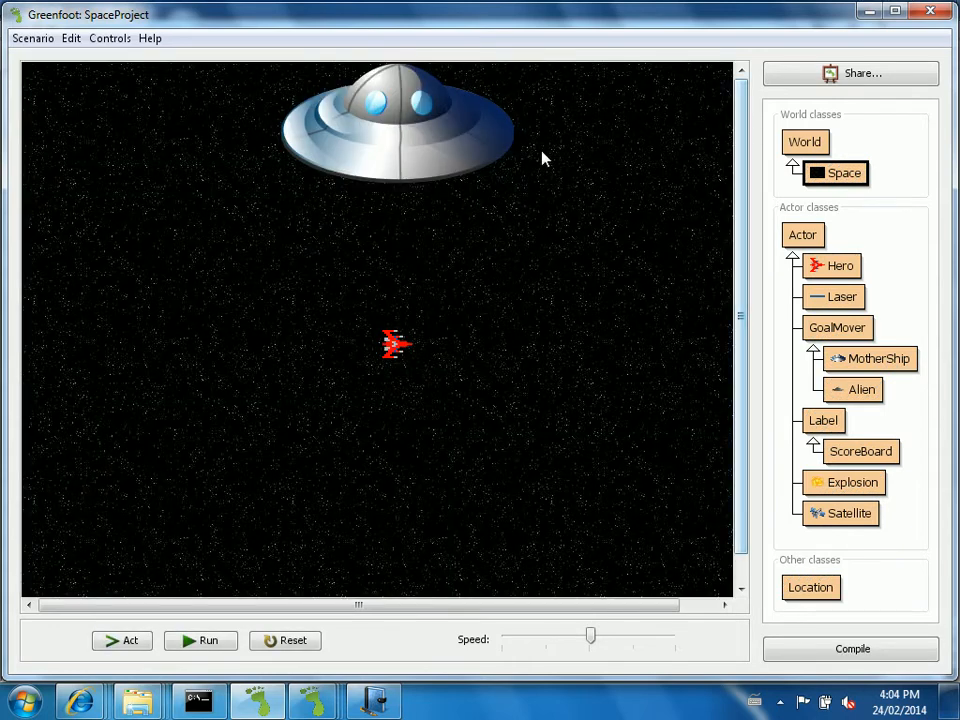
pyautogui.moveTo(396, 270)
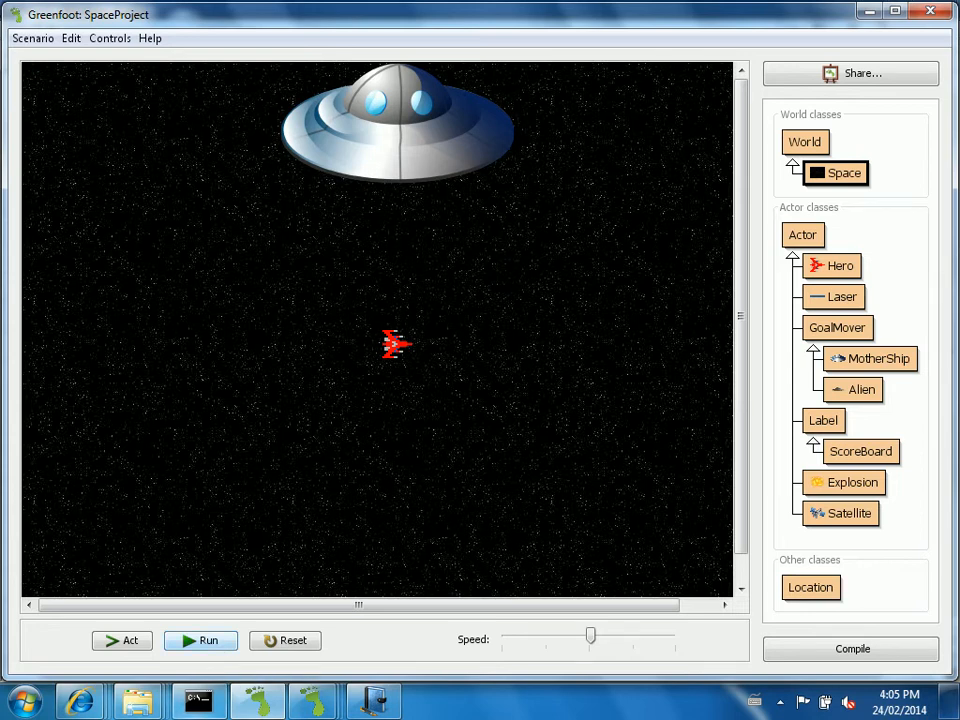
pyautogui.click(200, 640)
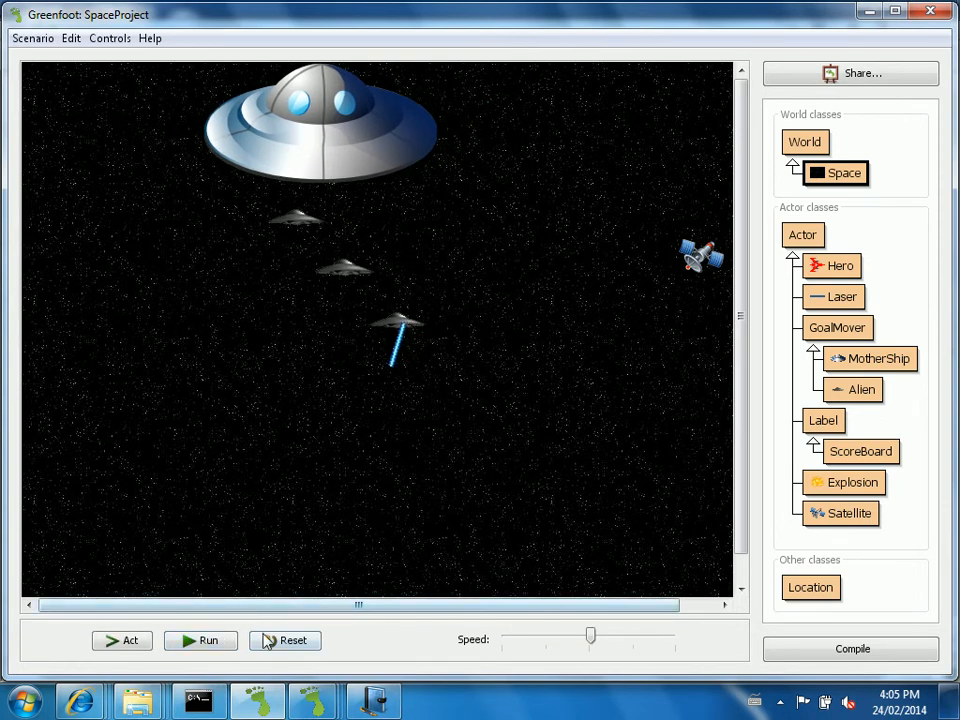
pyautogui.click(284, 640)
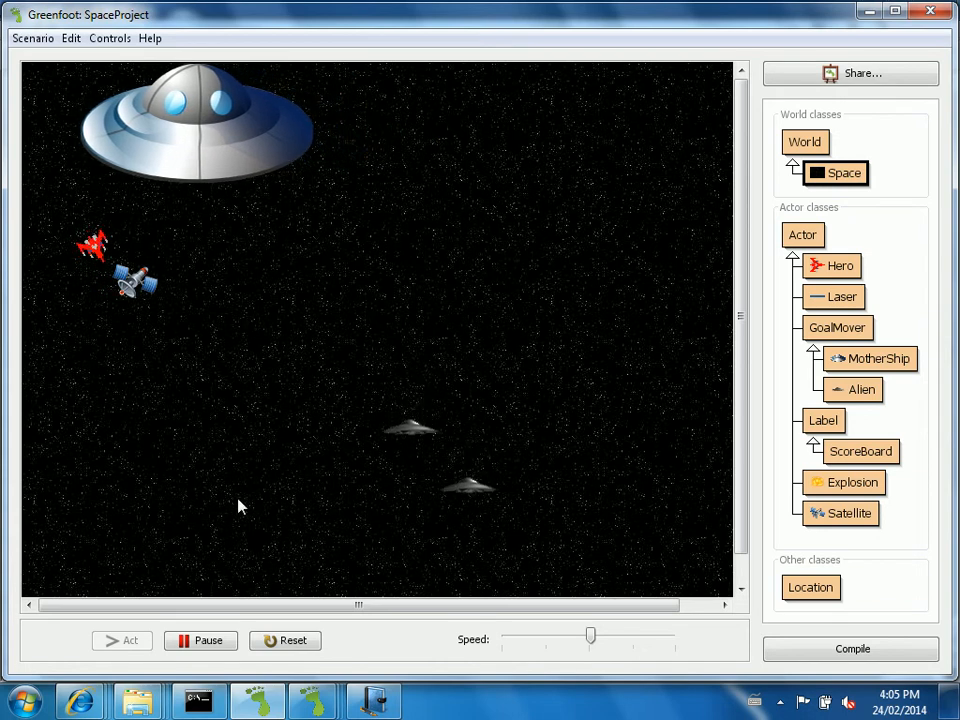
pyautogui.click(200, 640)
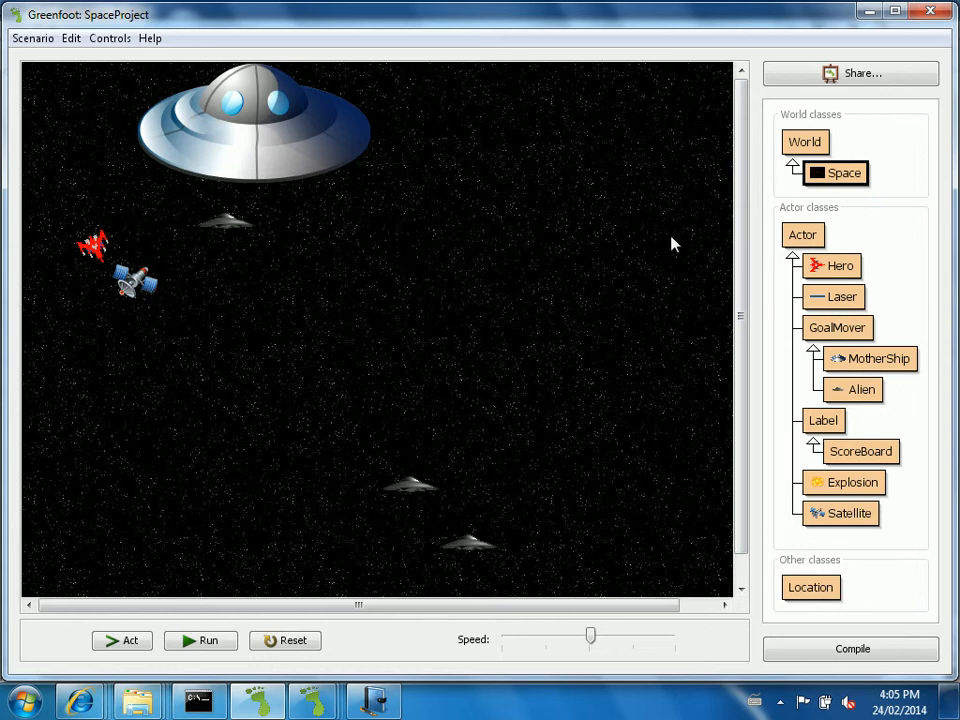
pyautogui.rightClick(832, 264)
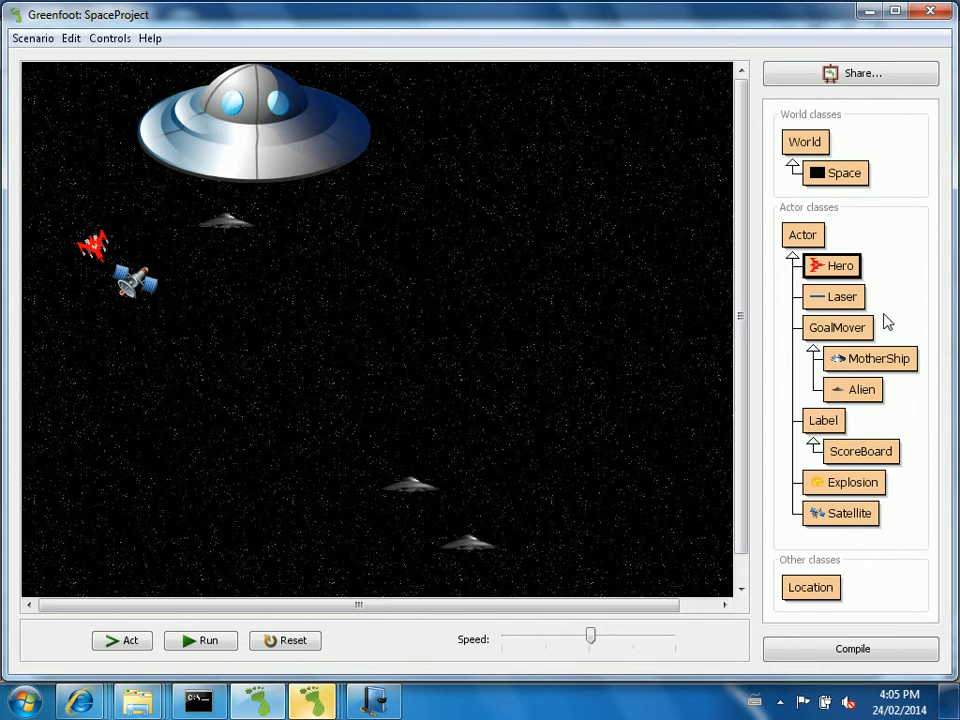
pyautogui.moveTo(442, 620)
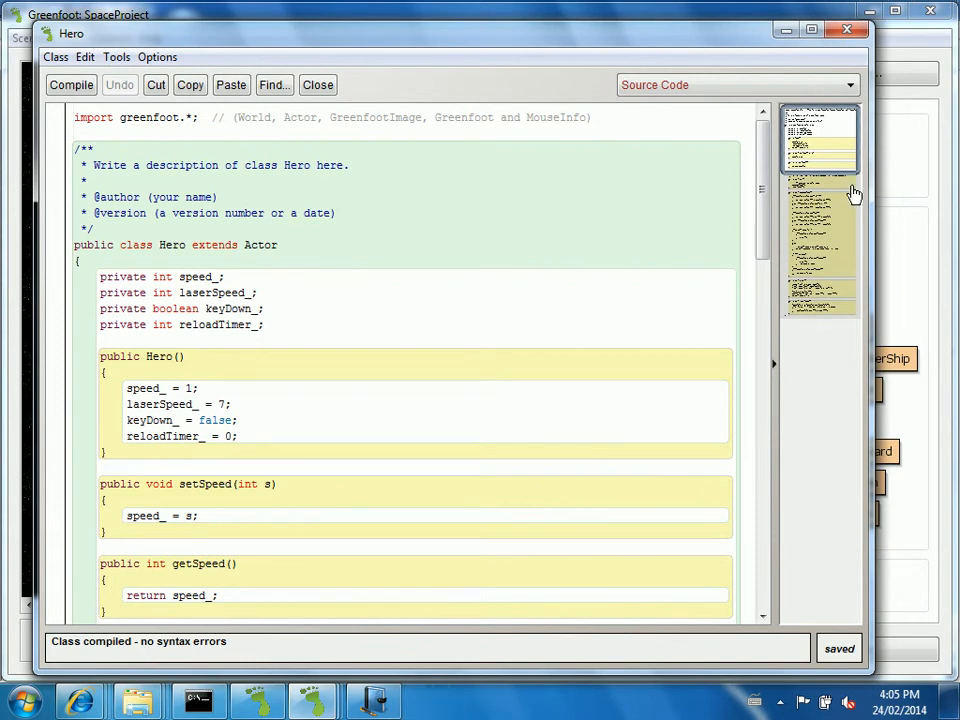
# Add a saveSatellite(); call in the Hero's code.
pyautogui.scroll(-3)
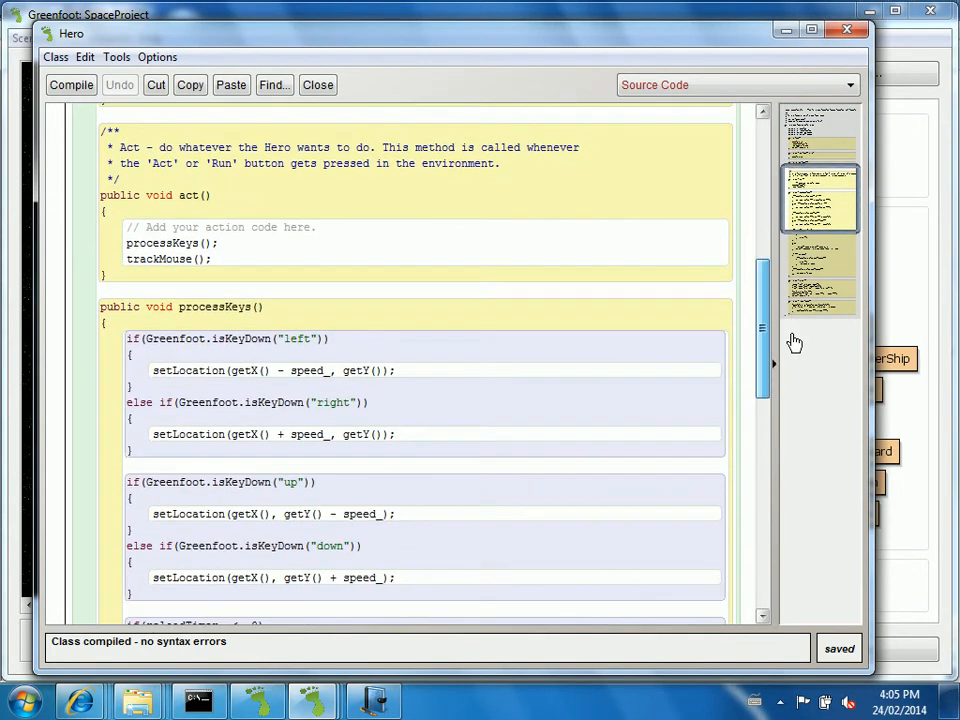
pyautogui.scroll(-3)
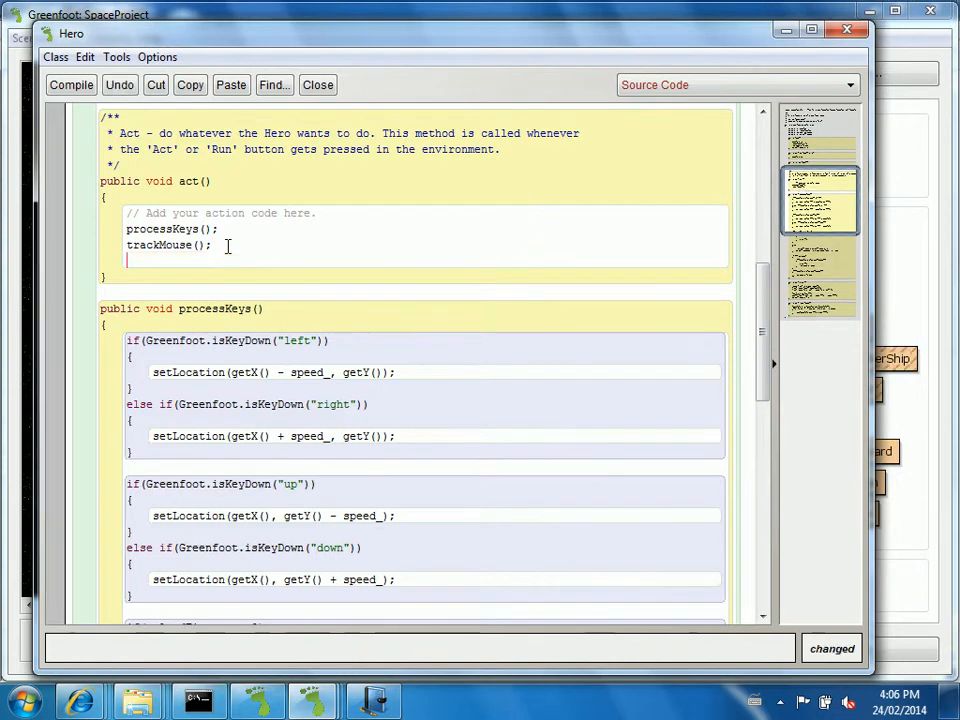
pyautogui.write('save')
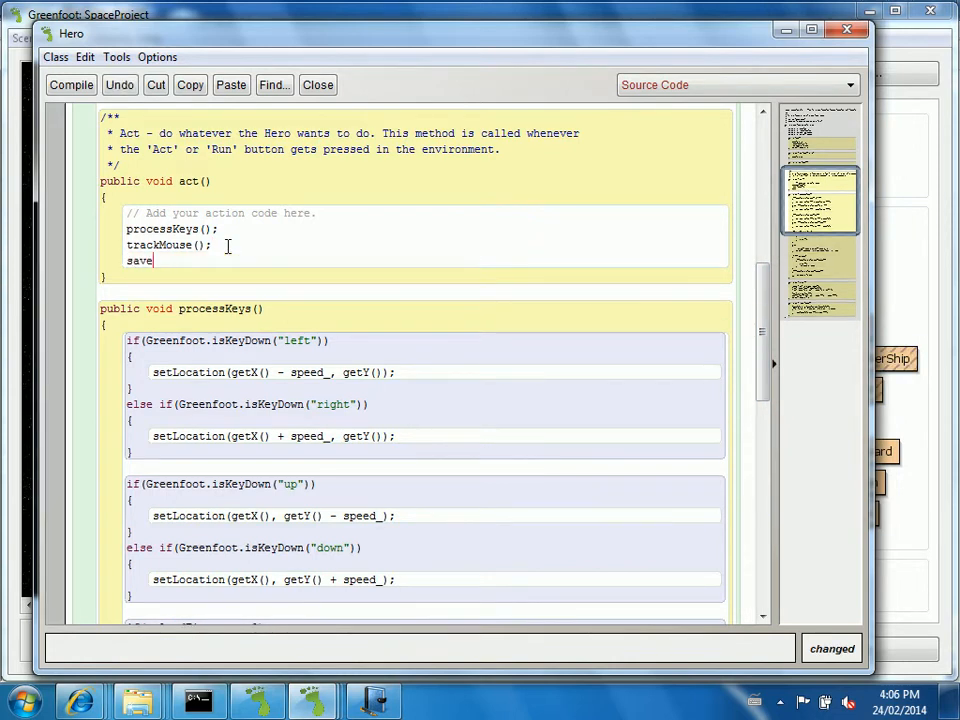
pyautogui.write('Satellite')
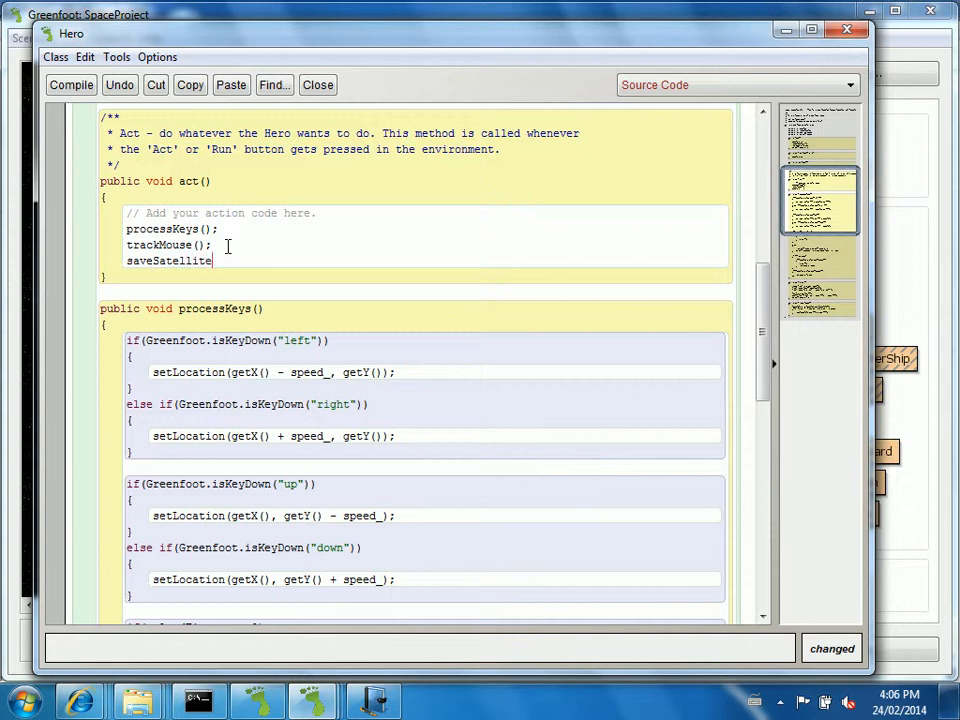
pyautogui.write('()')
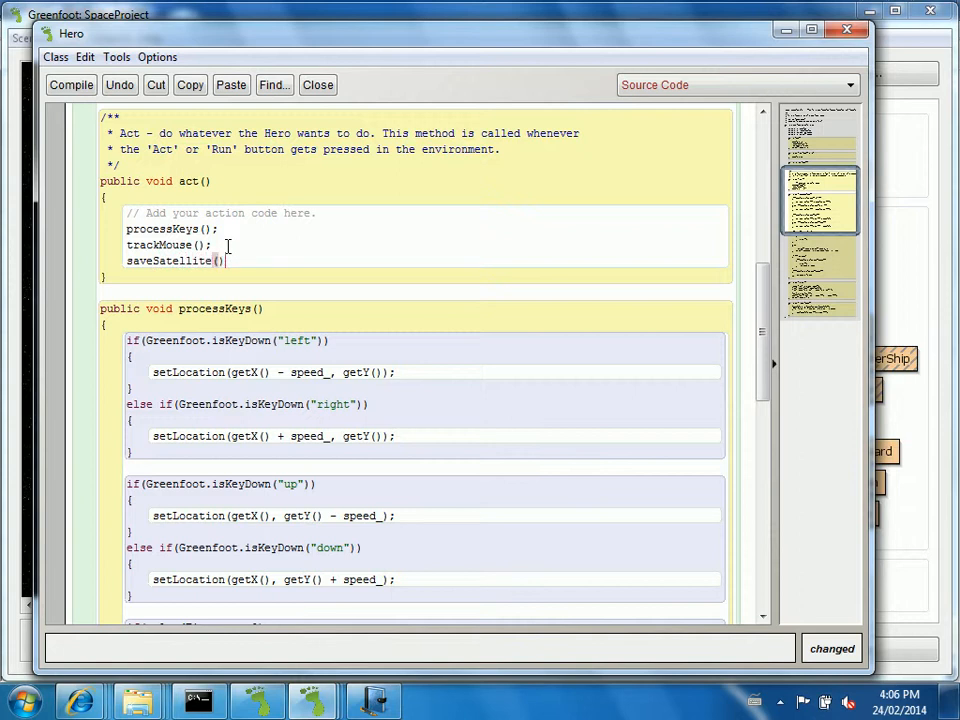
pyautogui.write(';')
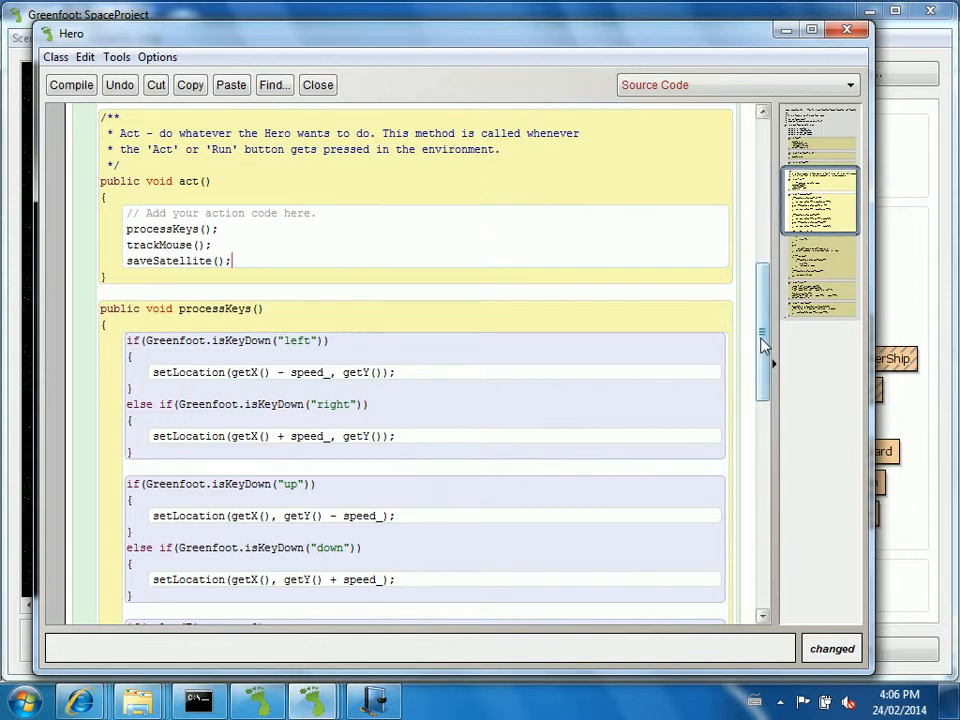
pyautogui.scroll(-3)
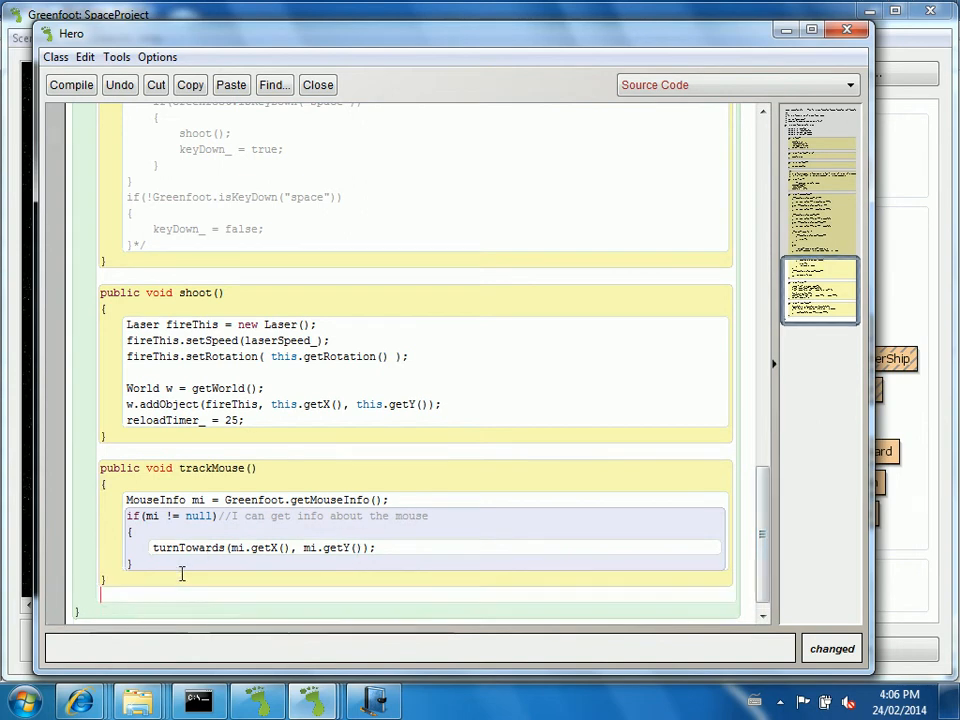
# Declare public void saveSatellite with an if(isTouching(Satellite.class)) block.
pyautogui.write('public void s')
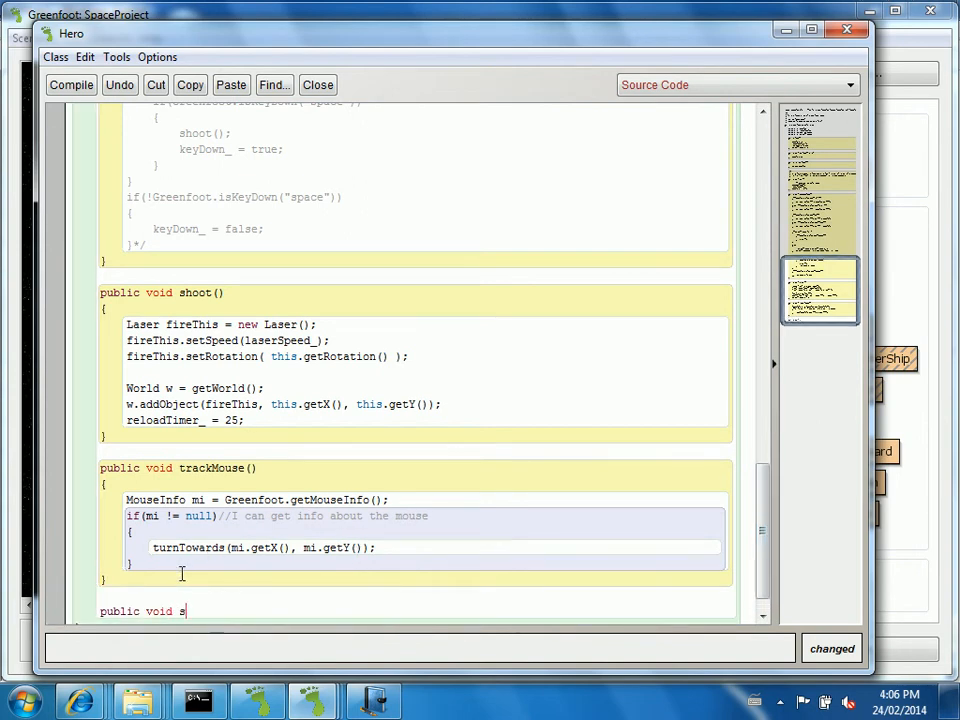
pyautogui.write('aveSatellite(')
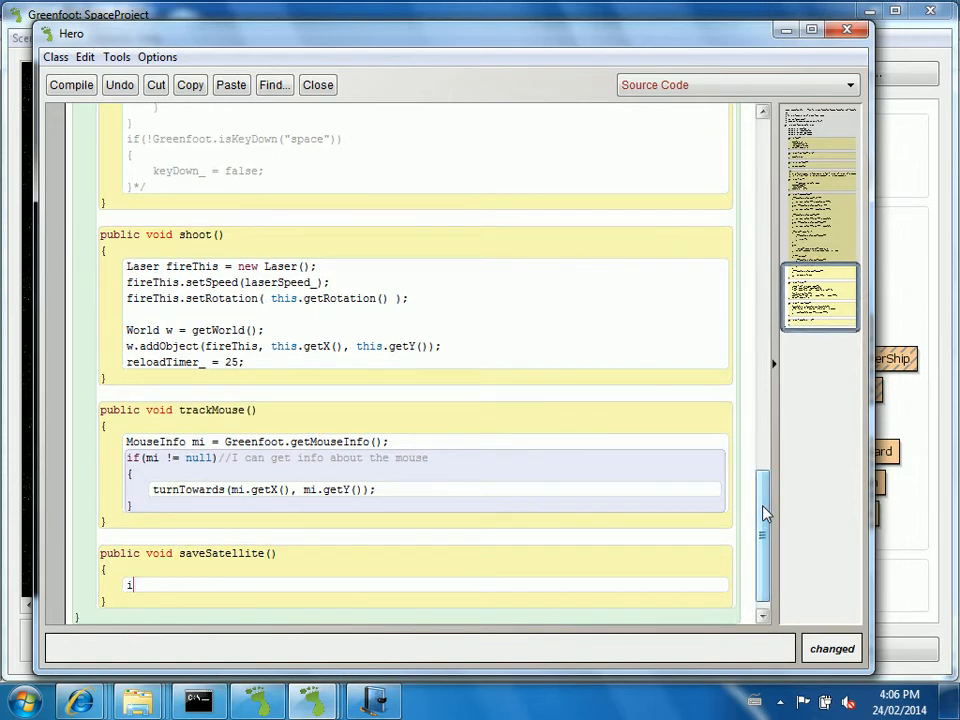
pyautogui.write('f(isTou')
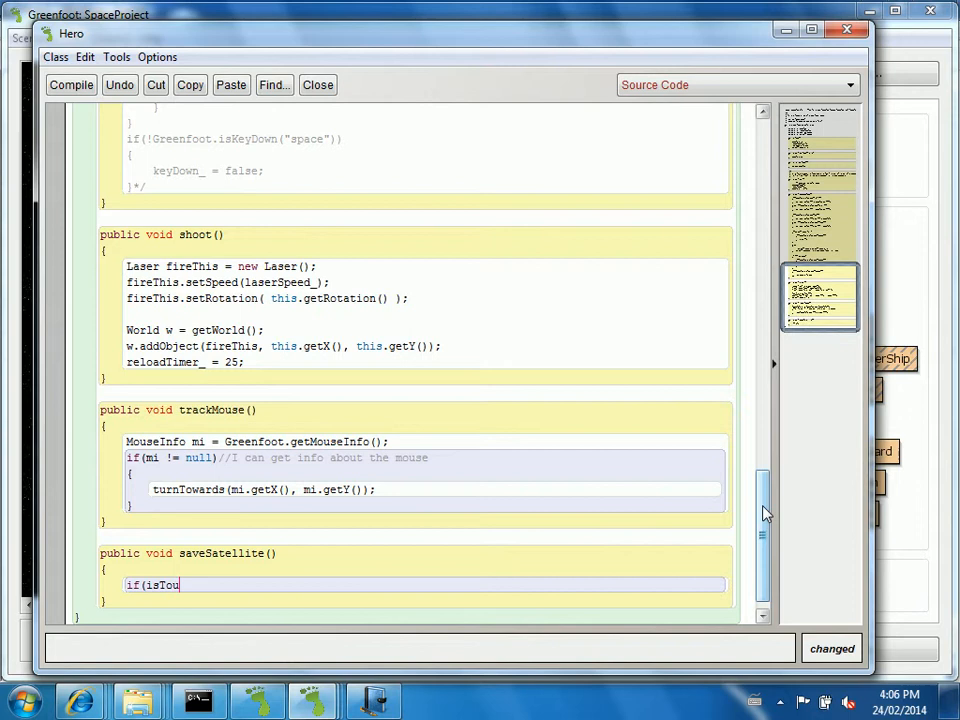
pyautogui.write('ching(Sa')
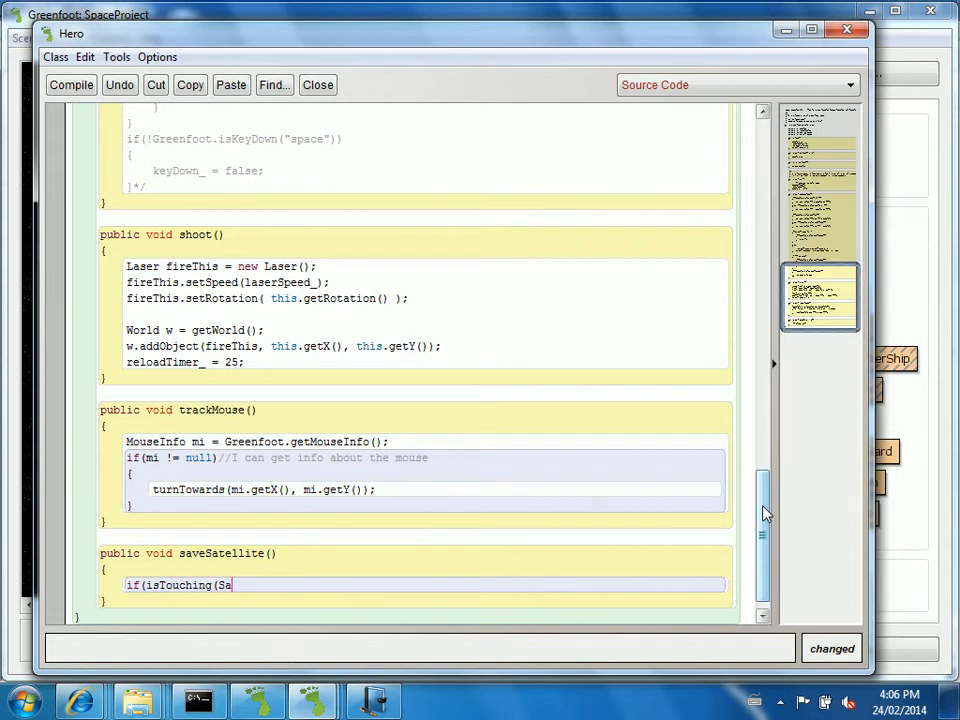
pyautogui.write('tellite.class')
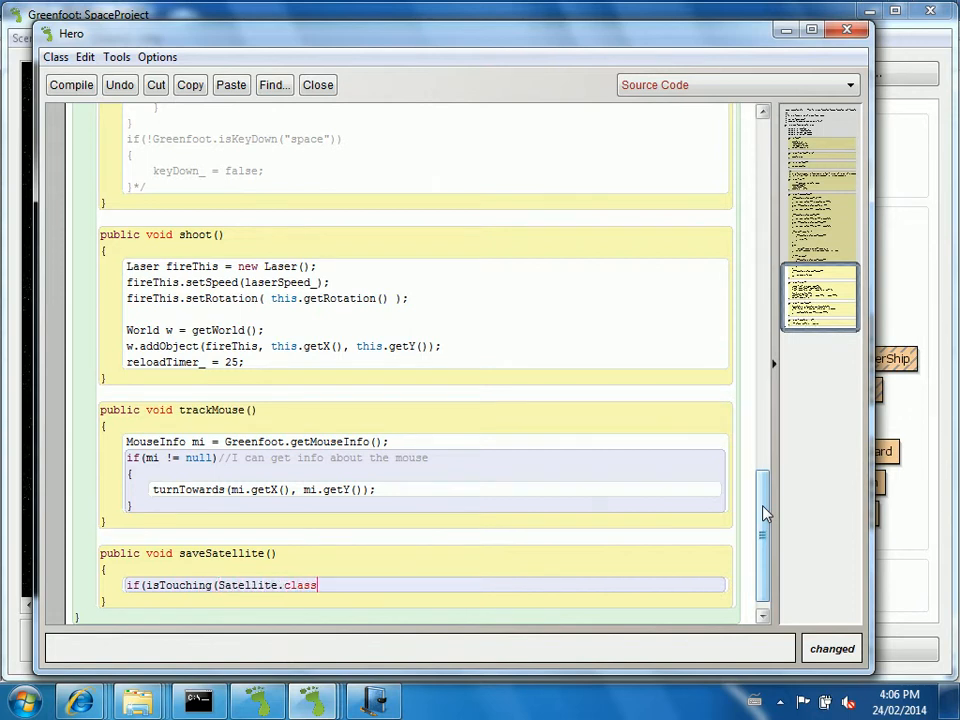
pyautogui.write('){')
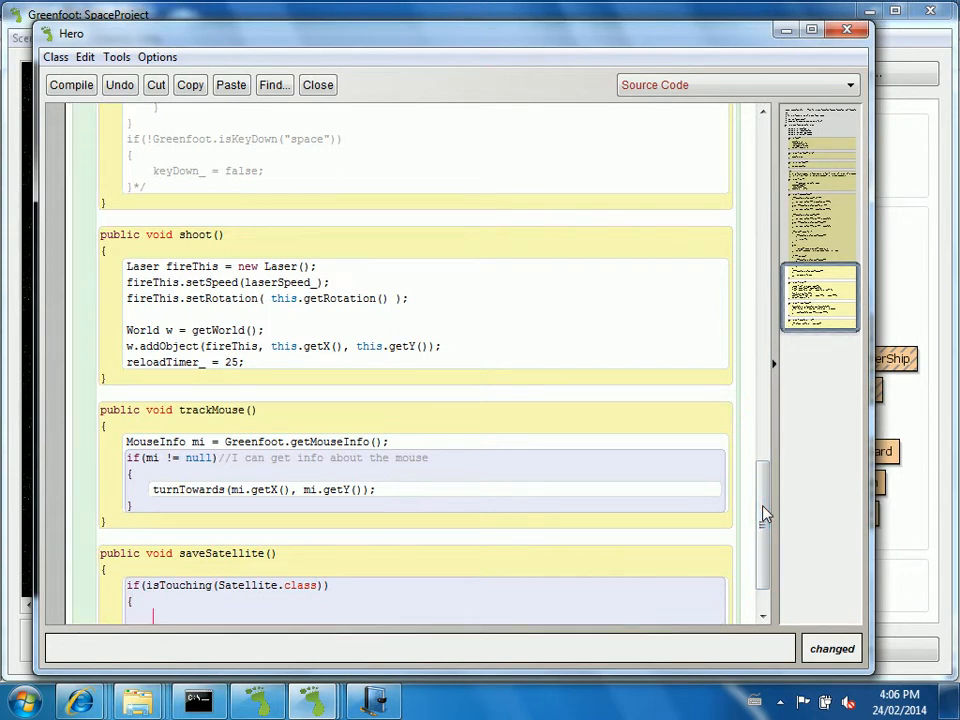
pyautogui.scroll(-3)
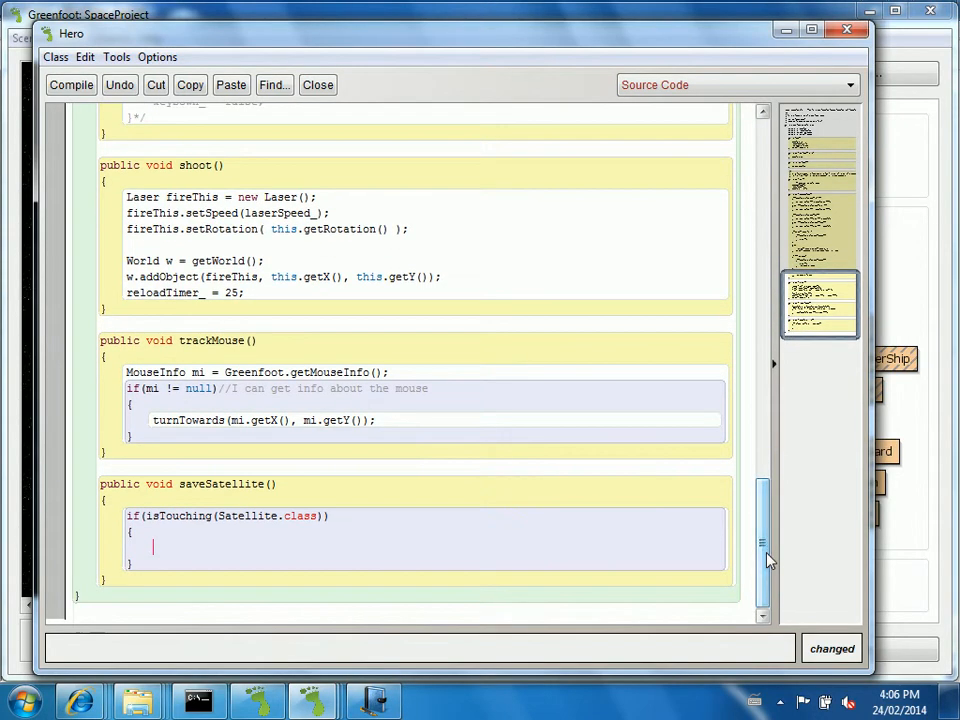
# Write touched = getOneIntersectingObject(Satellite.class), first typed as an Actor.
pyautogui.write('Satellite')
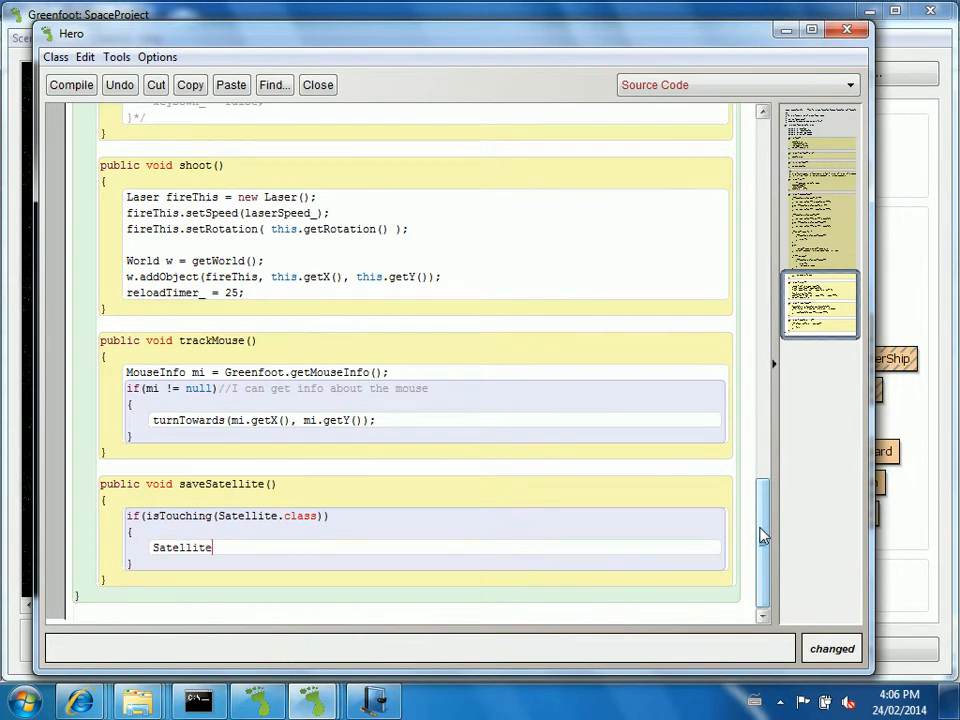
pyautogui.write('touchew')
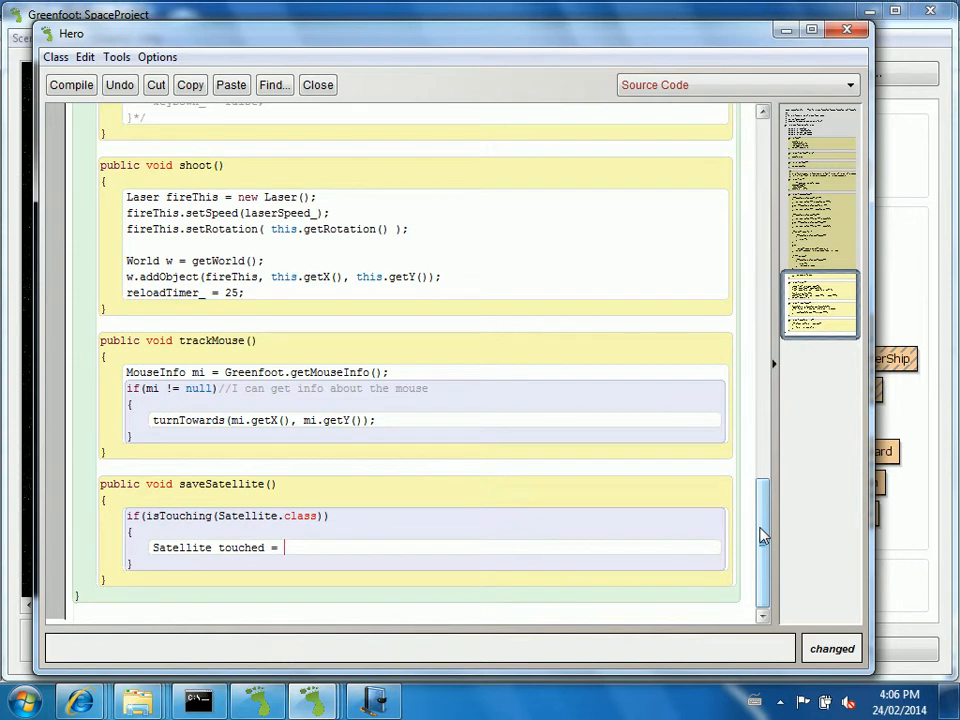
pyautogui.write('(Satellite')
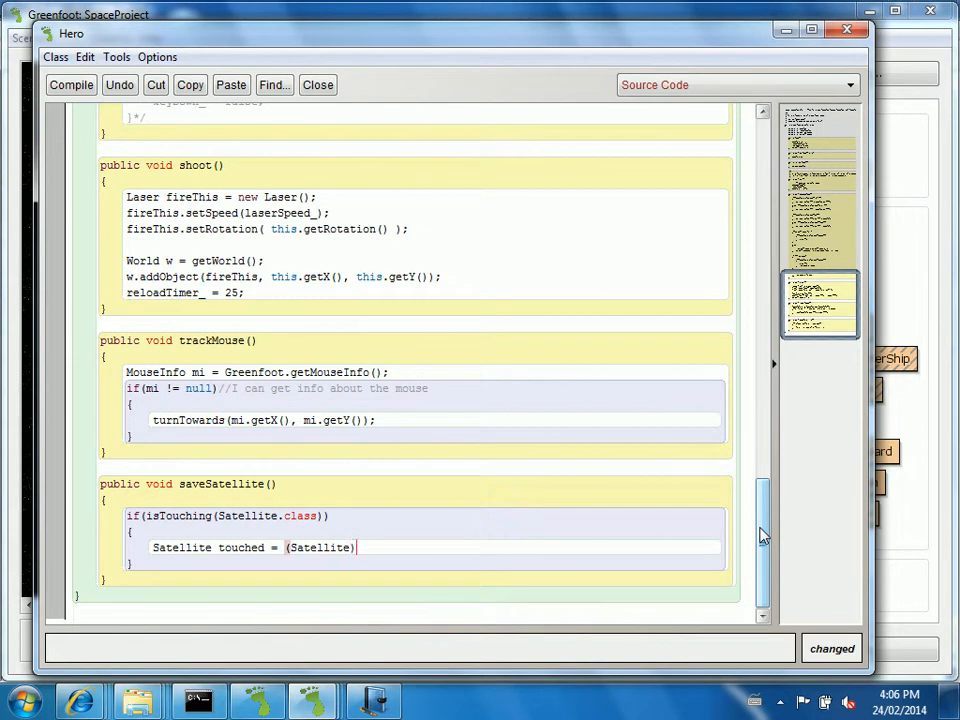
pyautogui.write('getOb')
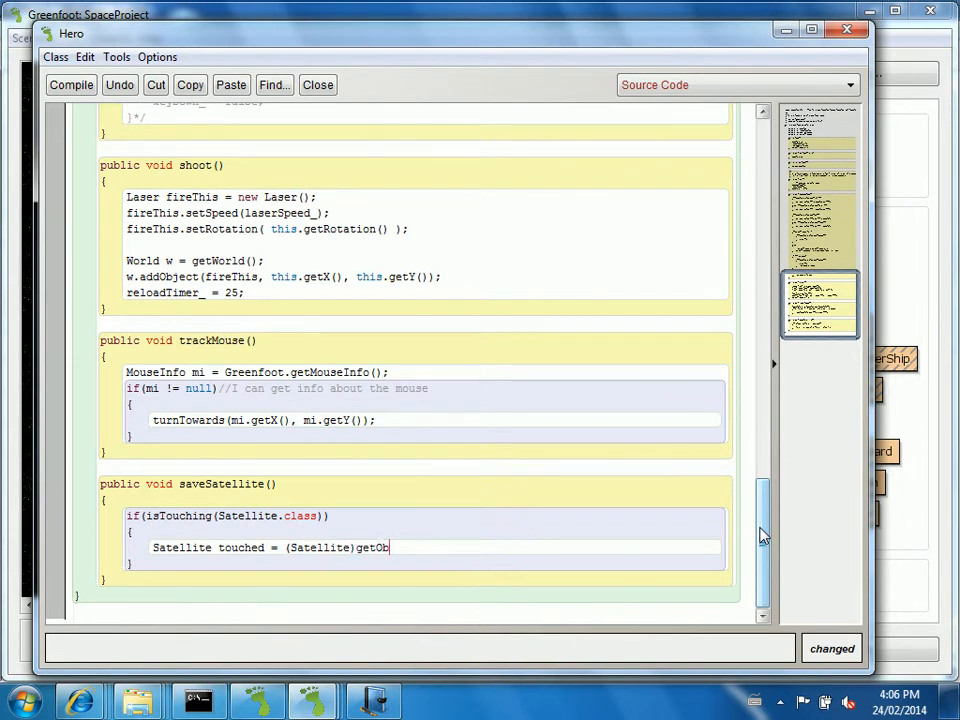
pyautogui.write('neInter')
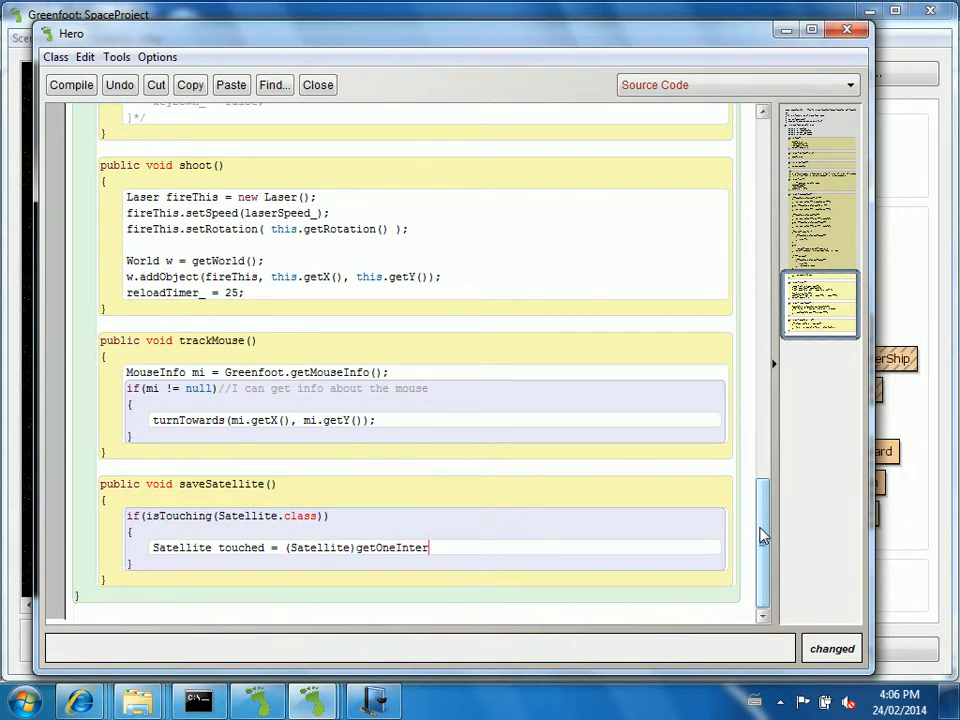
pyautogui.write('sectingObject')
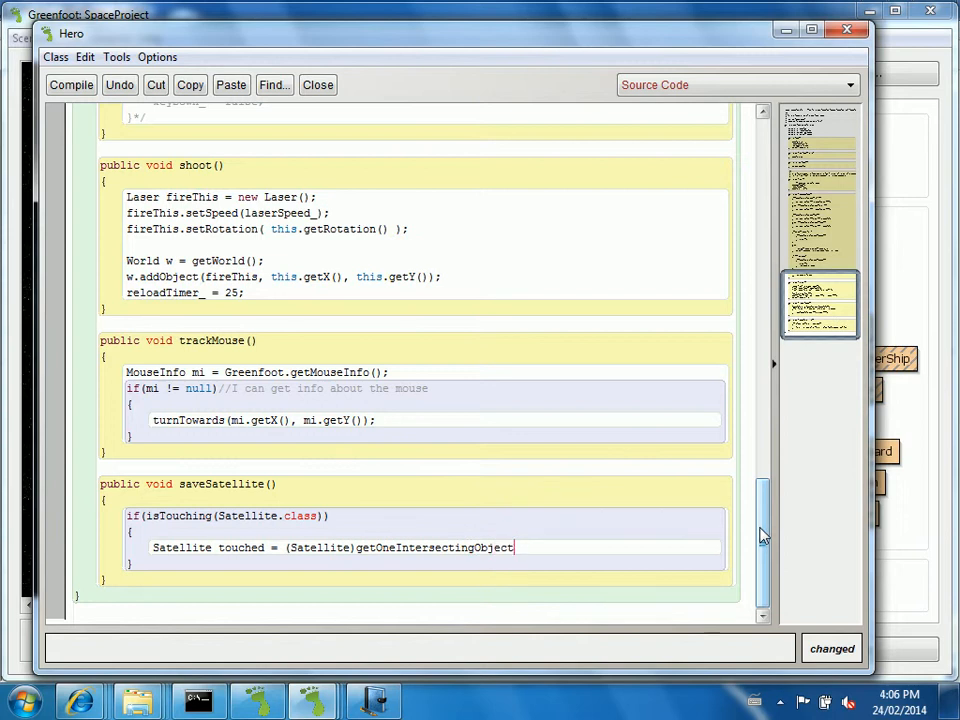
pyautogui.write('(Satellite')
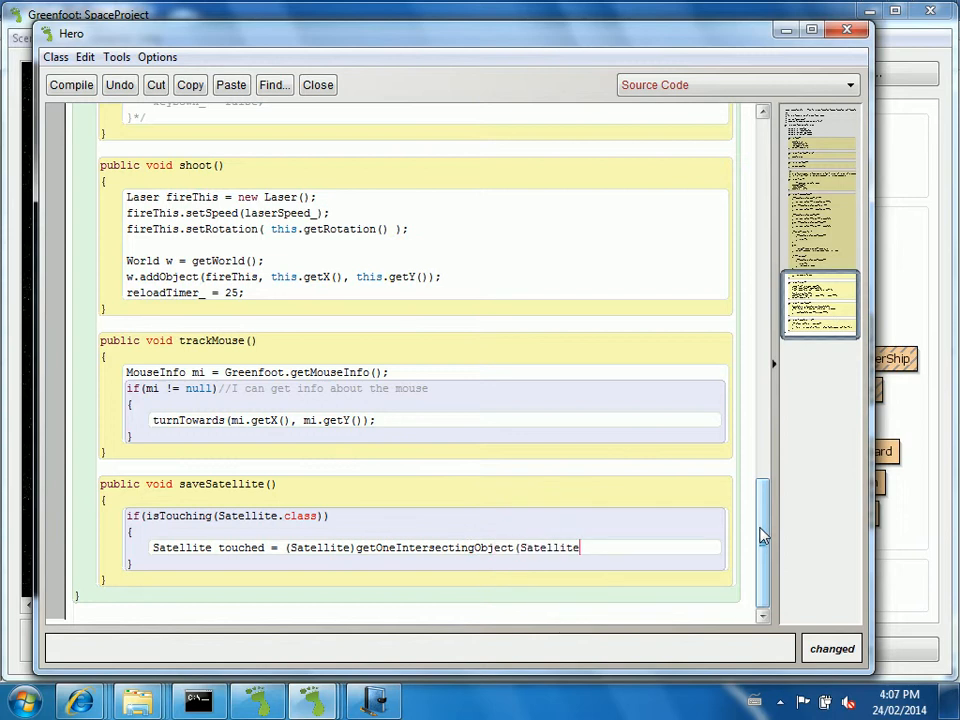
pyautogui.write('.class);')
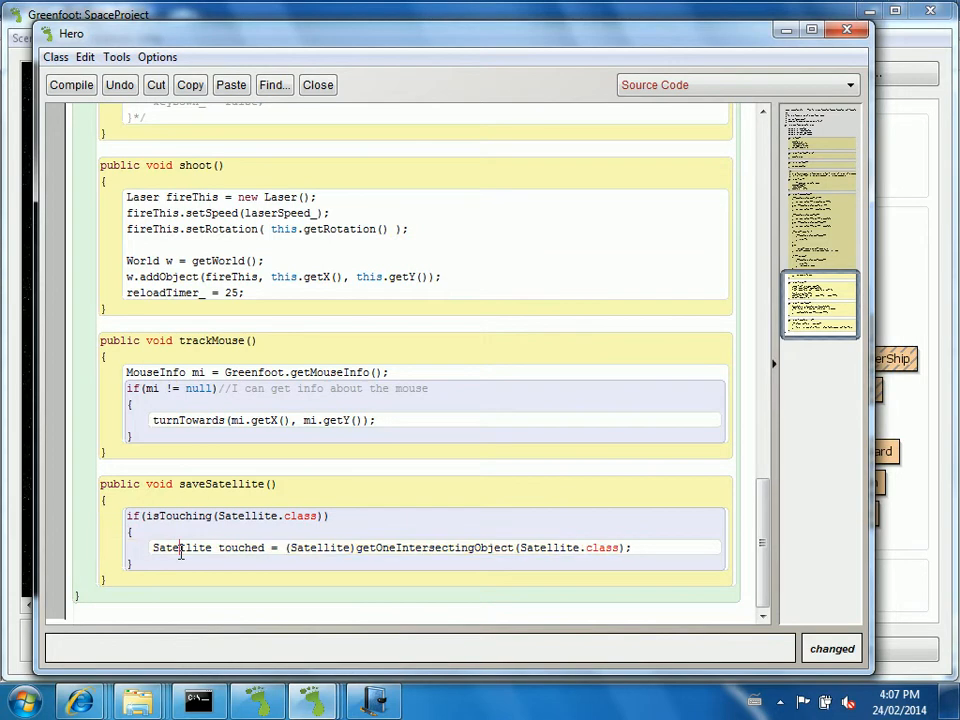
pyautogui.write('Object')
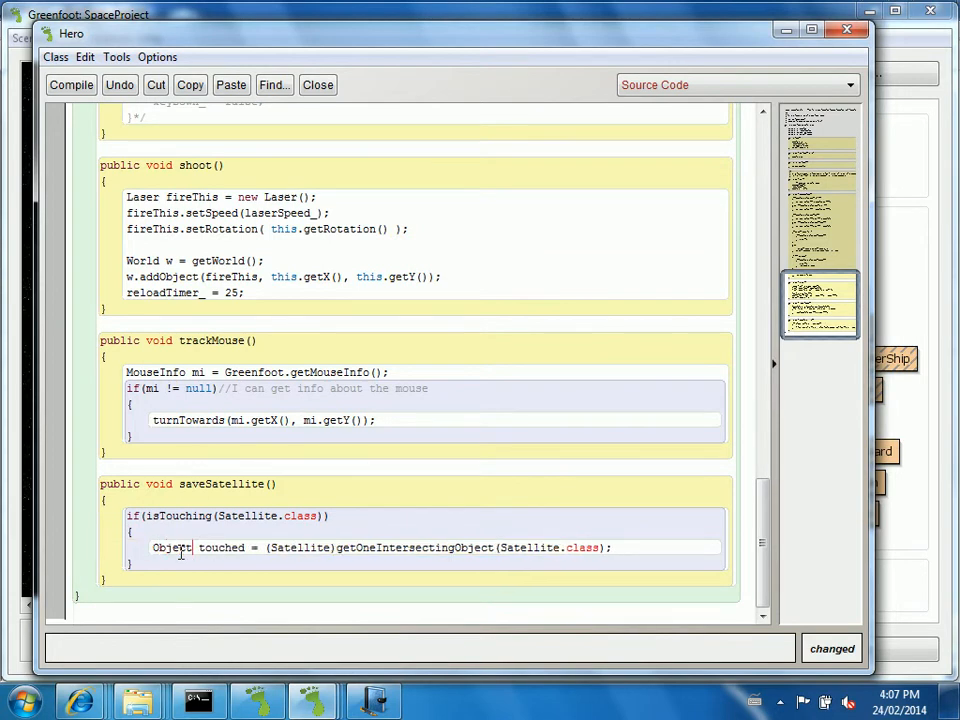
pyautogui.doubleClick(298, 548)
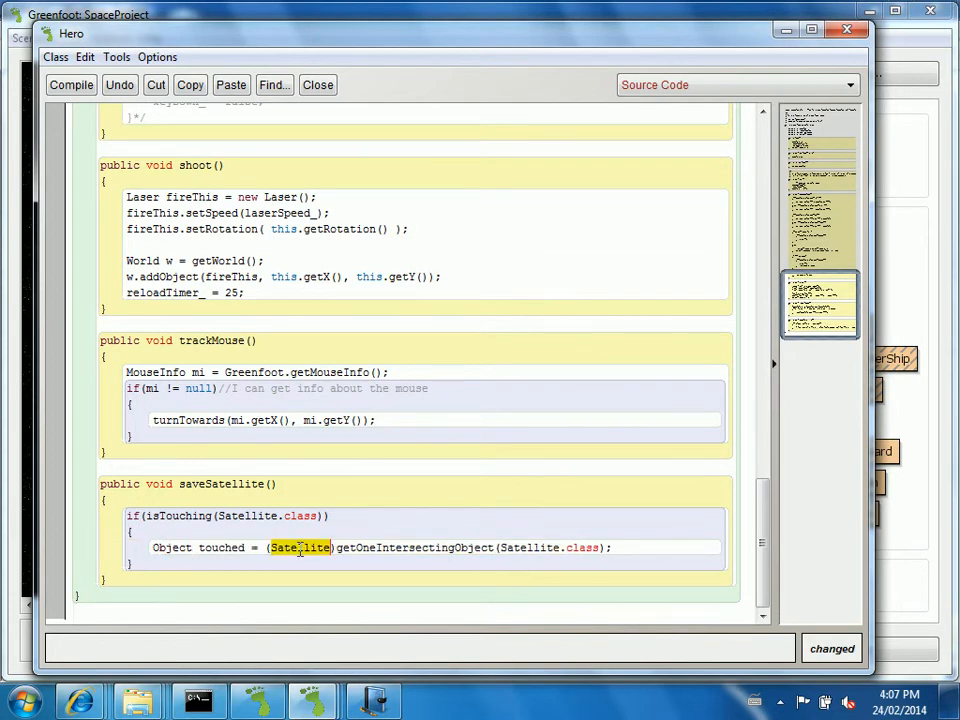
pyautogui.press('Delete')
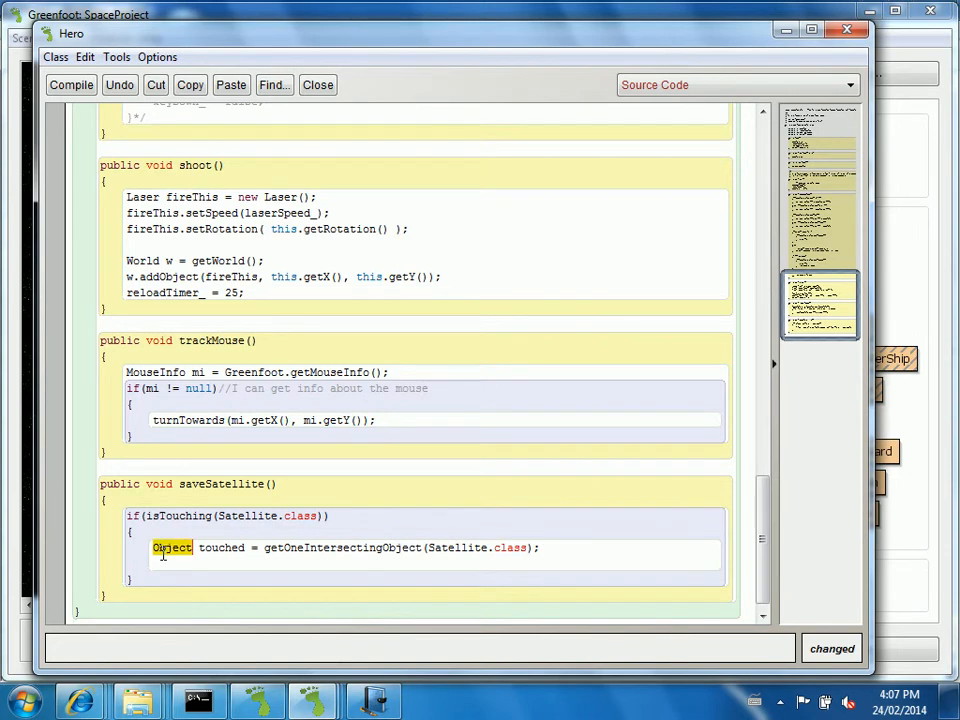
pyautogui.write('Actor')
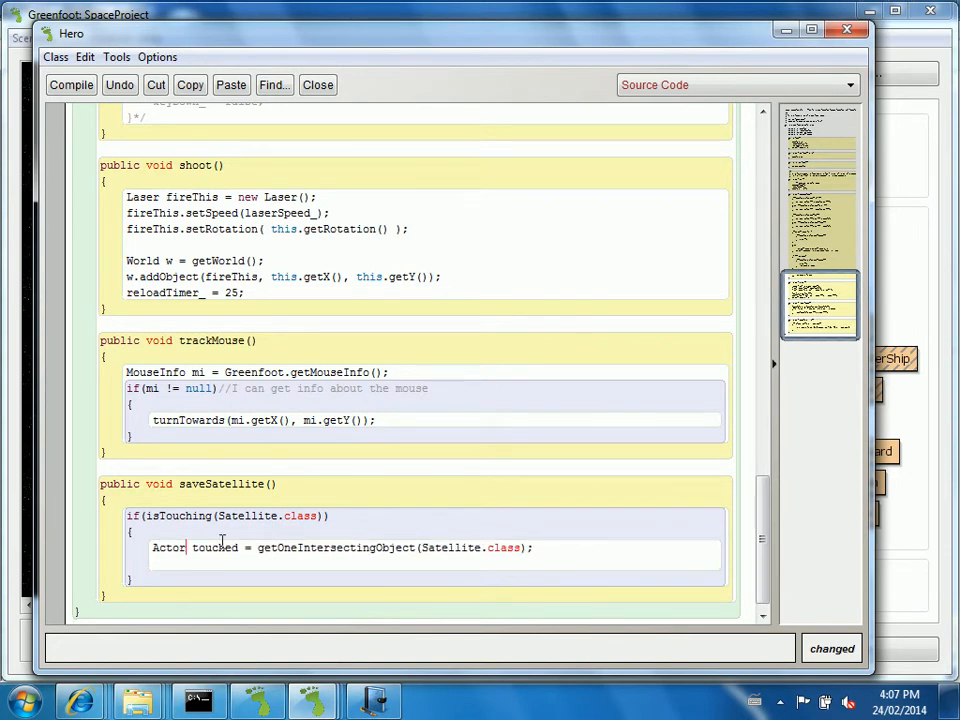
pyautogui.moveTo(344, 556)
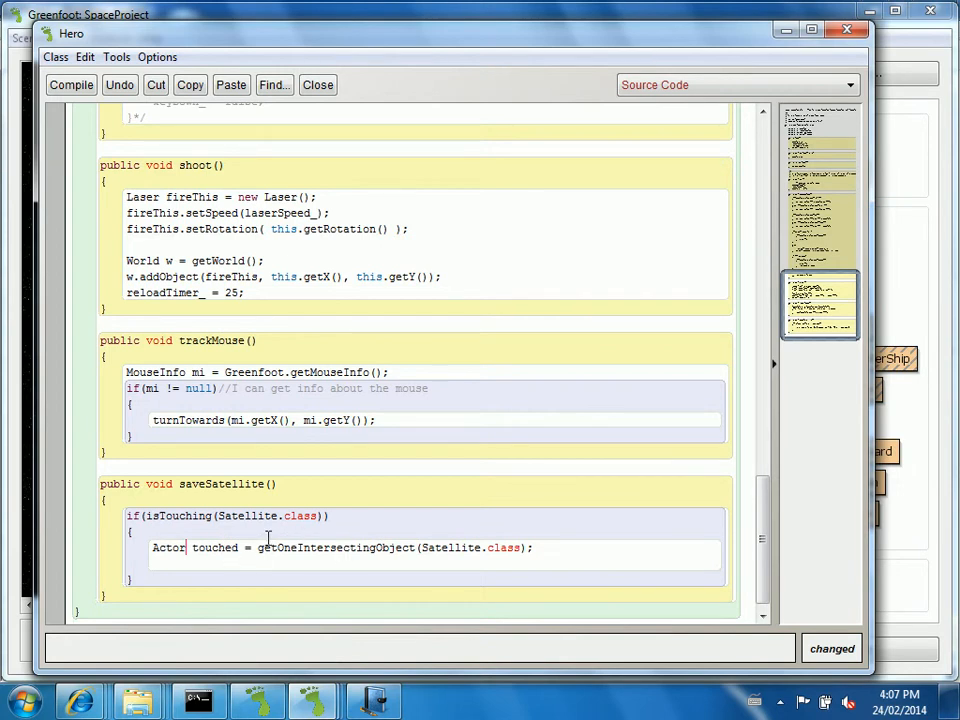
pyautogui.moveTo(248, 548)
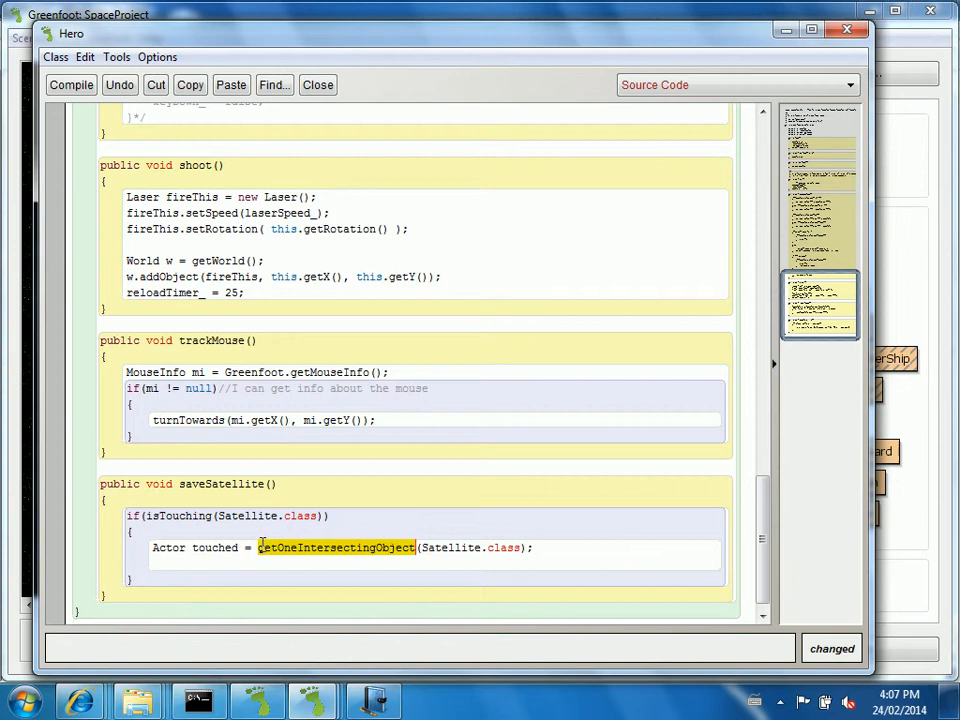
# Change the declaration to Satellite touched with a (Satellite) cast.
pyautogui.click(258, 548)
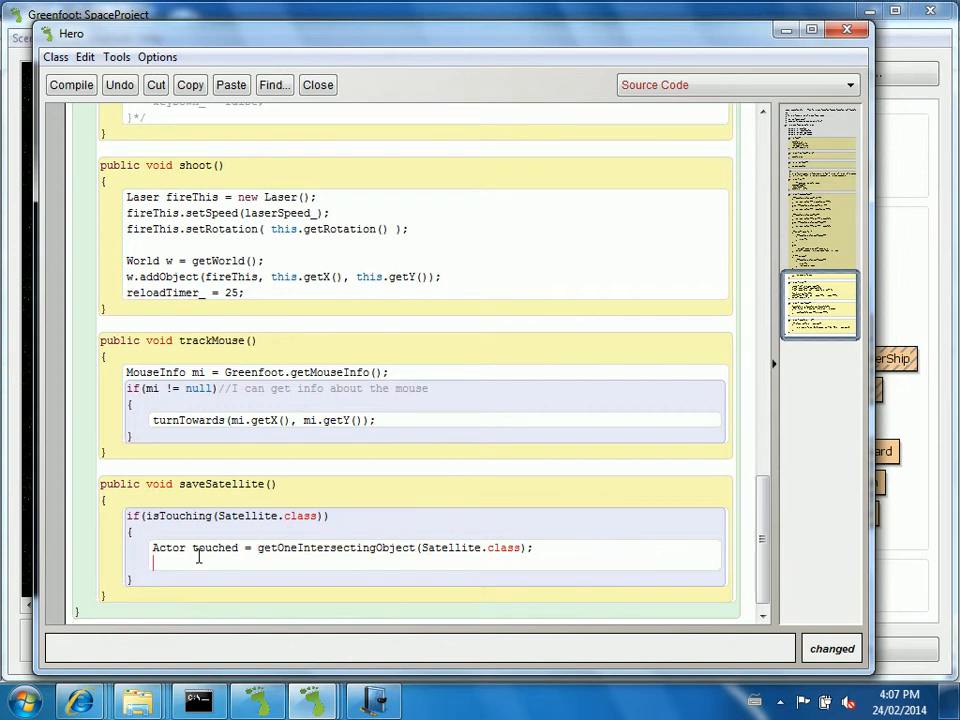
pyautogui.doubleClick(214, 548)
pyautogui.write('Sate')
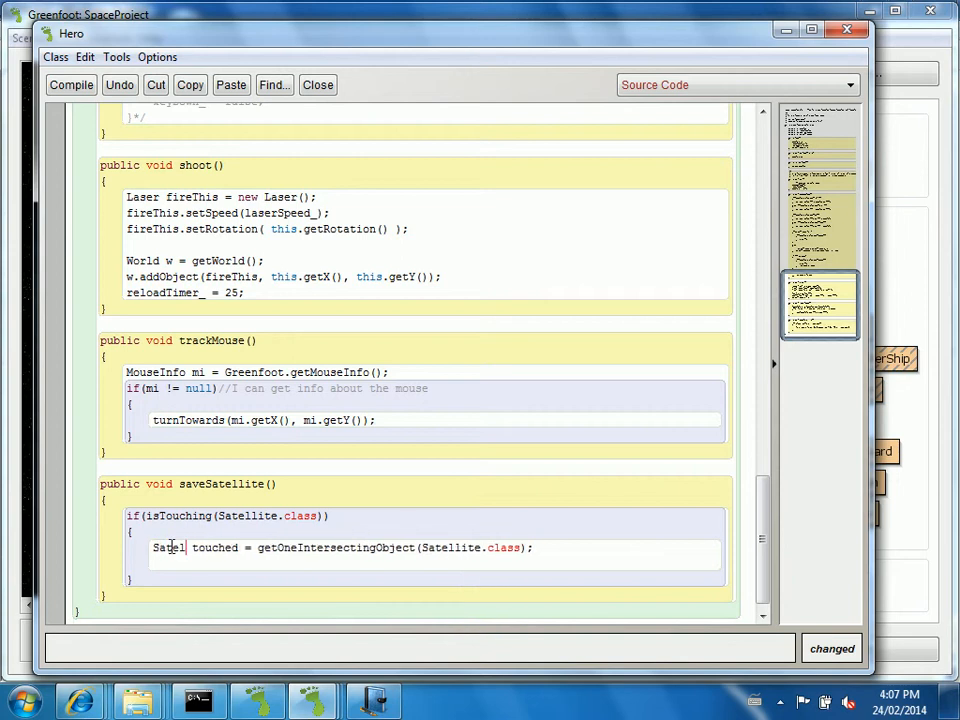
pyautogui.write('lite')
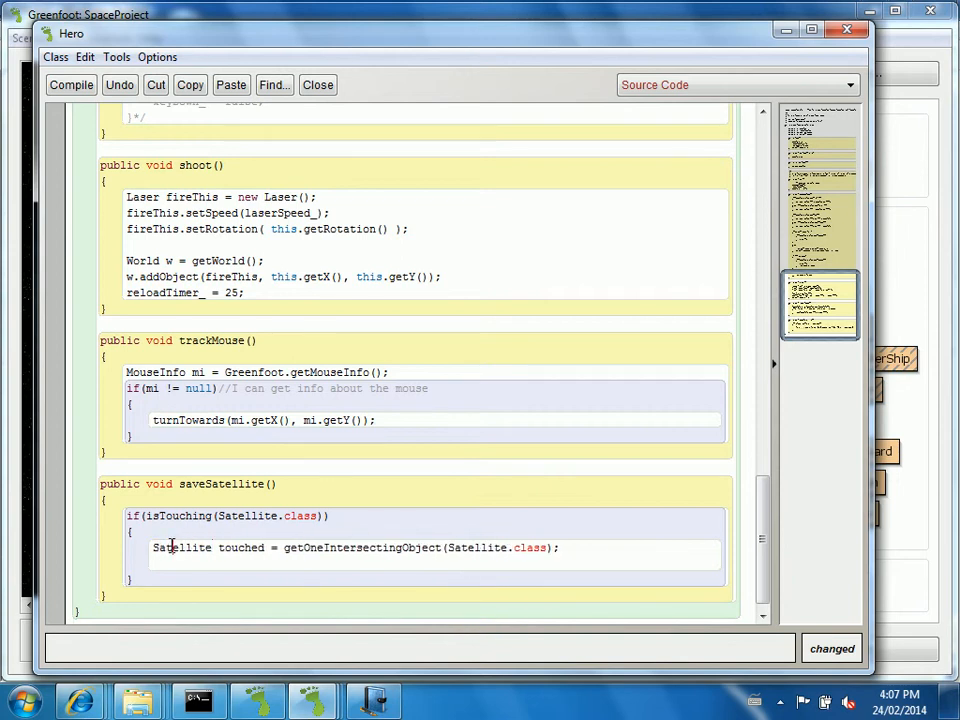
pyautogui.doubleClick(182, 548)
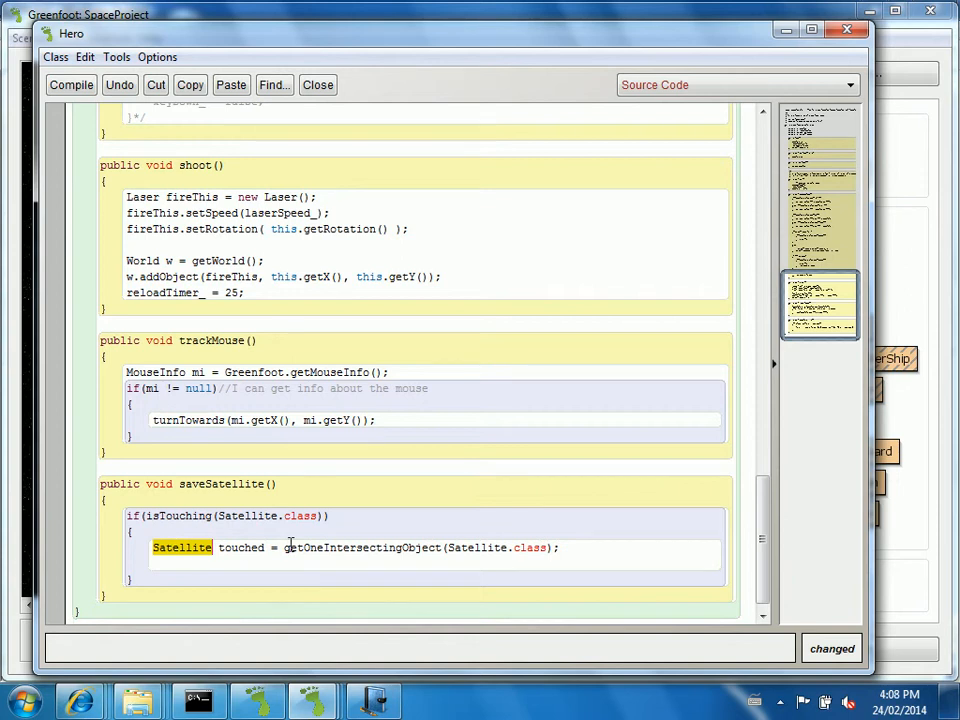
pyautogui.write('(Satellite)')
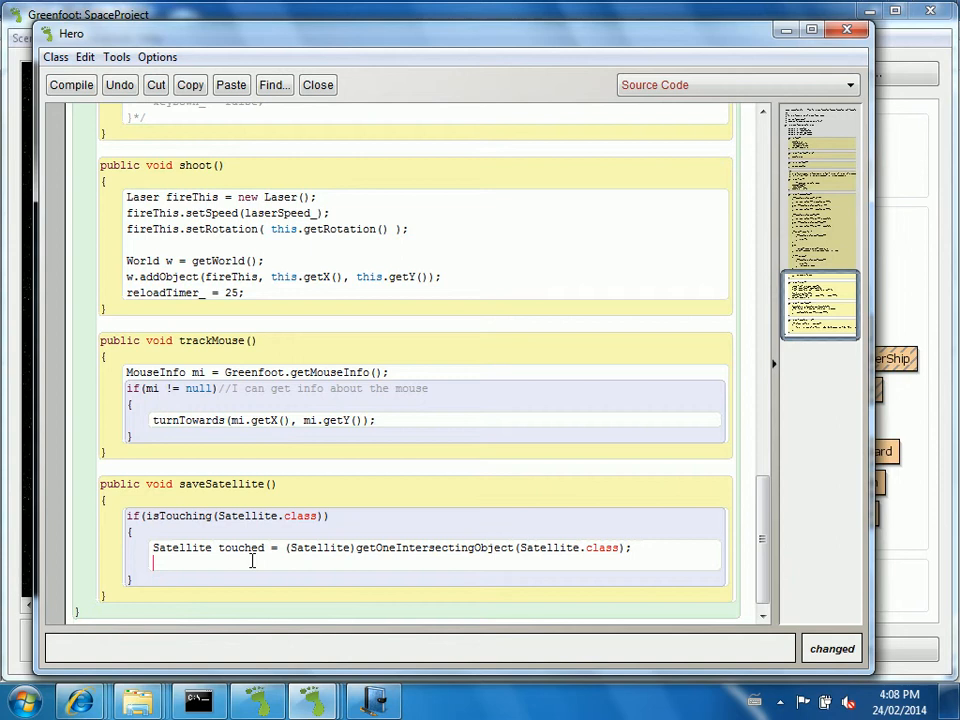
# Get World w = getWorld() and call w.removeObject(touched).
pyautogui.write('World')
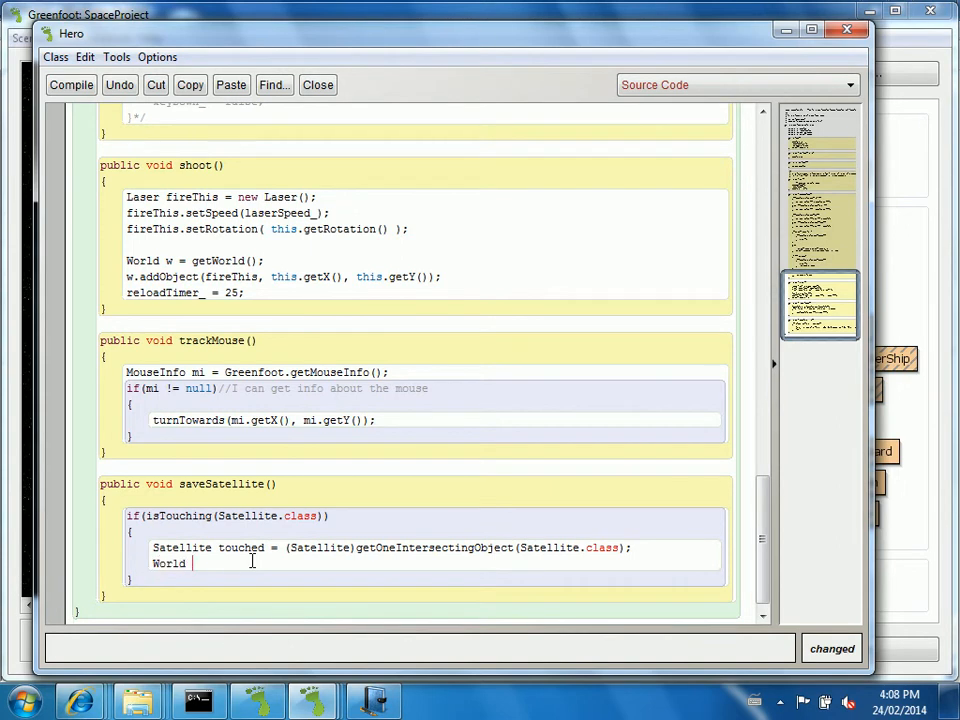
pyautogui.write('w = getWorld();')
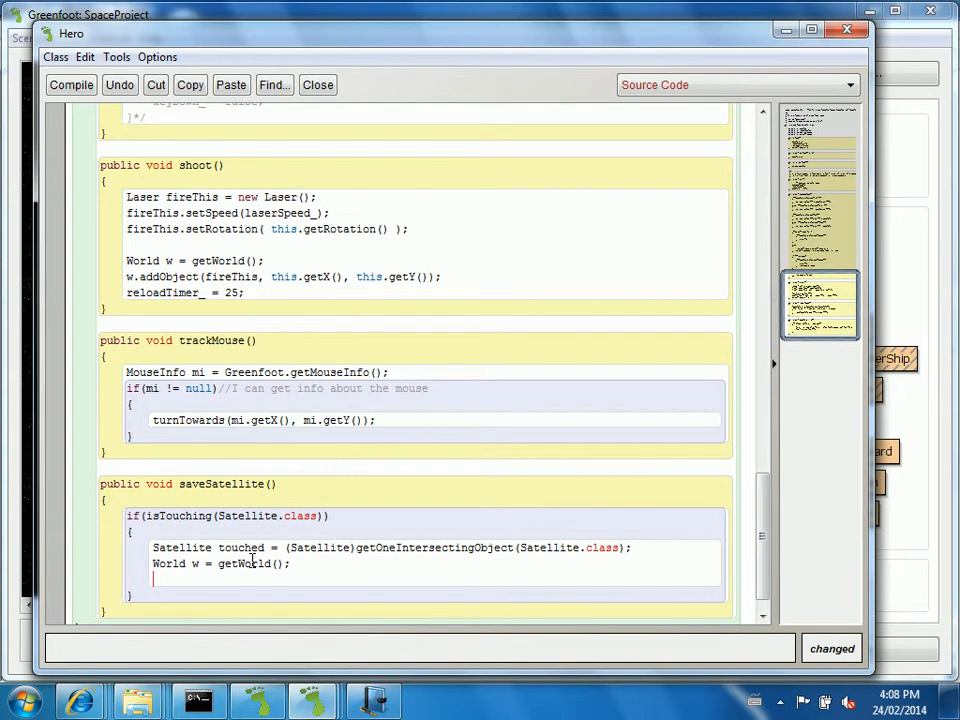
pyautogui.write('w.removeObject')
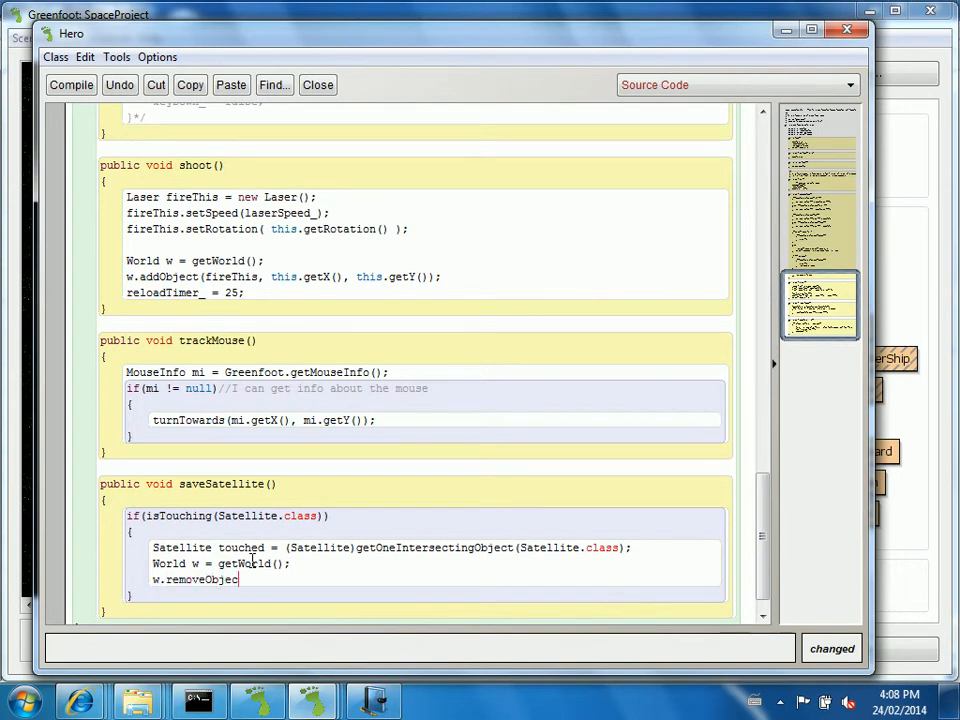
pyautogui.write('(touched);')
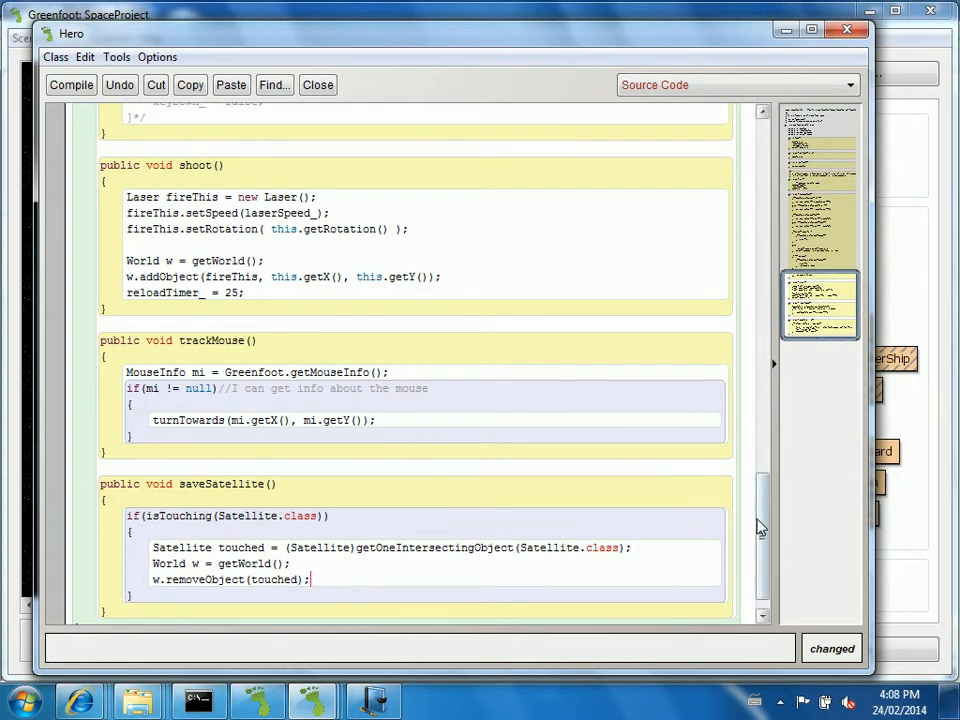
pyautogui.scroll(-3)
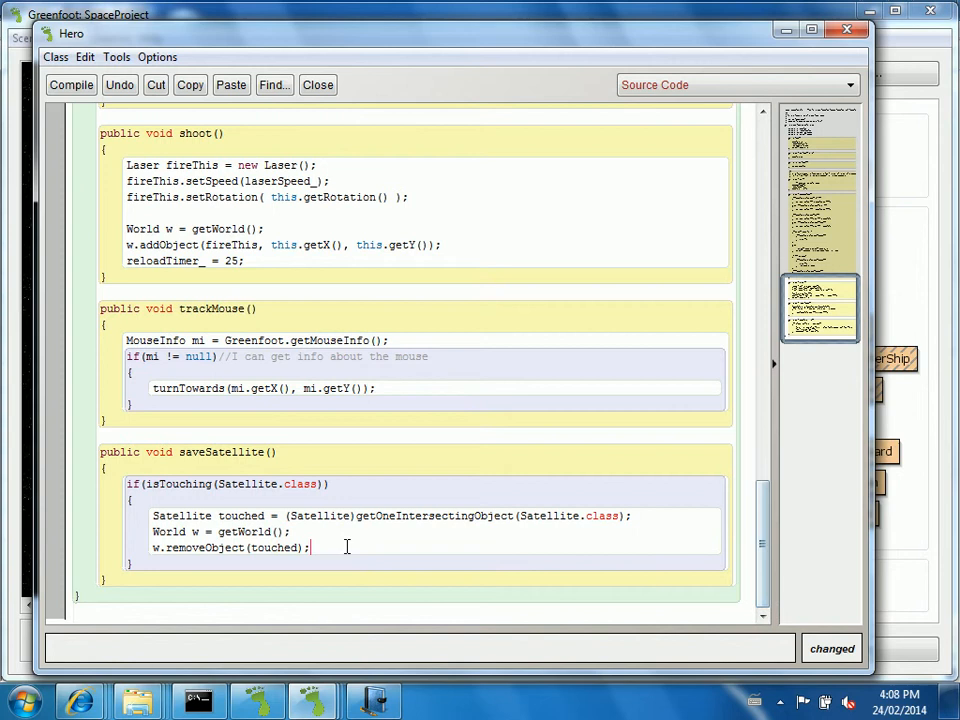
pyautogui.write('score_')
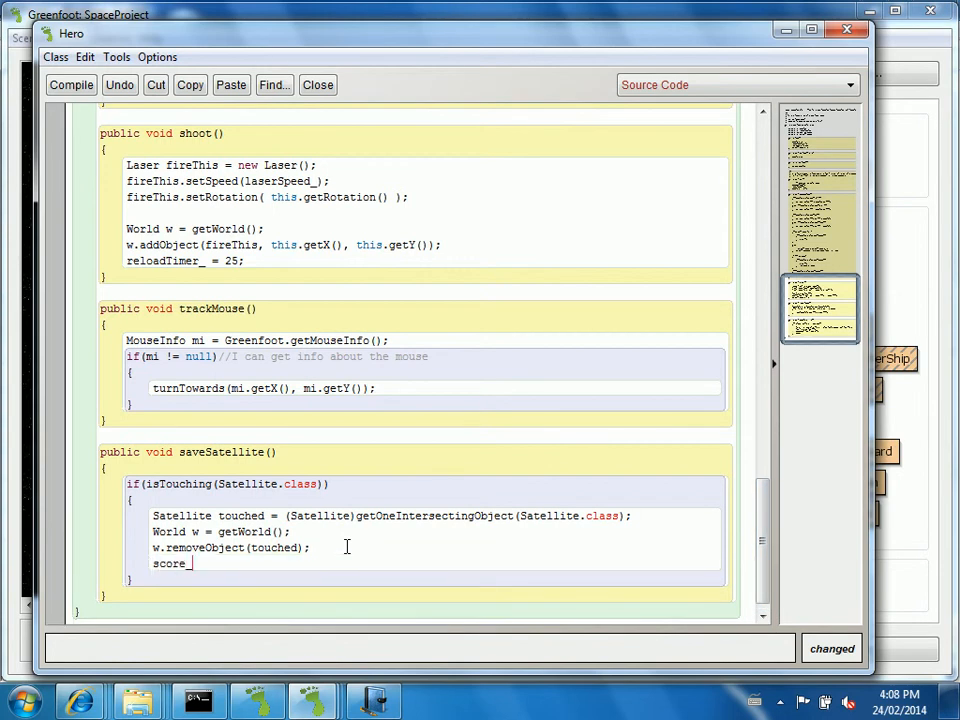
pyautogui.write('_++;')
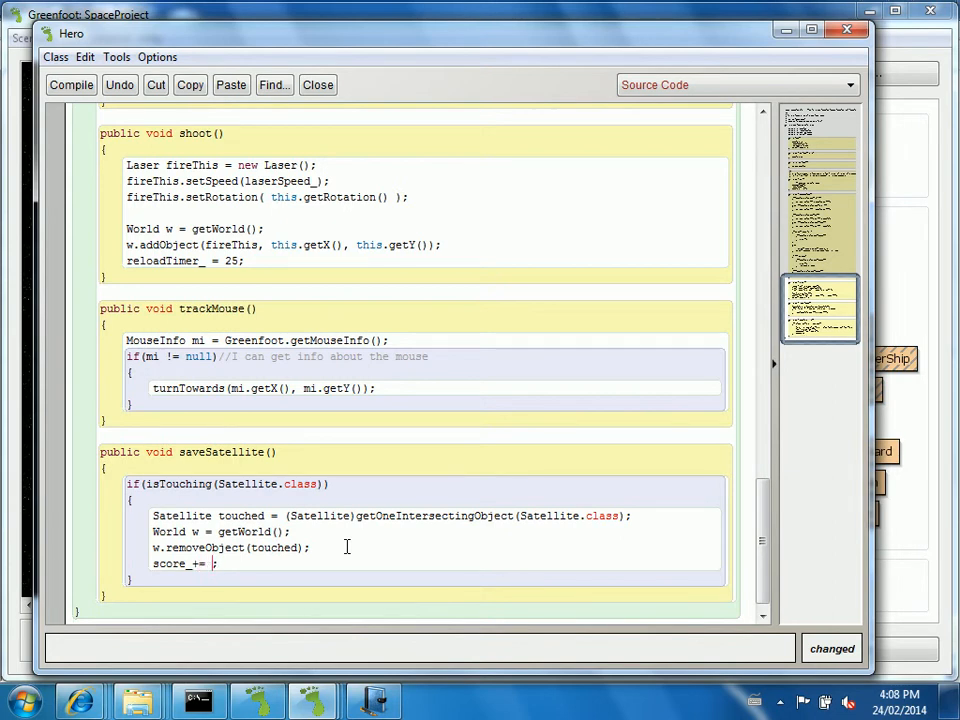
pyautogui.write('touched.getSocre')
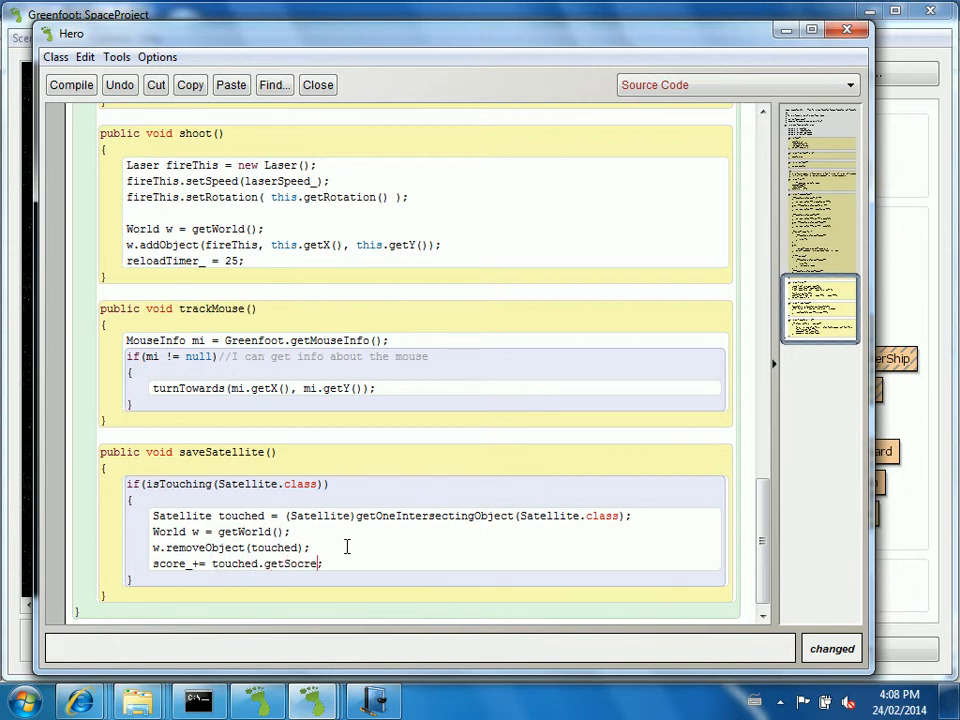
pyautogui.write('Value();')
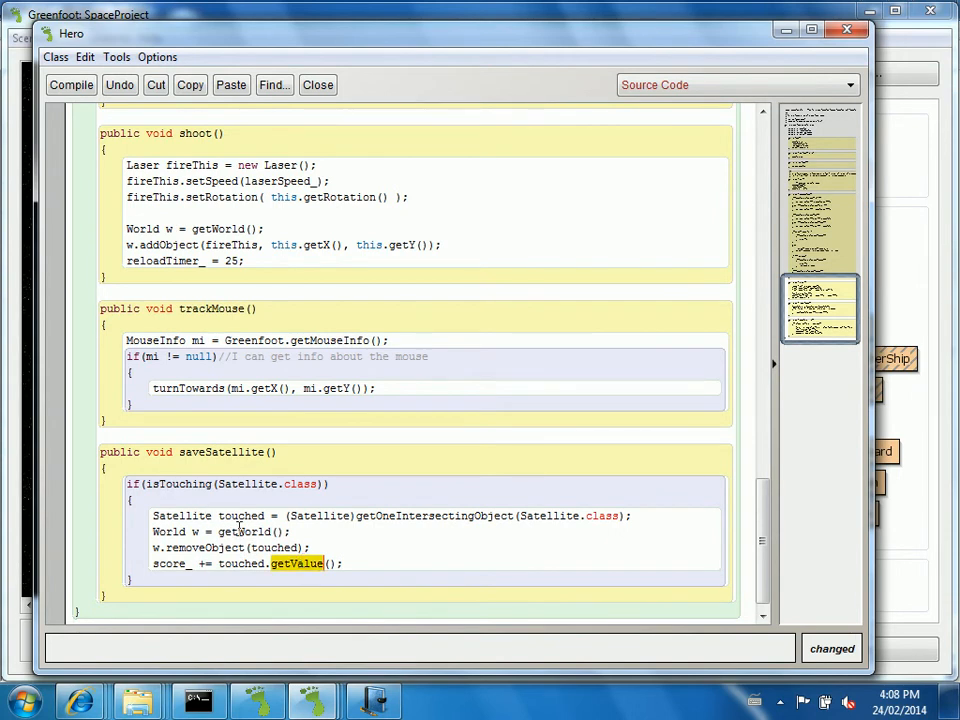
pyautogui.moveTo(256, 520)
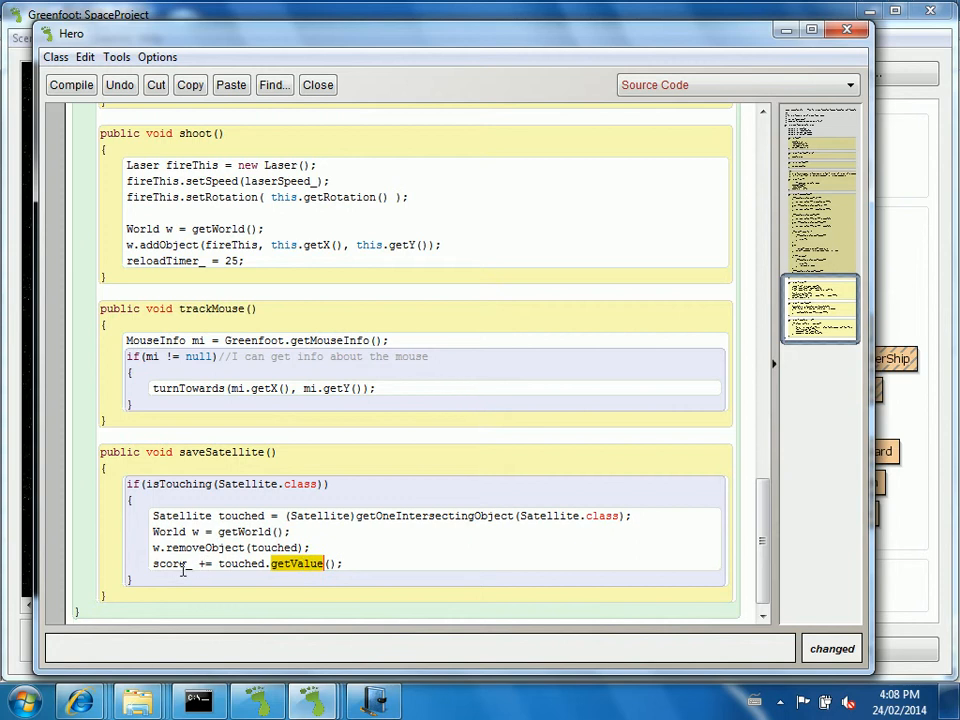
pyautogui.click(276, 564)
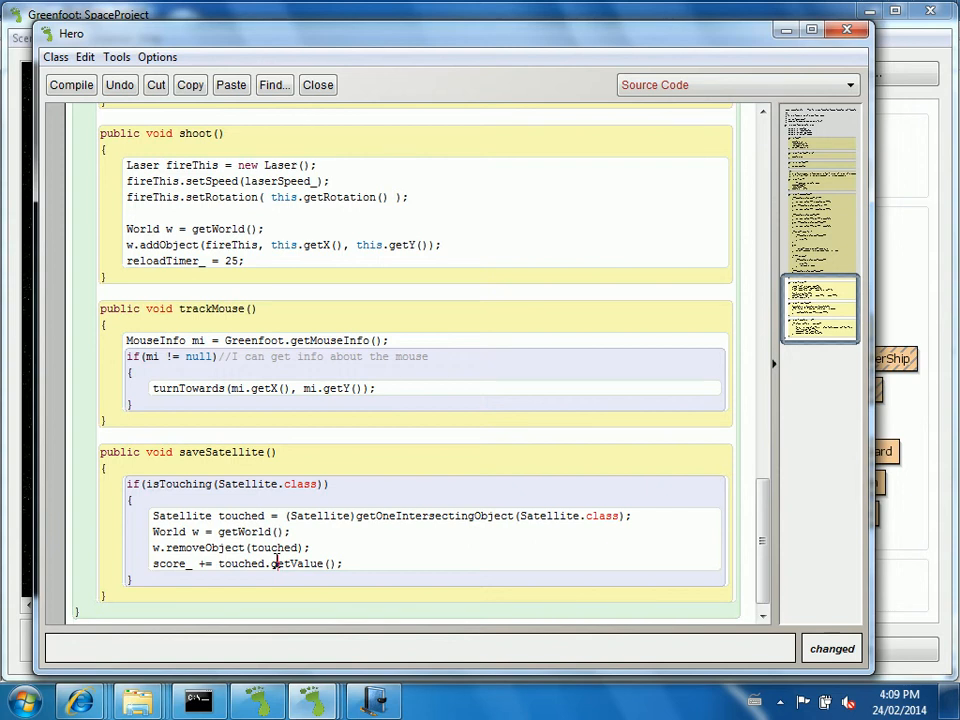
pyautogui.doubleClick(246, 484)
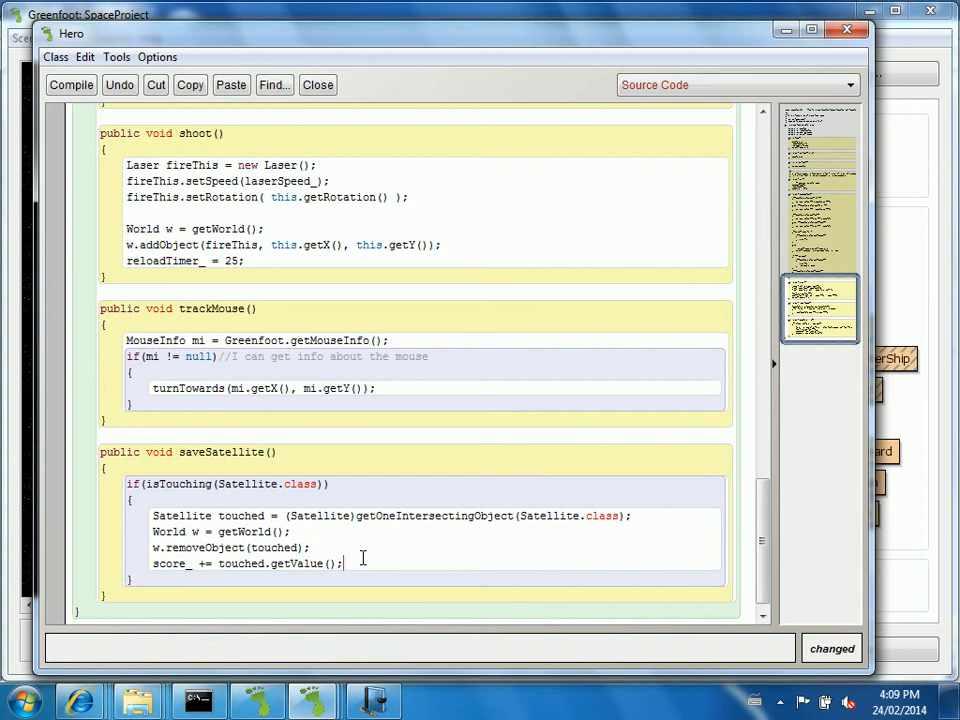
pyautogui.moveTo(270, 570)
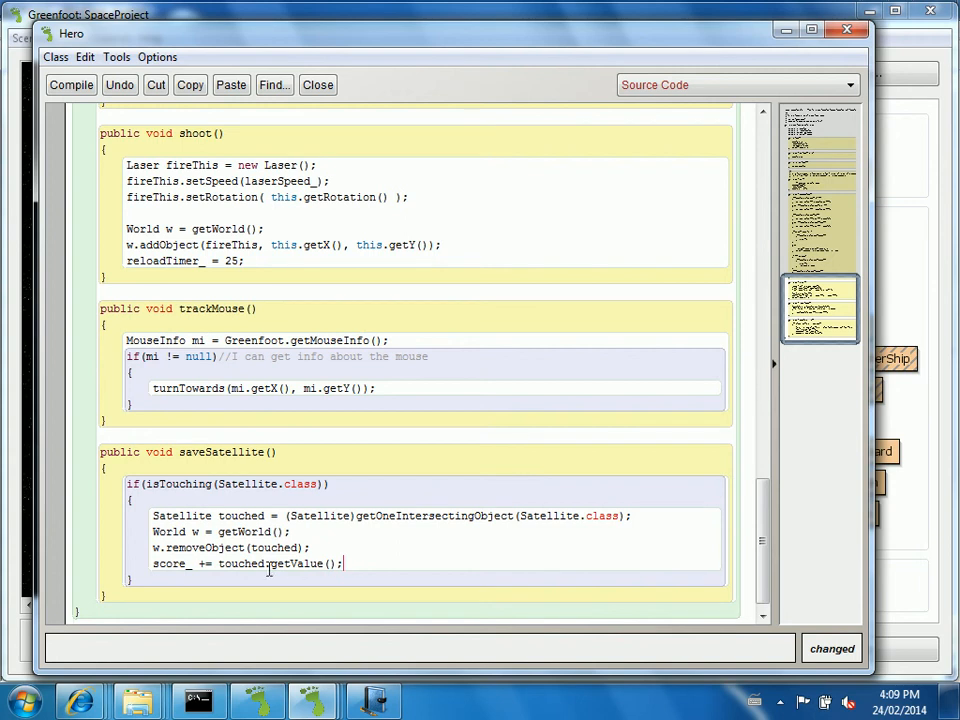
pyautogui.moveTo(352, 556)
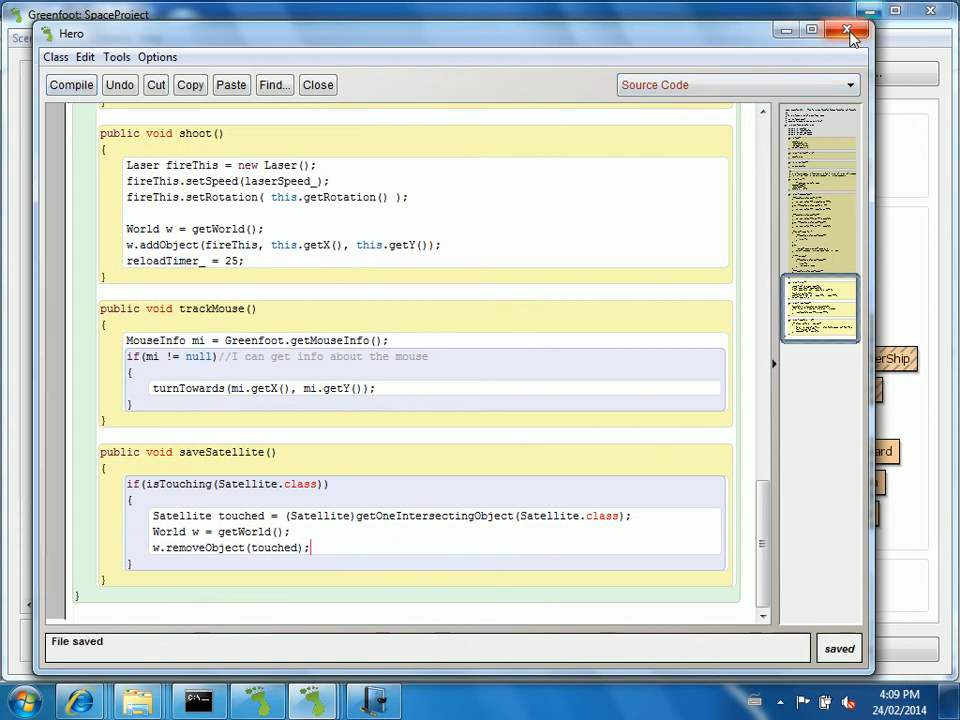
# Close the Hero editor, compile, run until satellites spawn, then pause.
pyautogui.click(854, 32)
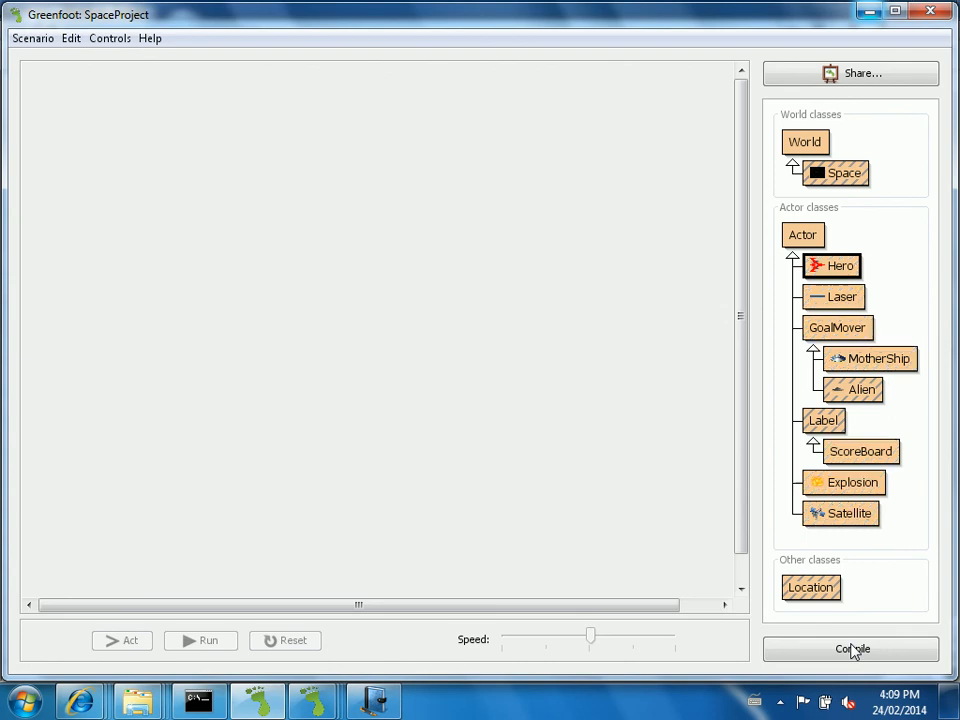
pyautogui.click(852, 648)
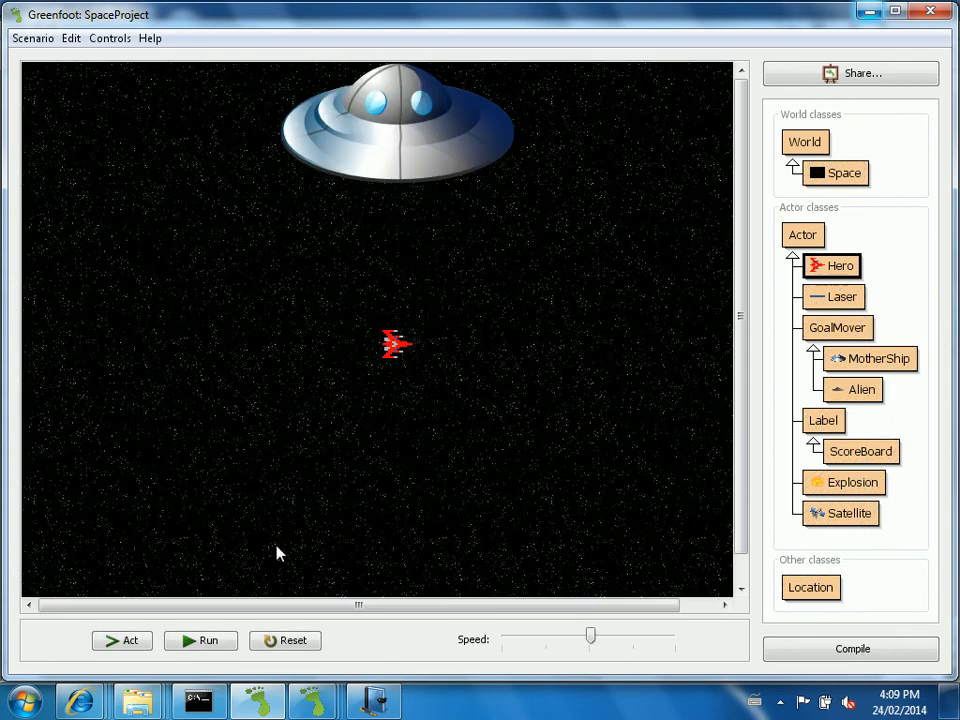
pyautogui.click(200, 640)
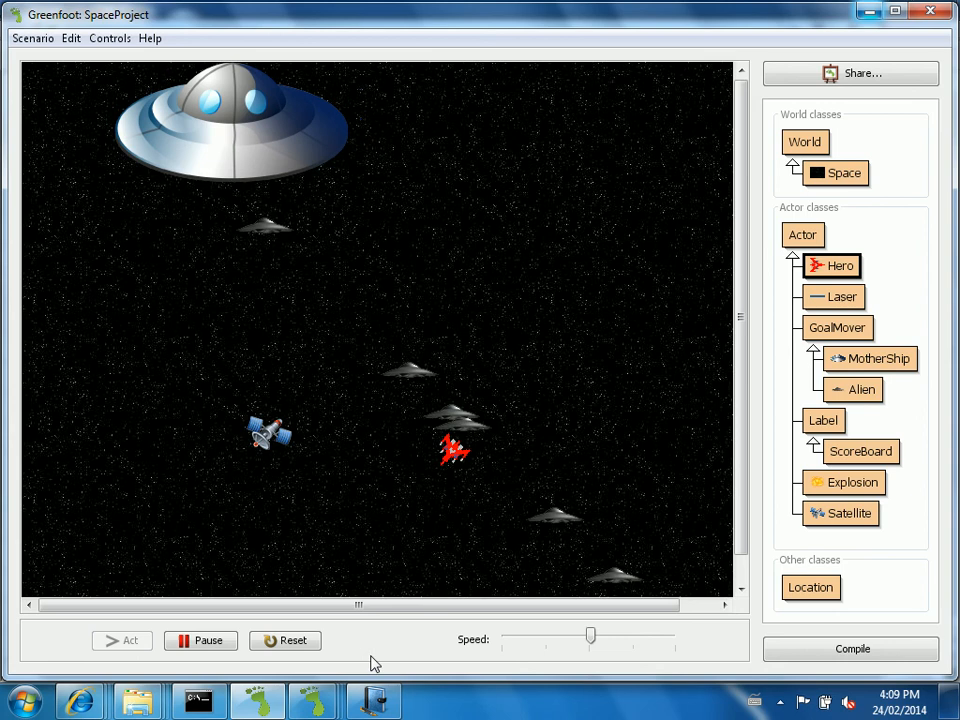
pyautogui.click(200, 640)
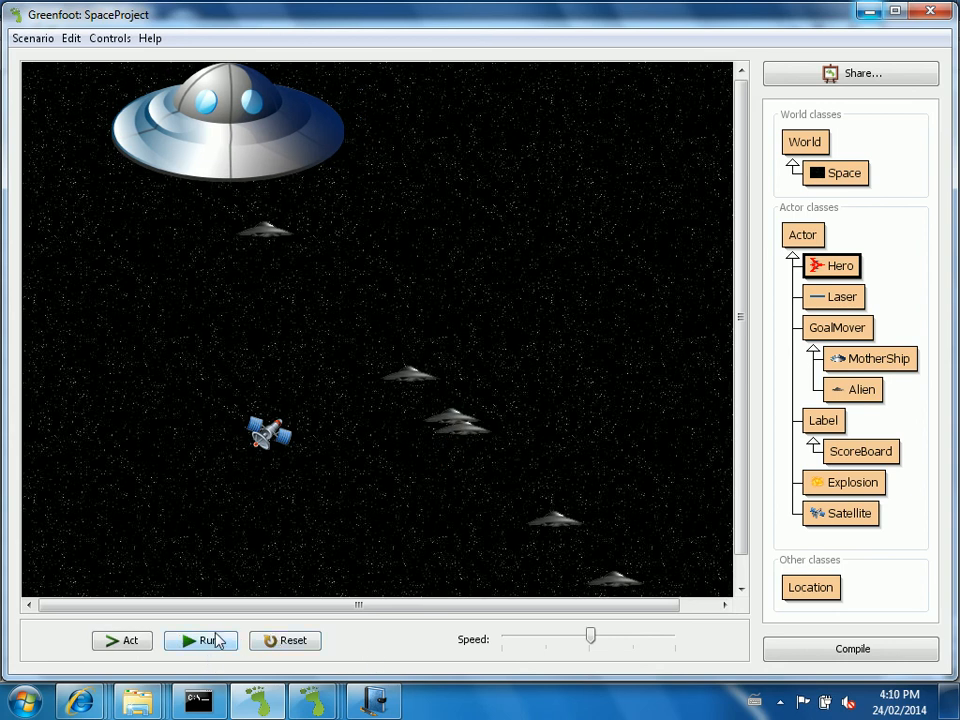
pyautogui.moveTo(204, 640)
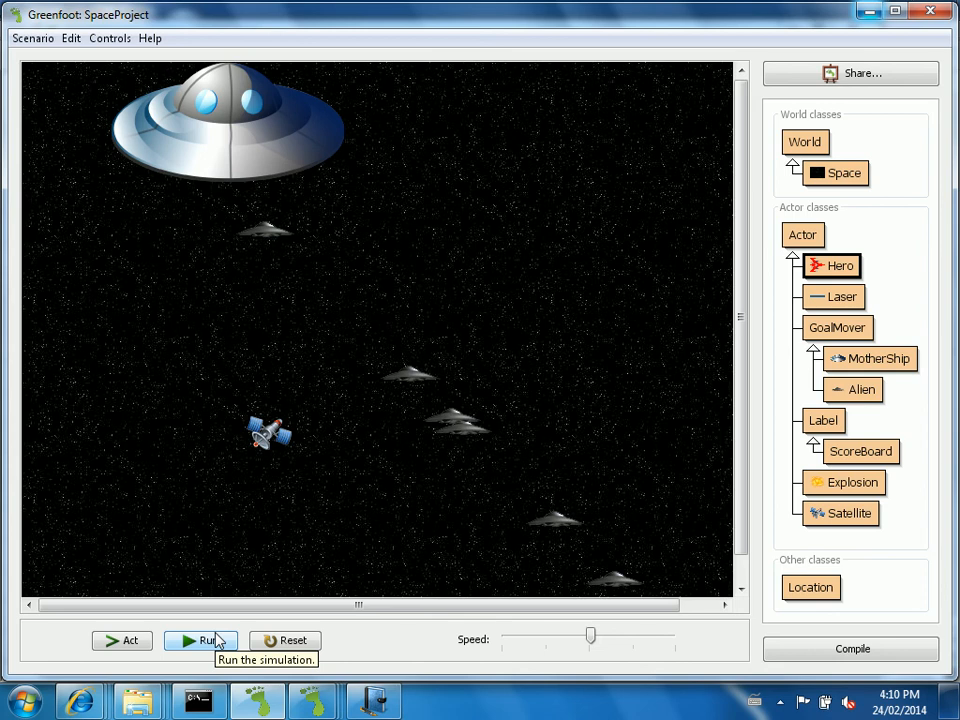